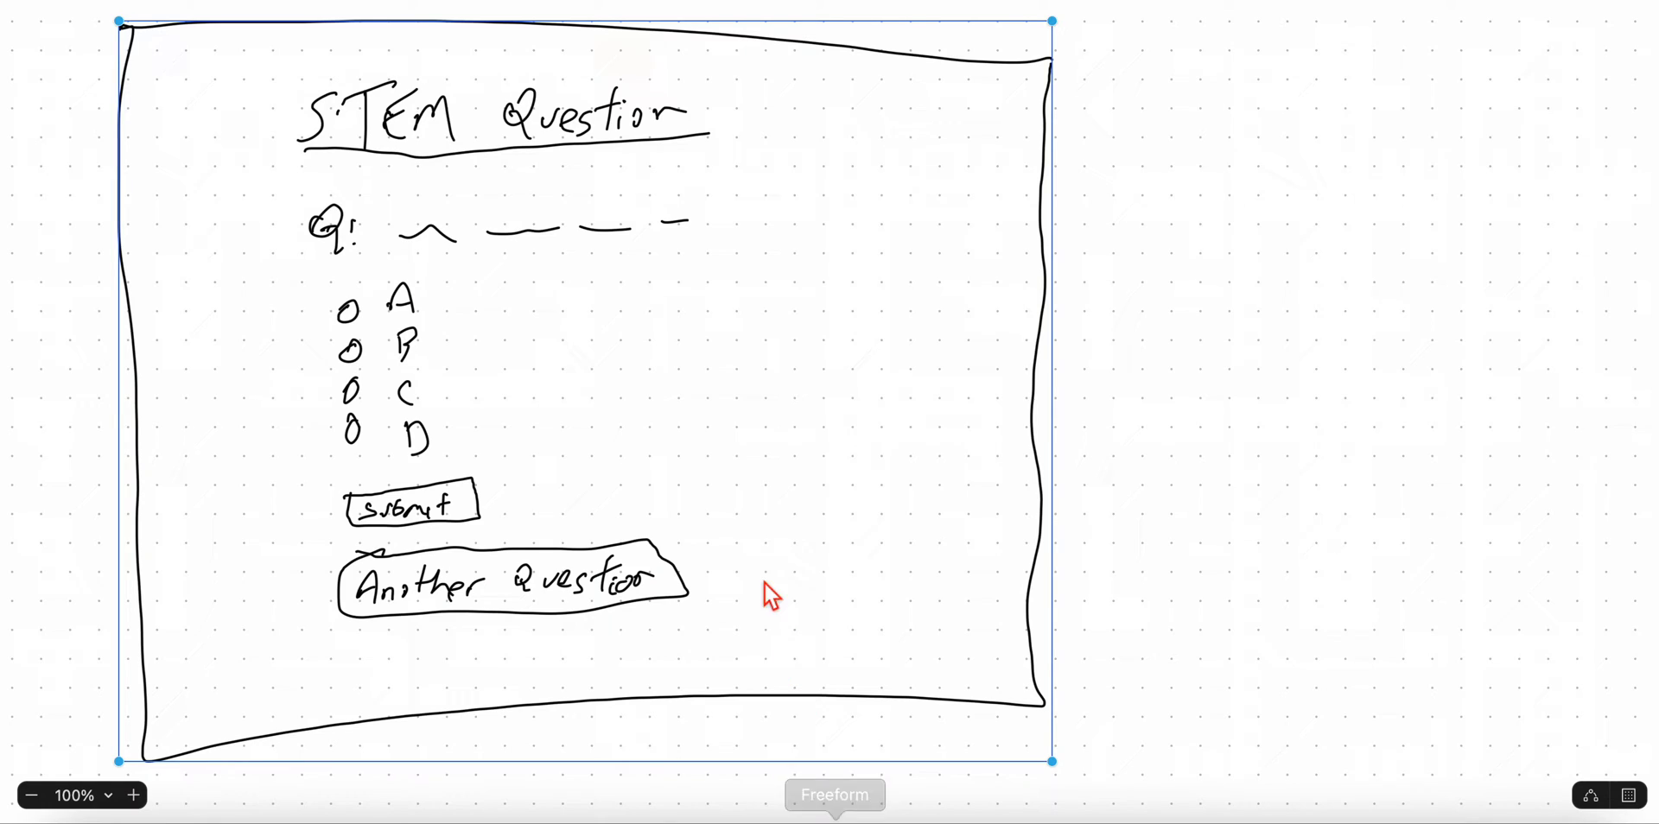
mouse_move(682, 344)
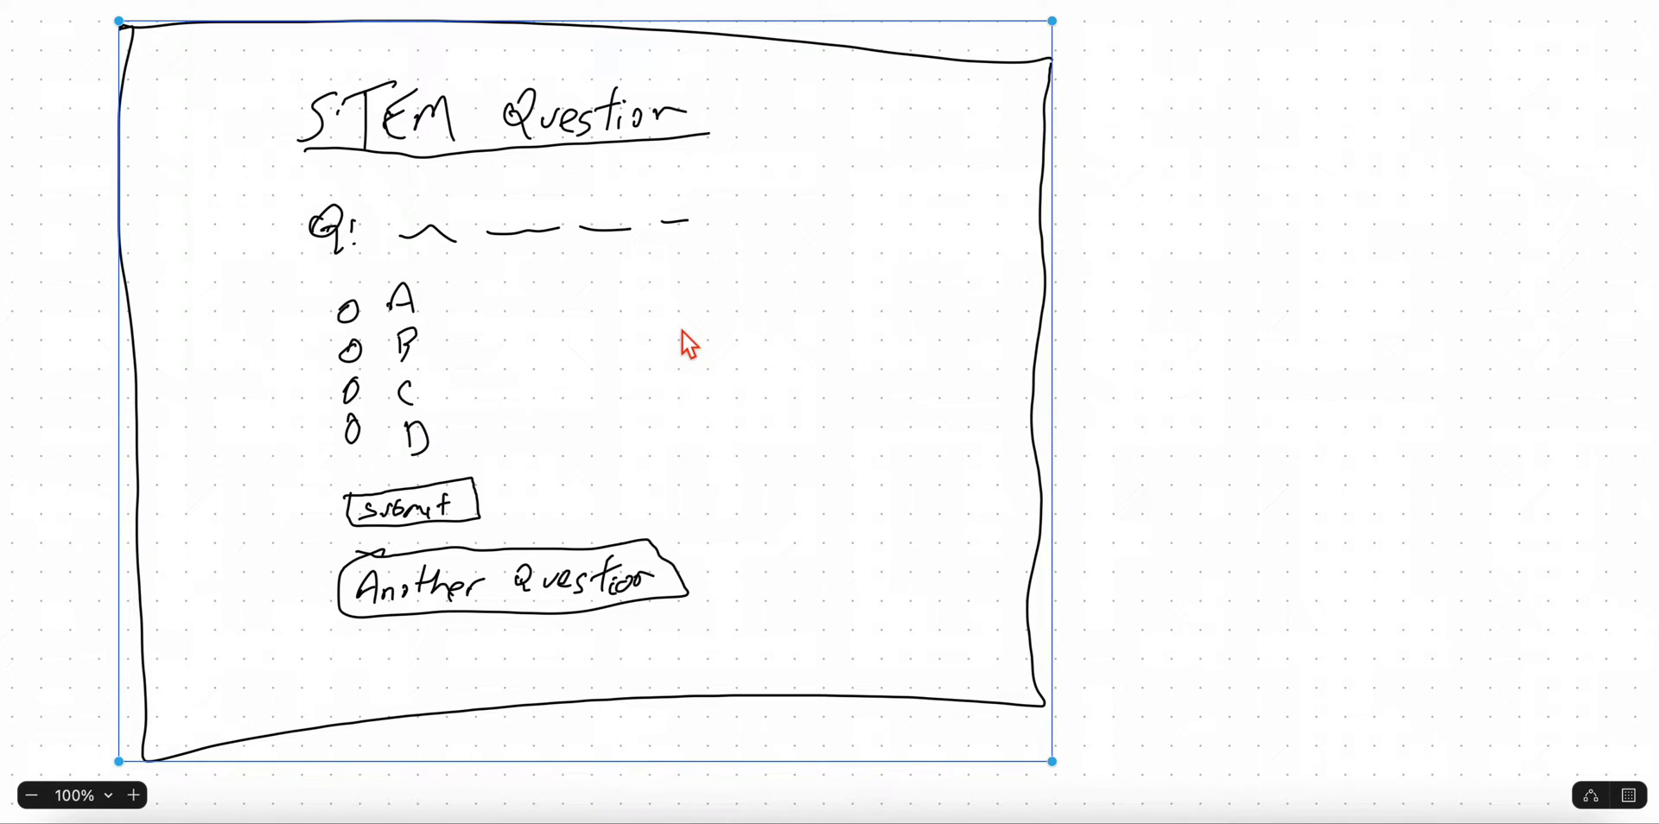
mouse_move(473, 125)
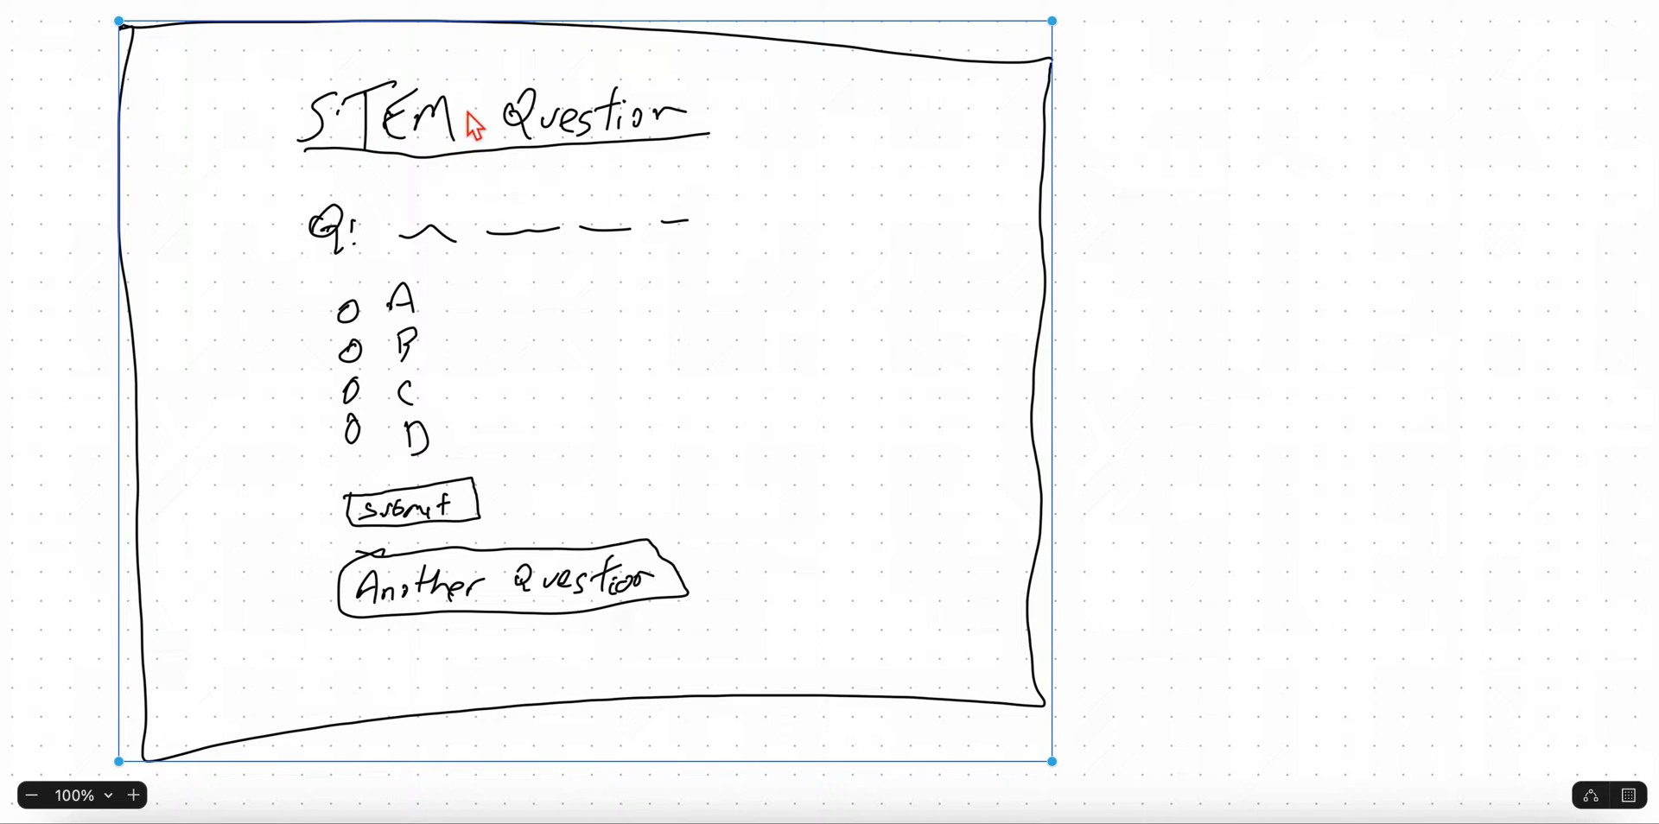
mouse_move(560, 148)
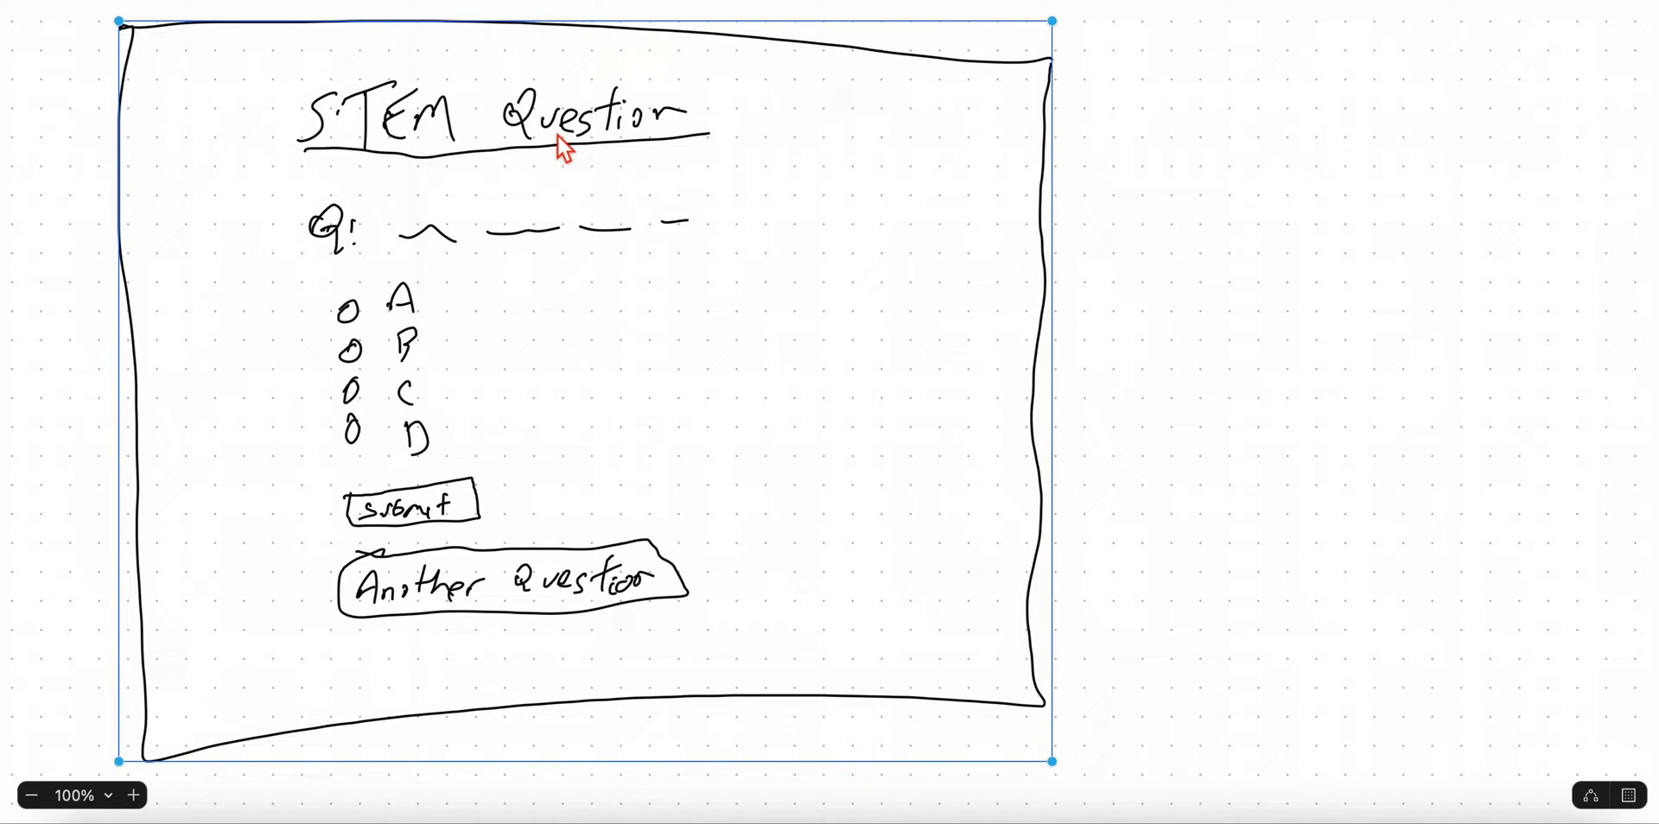
mouse_move(297, 164)
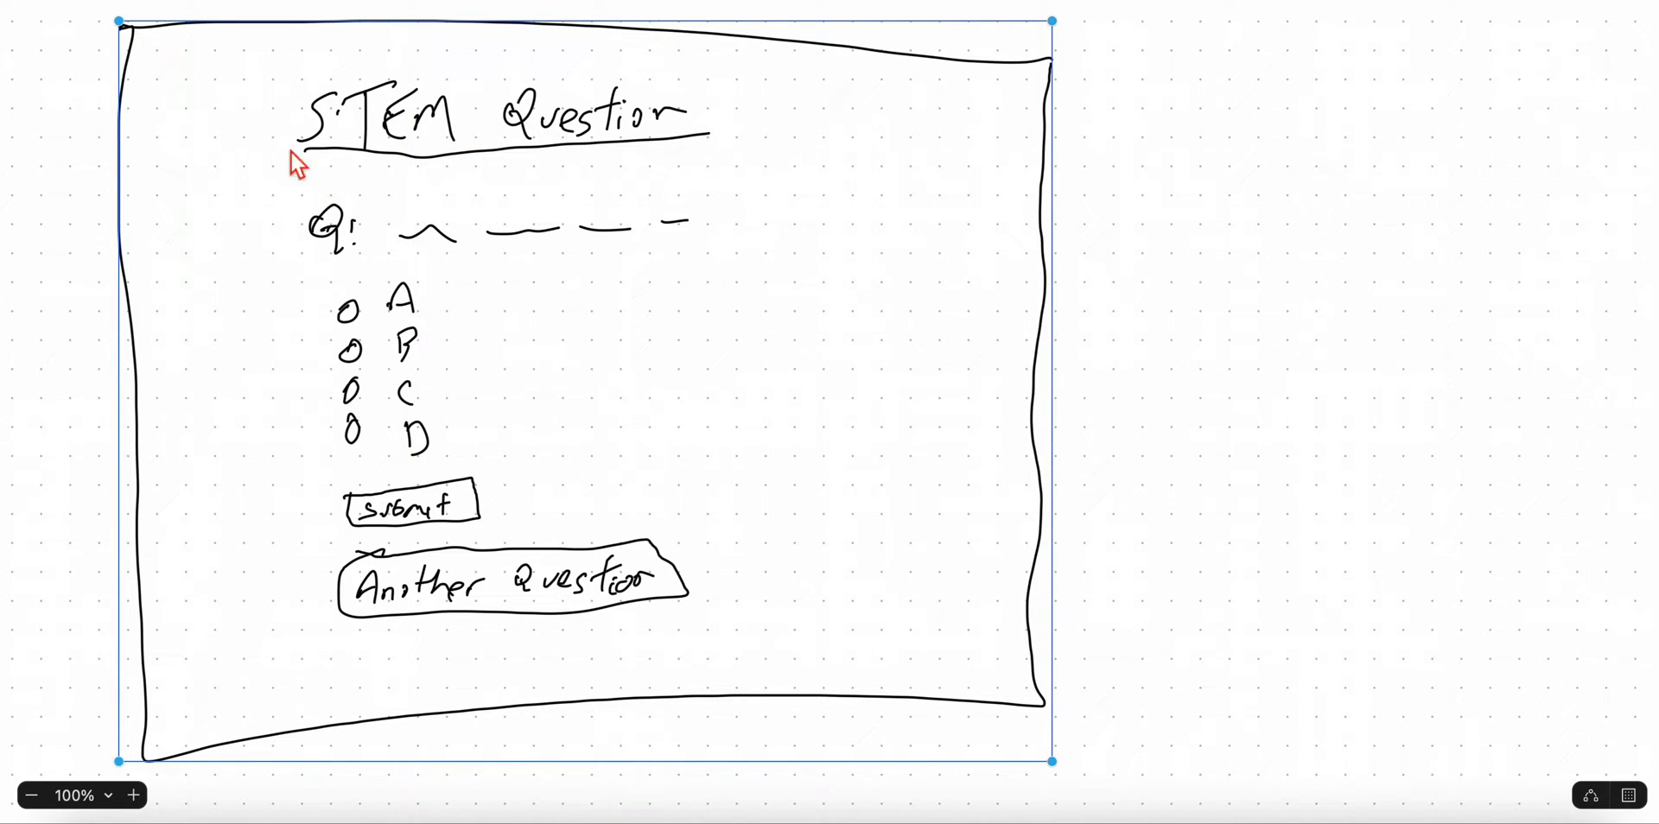
mouse_move(375, 154)
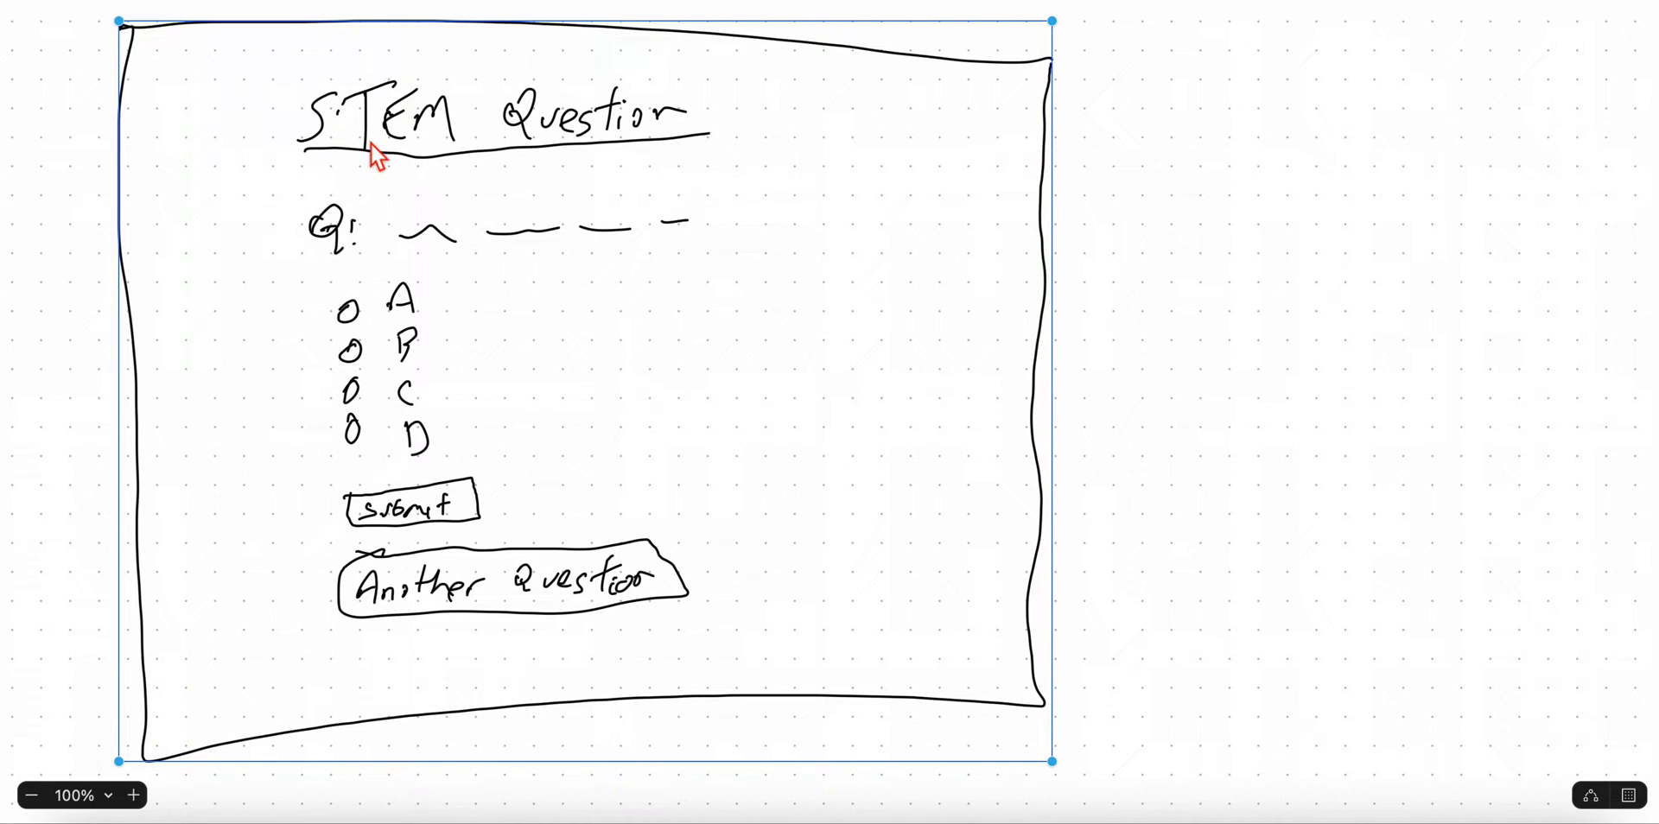
mouse_move(508, 210)
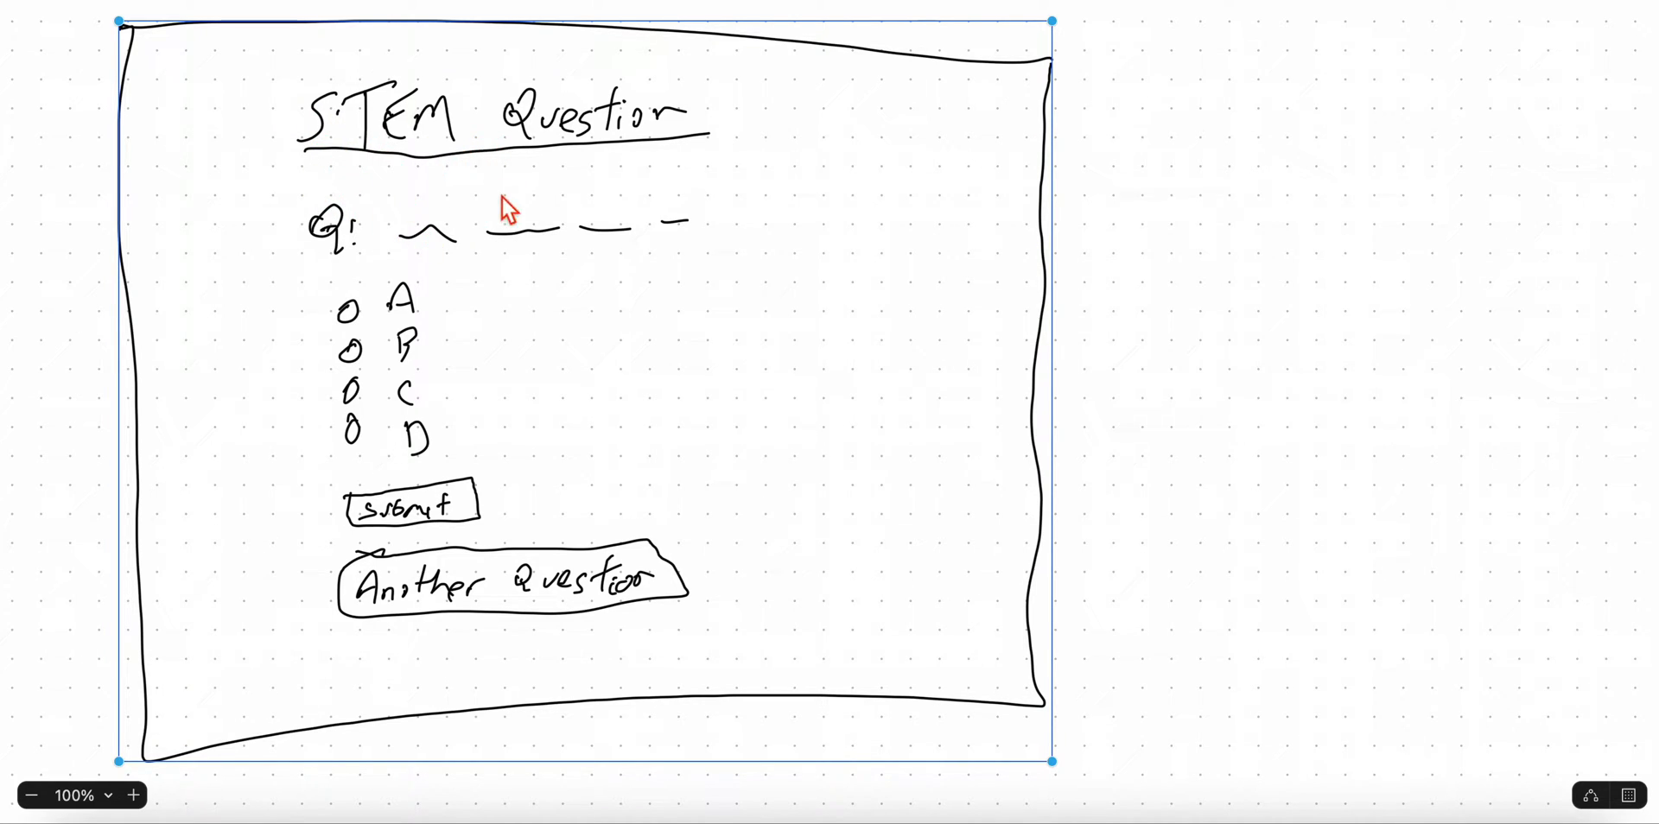
mouse_move(363, 237)
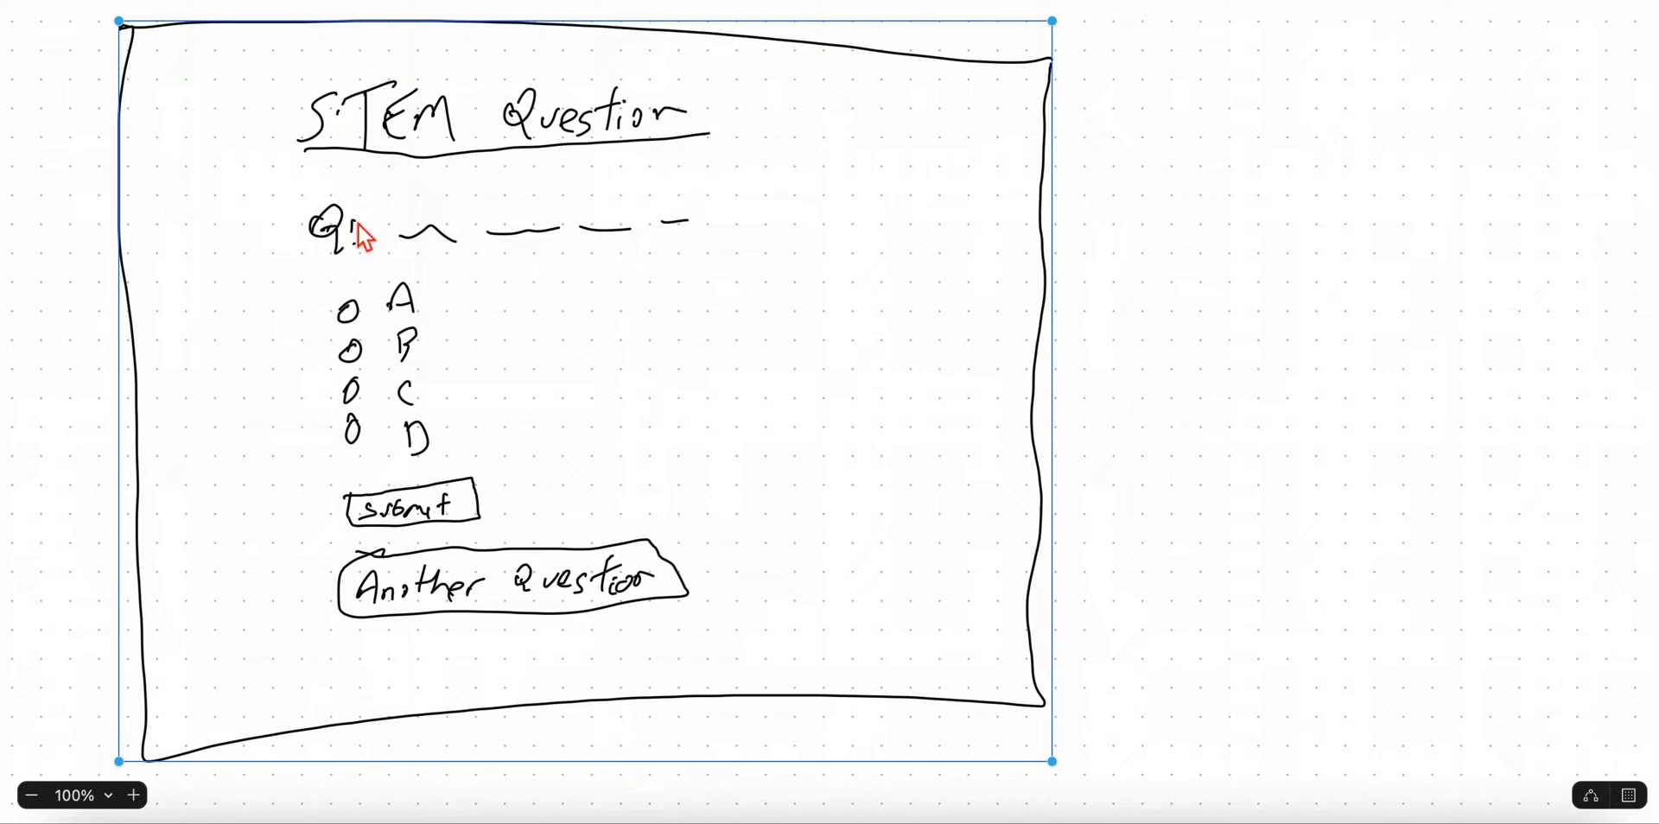
mouse_move(384, 238)
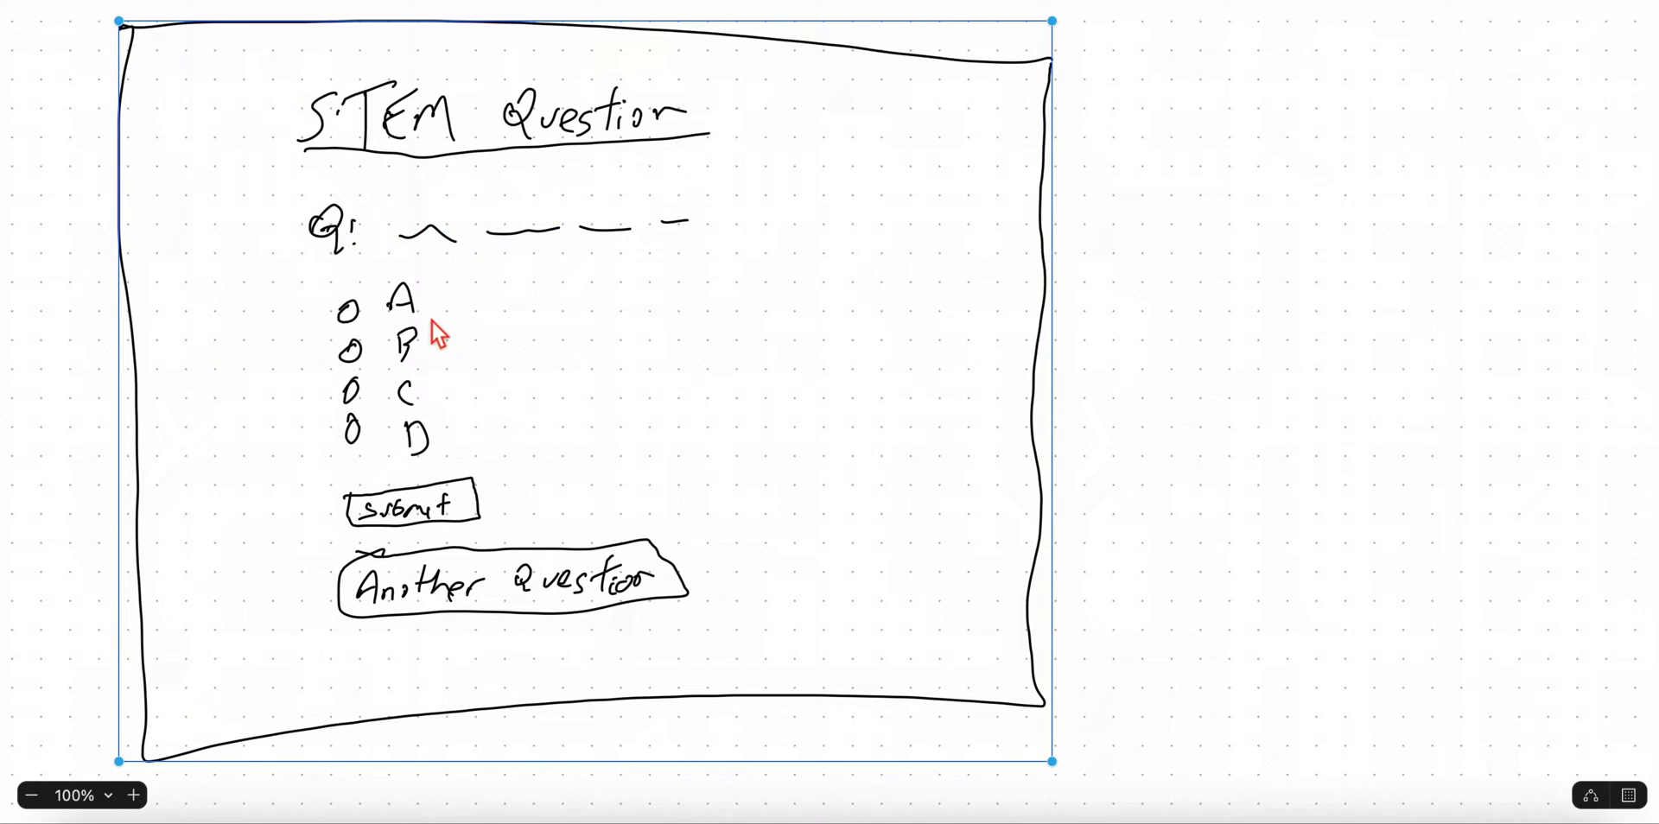
mouse_move(404, 304)
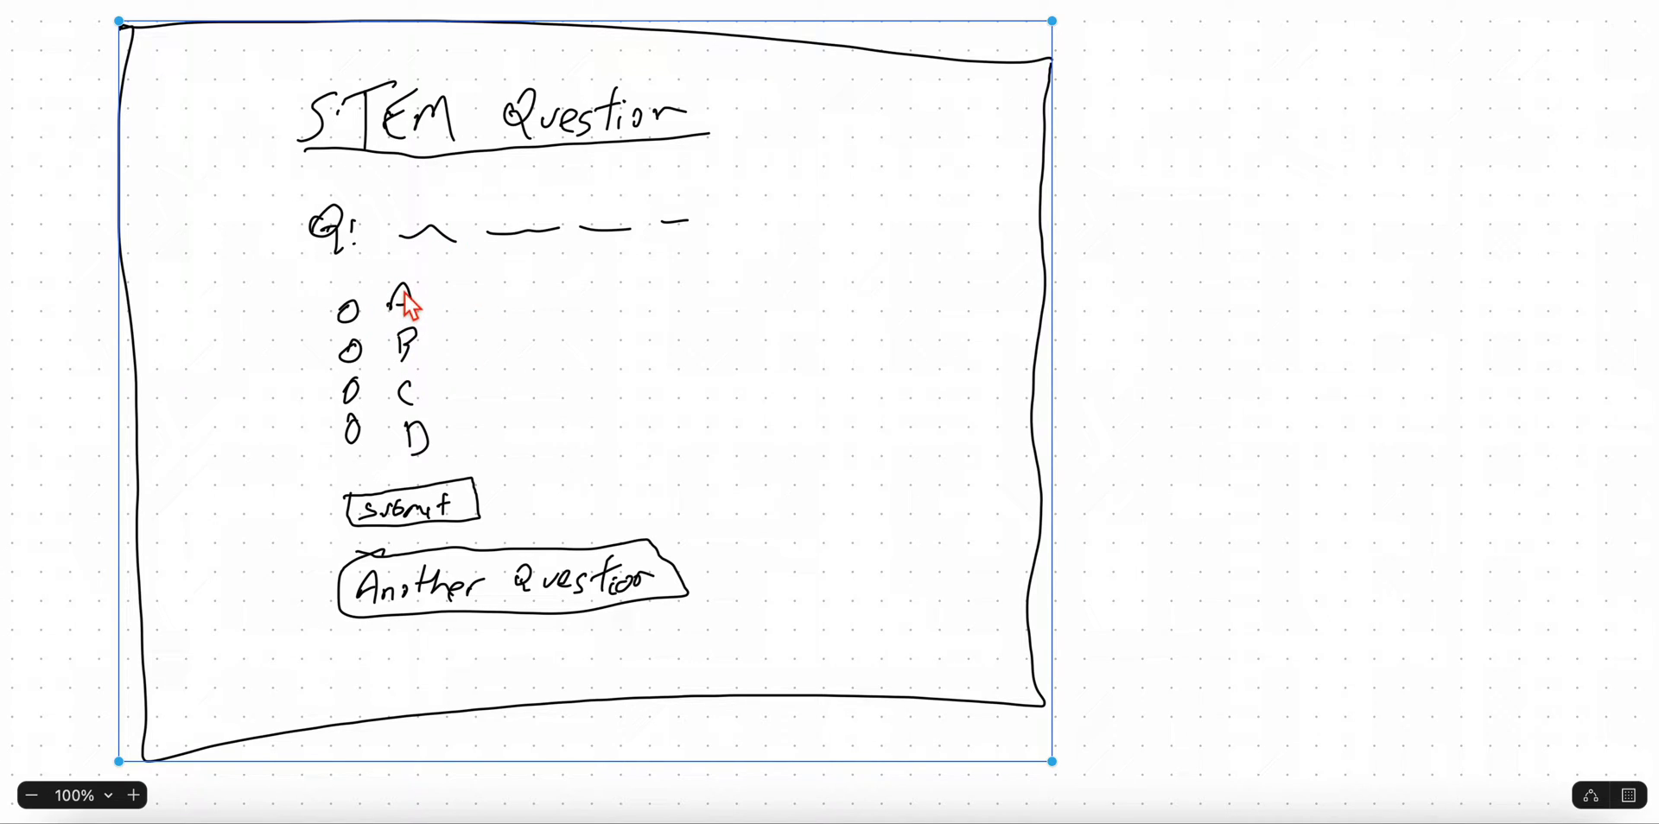
mouse_move(454, 251)
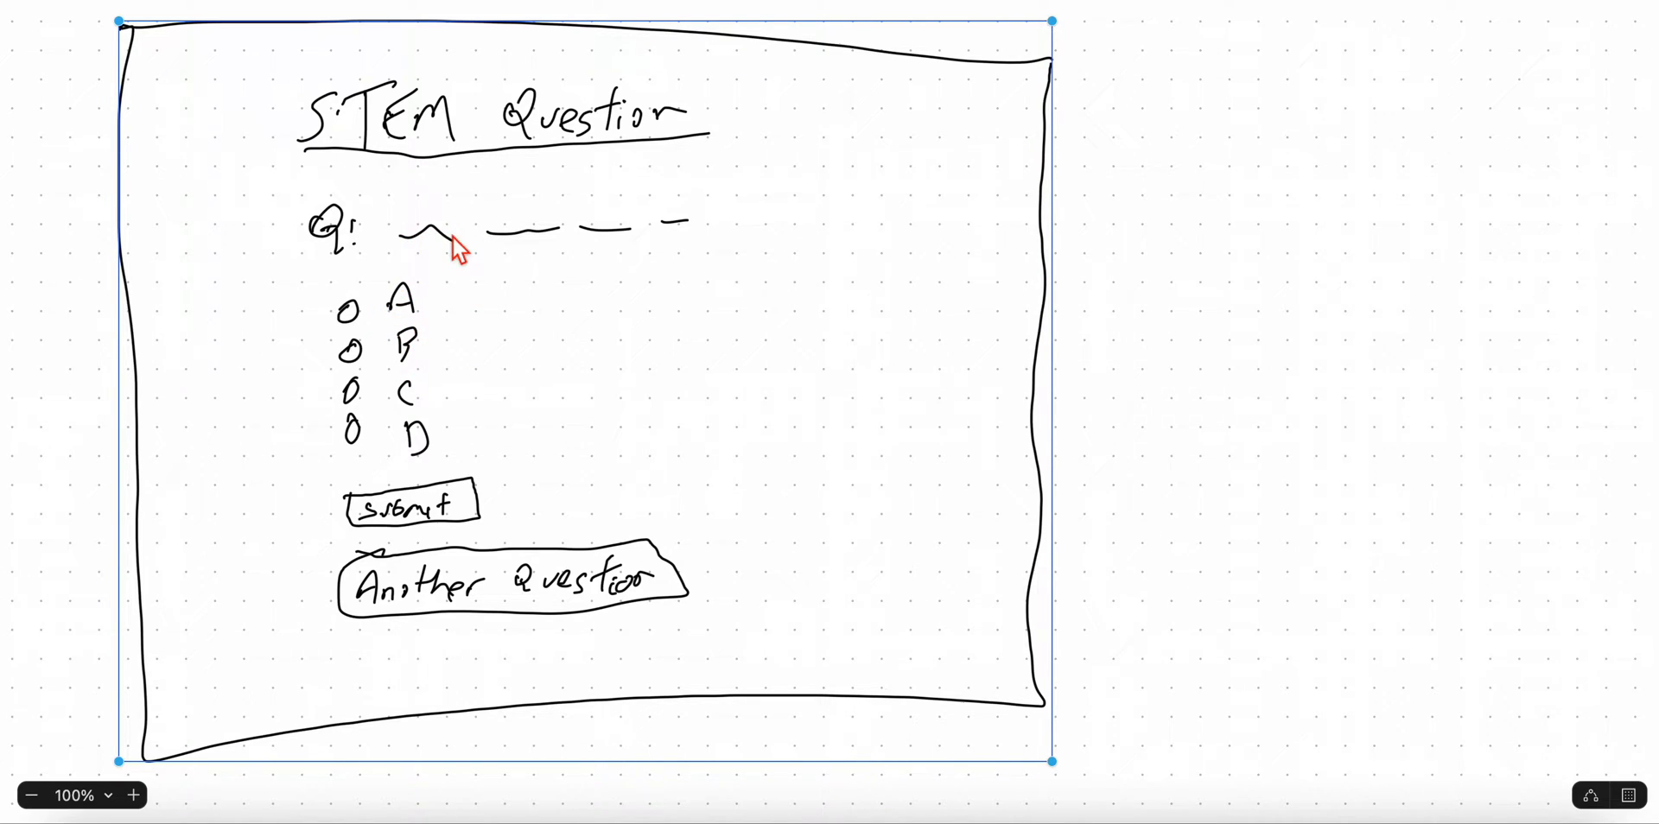
mouse_move(342, 106)
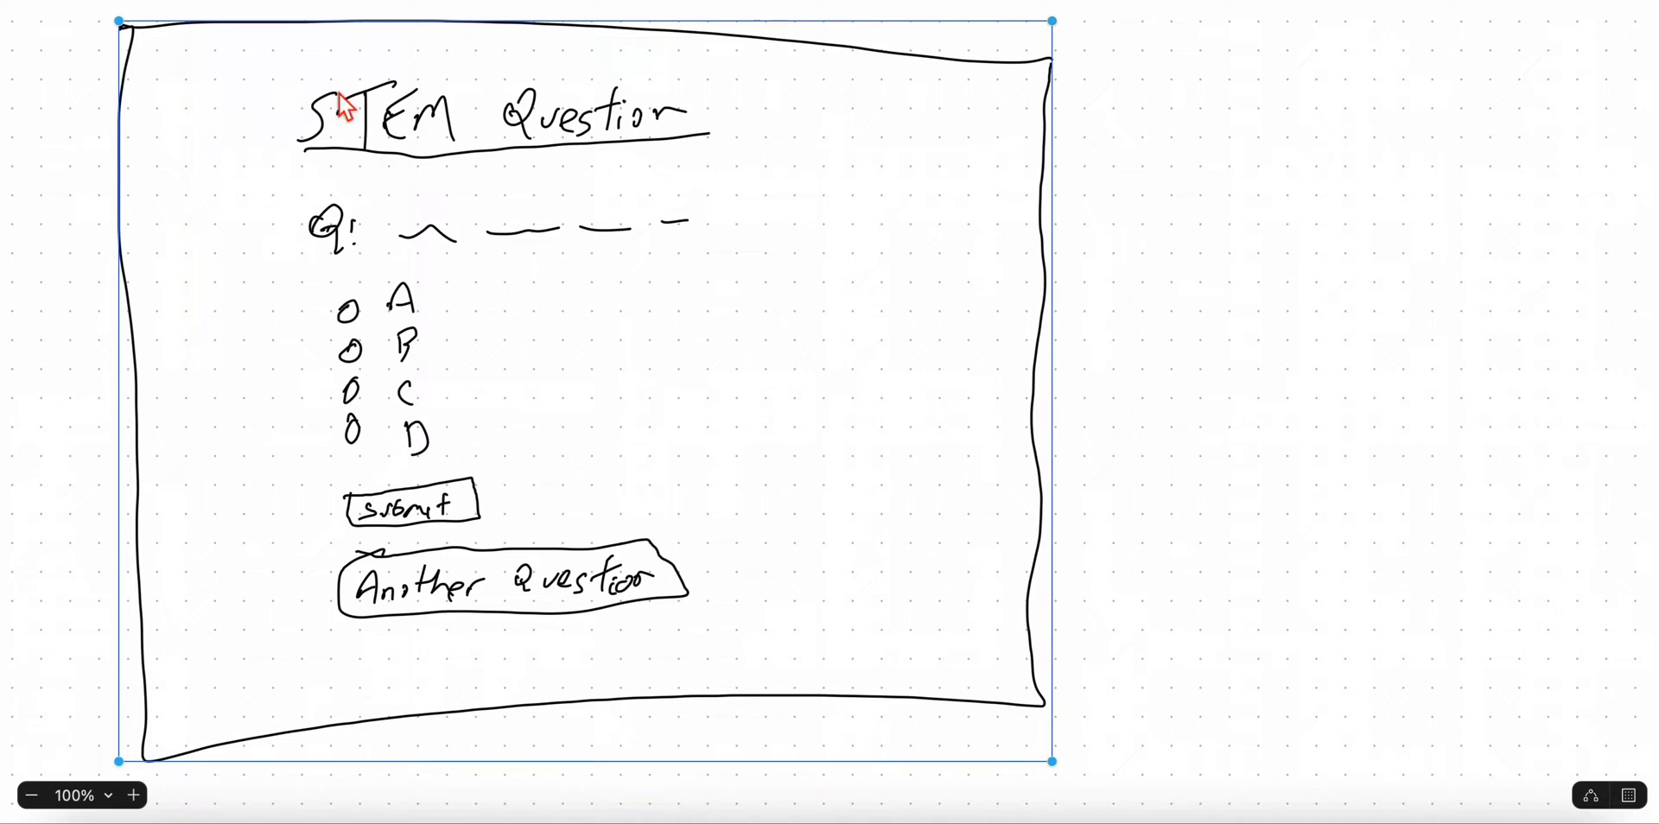
mouse_move(370, 152)
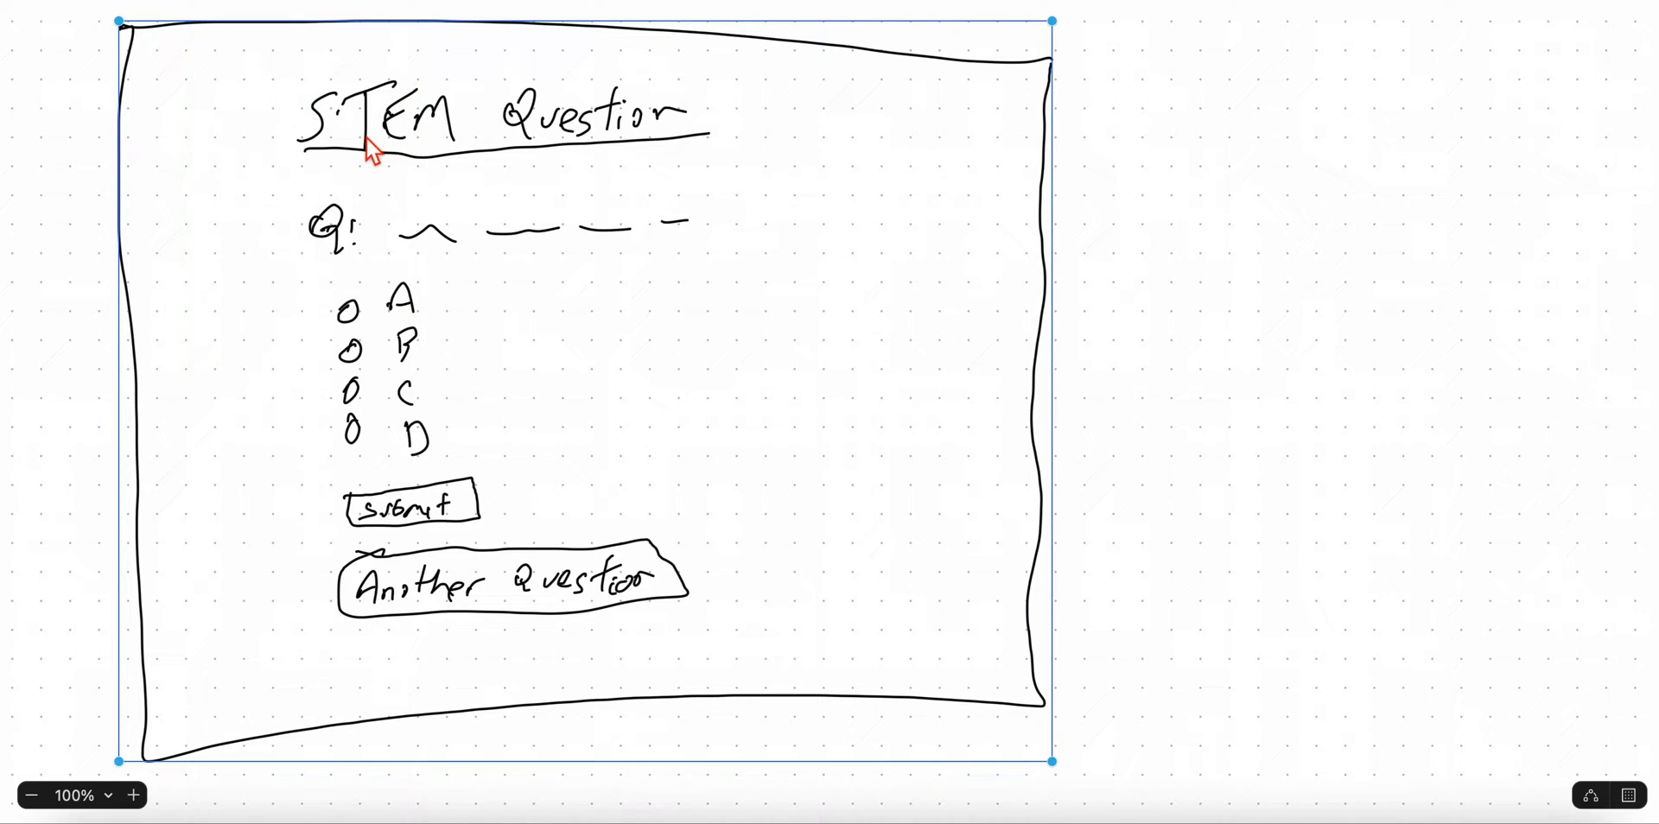
mouse_move(577, 114)
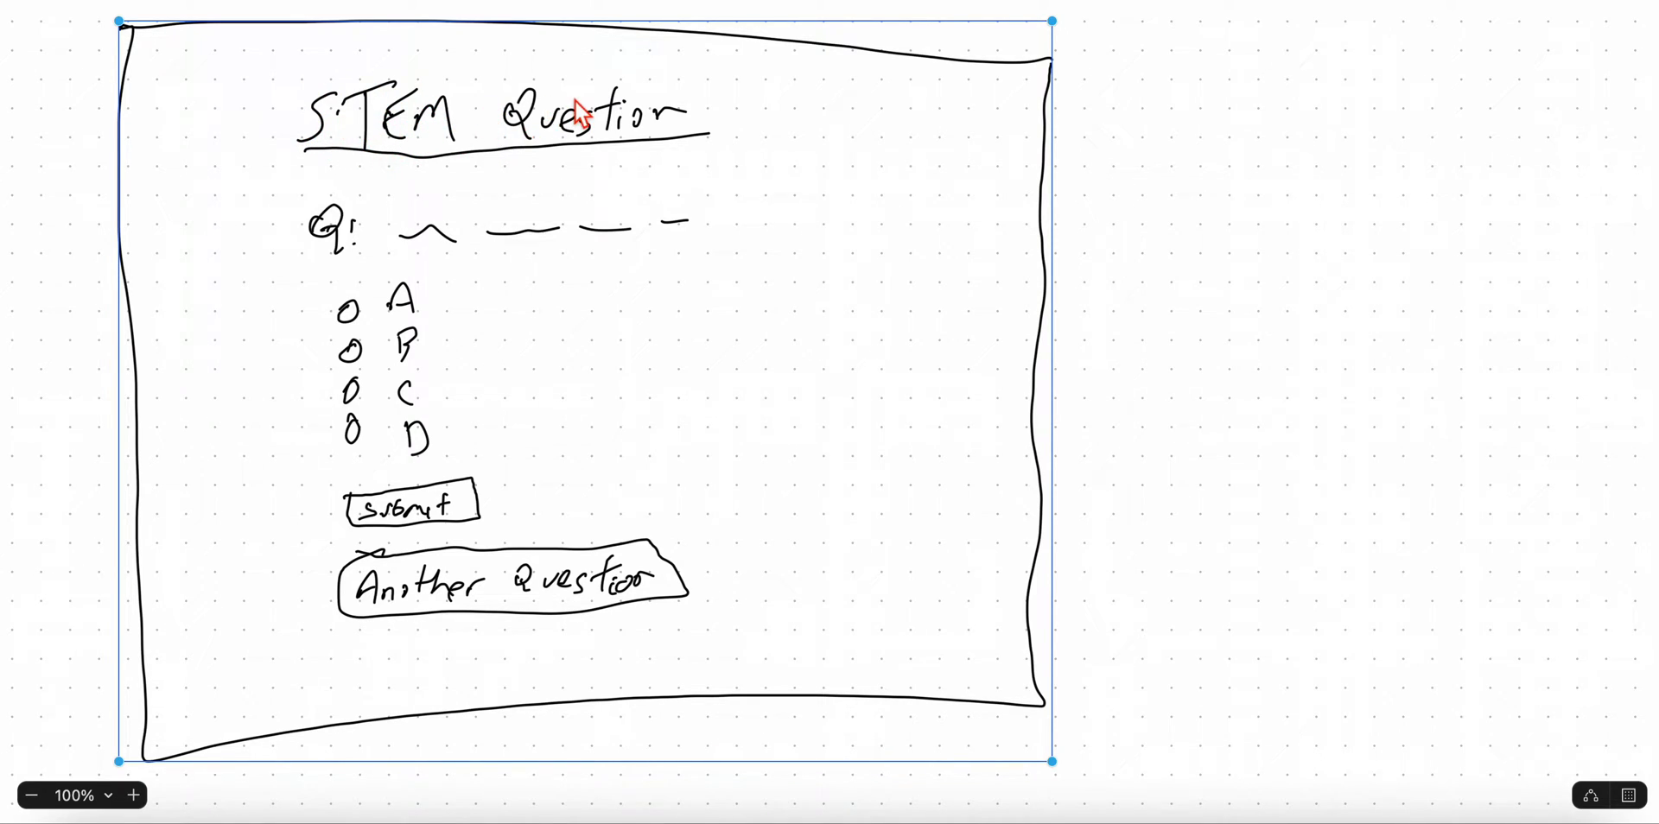
mouse_move(370, 242)
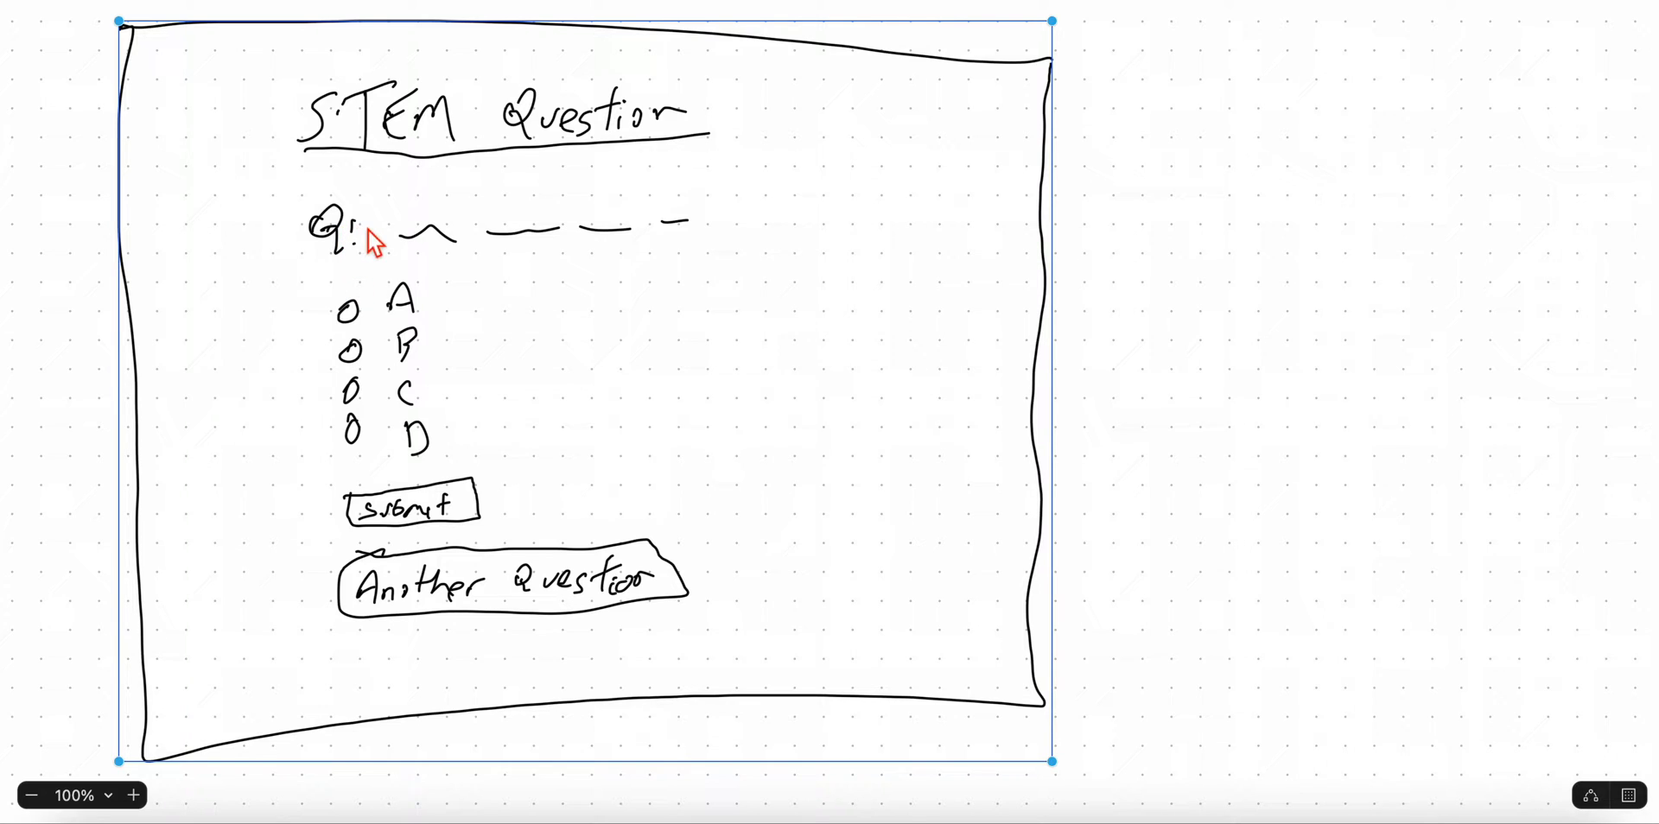
mouse_move(899, 190)
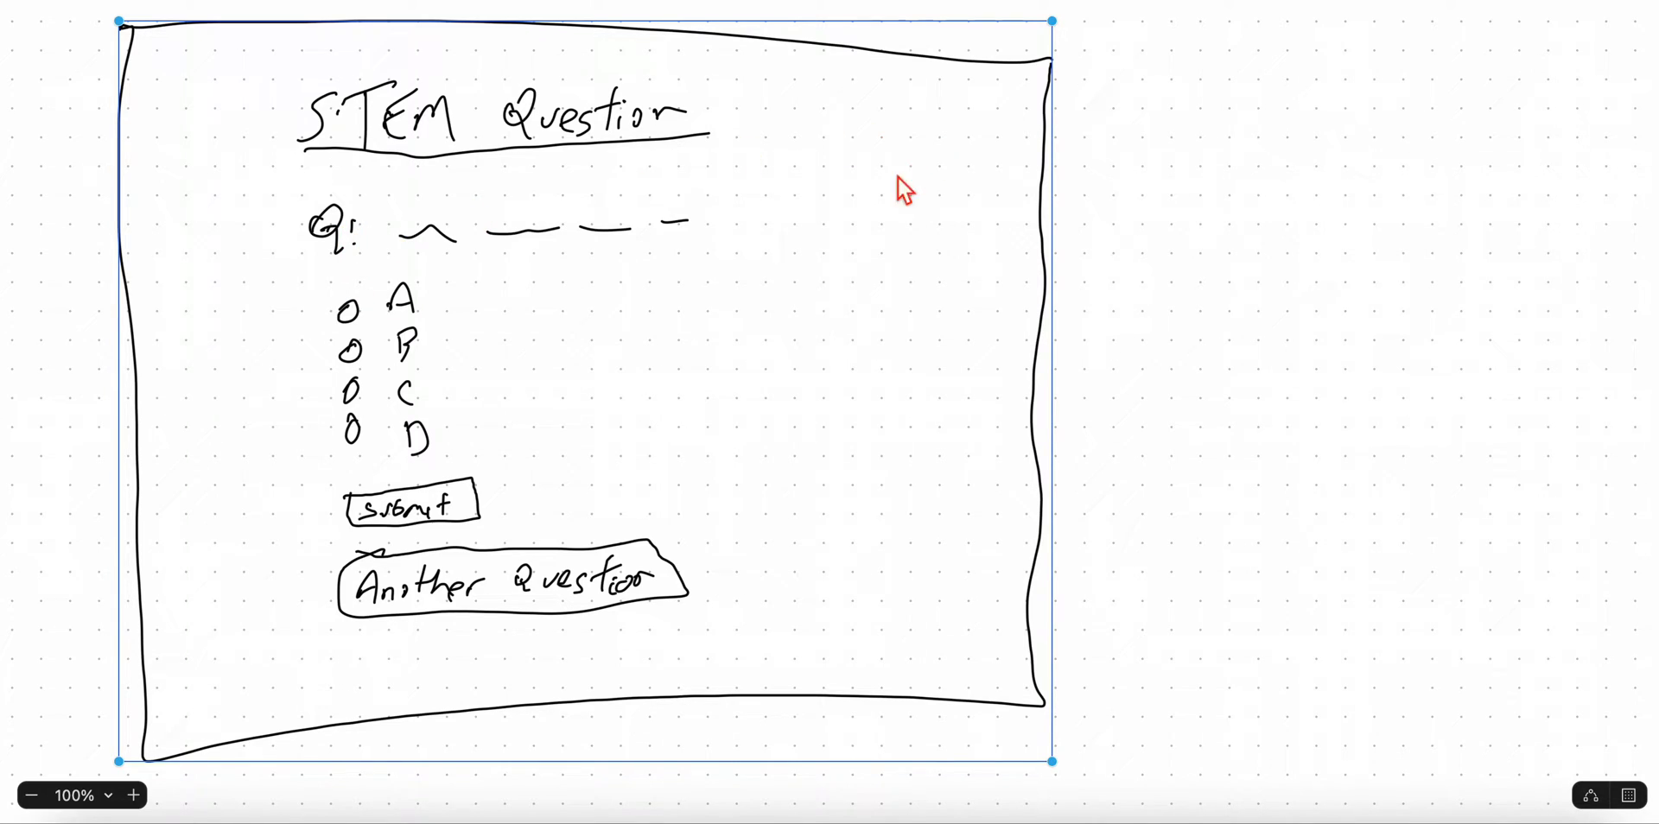
mouse_move(549, 235)
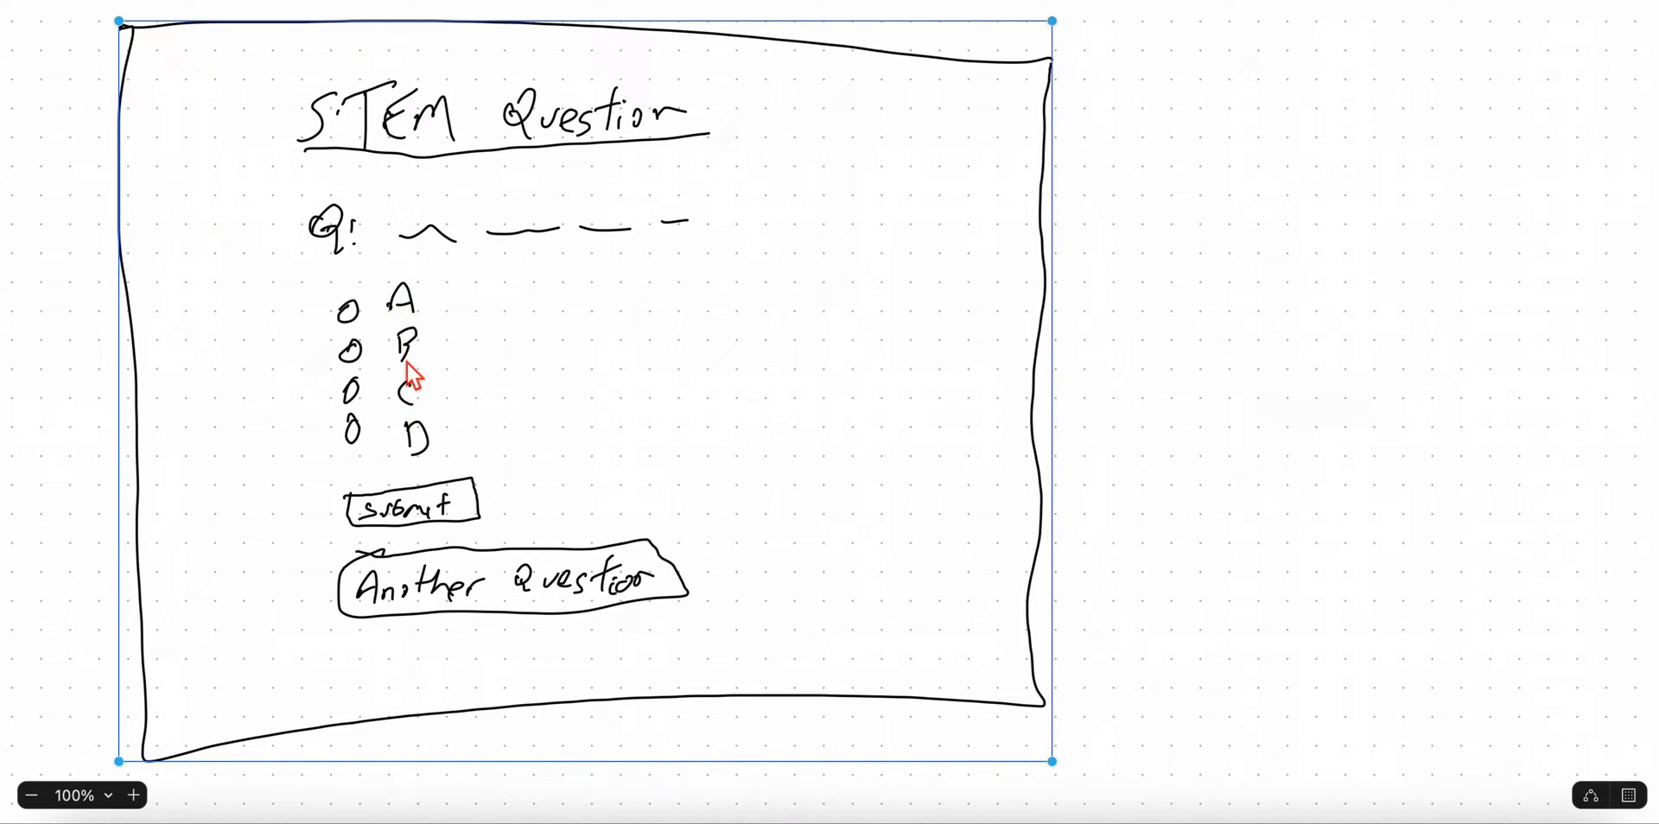
mouse_move(386, 458)
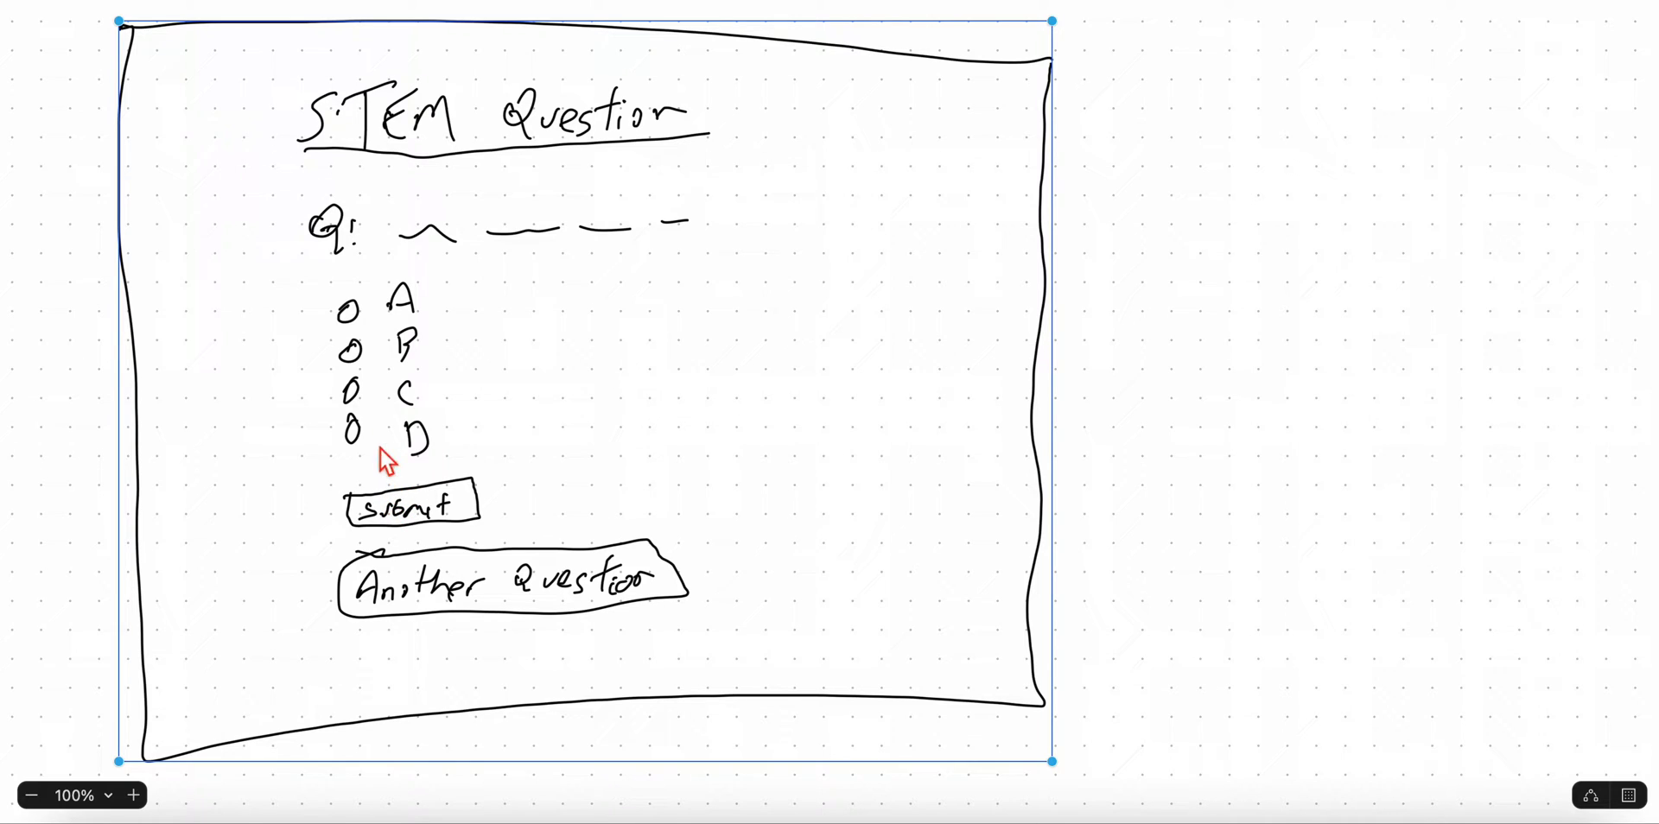
mouse_move(378, 544)
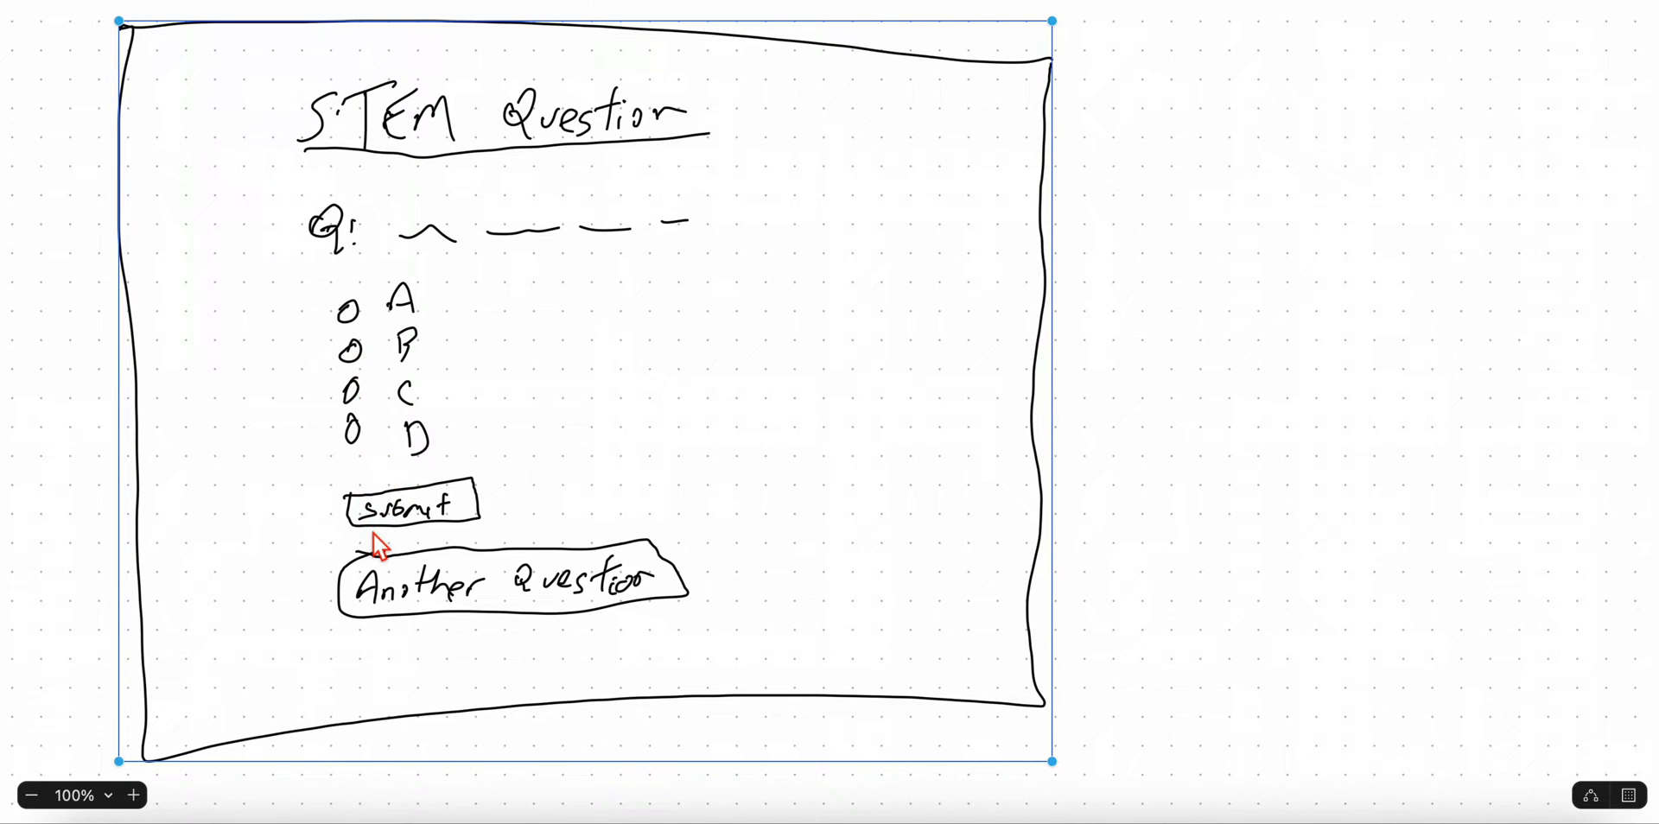
mouse_move(529, 525)
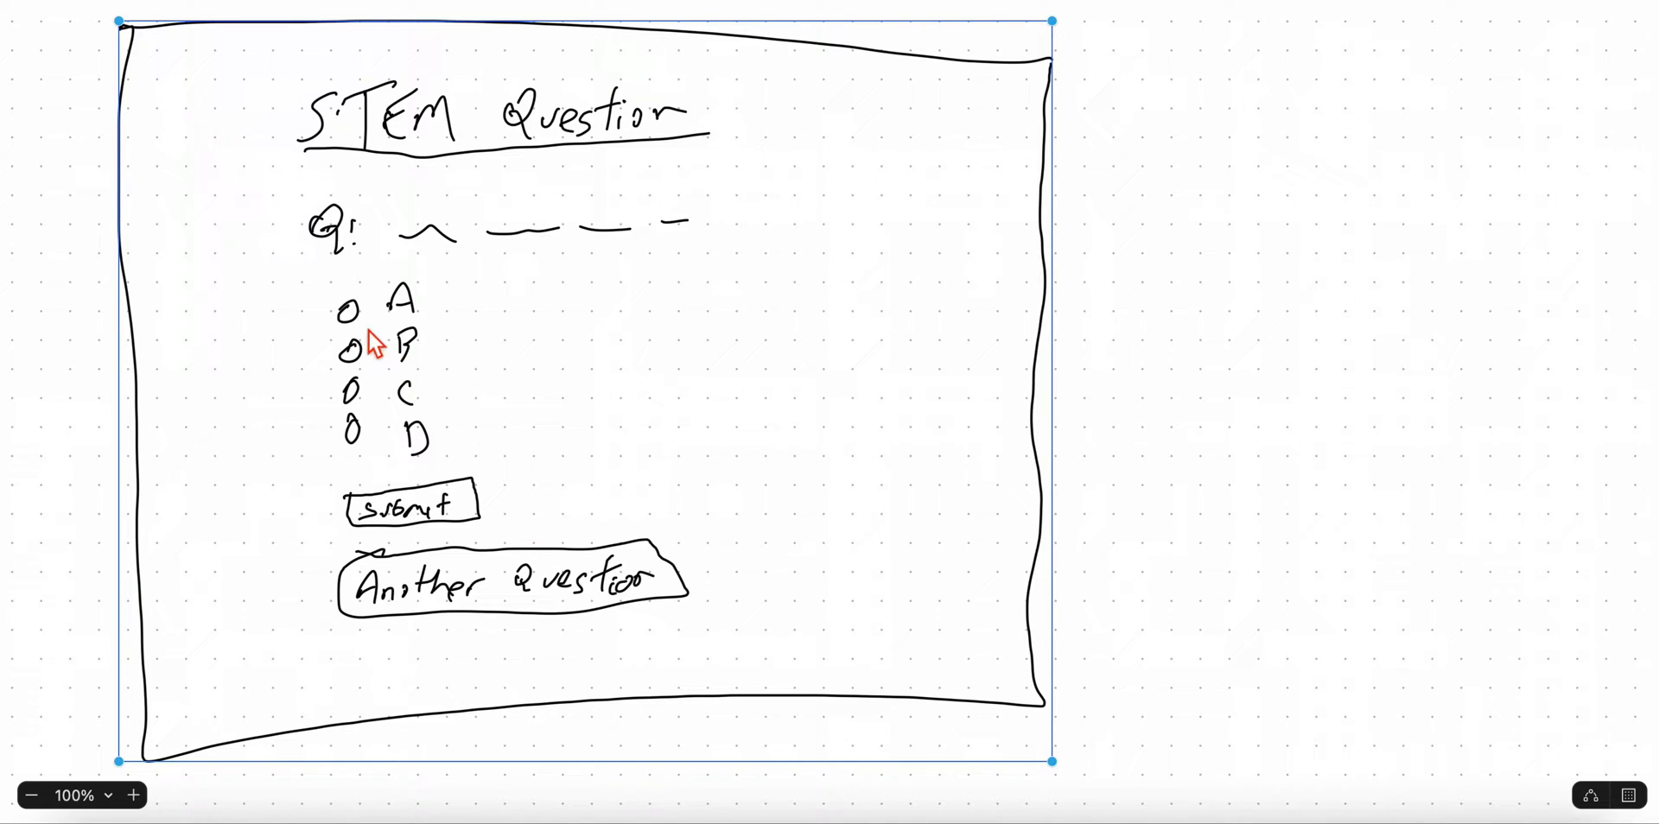
mouse_move(751, 309)
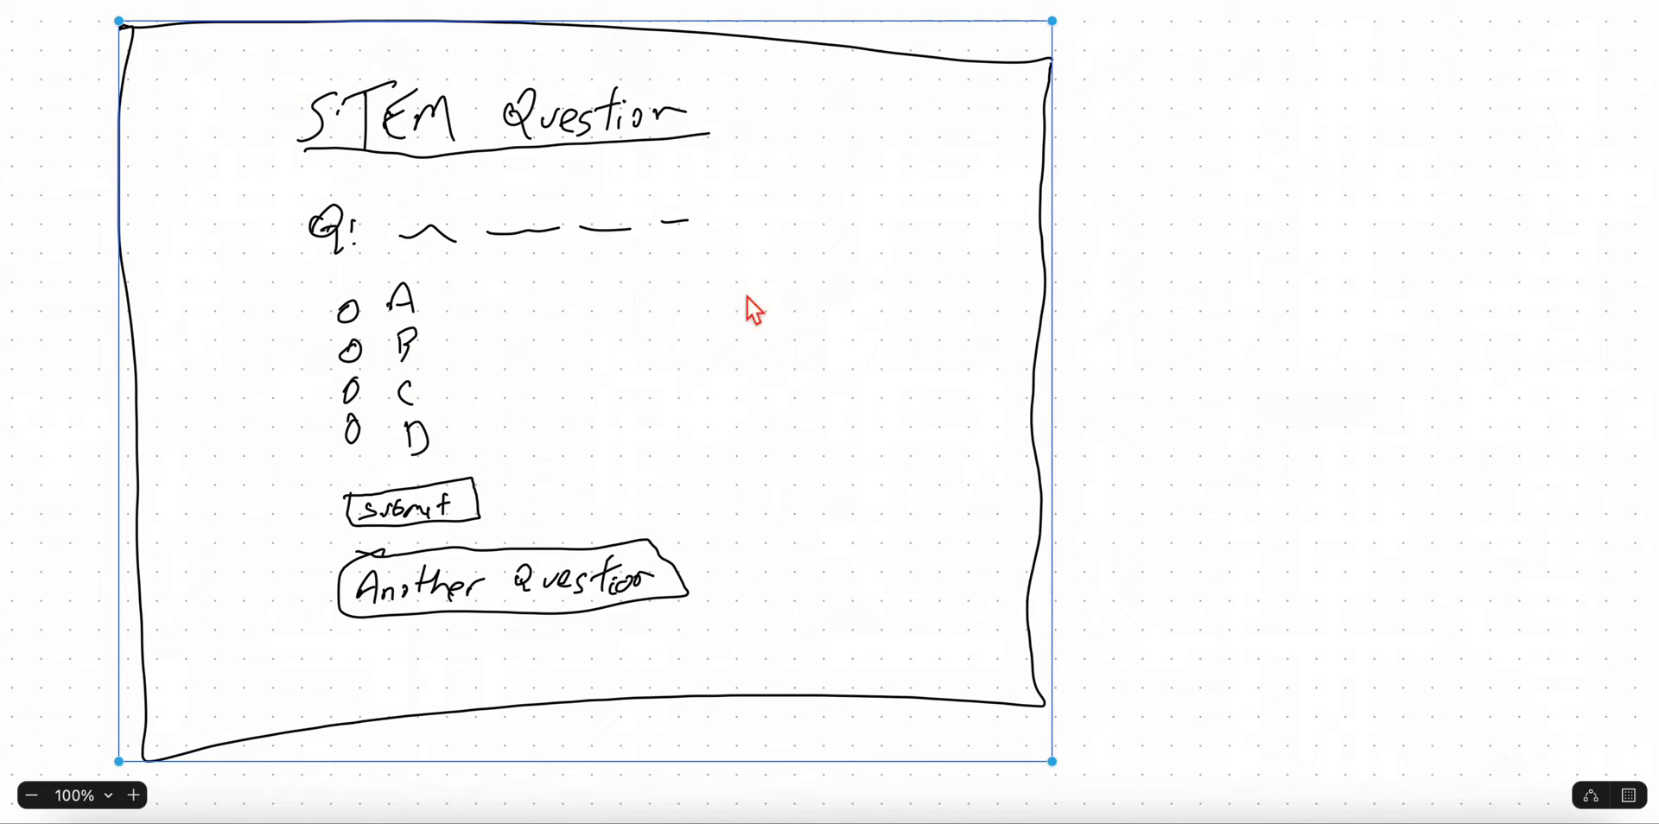
mouse_move(559, 494)
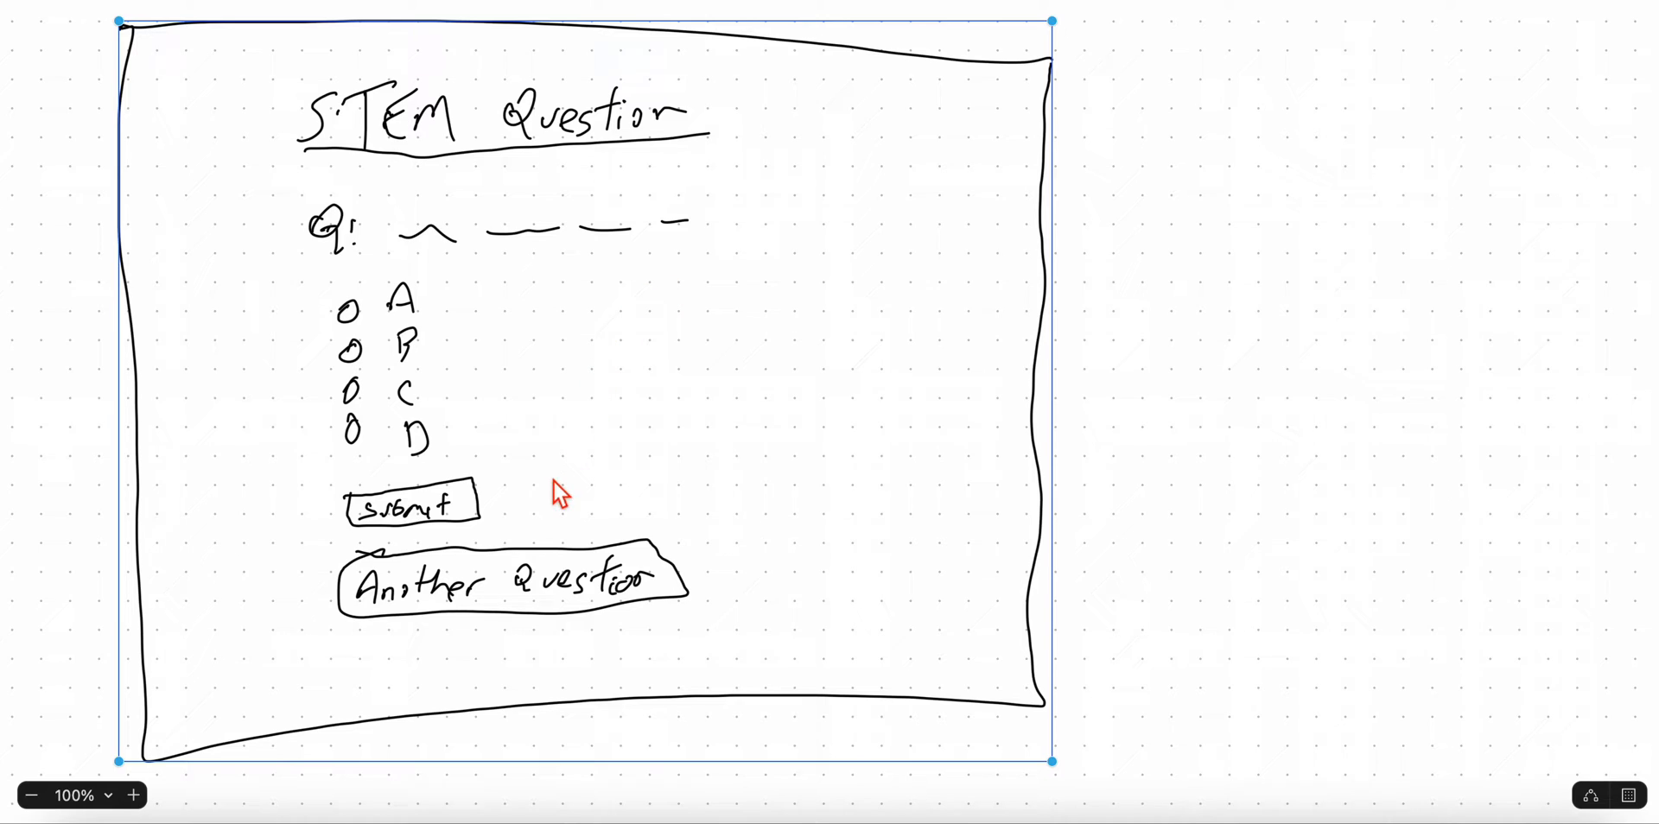
mouse_move(508, 530)
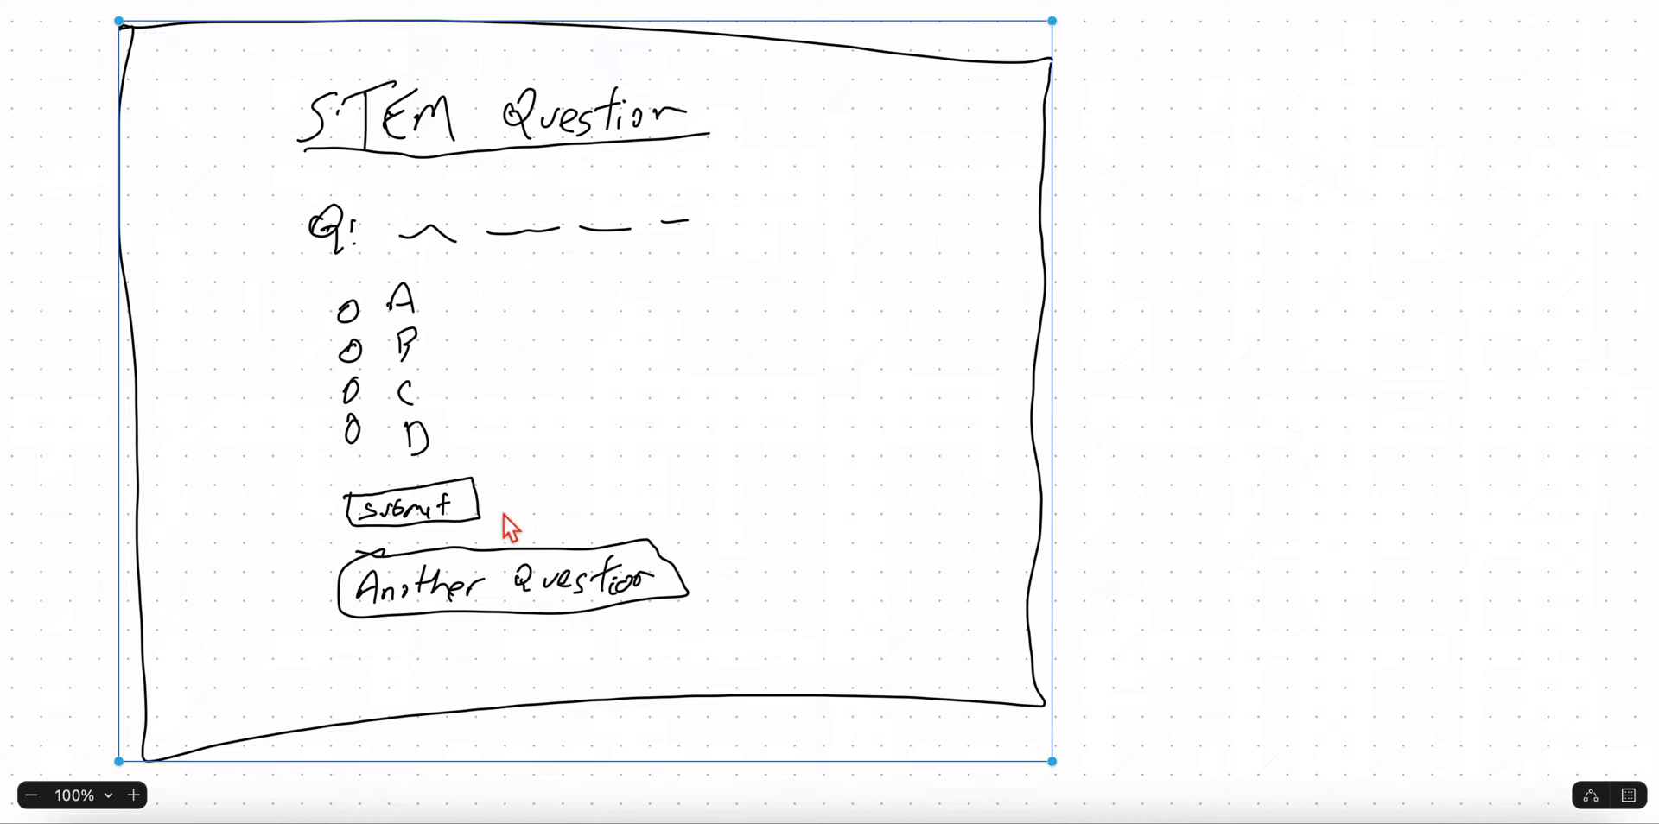
mouse_move(564, 507)
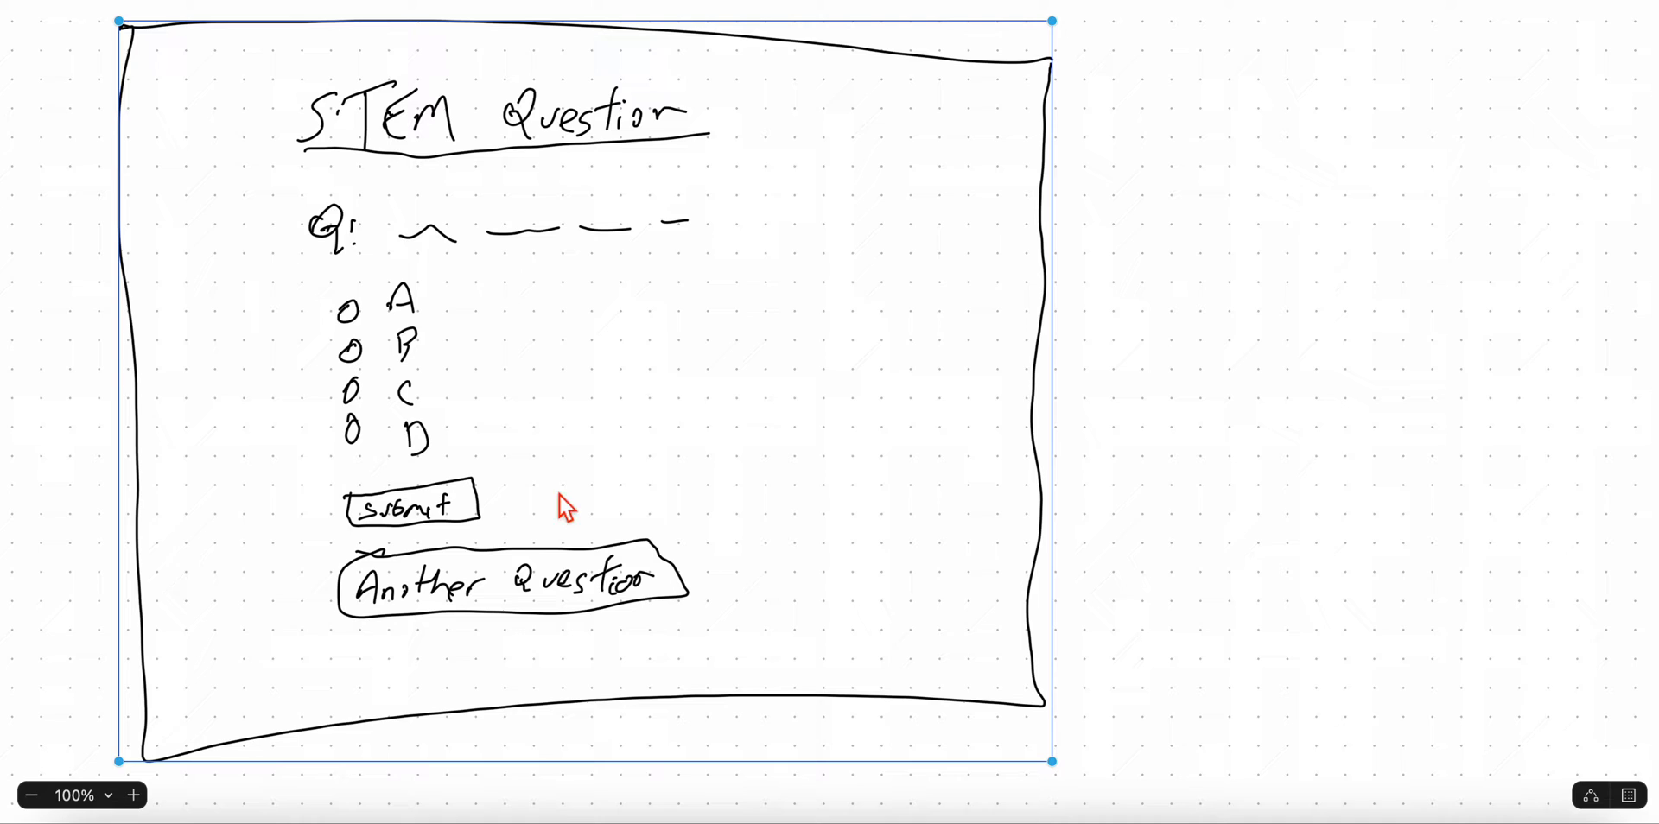
mouse_move(474, 389)
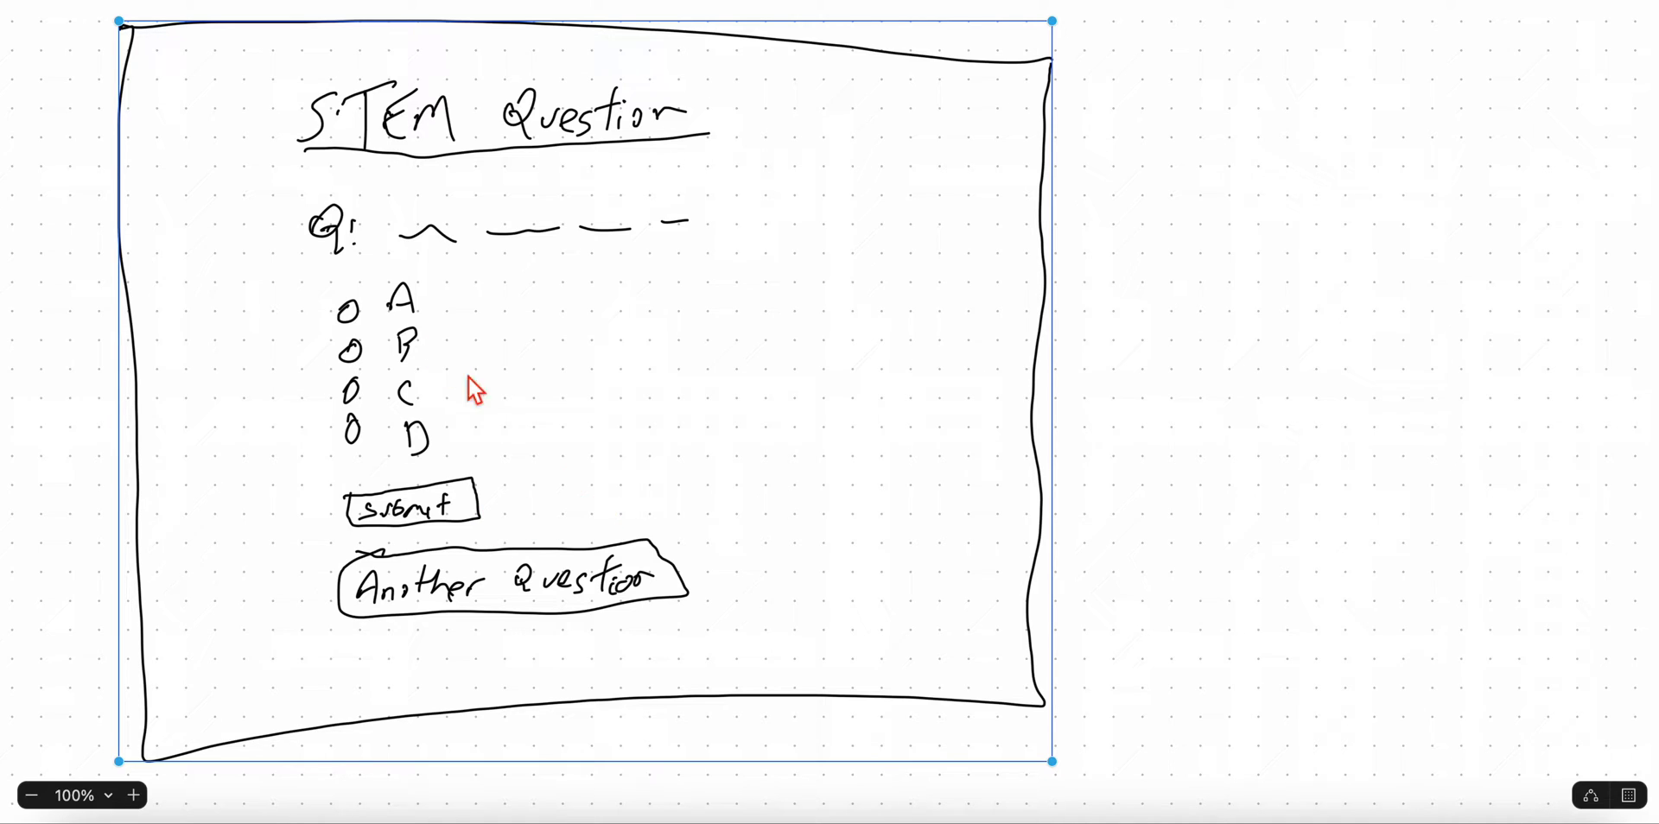
mouse_move(633, 511)
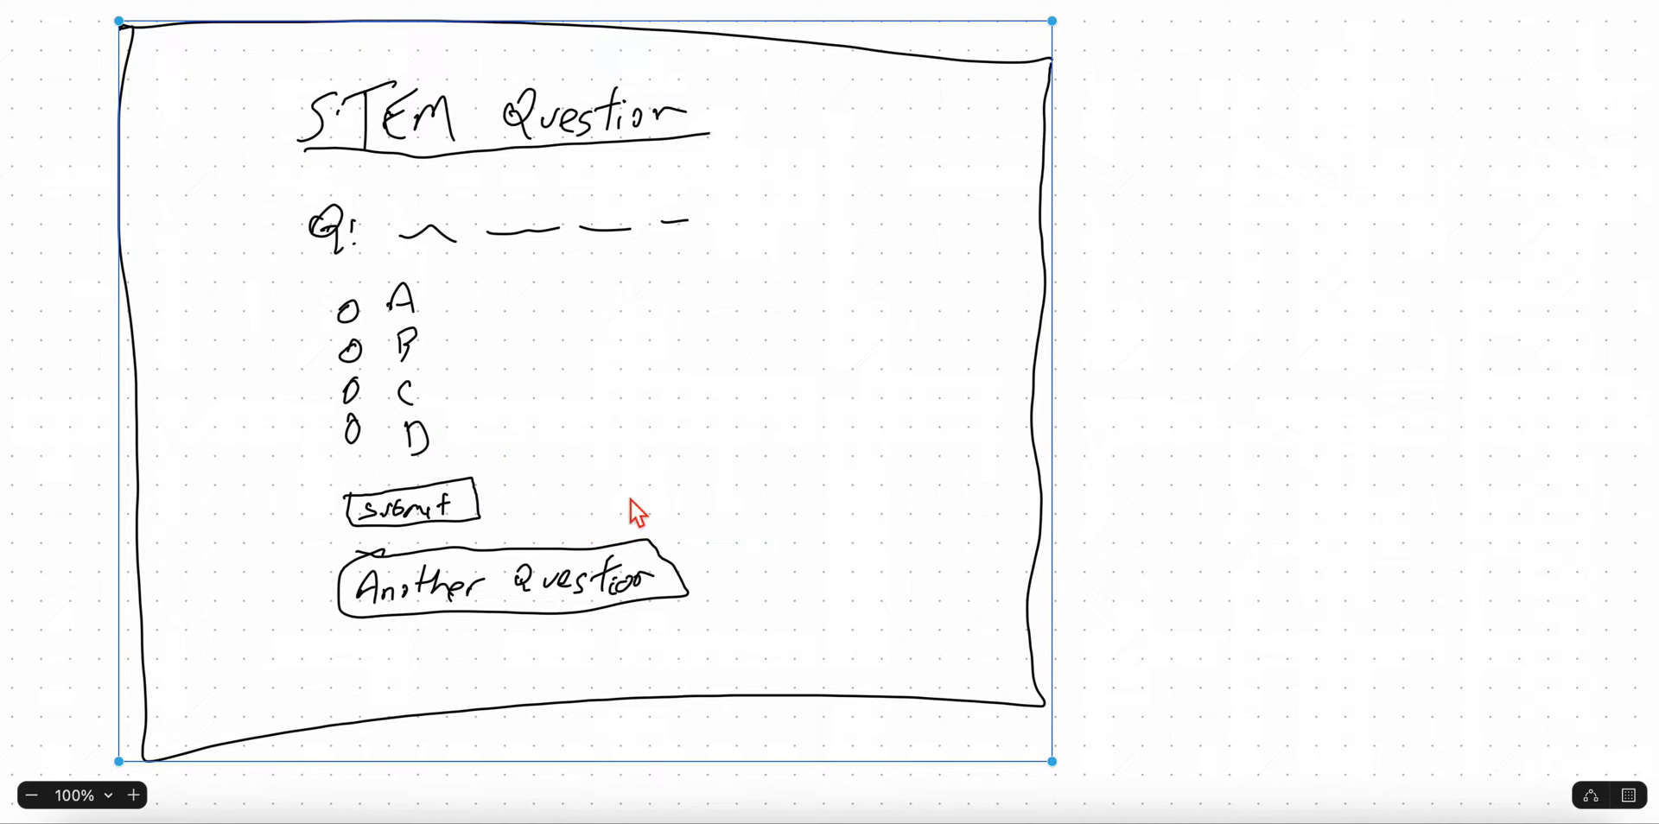
mouse_move(559, 525)
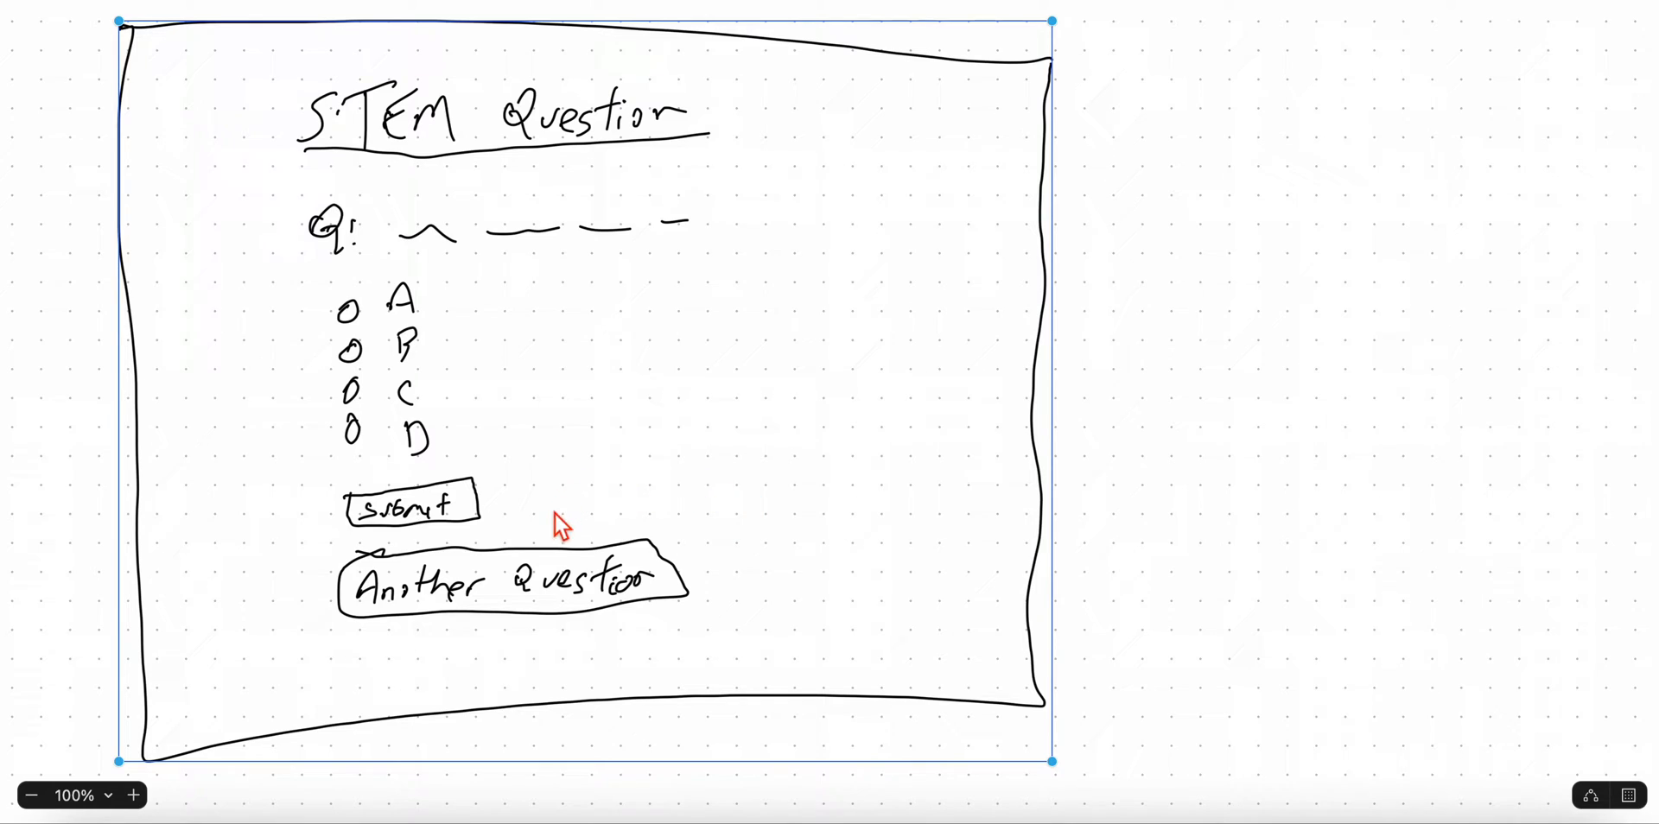
mouse_move(784, 531)
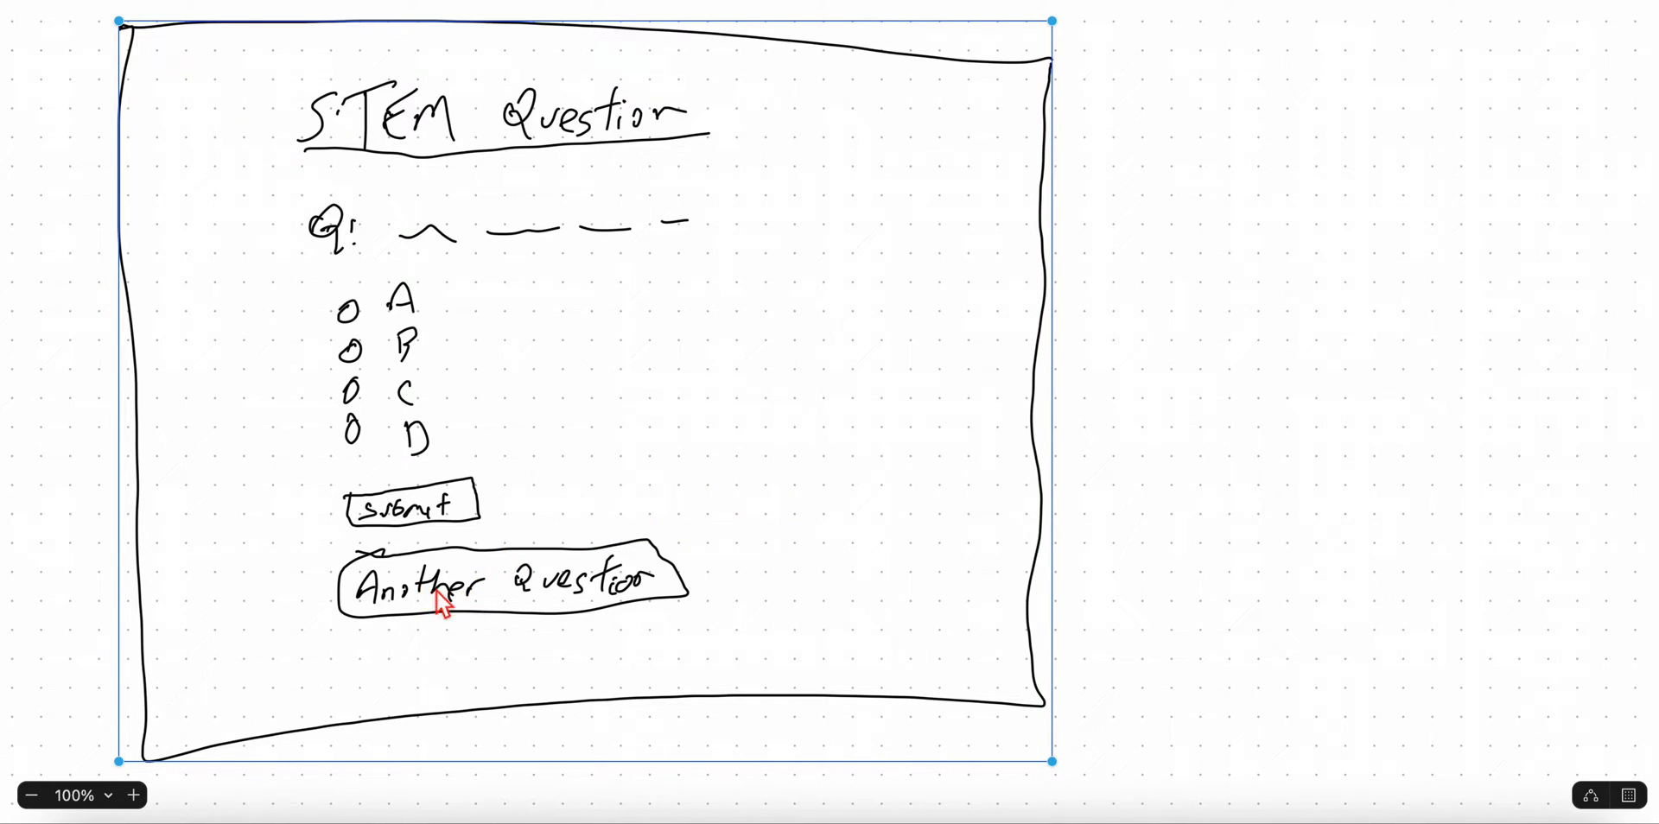
mouse_move(412, 595)
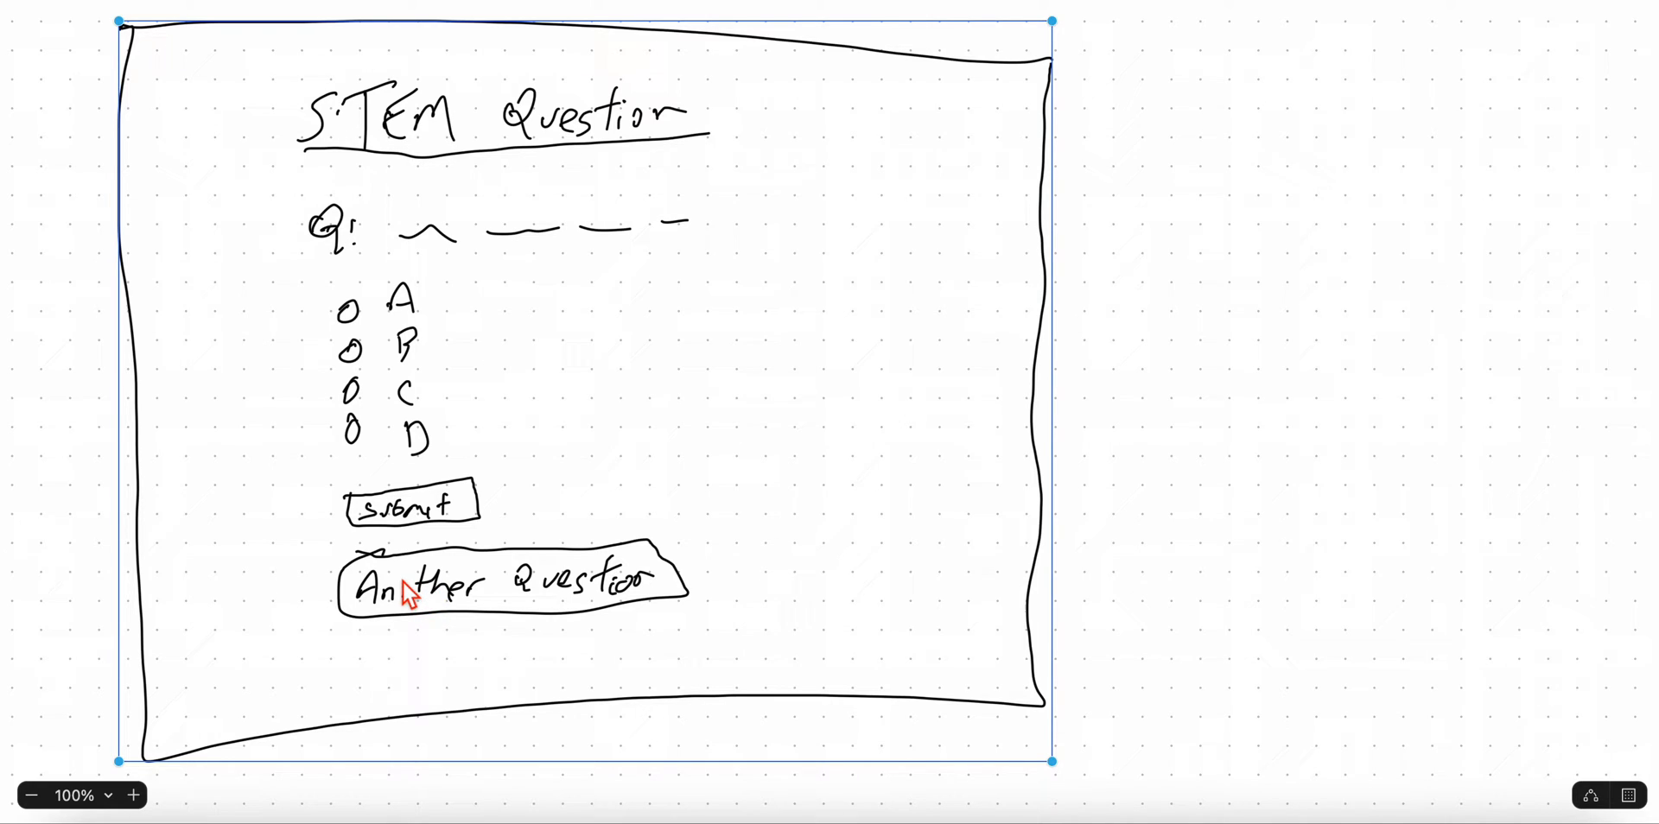
mouse_move(840, 93)
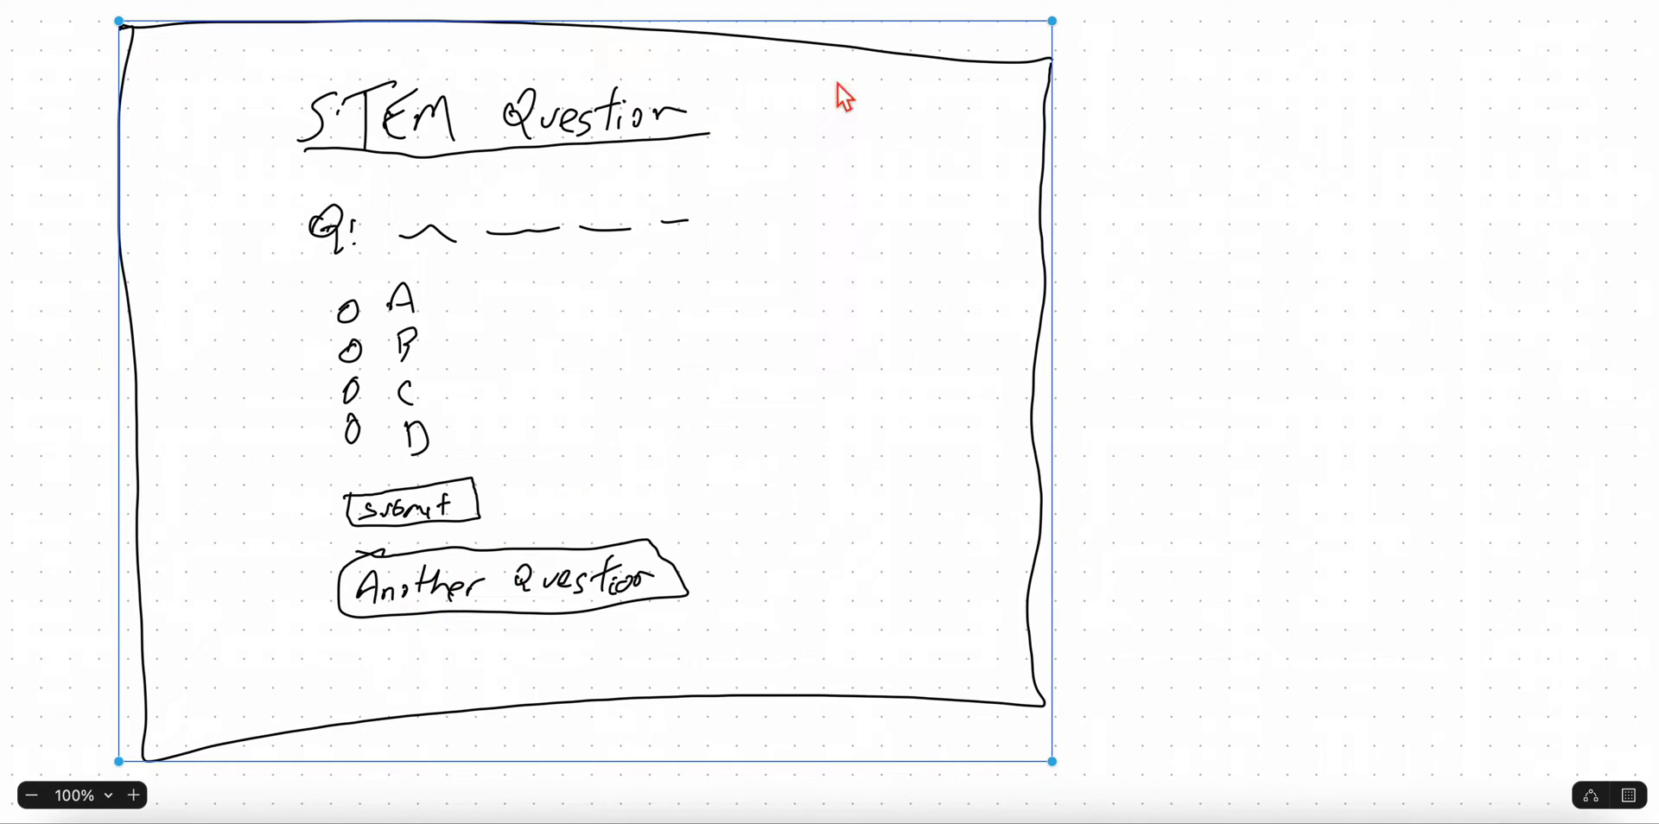
mouse_move(753, 446)
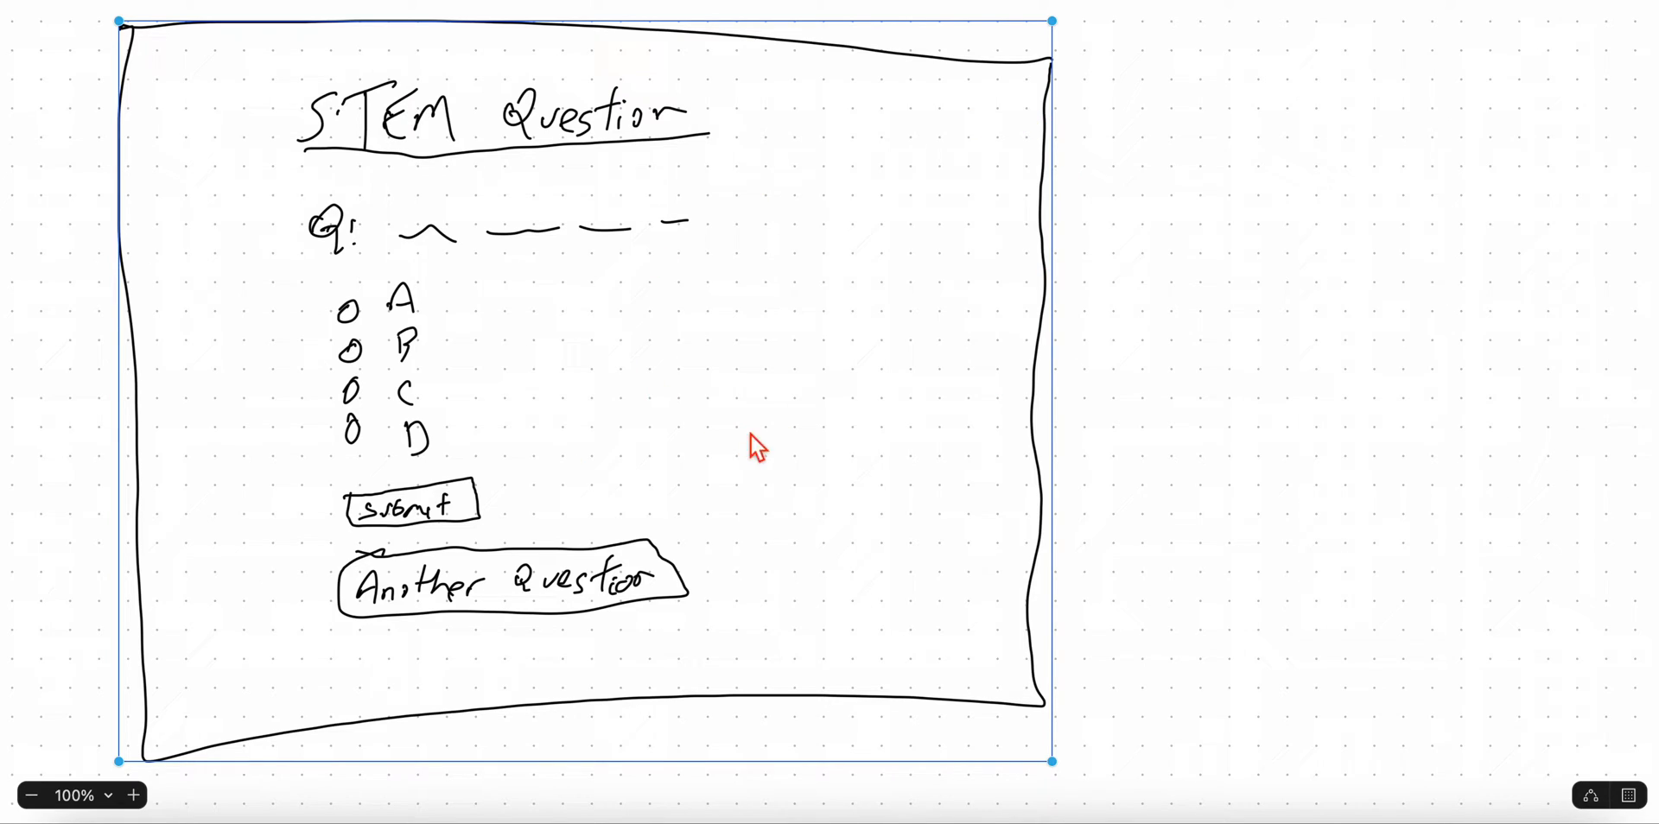
mouse_move(847, 558)
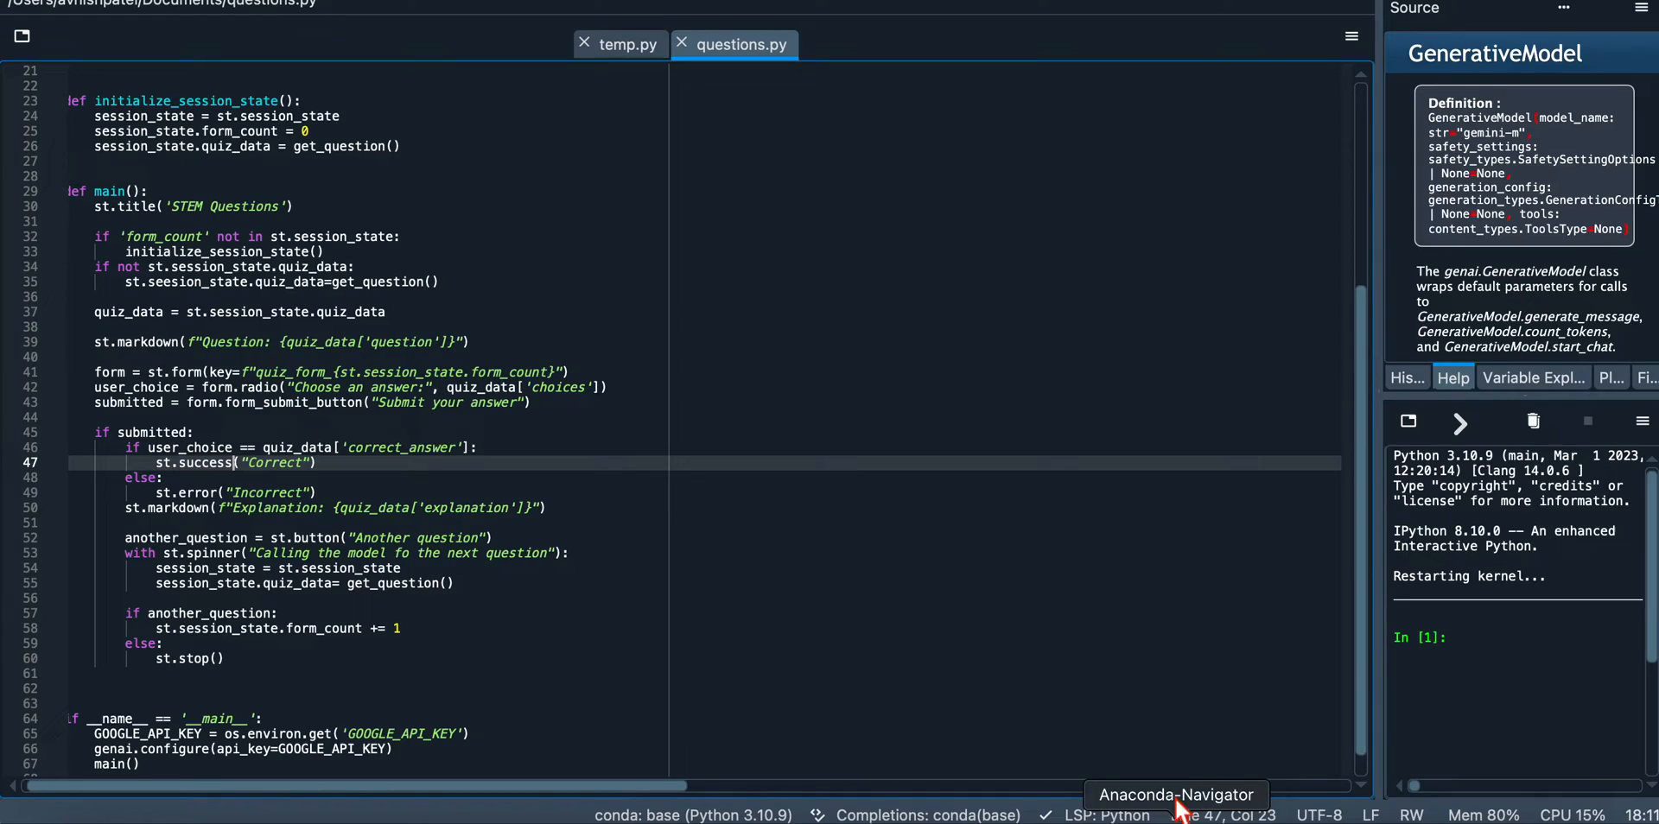
scroll("up", 3)
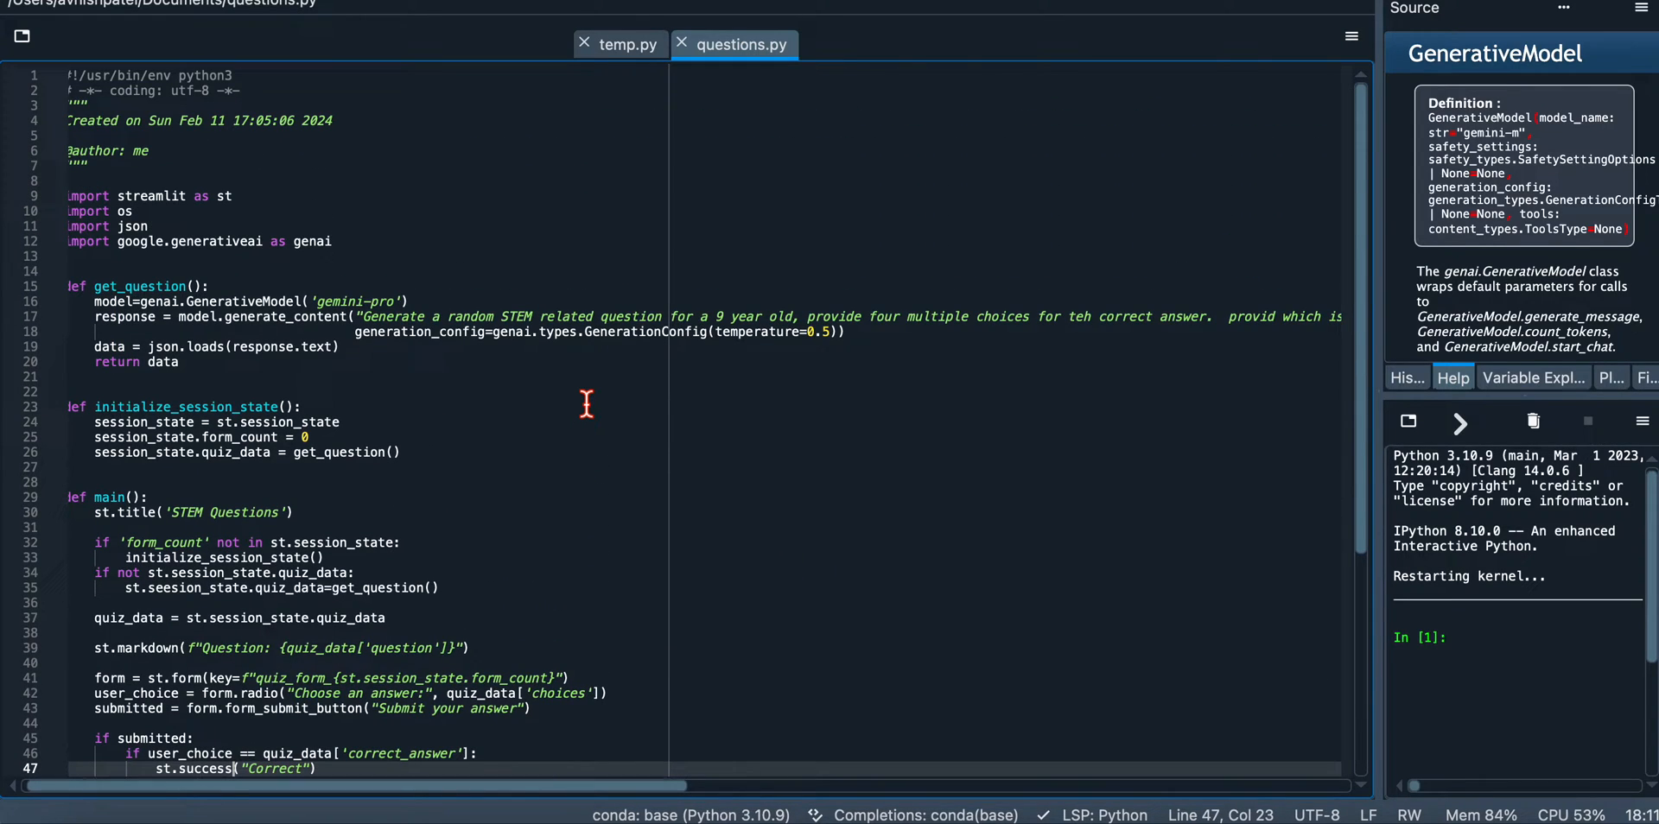
scroll("down", 3)
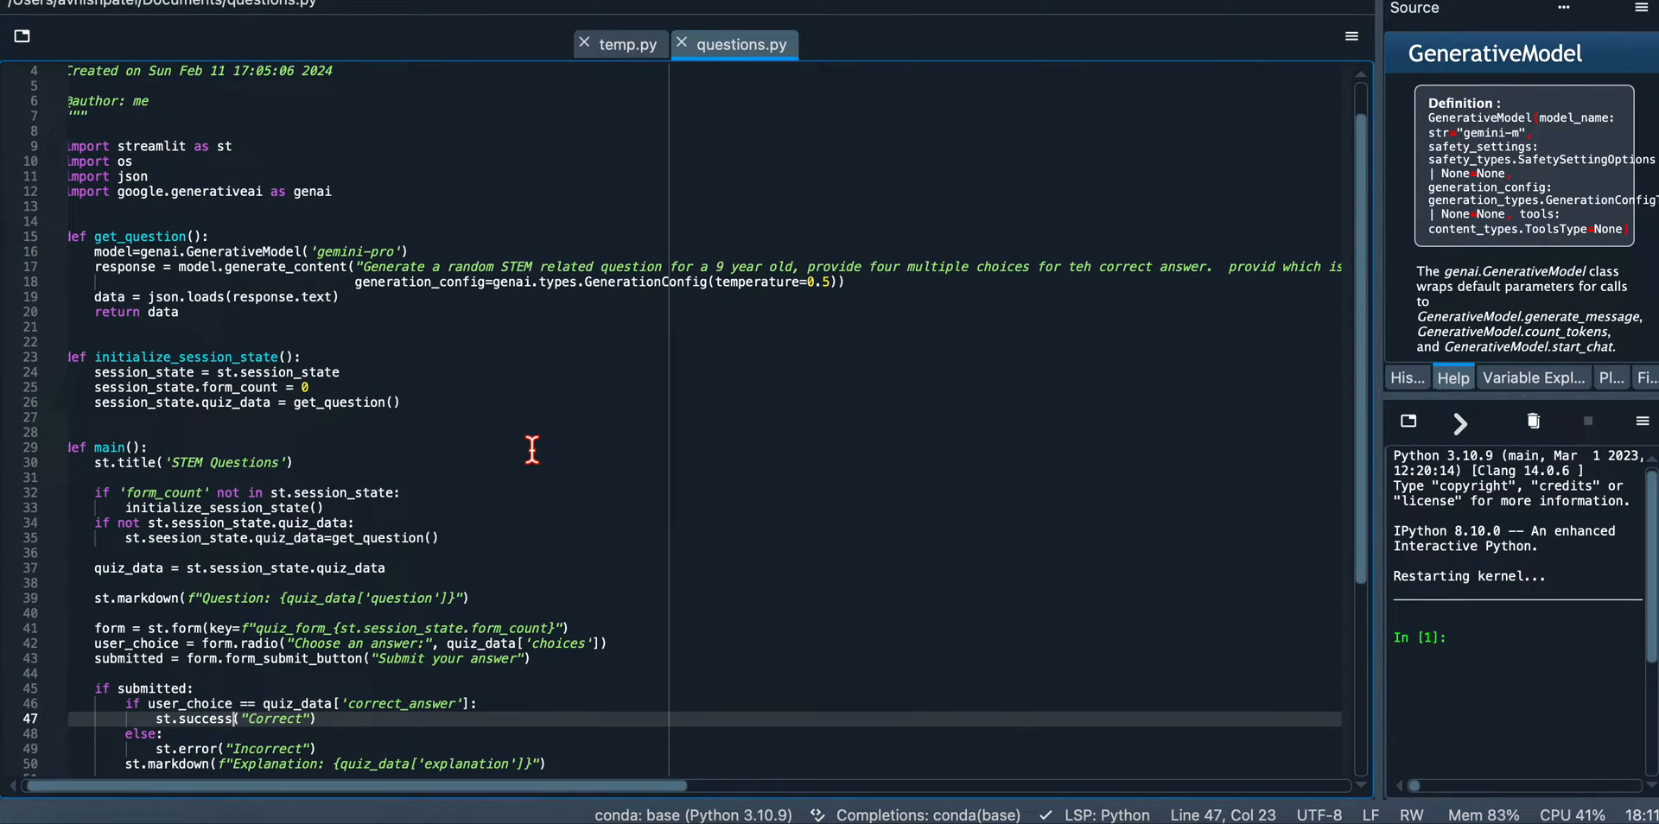
scroll("down", 3)
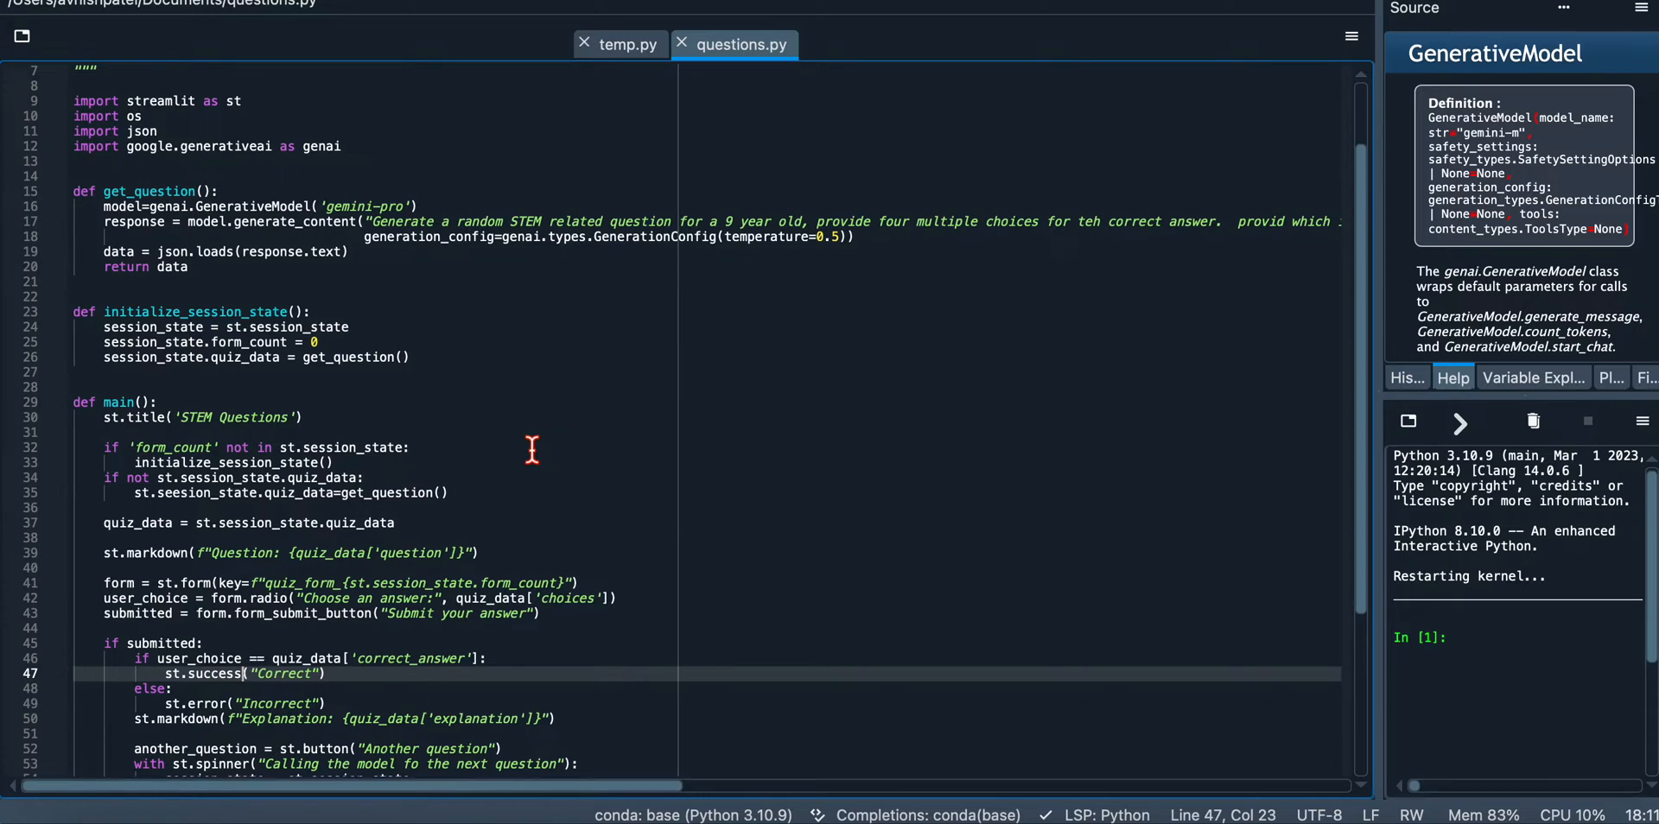
scroll("down", 3)
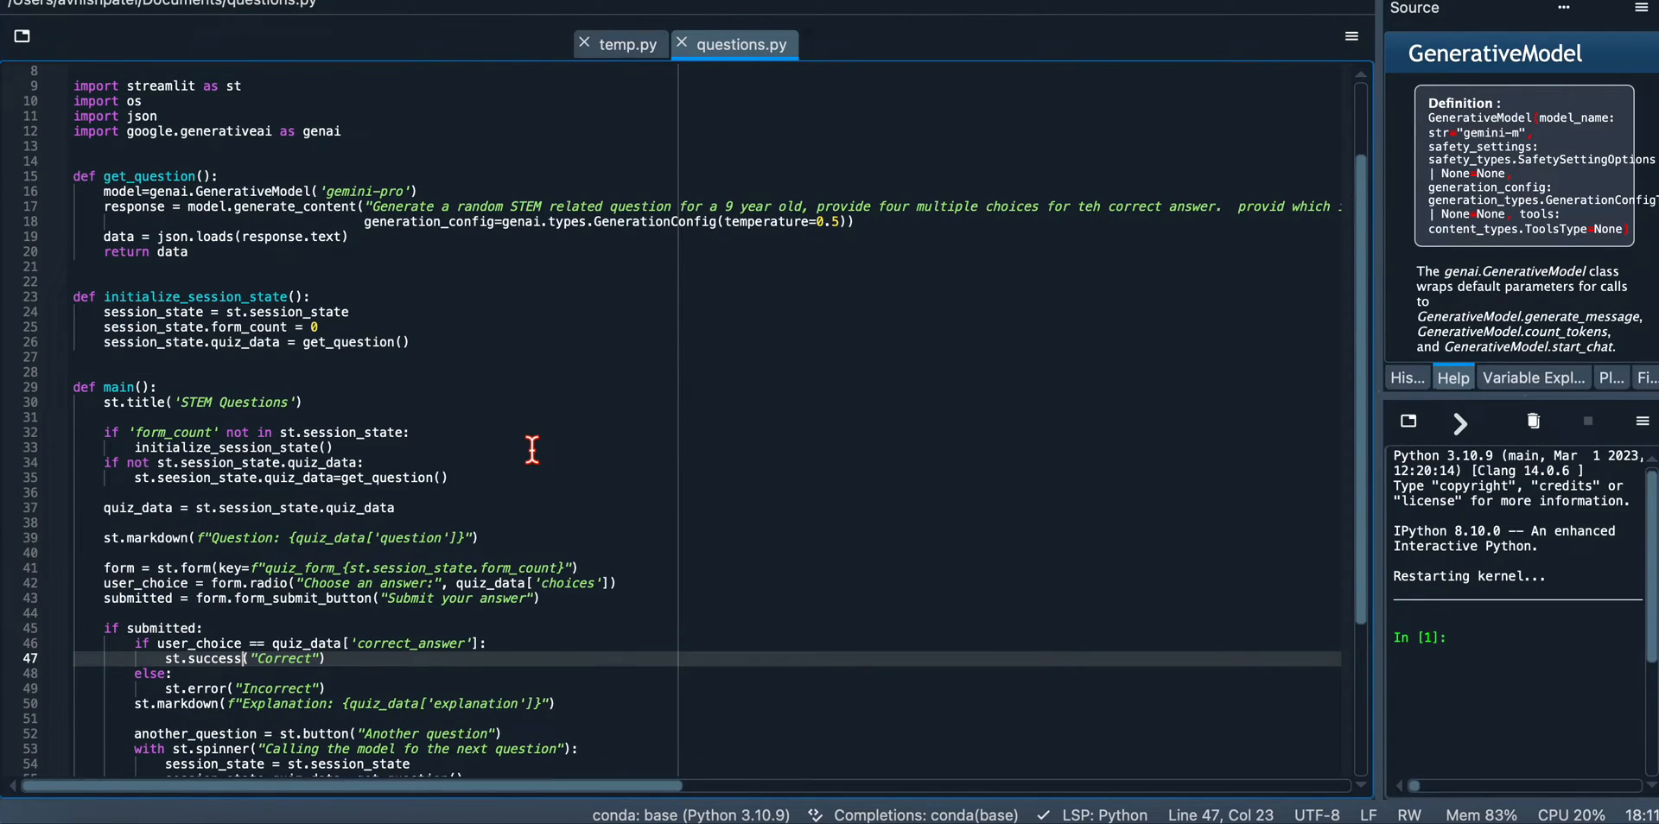
scroll("up", 3)
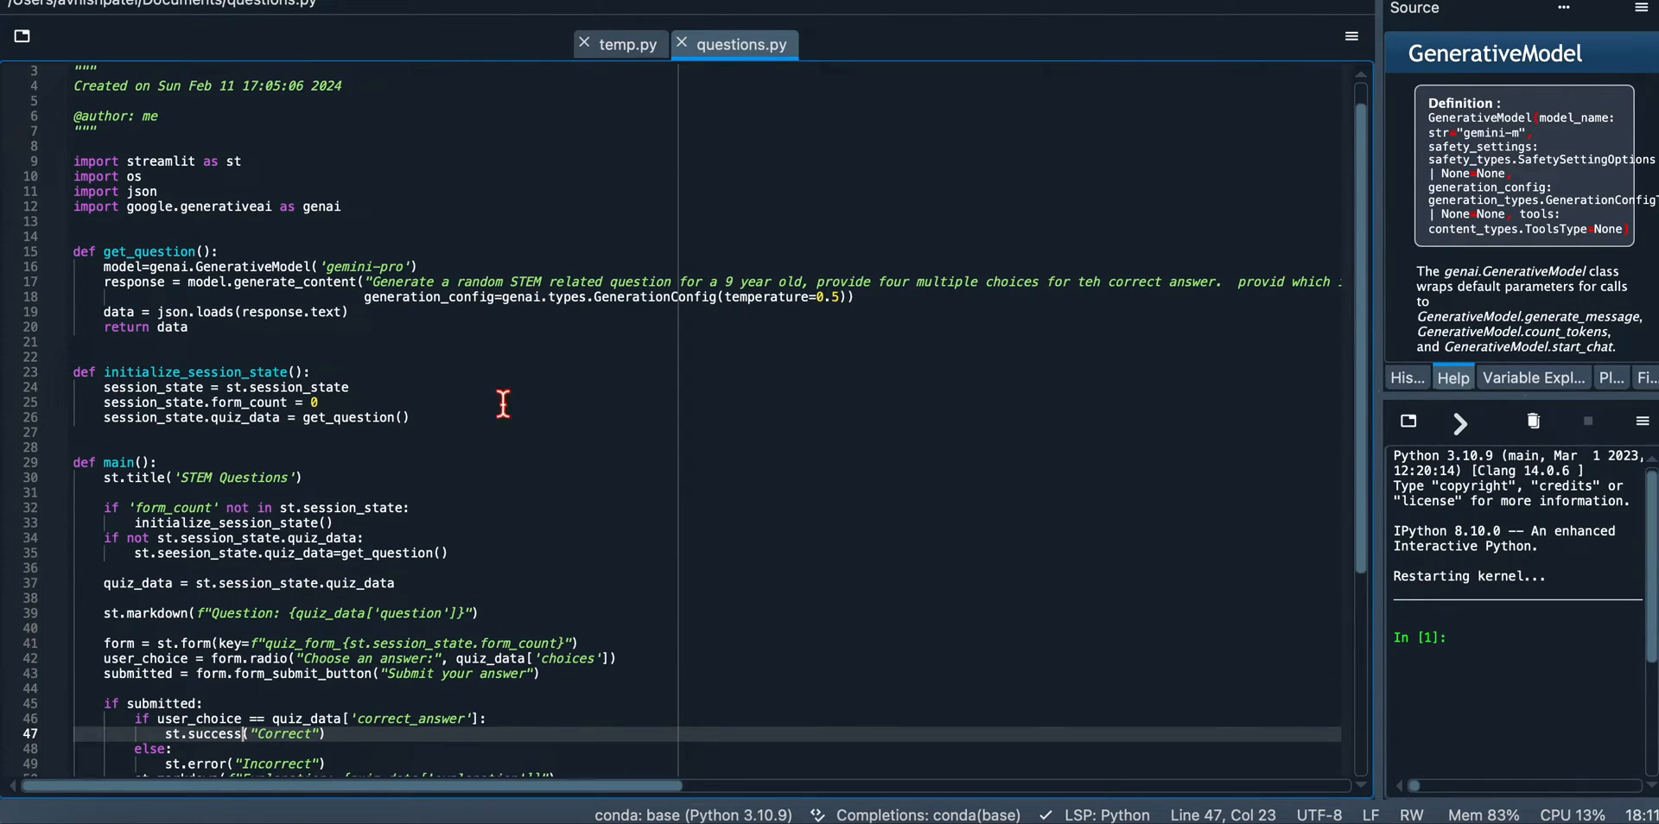
left_click(100, 176)
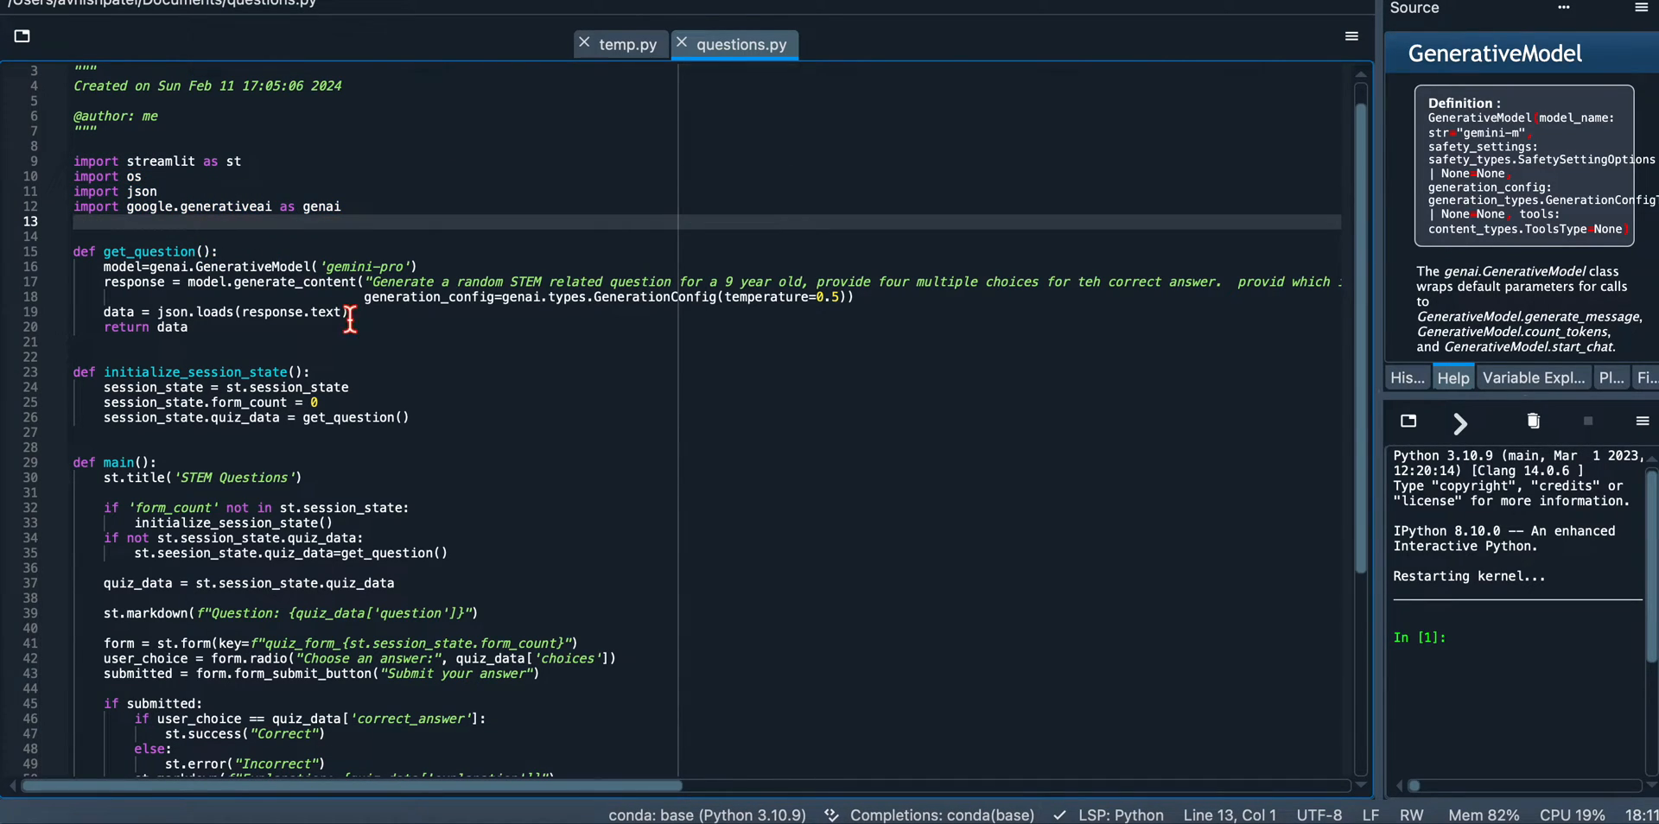
scroll("down", 3)
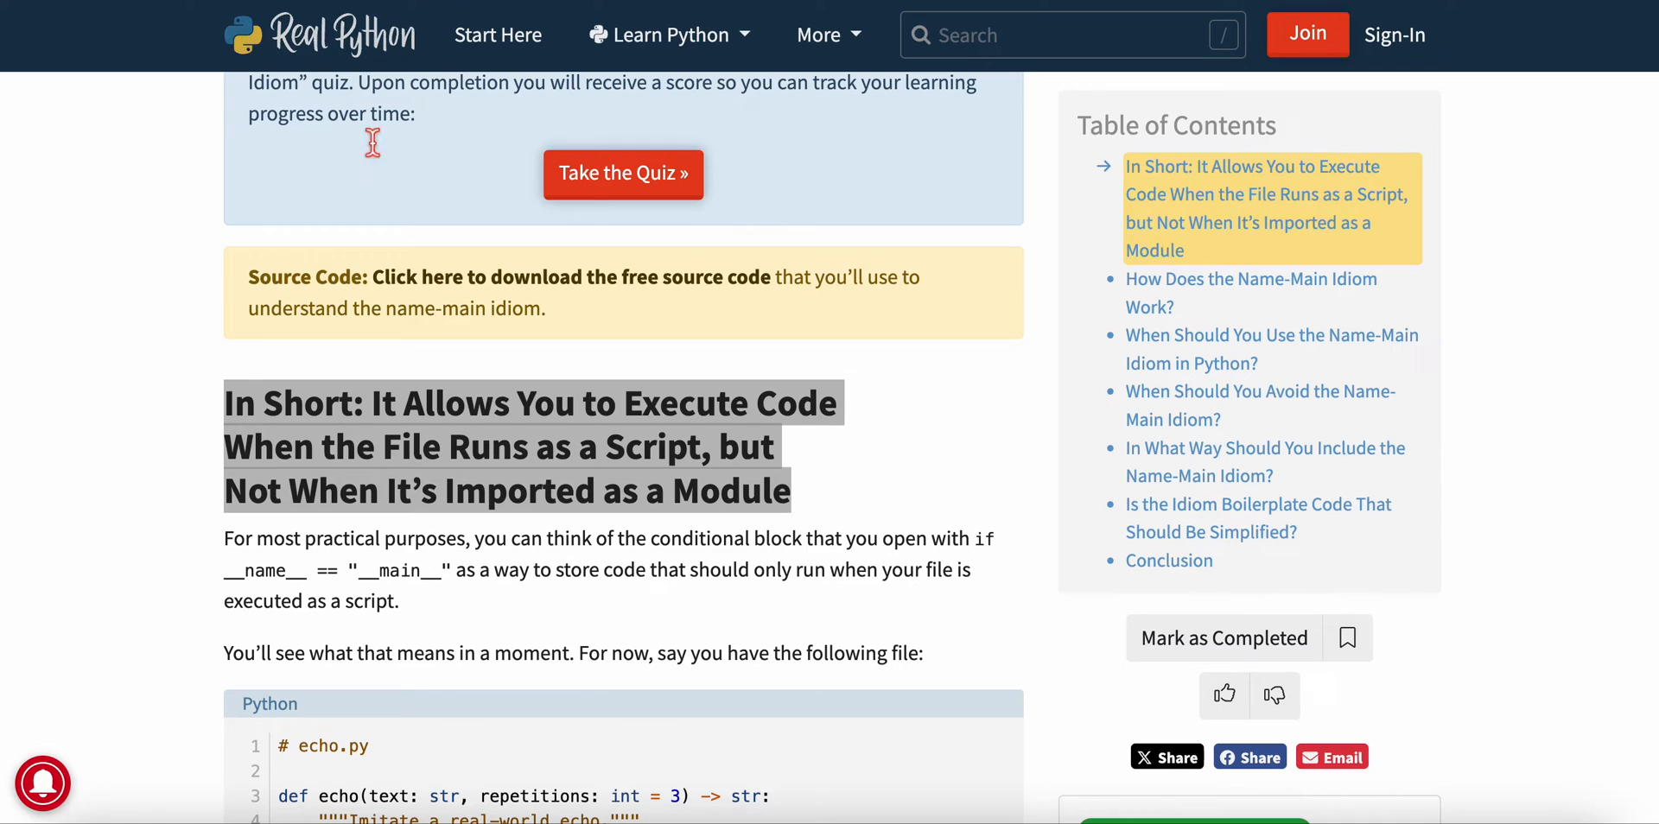
mouse_move(364, 400)
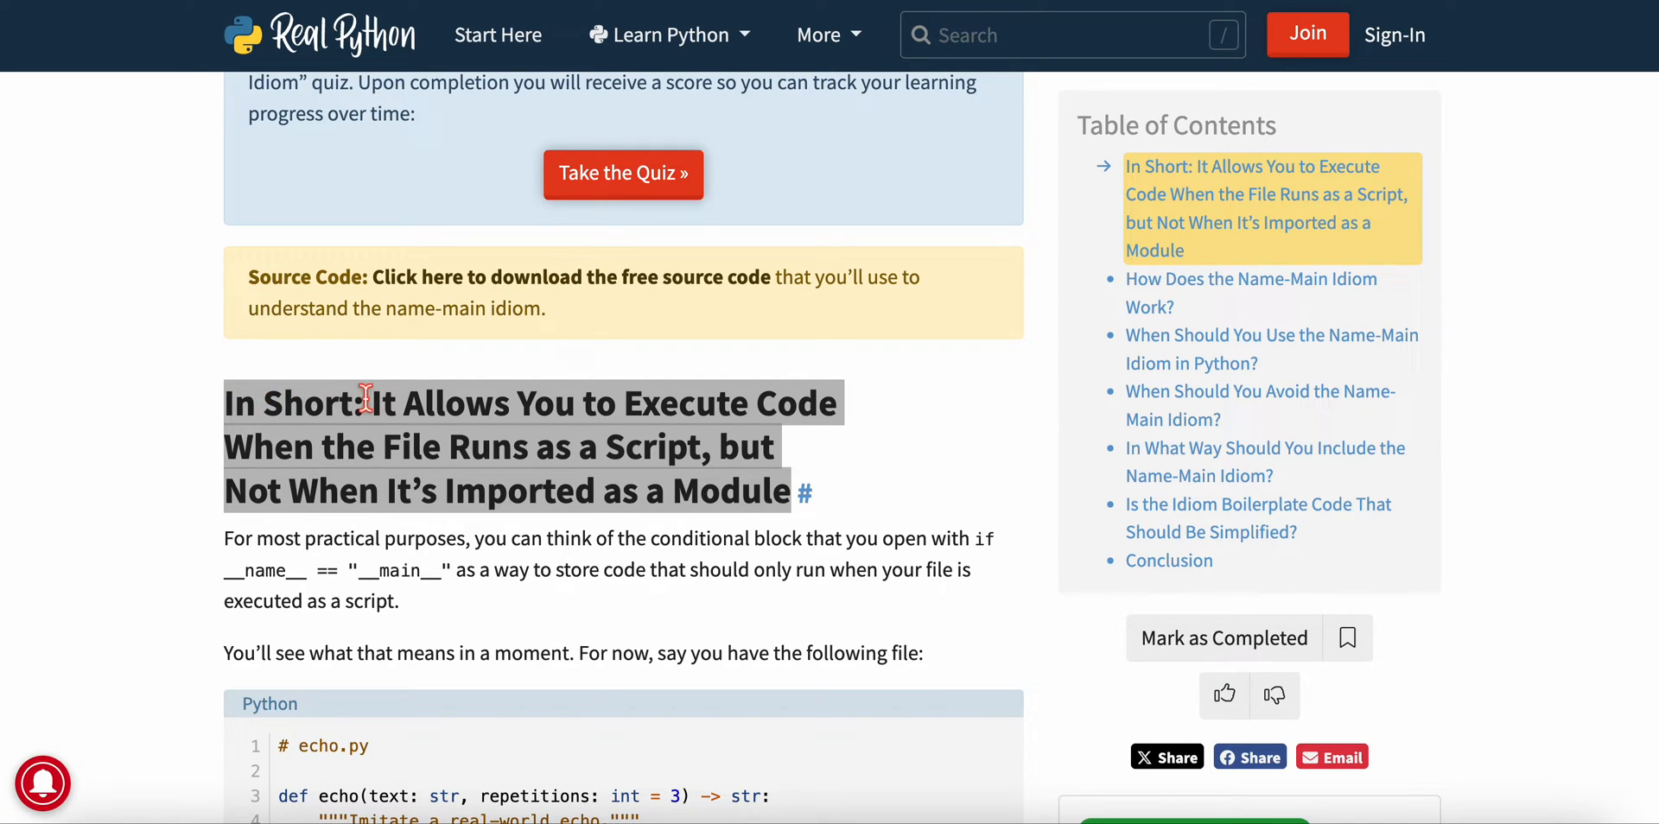
mouse_move(477, 417)
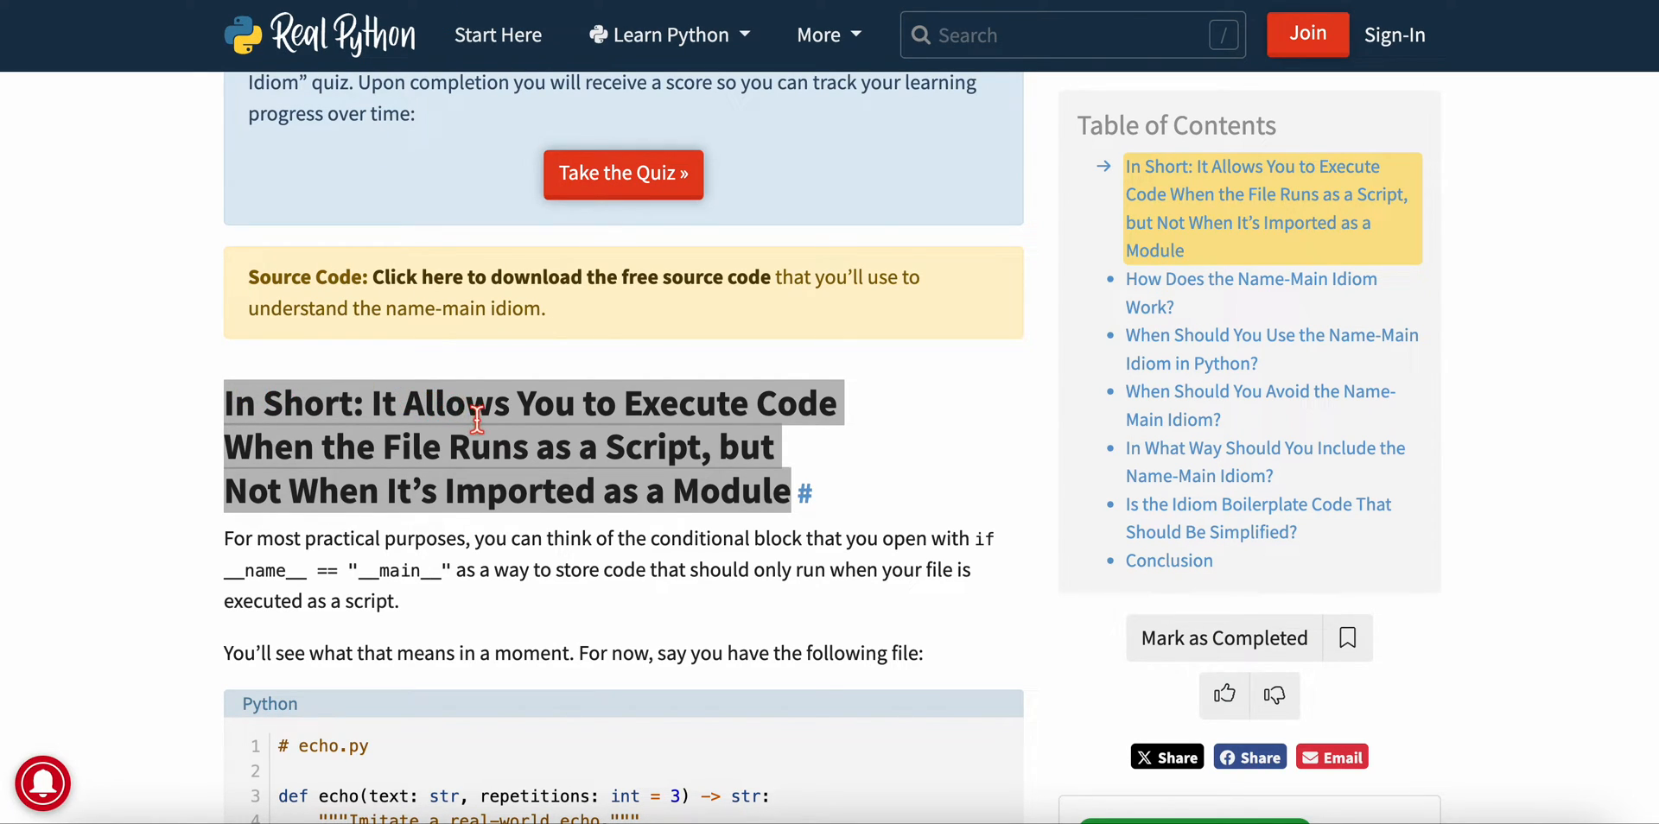
mouse_move(489, 460)
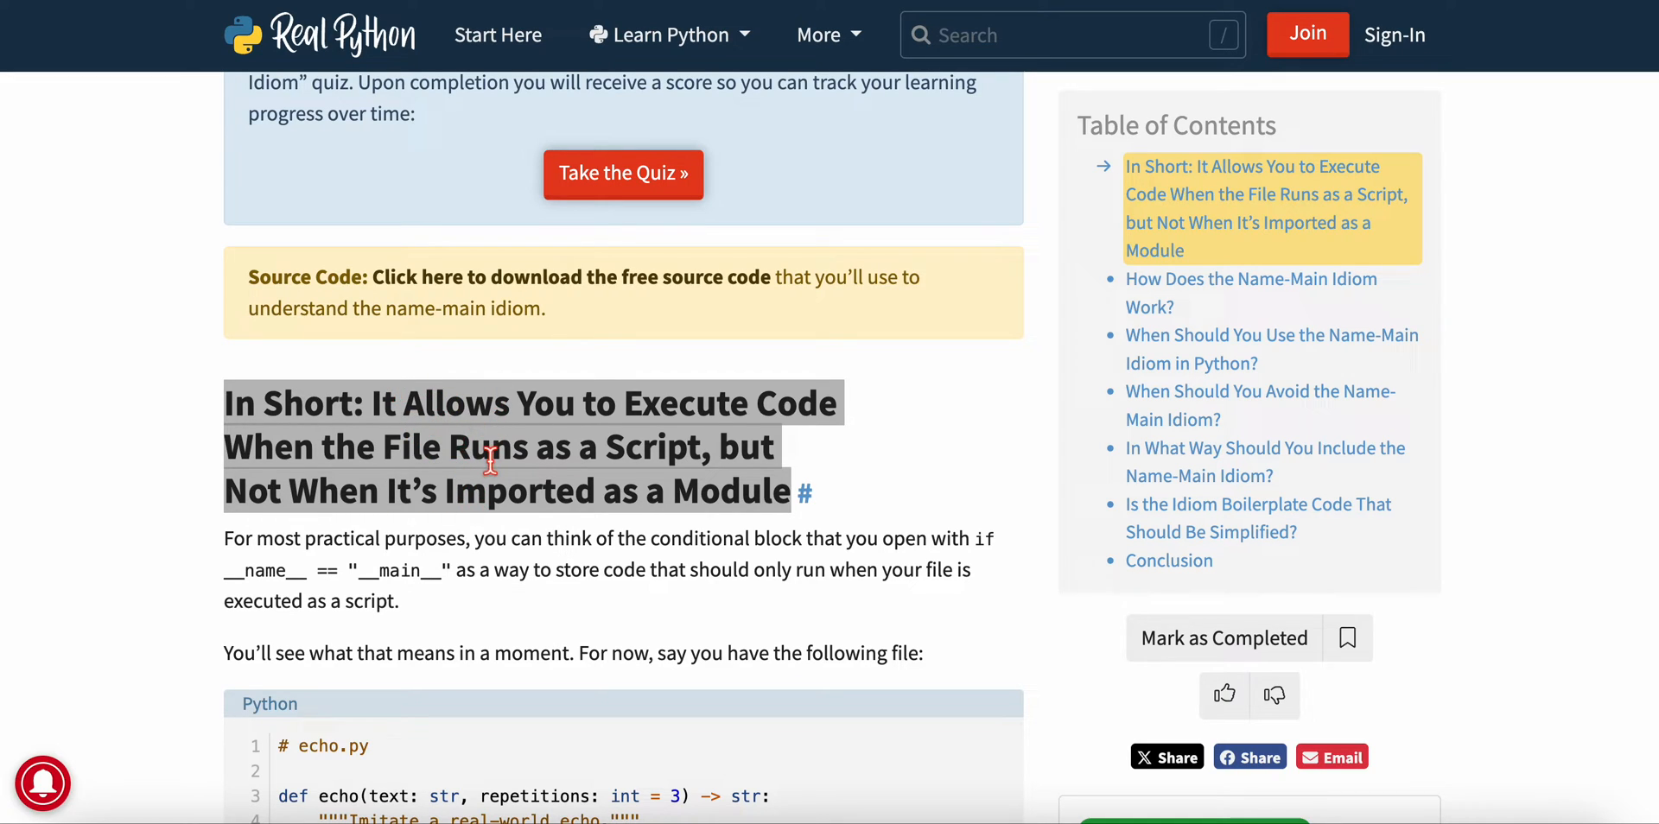
mouse_move(574, 437)
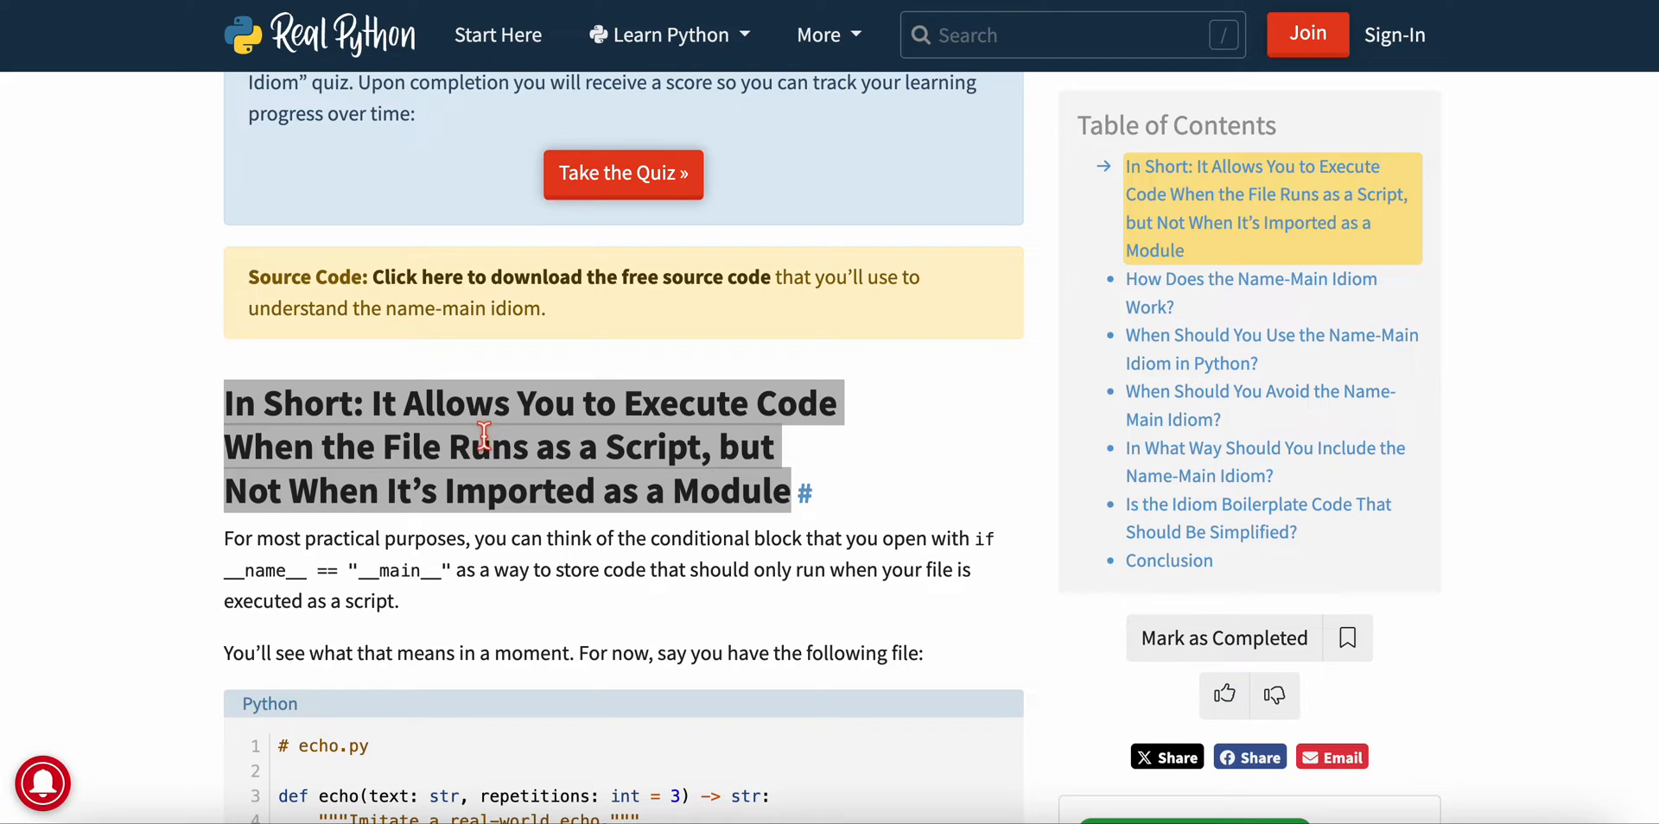
mouse_move(323, 455)
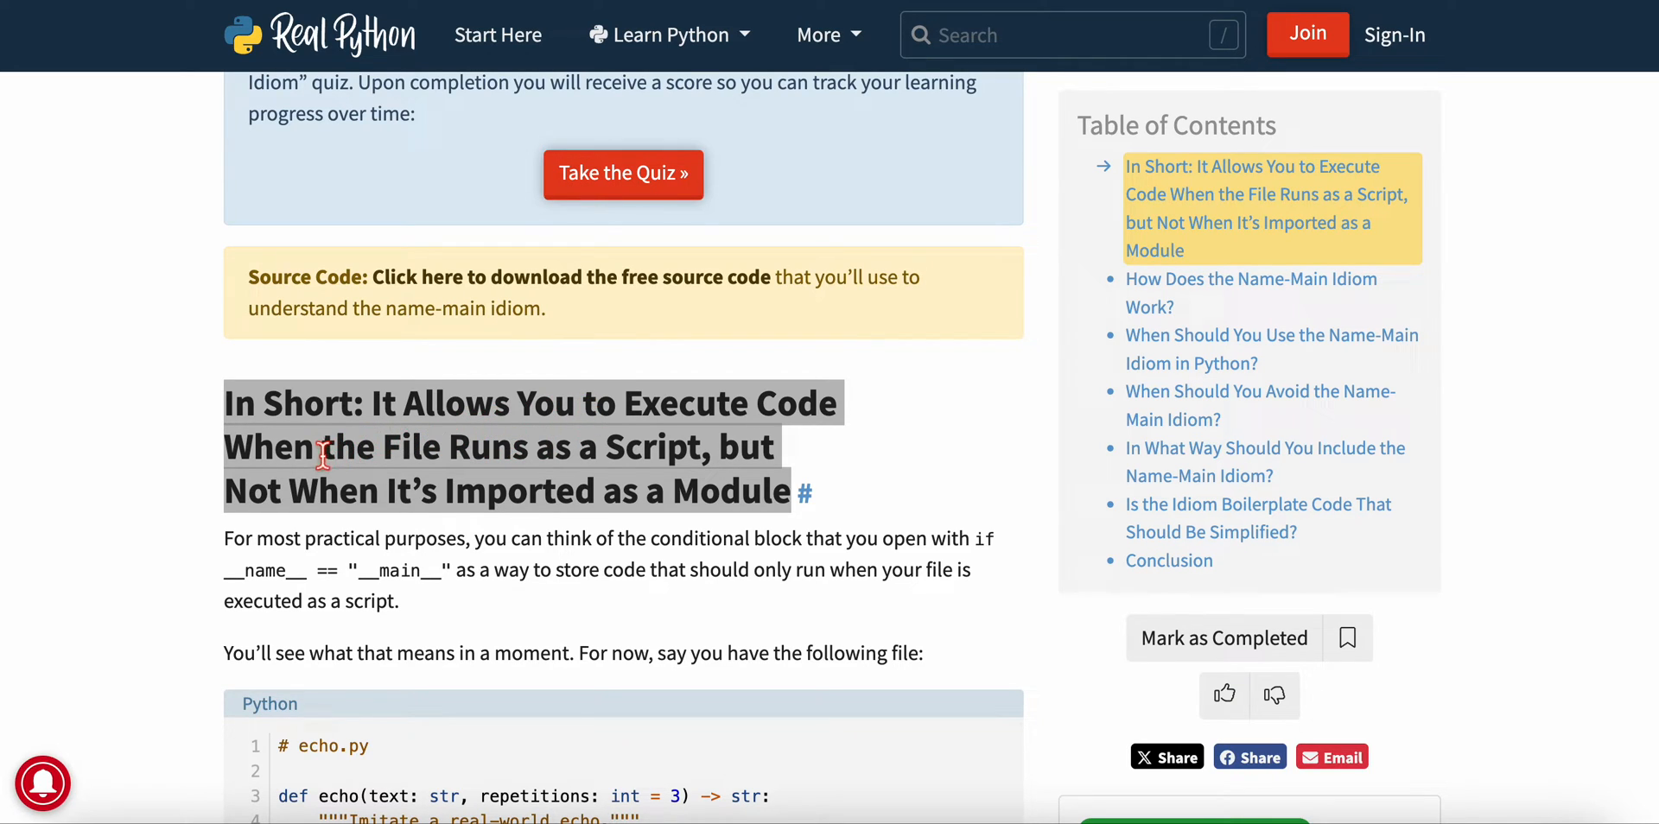
mouse_move(619, 463)
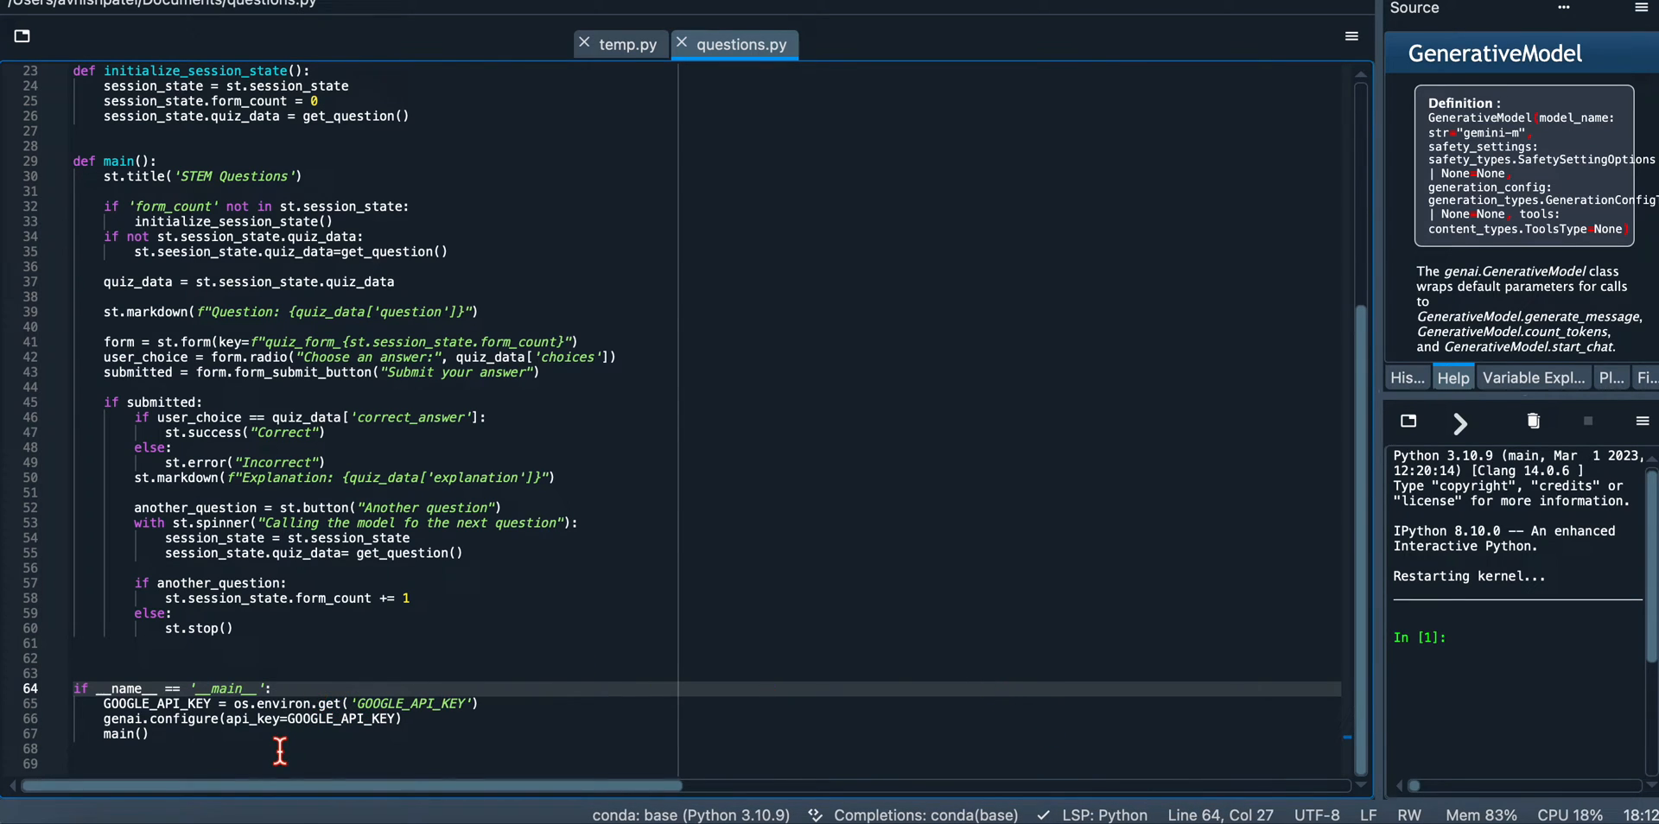
mouse_move(267, 738)
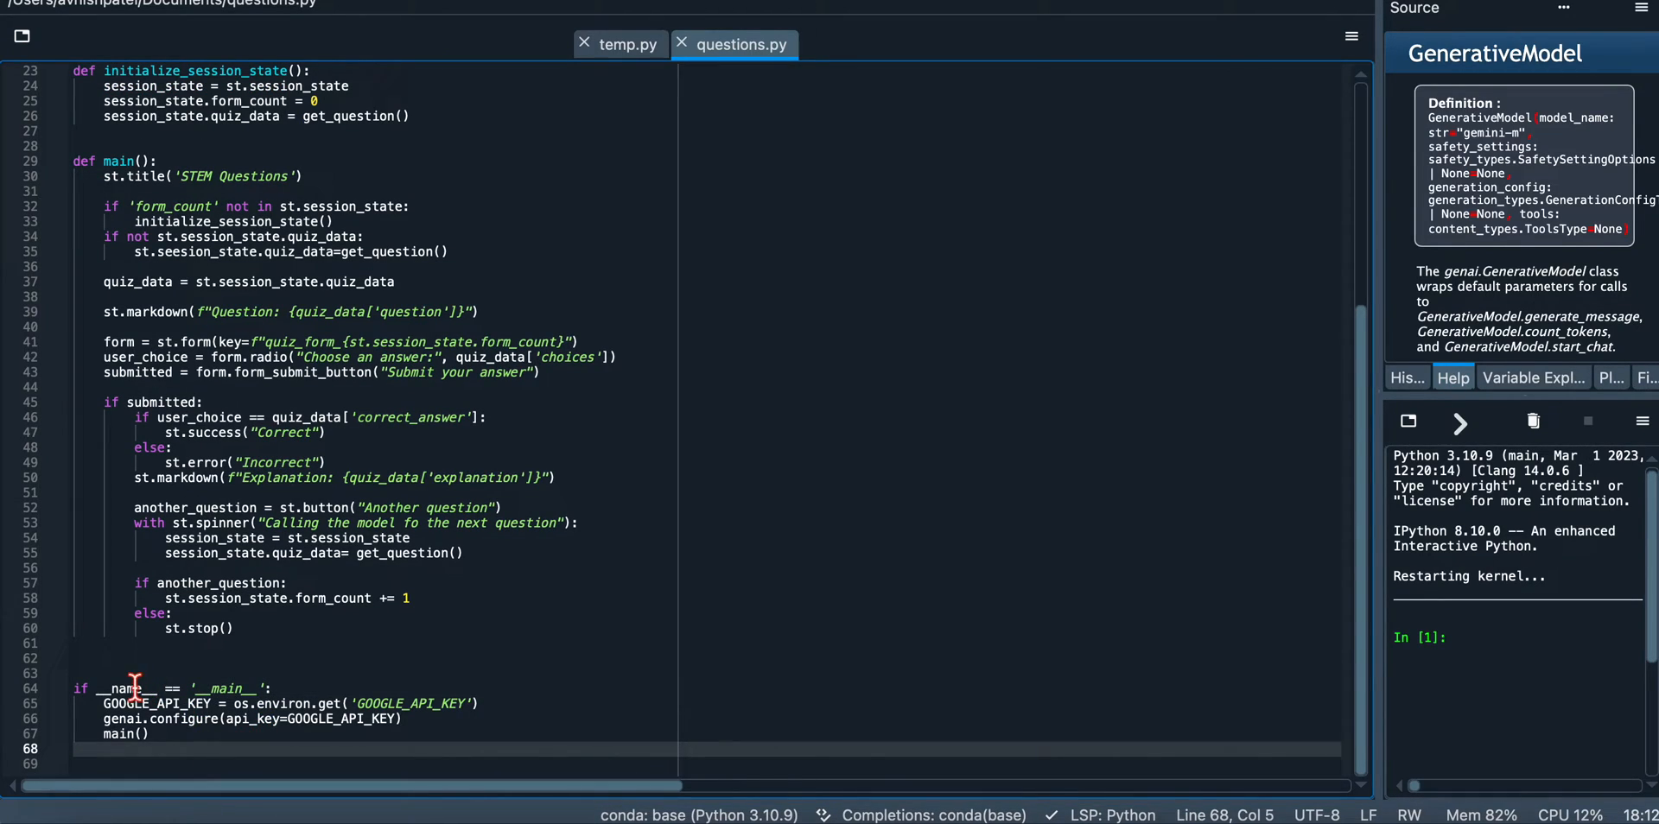
left_click(254, 719)
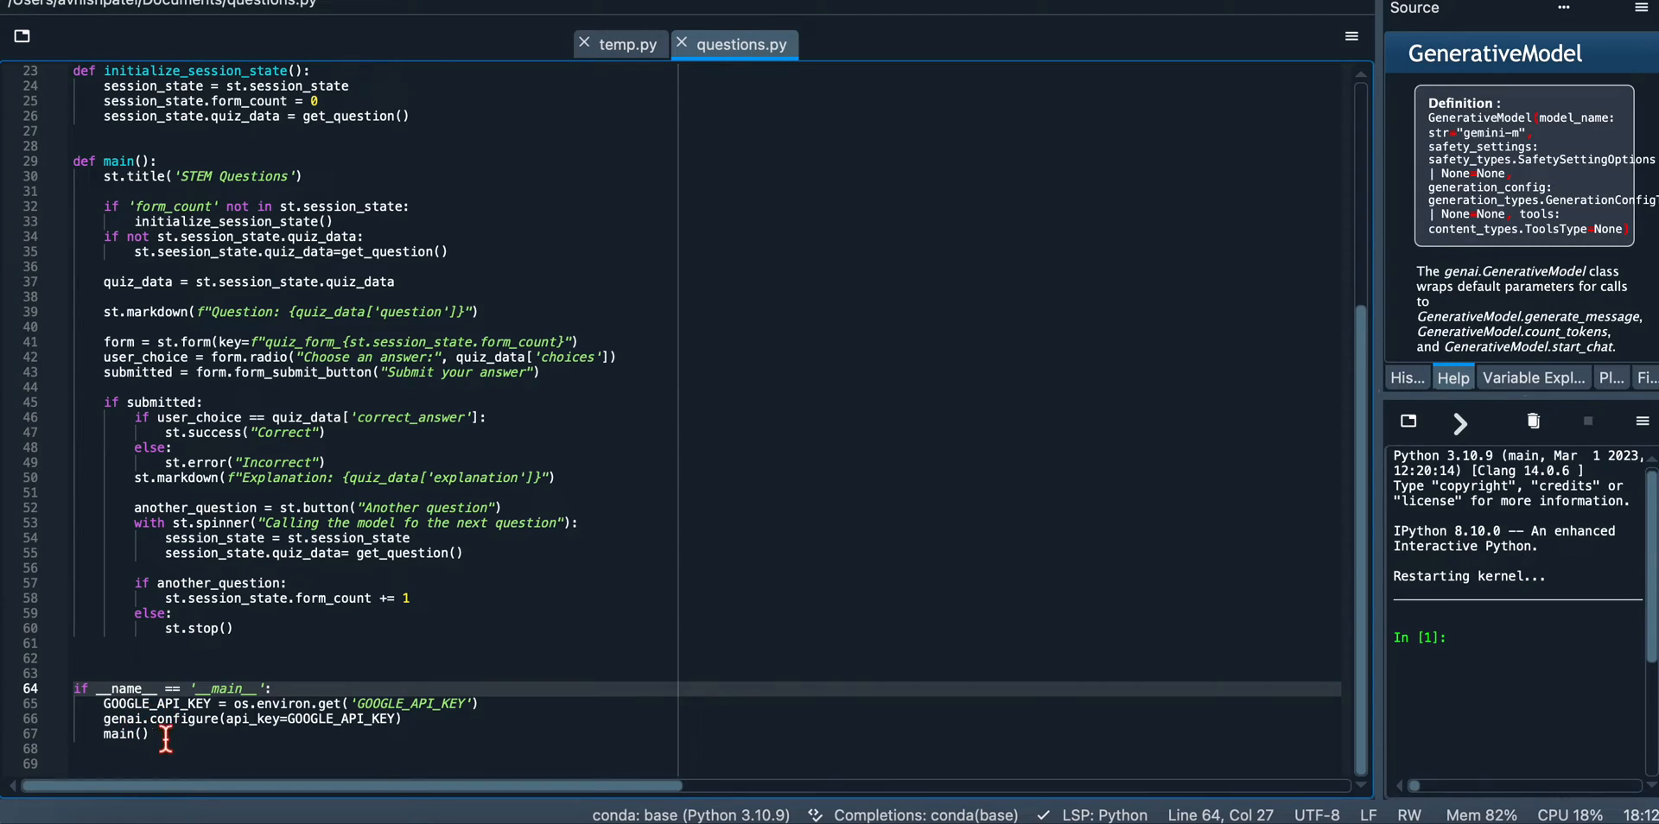
left_click(318, 703)
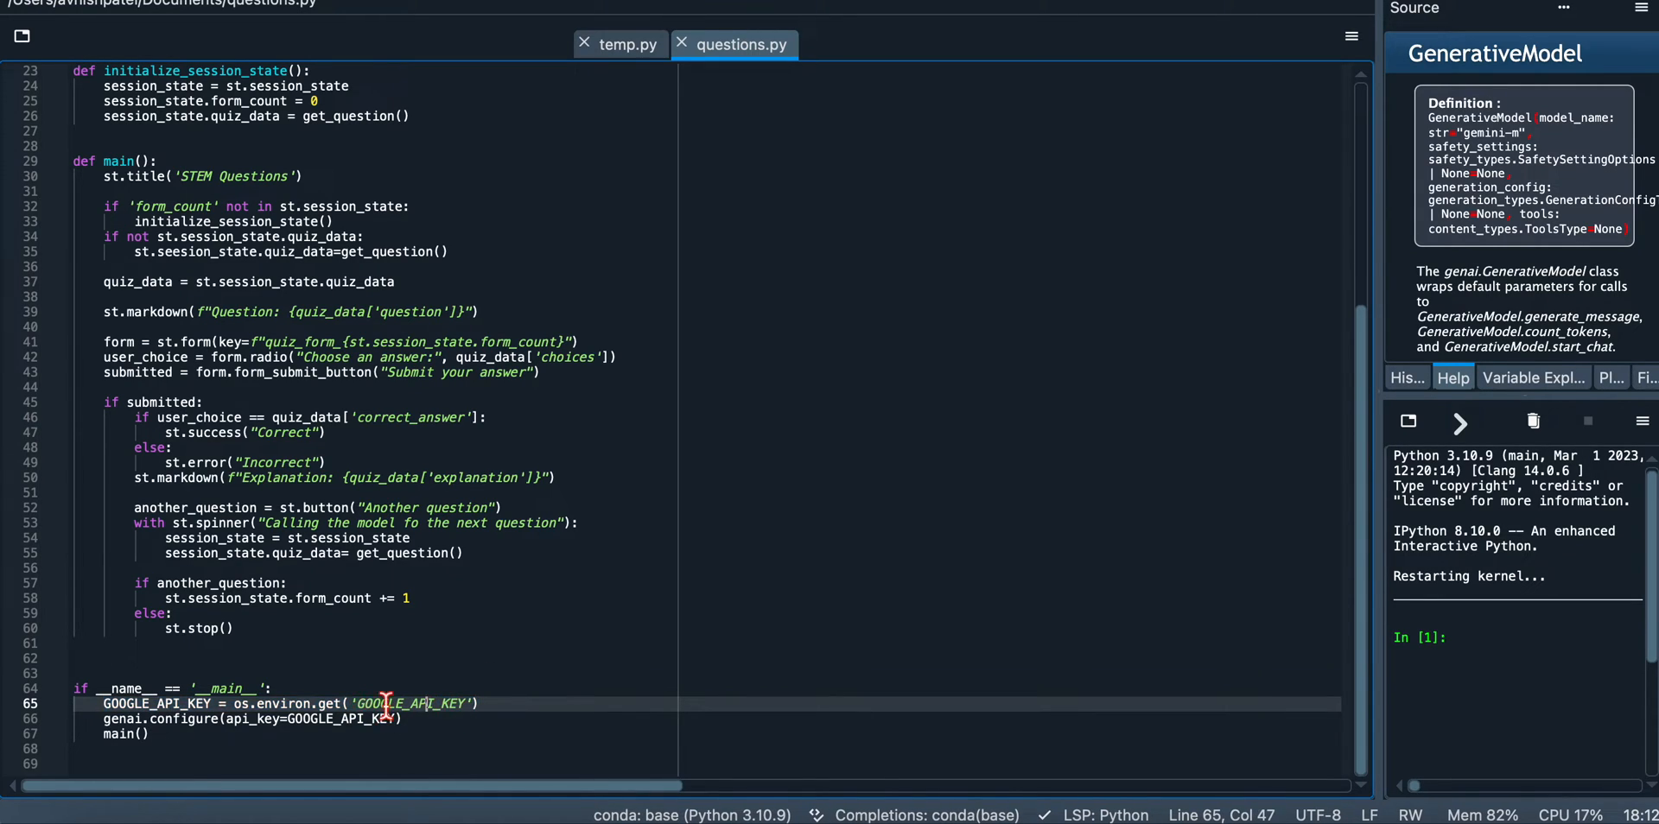
left_click(294, 704)
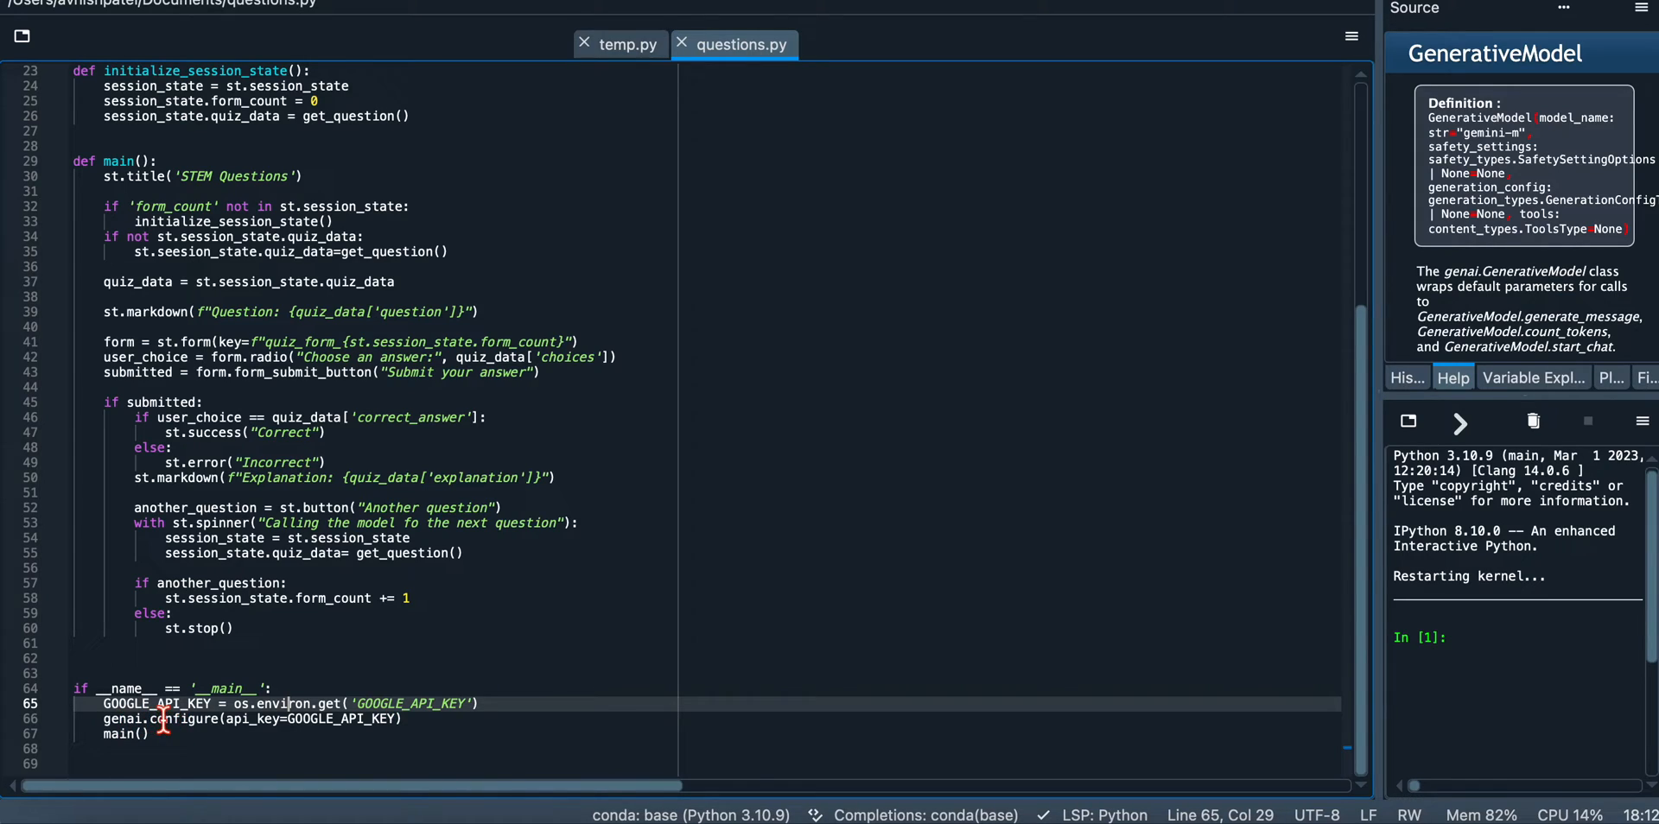
left_click(144, 718)
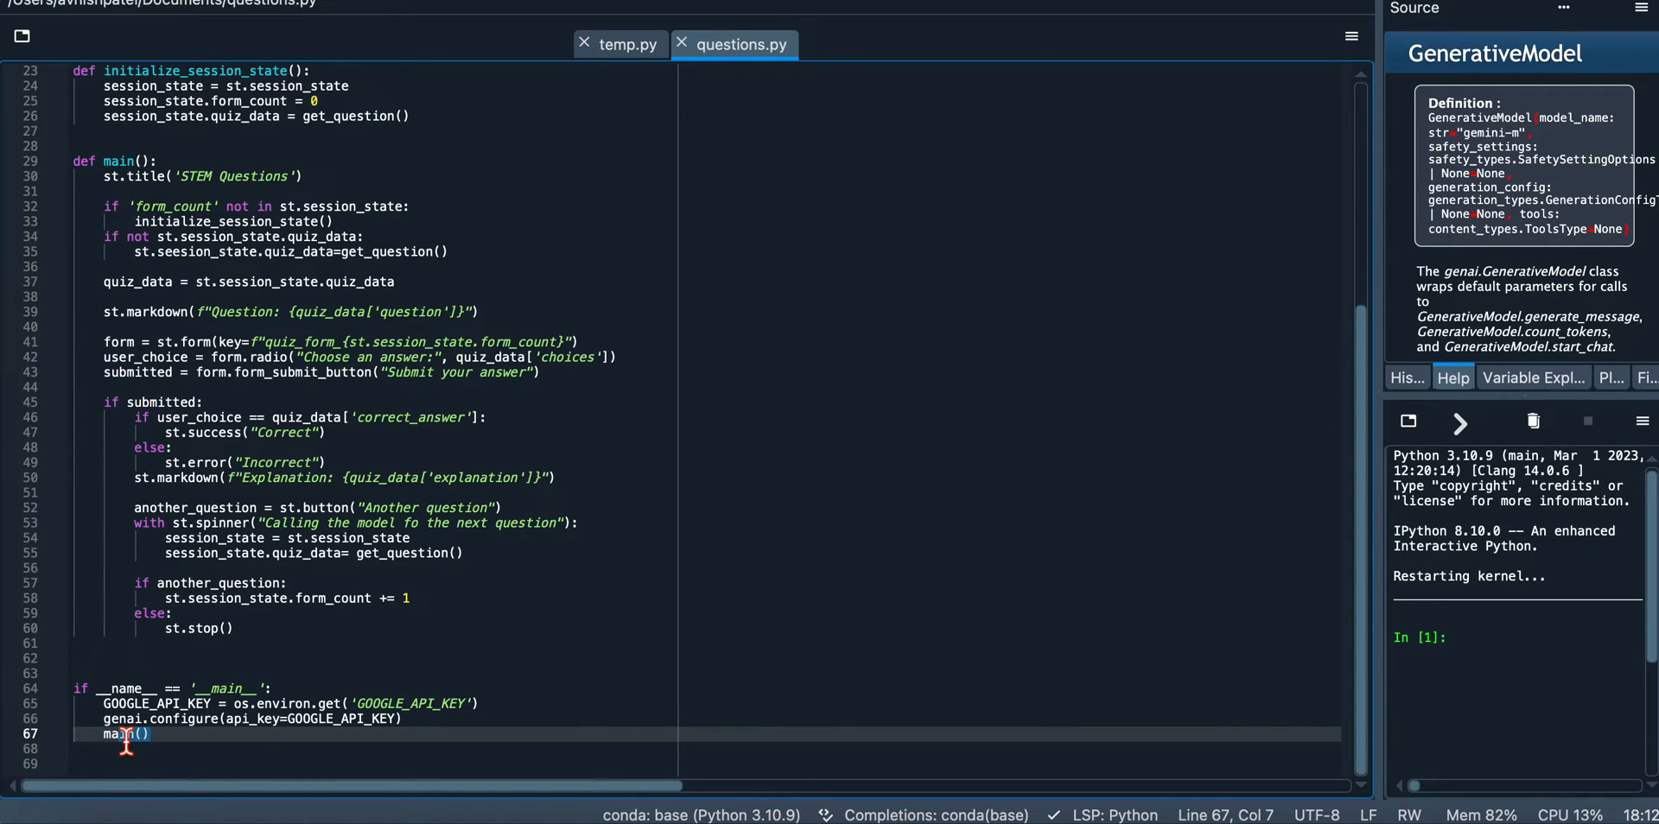
scroll("up", 3)
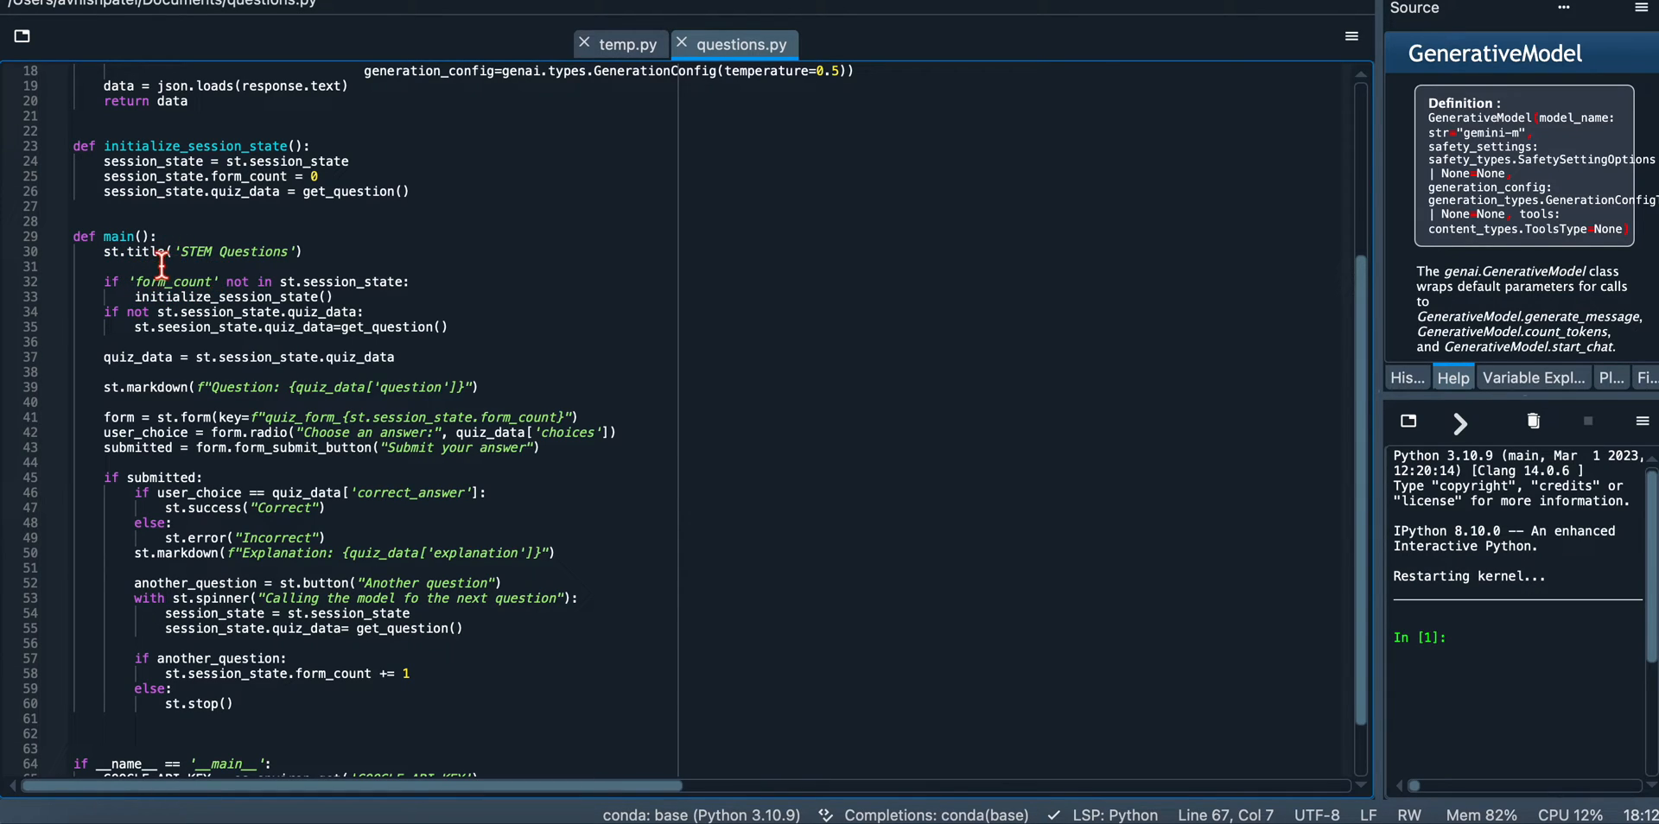
mouse_move(181, 357)
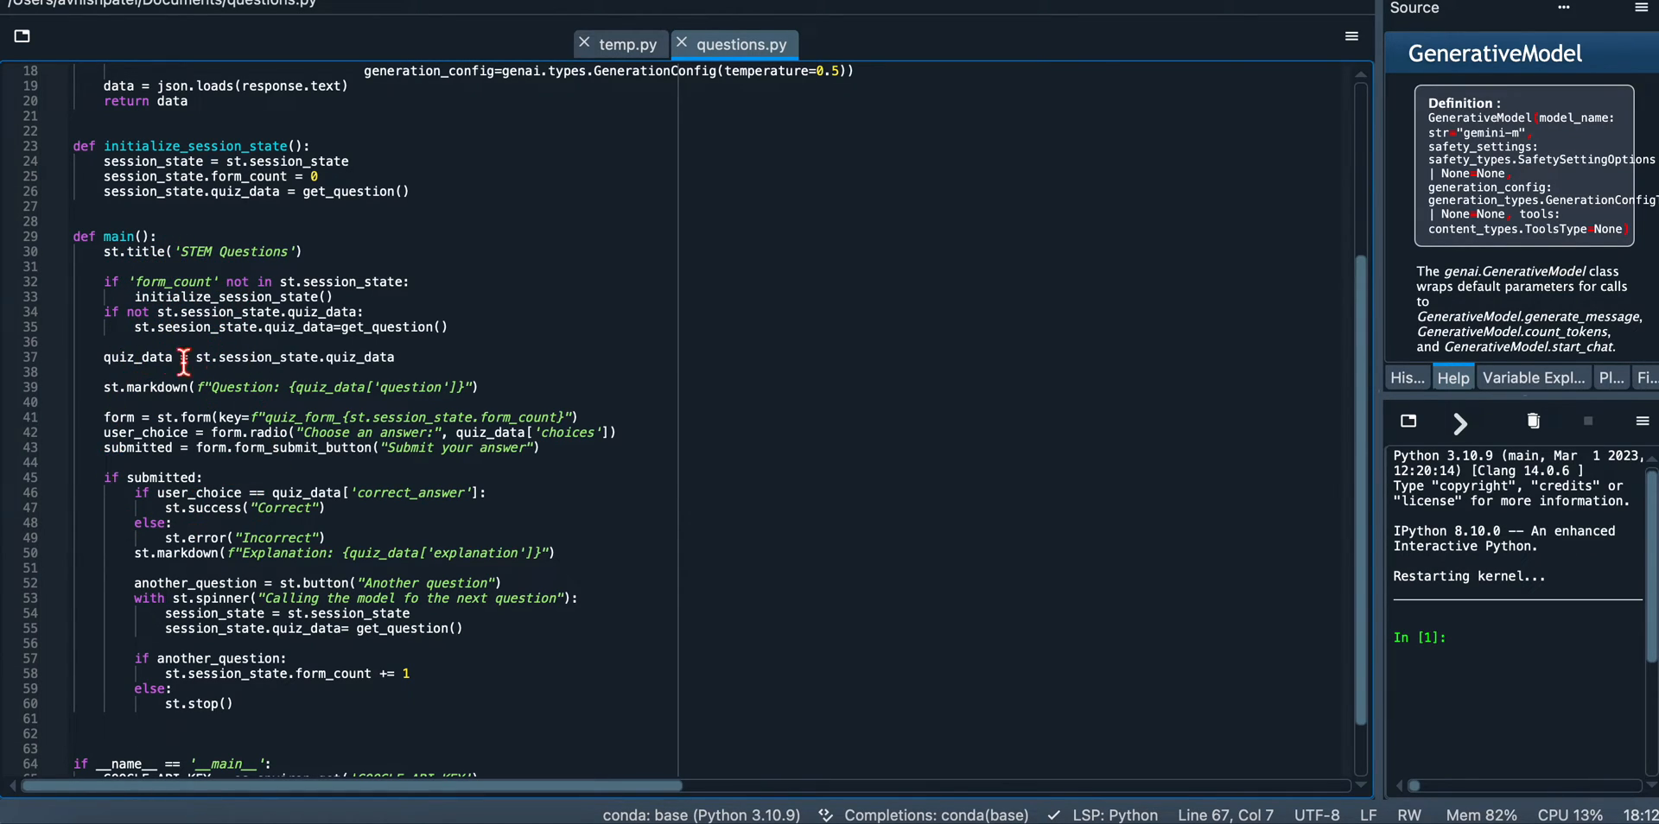
mouse_move(211, 386)
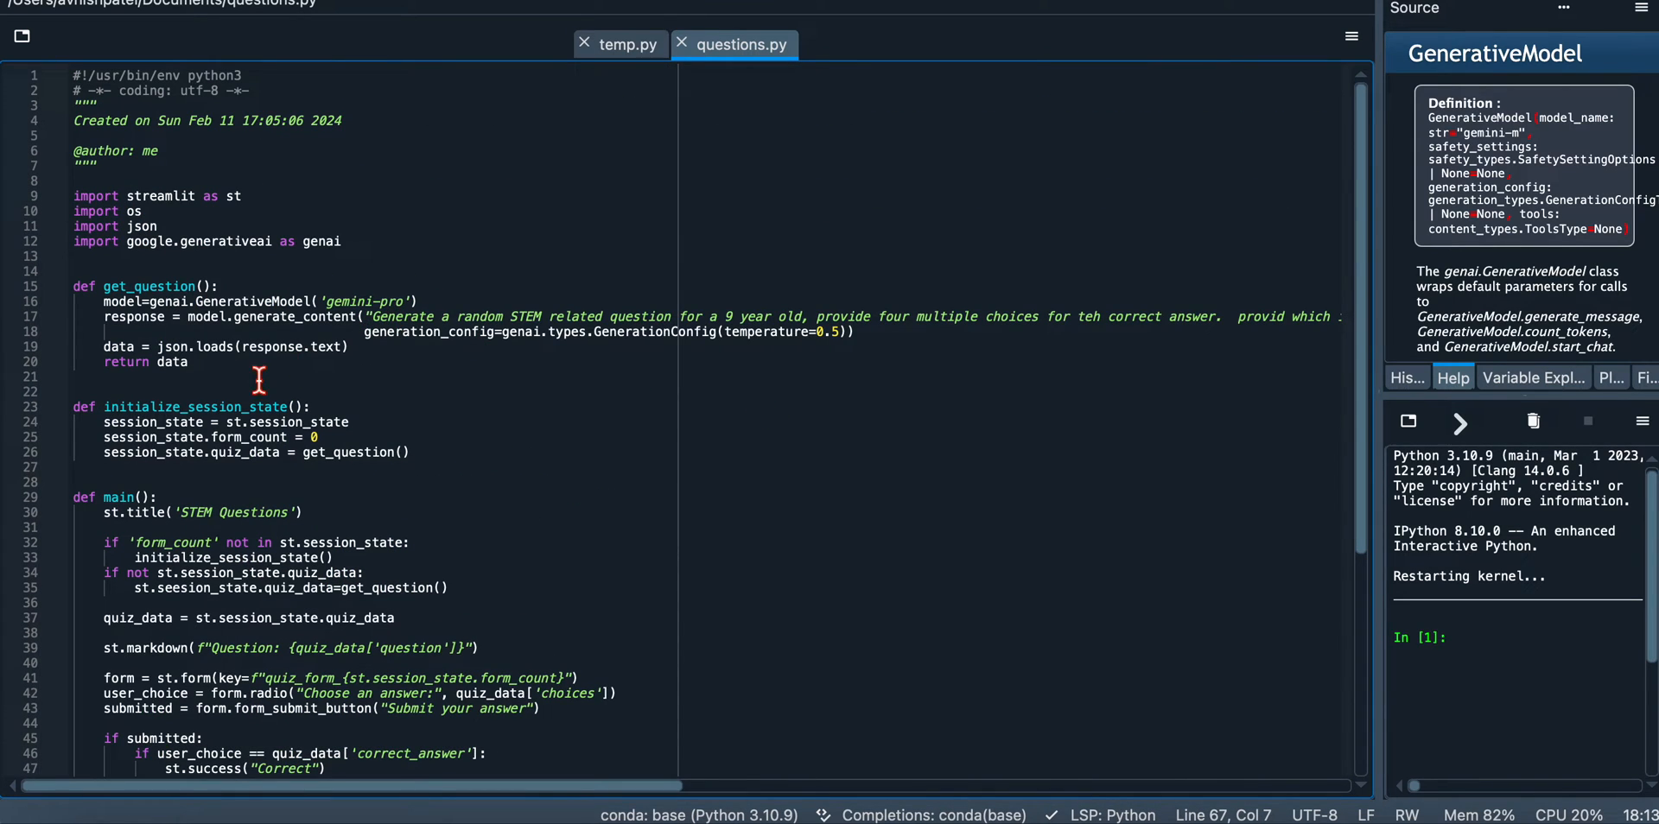
left_click(190, 362)
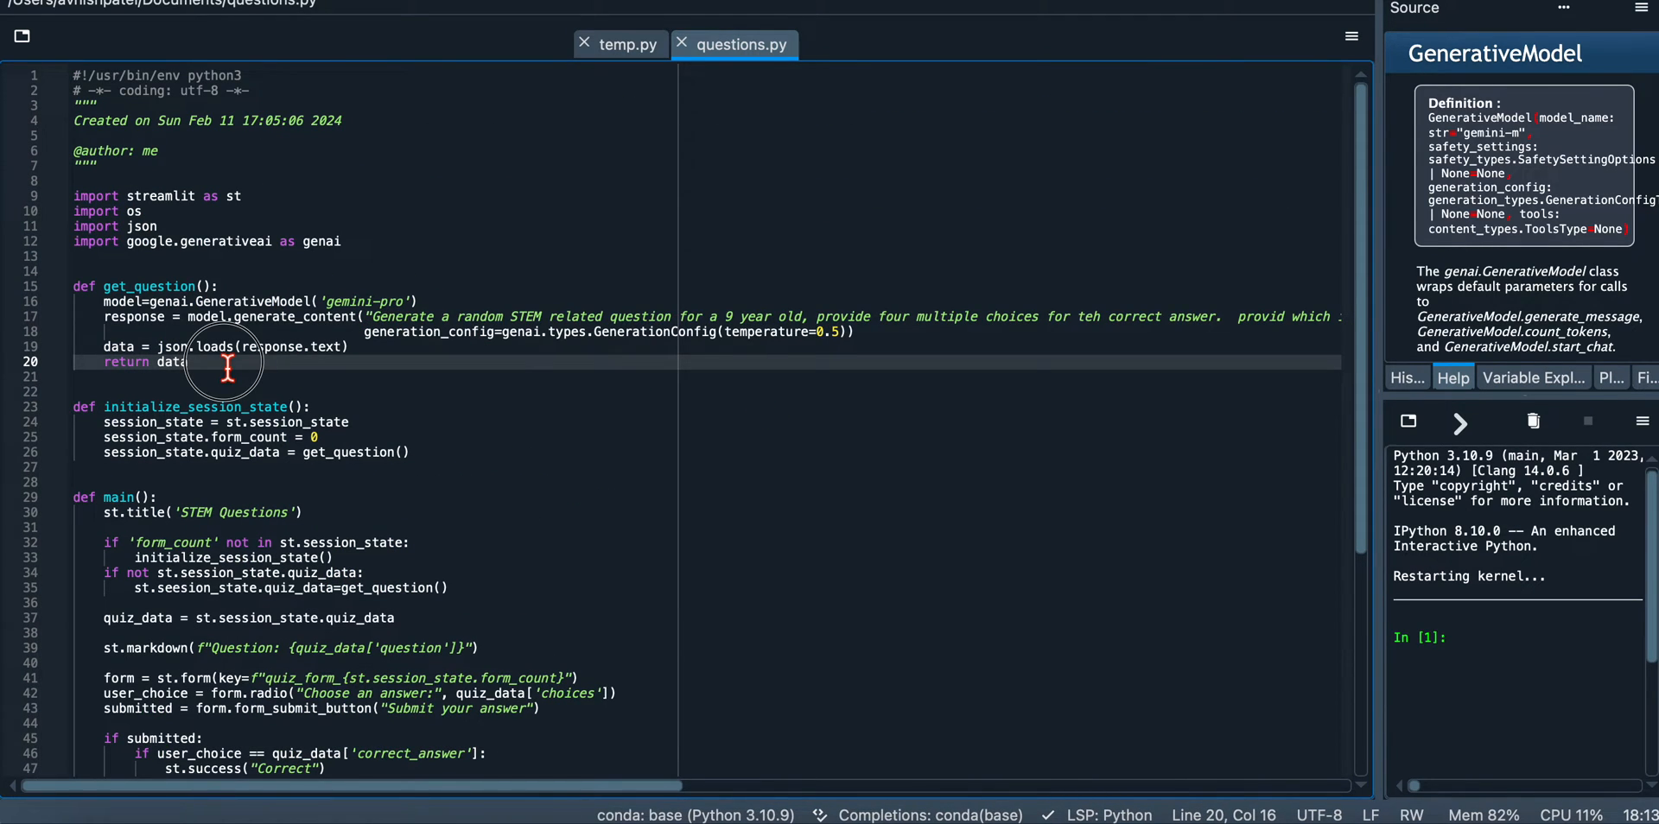
left_click_drag(188, 361, 101, 302)
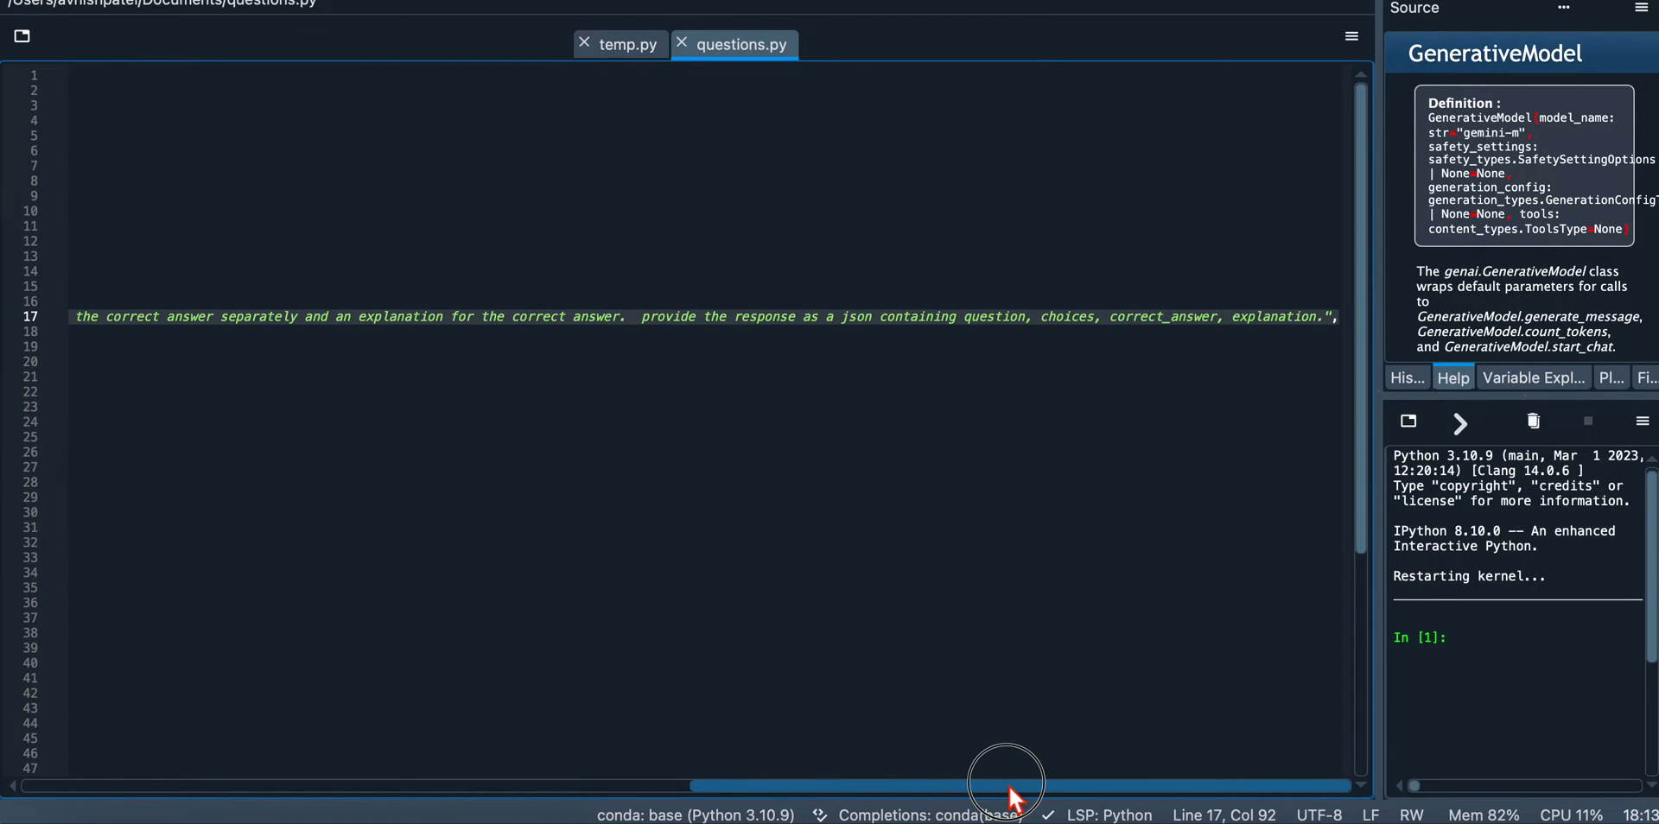
mouse_move(751, 337)
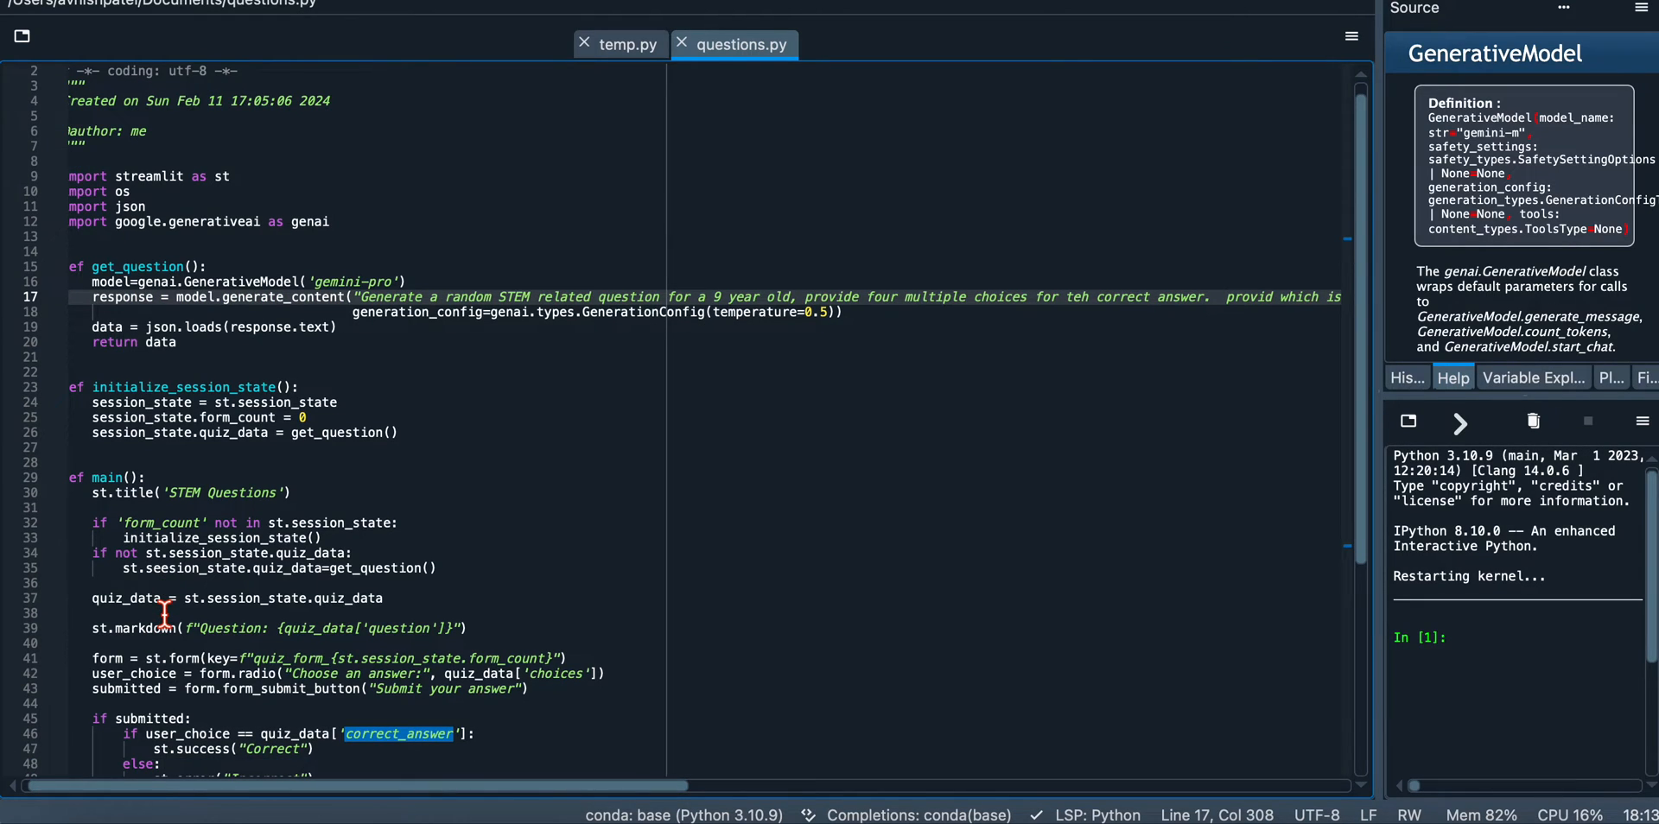
scroll("down", 3)
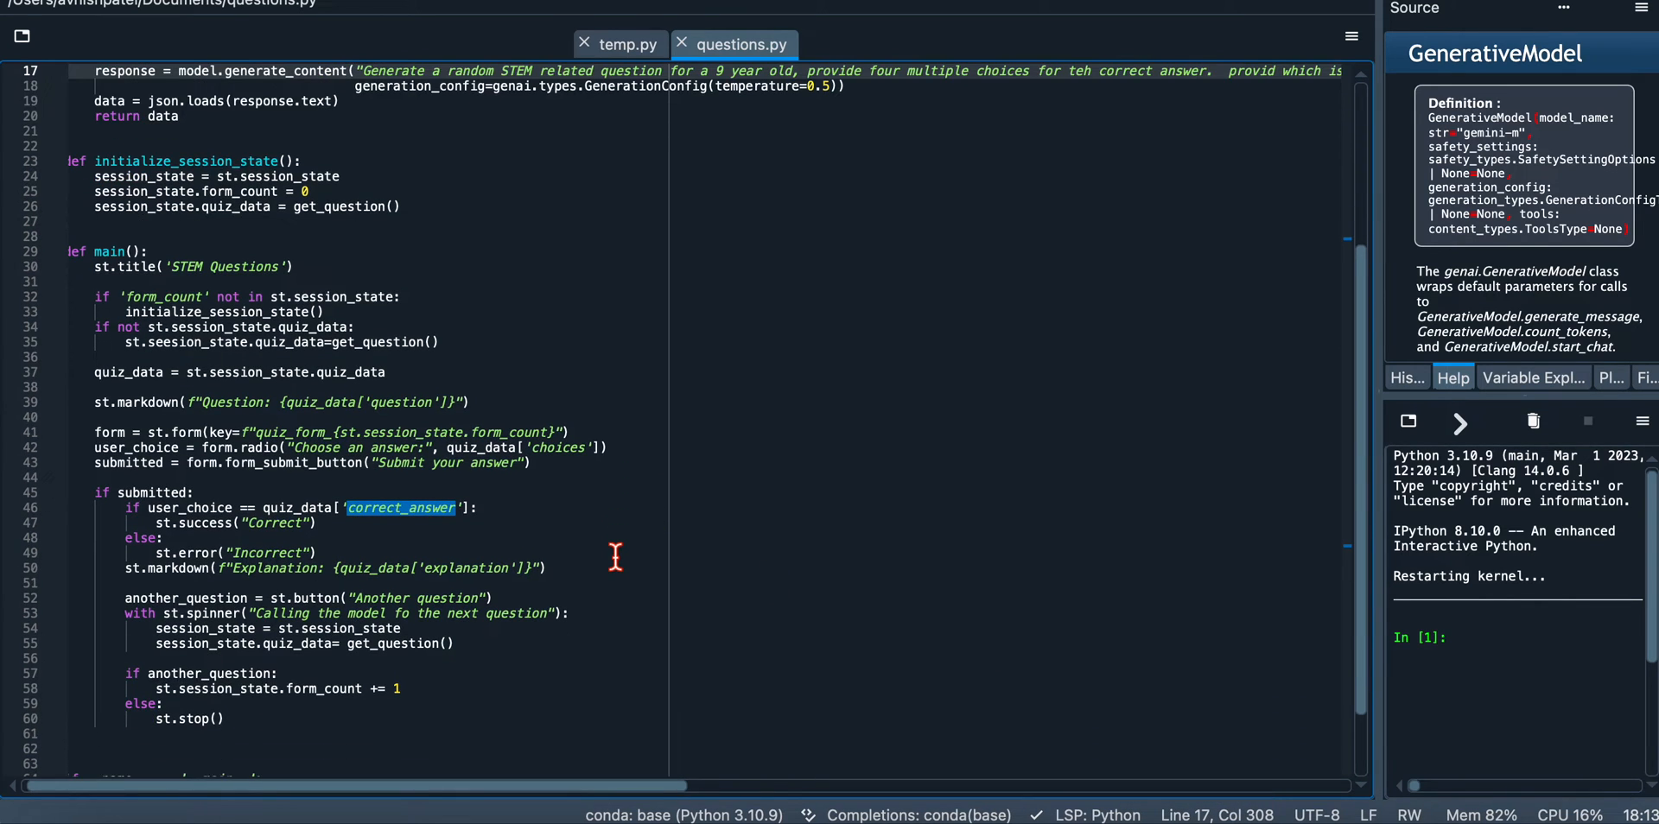
Highlight every use of session_state in questions.py and scan through the main quiz function
left_click(422, 221)
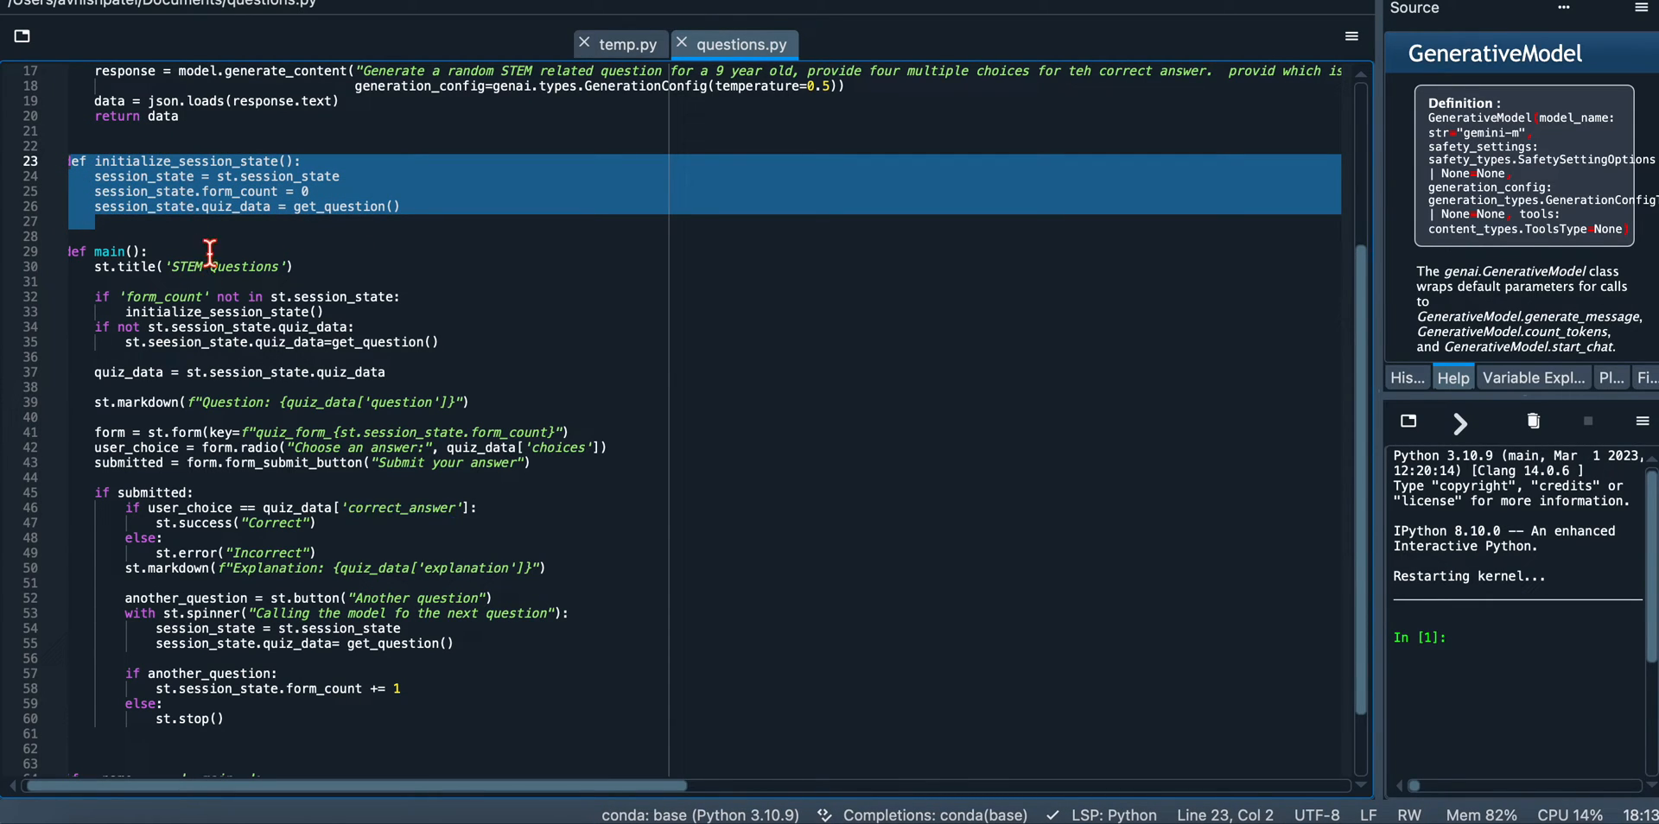
left_click(204, 192)
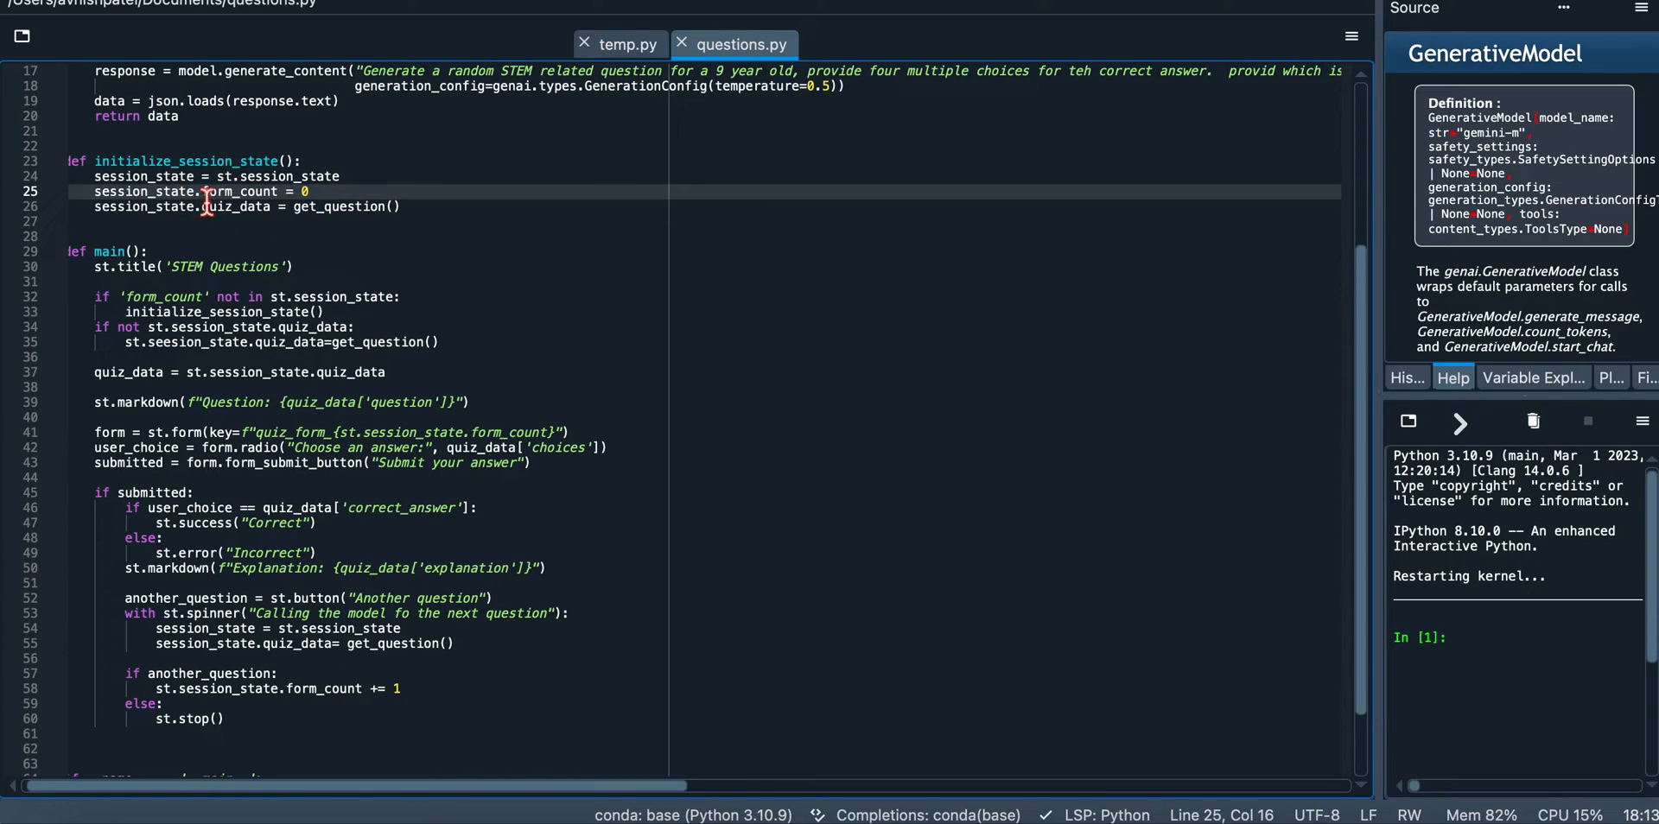
double_click(143, 176)
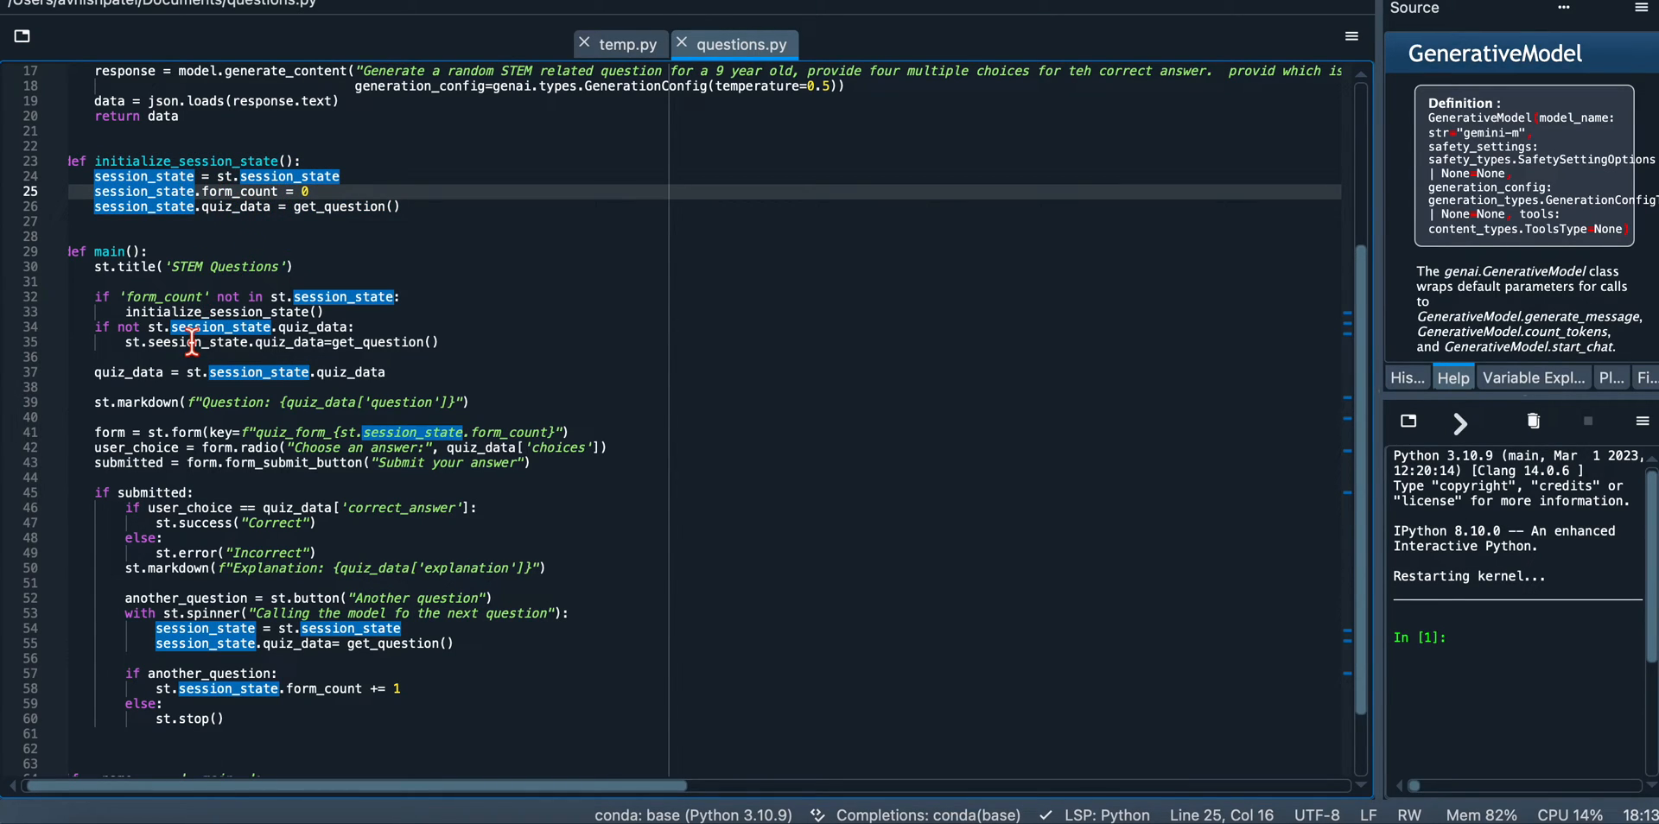
scroll("down", 3)
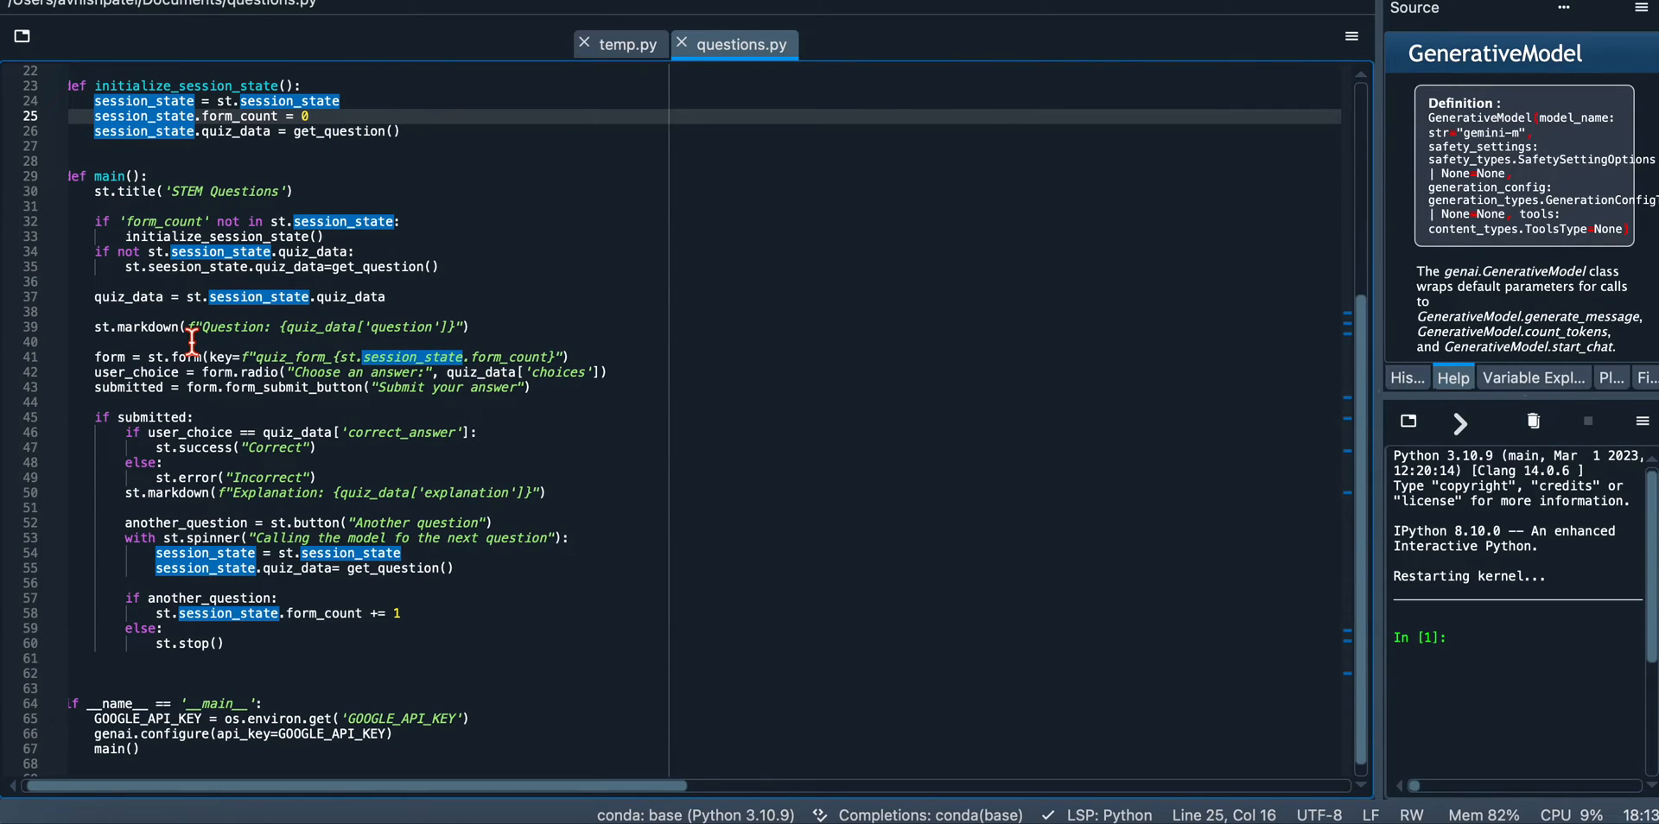
scroll("up", 3)
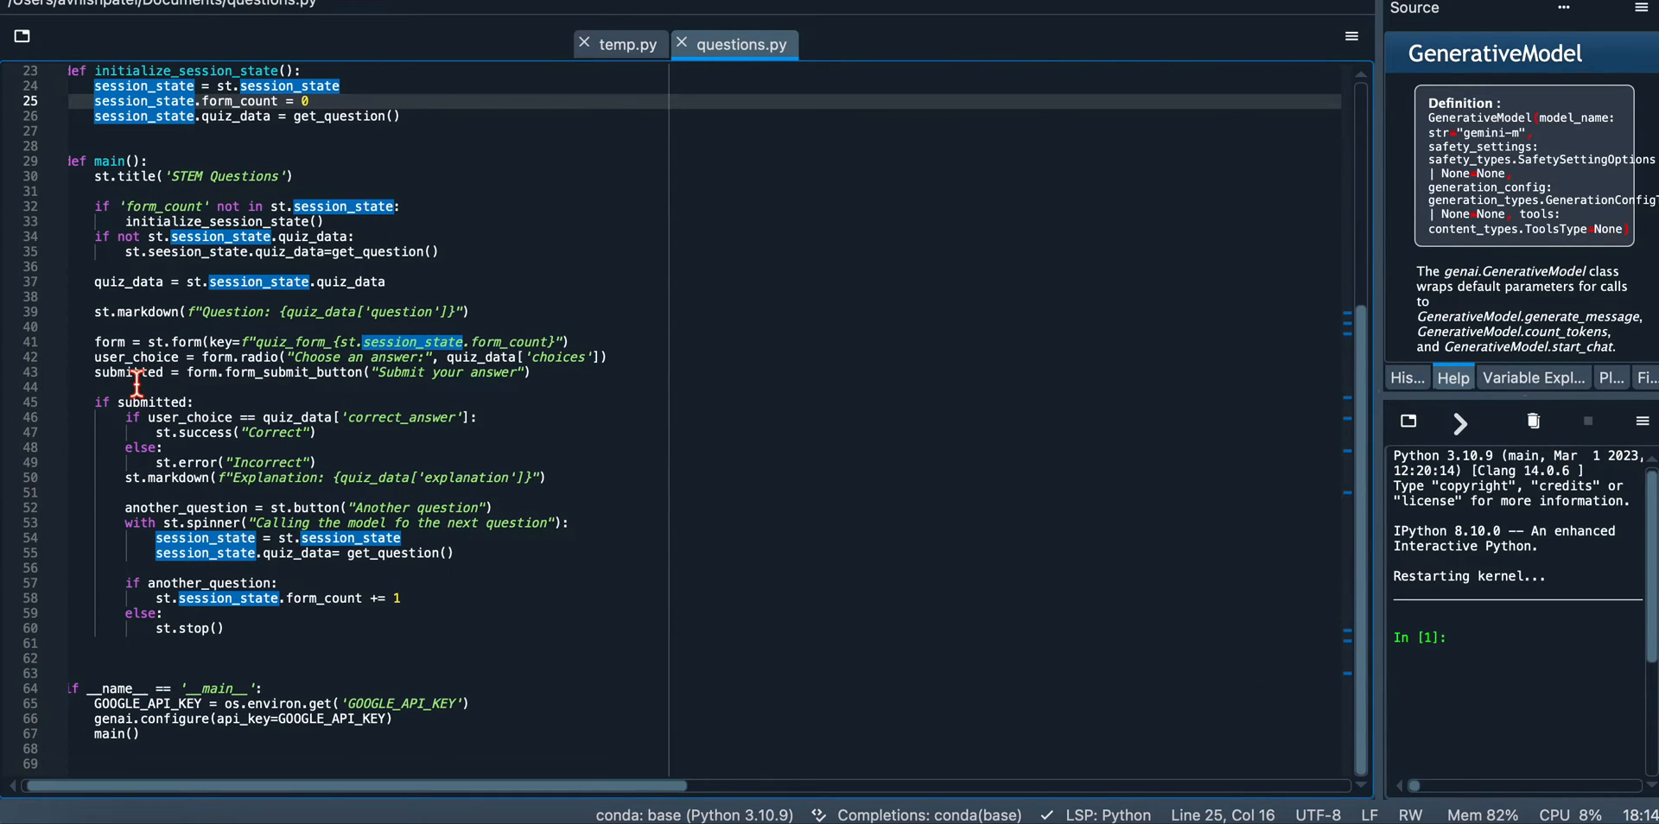
mouse_move(273, 477)
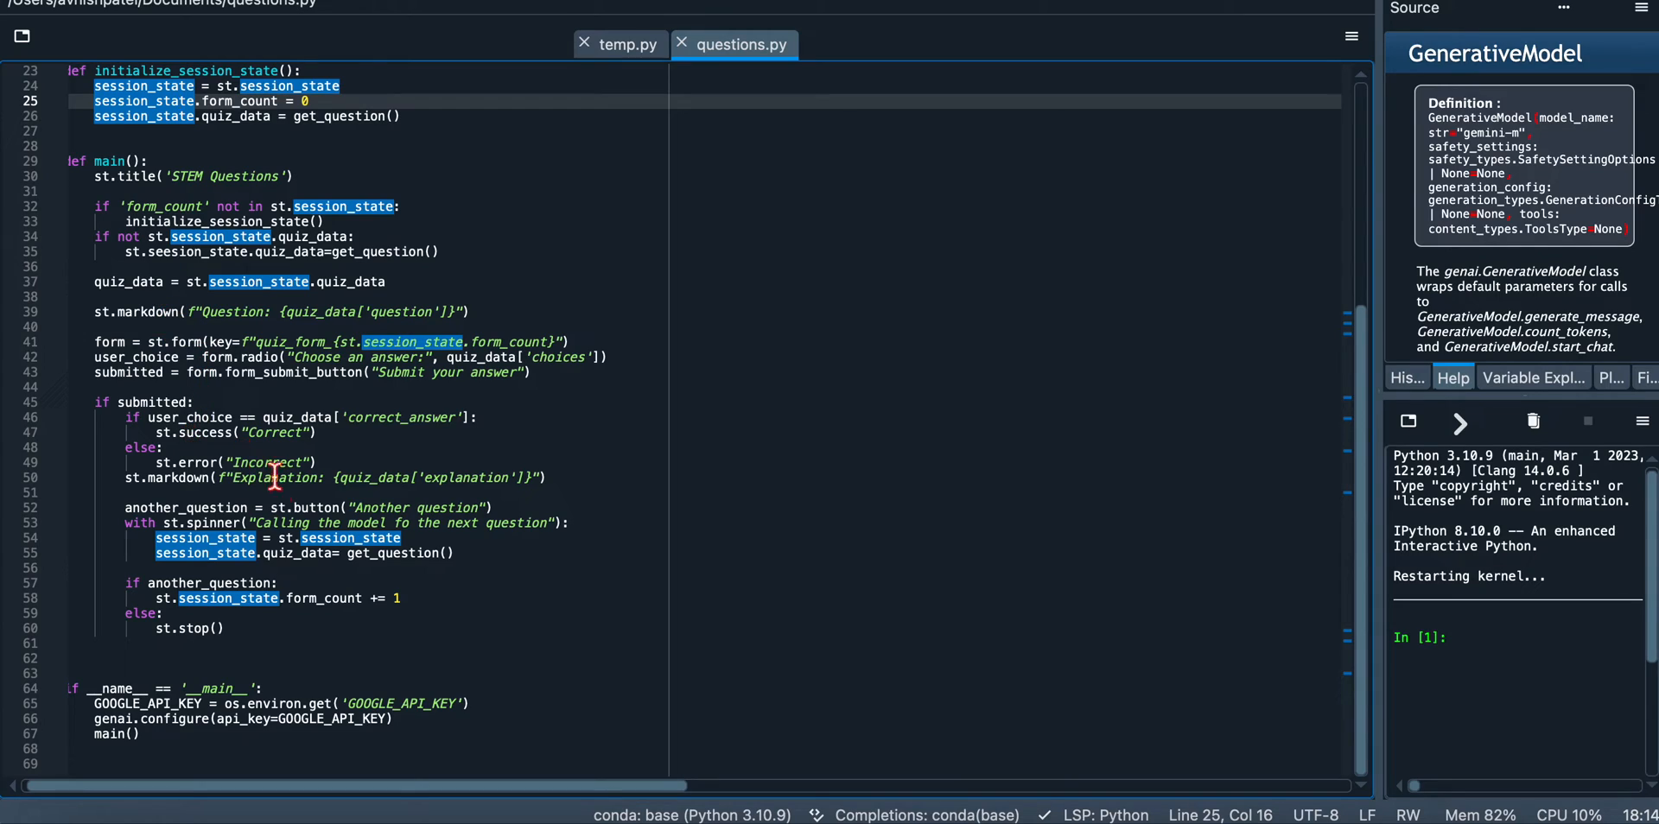
Clear the session_state highlighting and scroll back up toward the name-main block
left_click(261, 667)
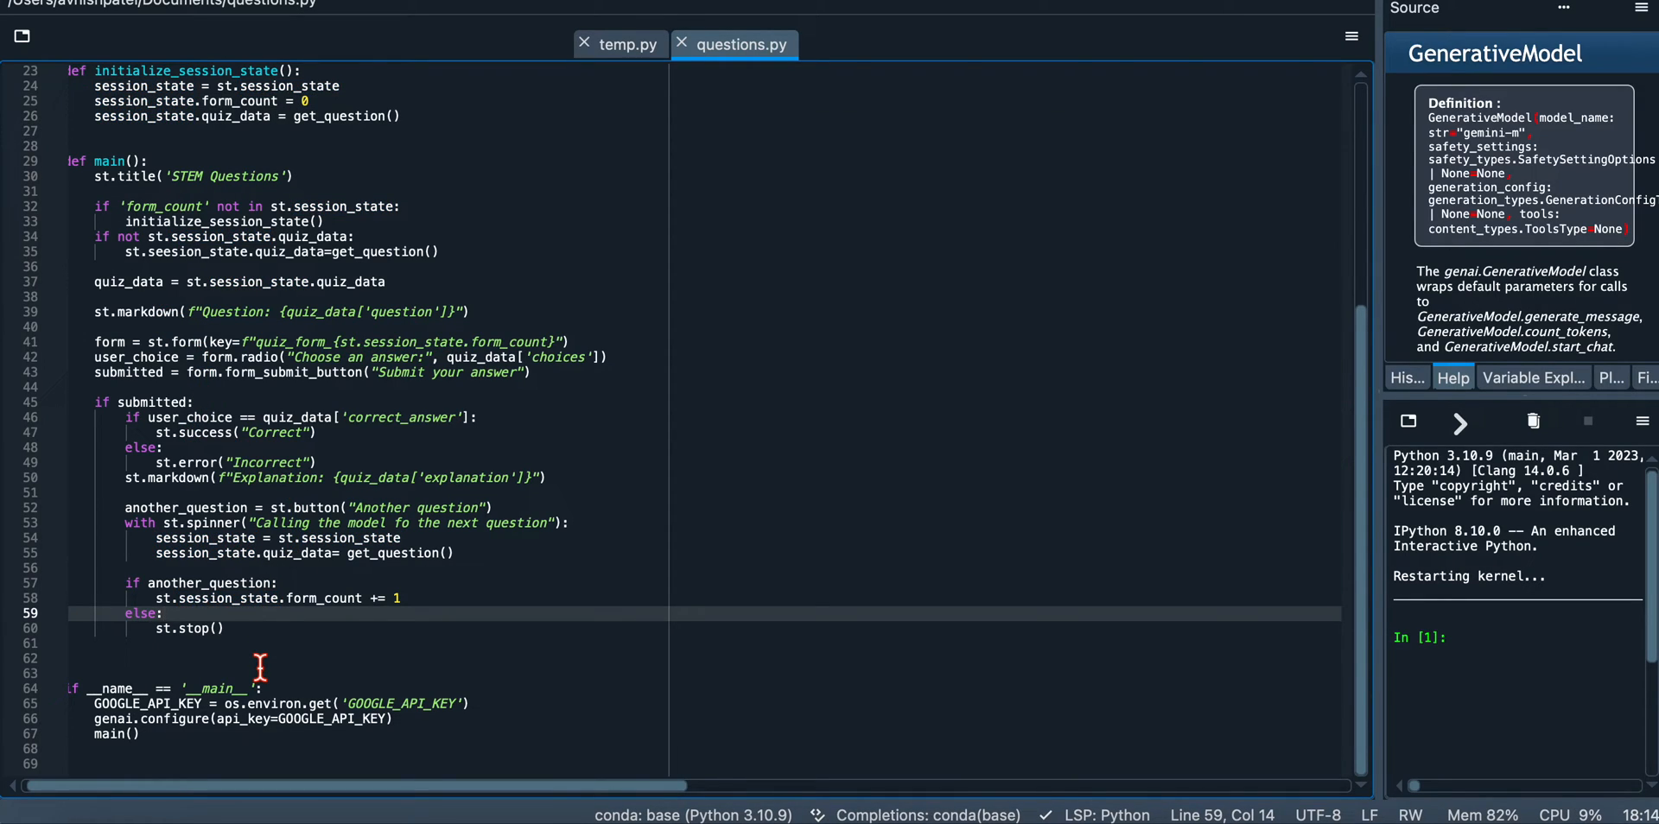
mouse_move(264, 586)
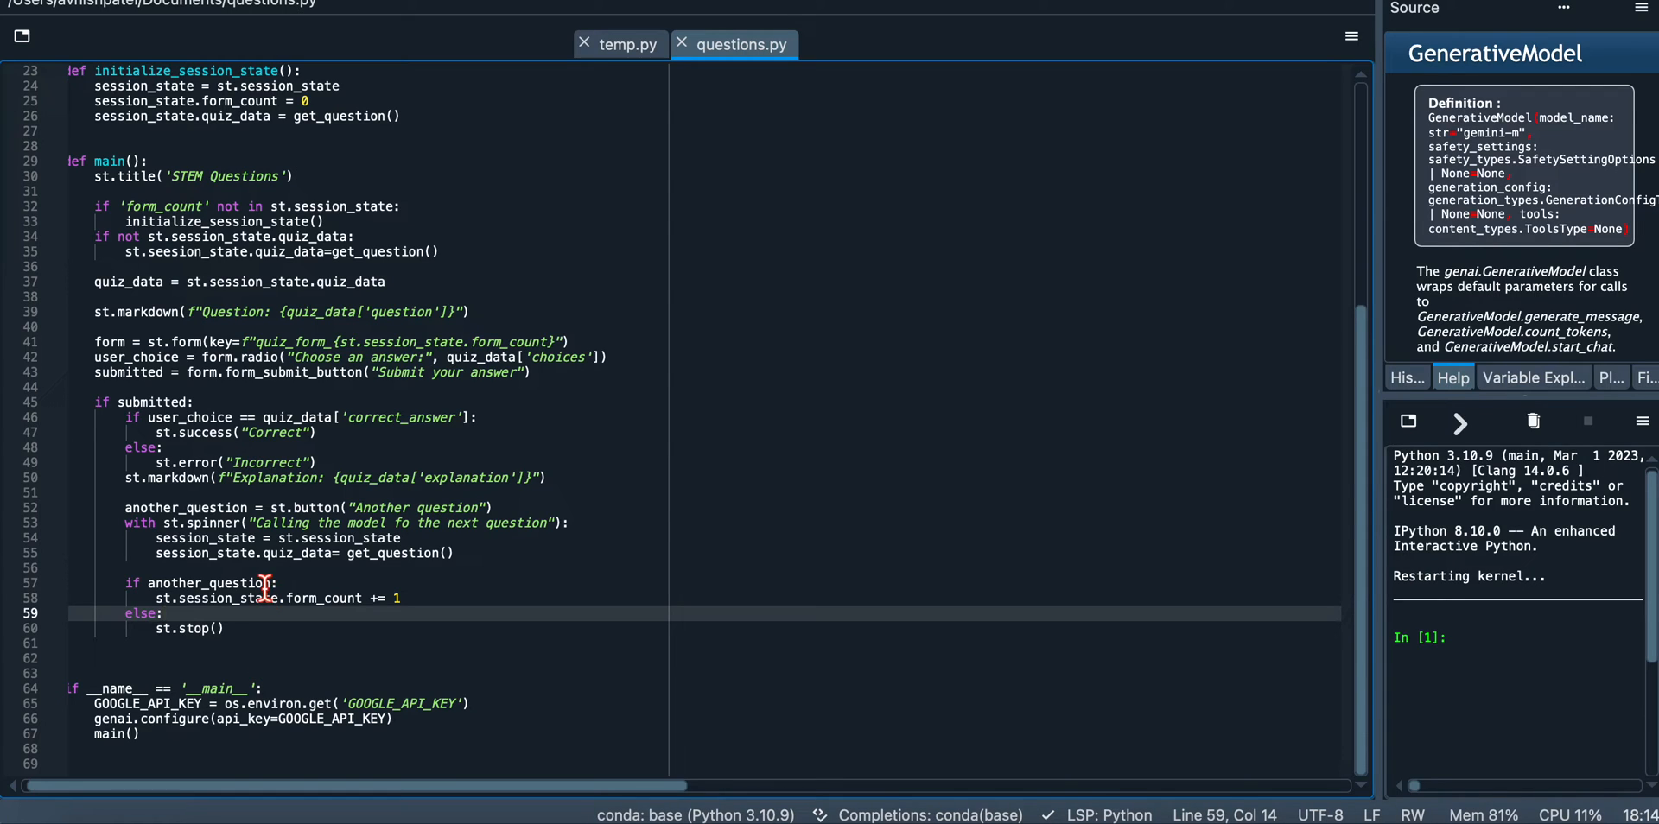
scroll("up", 3)
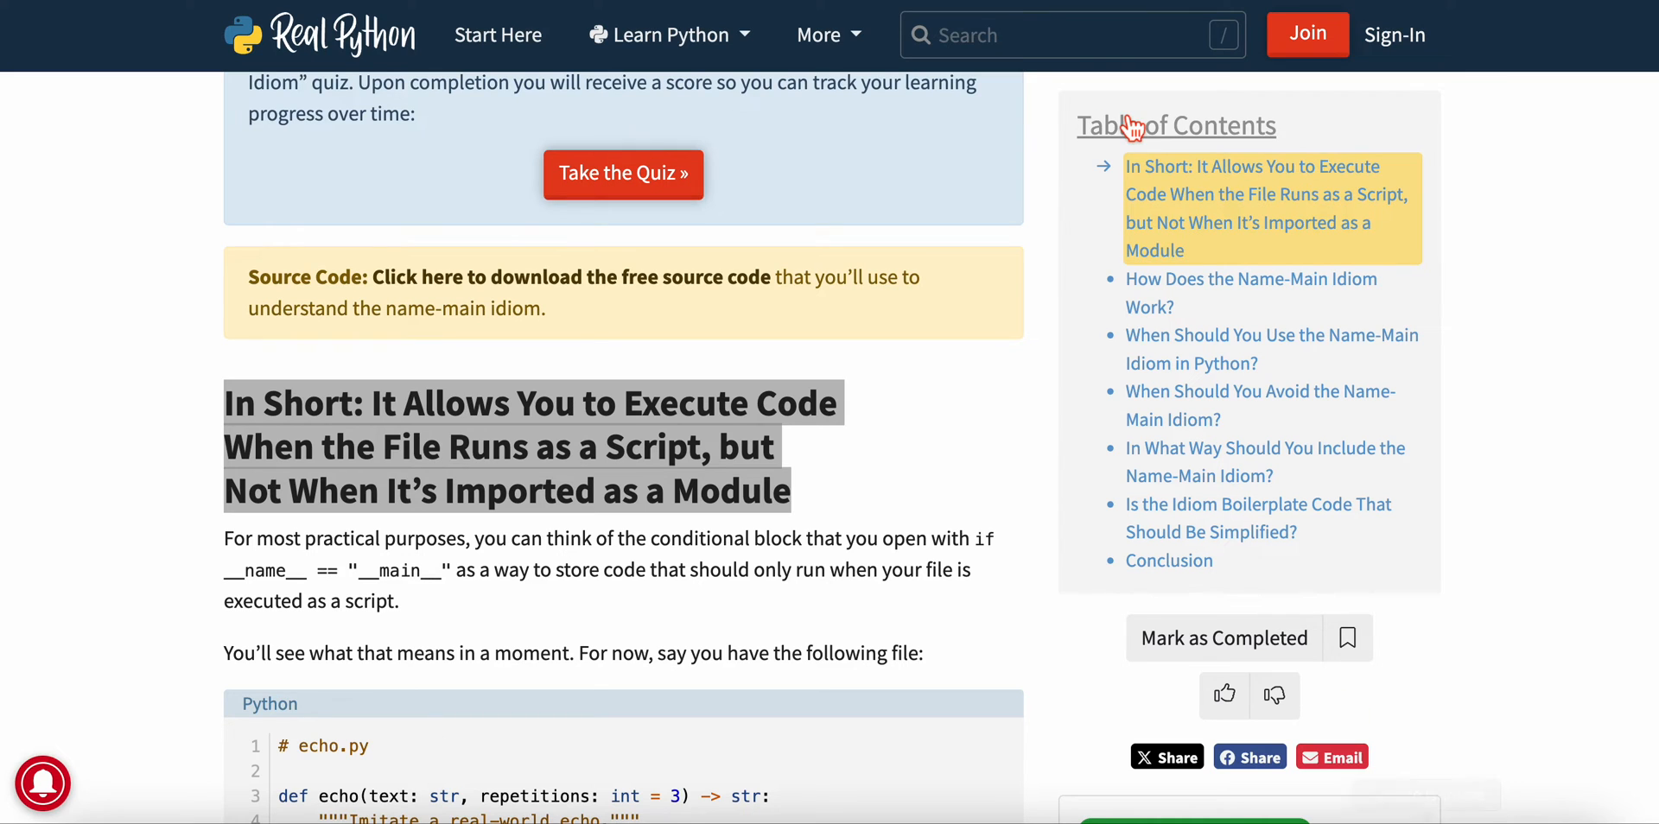
Launch the STEM Questions Streamlit app, which shows a generated echolocation question
left_click(622, 172)
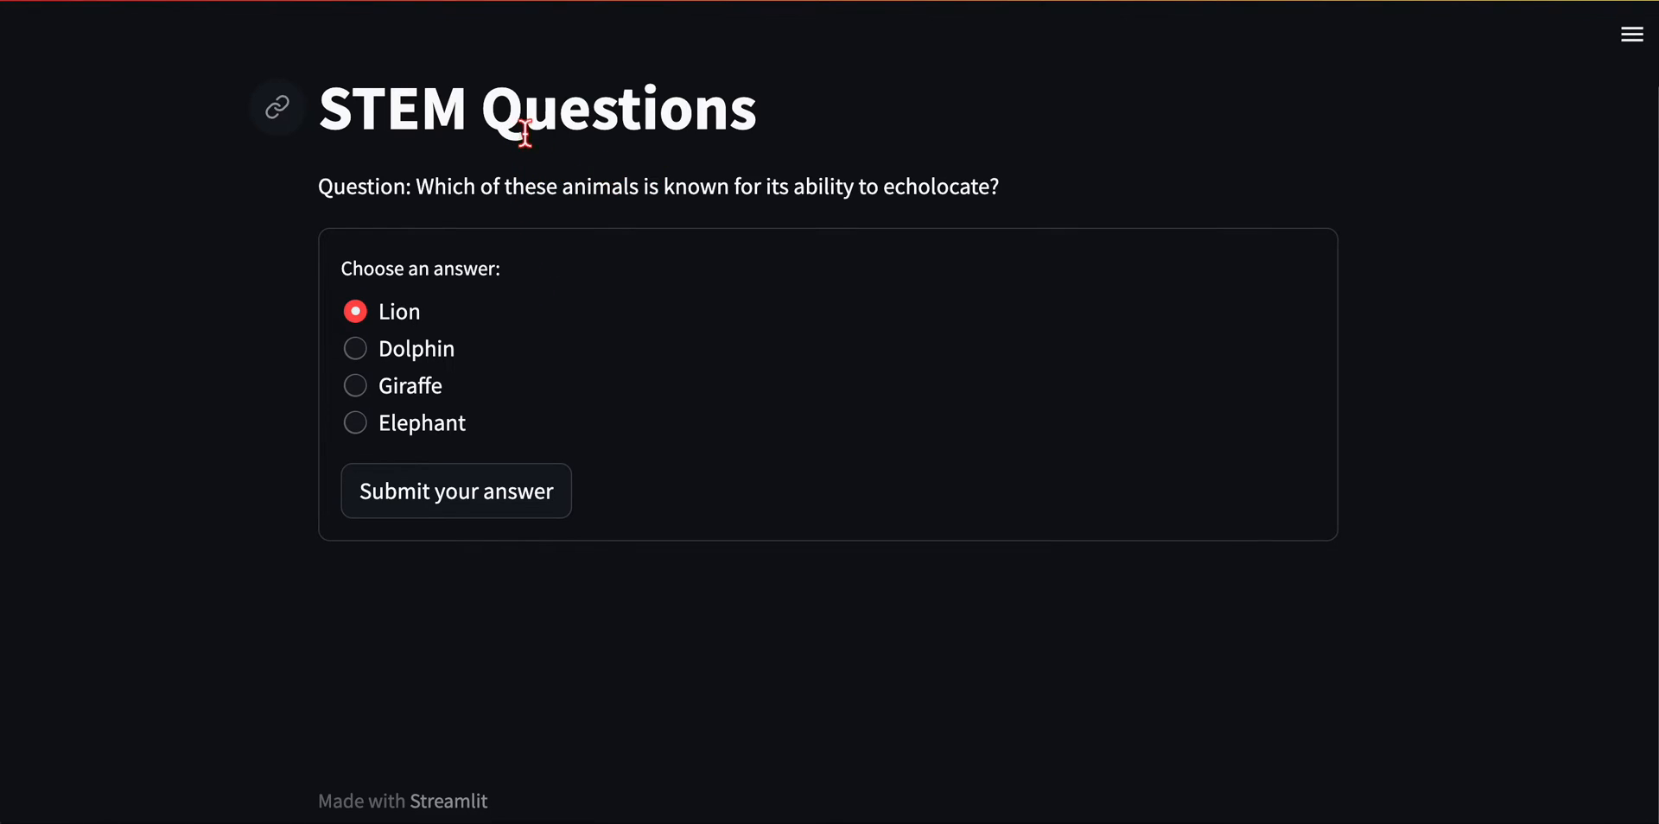
mouse_move(489, 177)
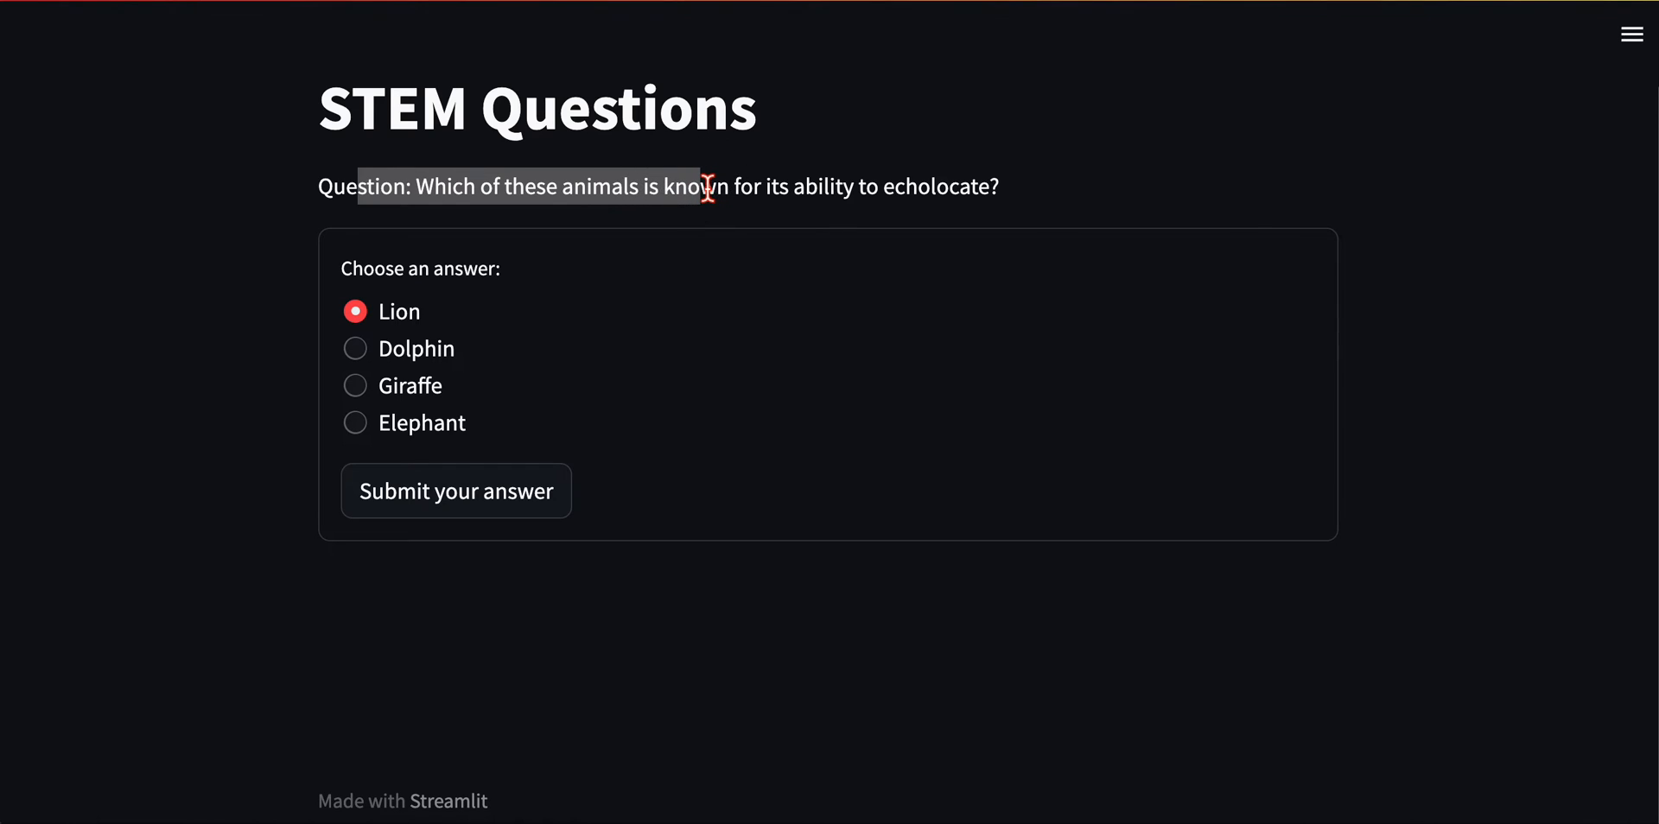
mouse_move(591, 283)
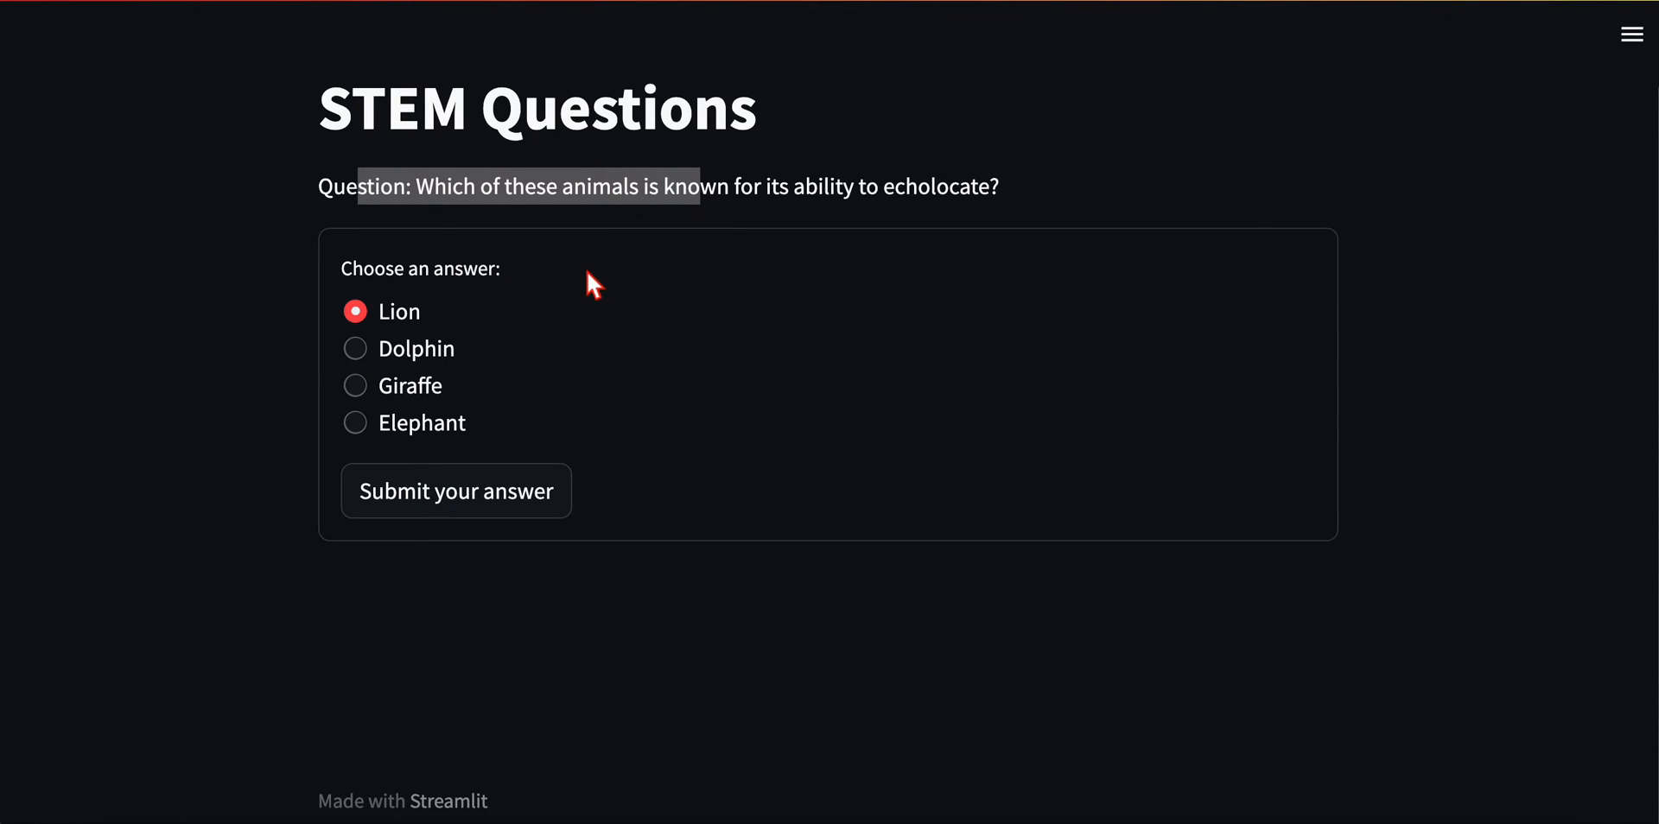
mouse_move(340, 425)
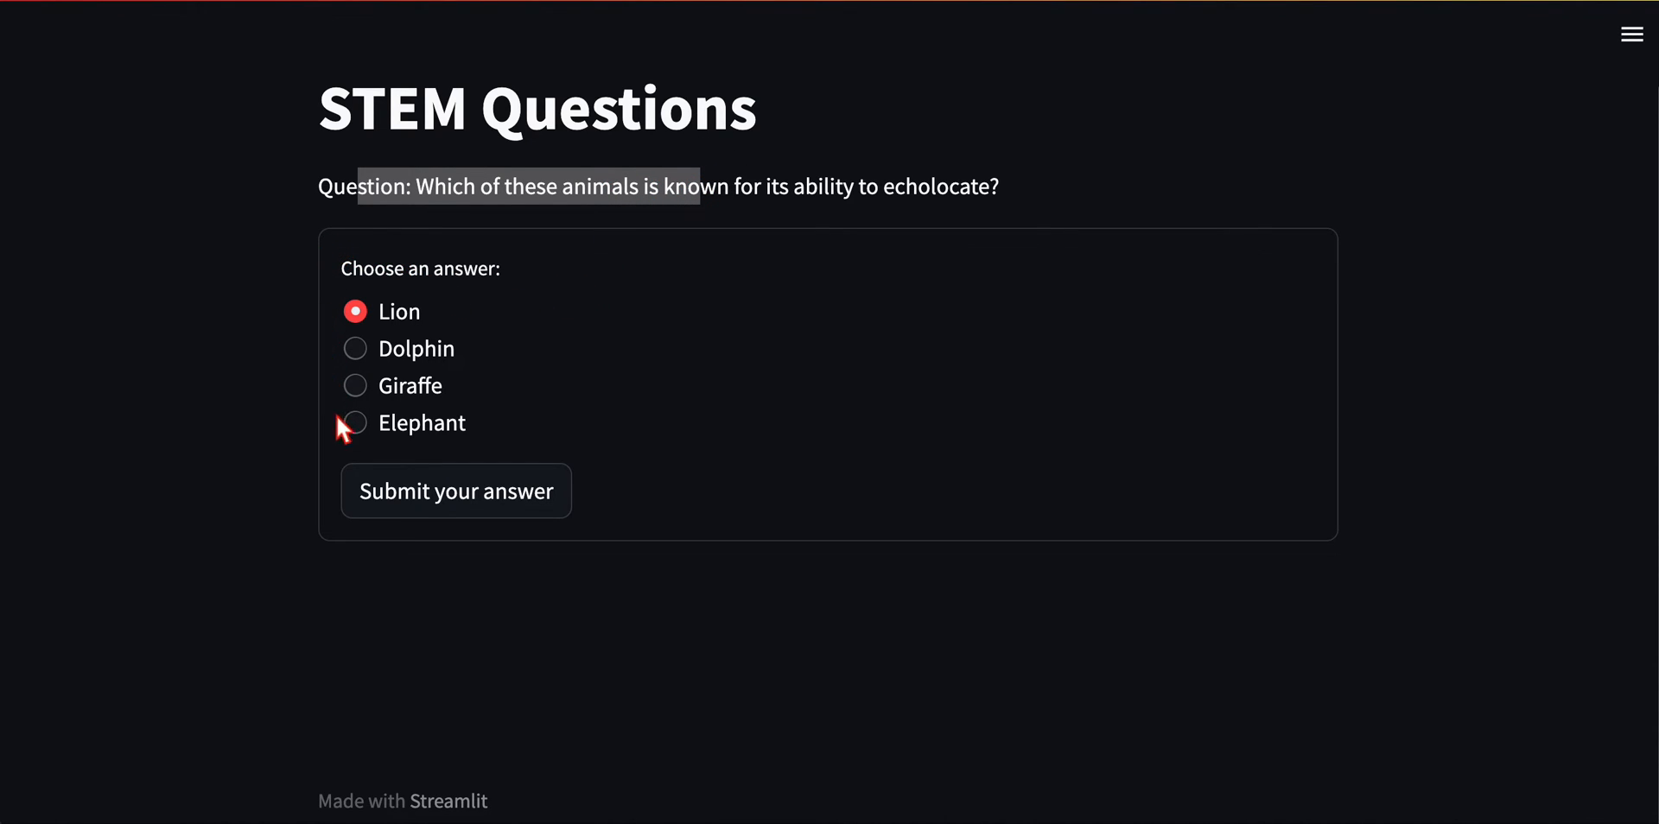
mouse_move(774, 550)
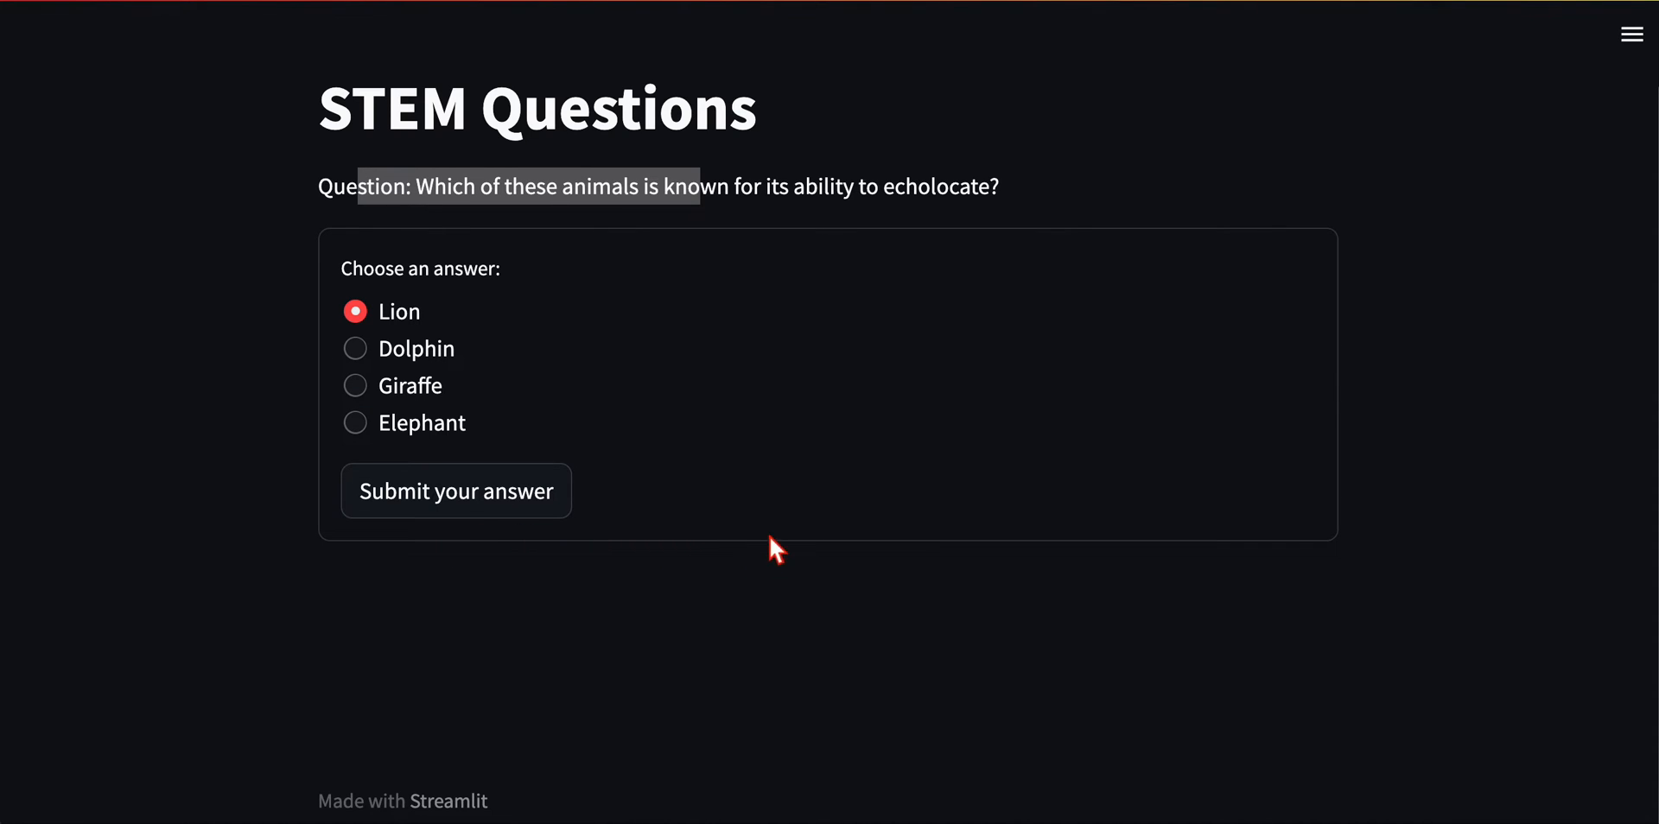
mouse_move(422, 226)
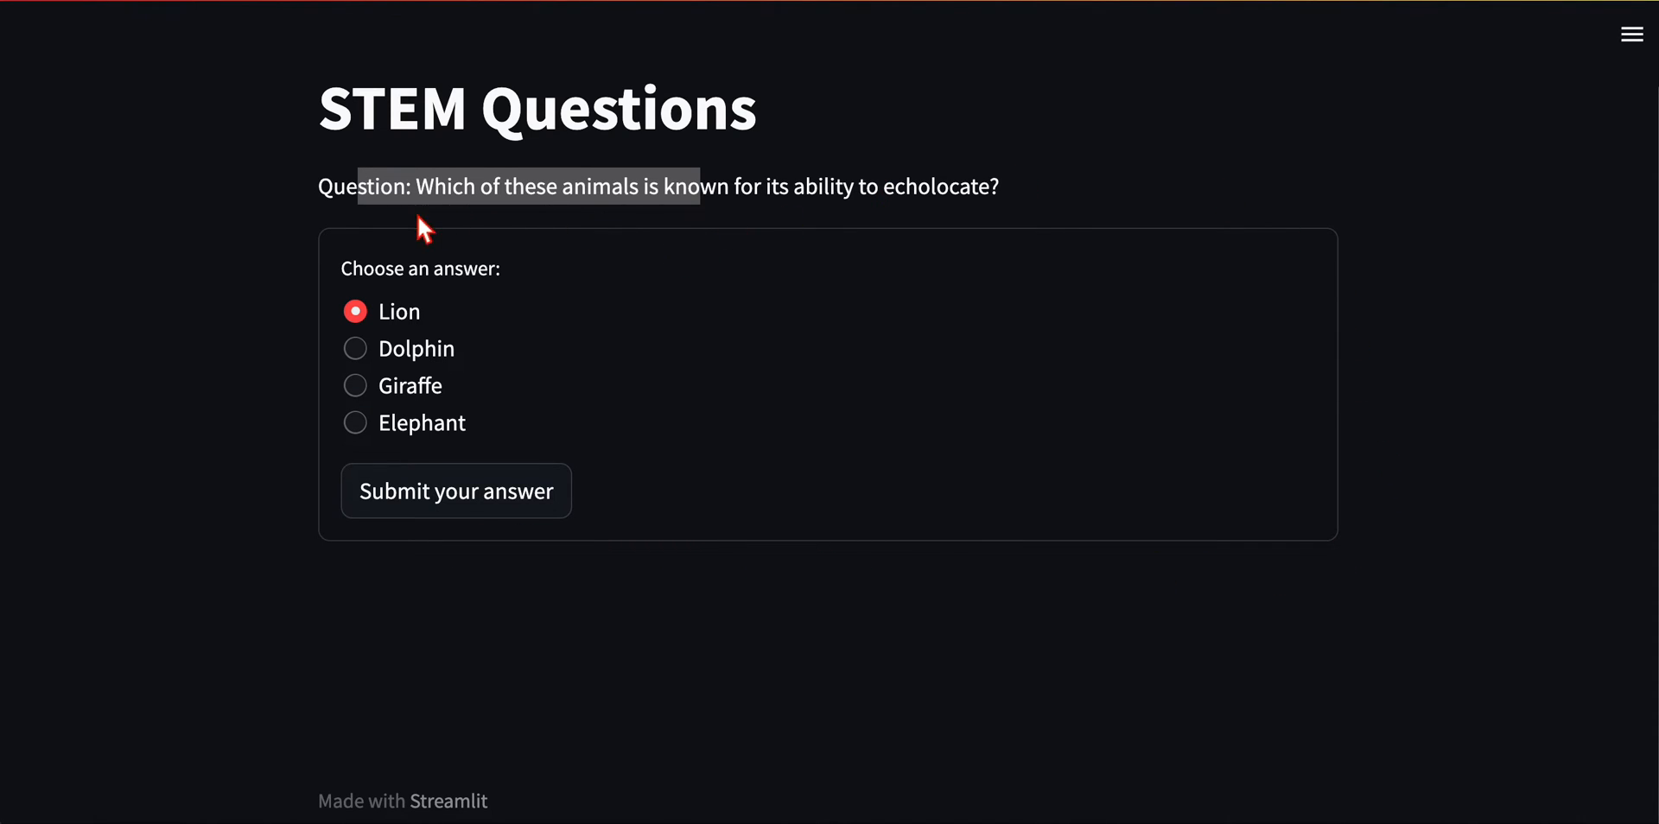
mouse_move(378, 308)
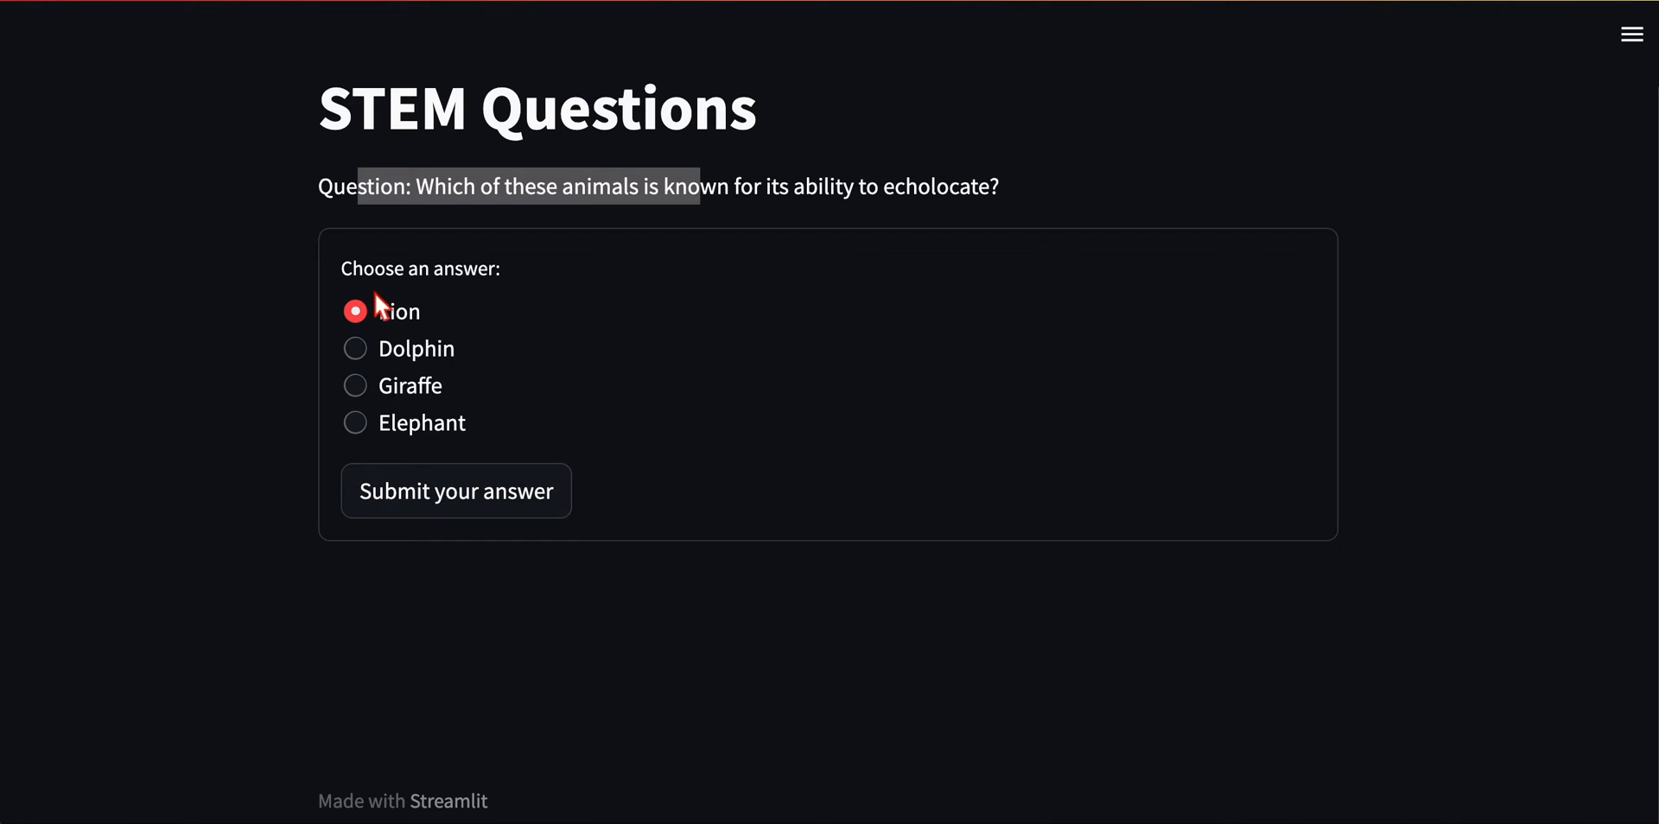
mouse_move(438, 383)
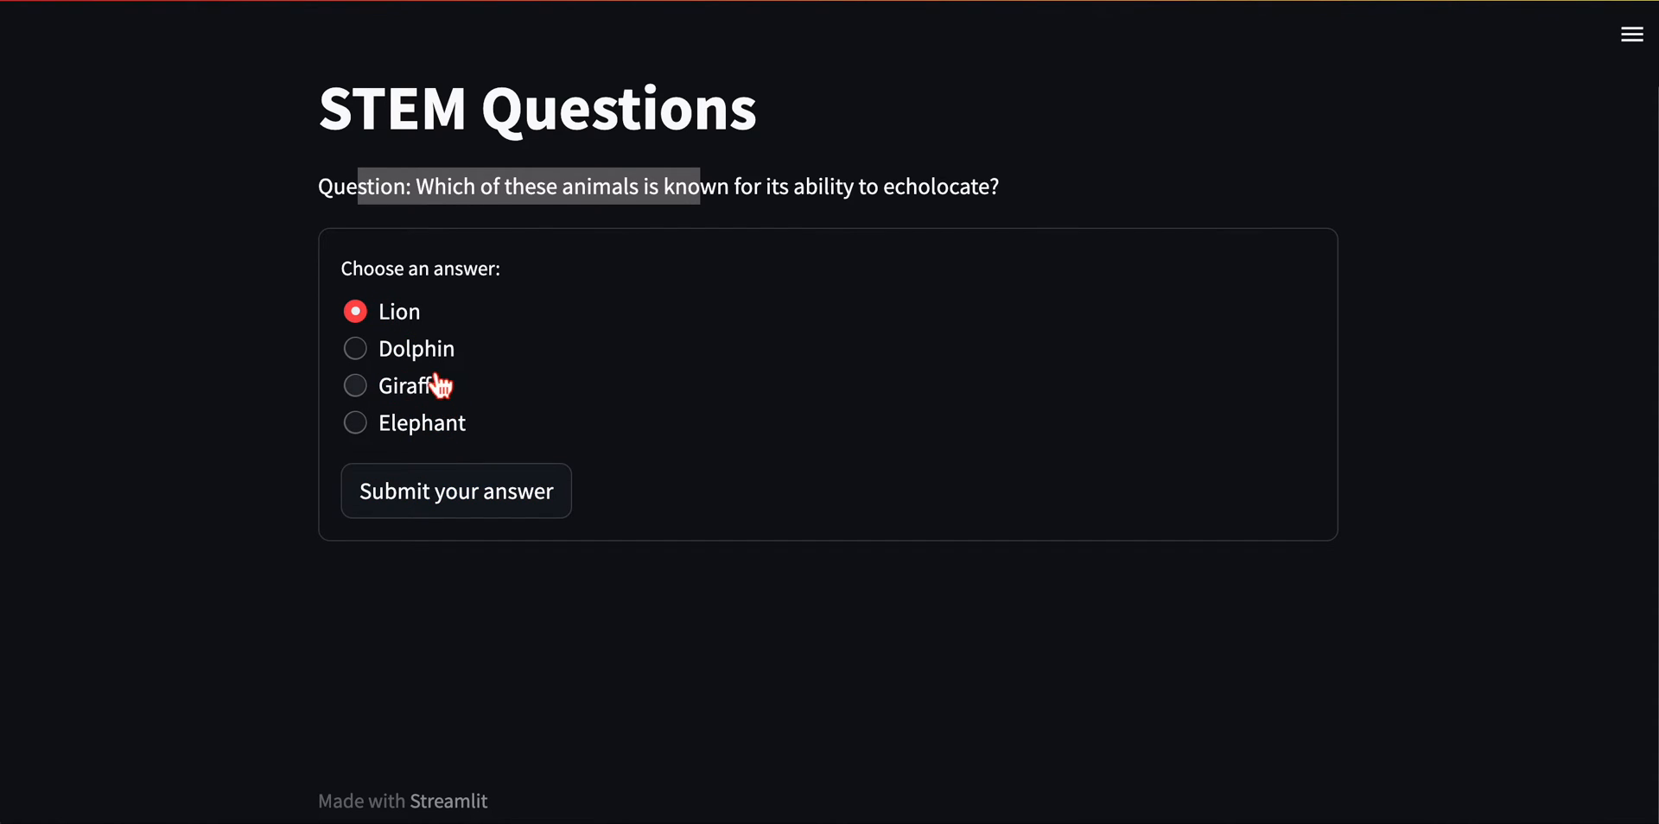
mouse_move(442, 325)
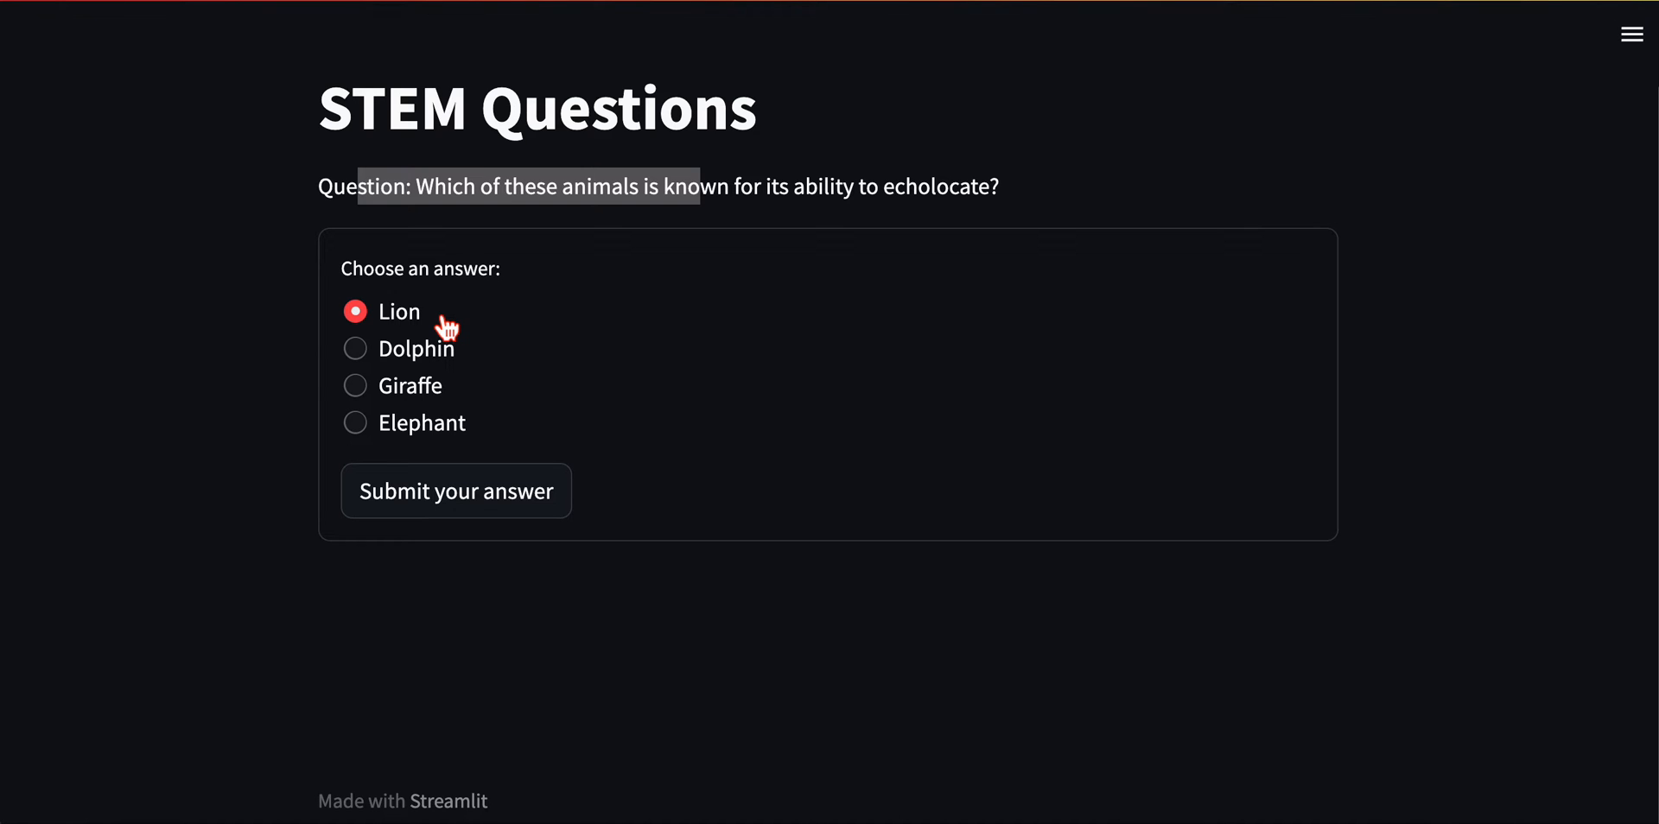
mouse_move(396, 304)
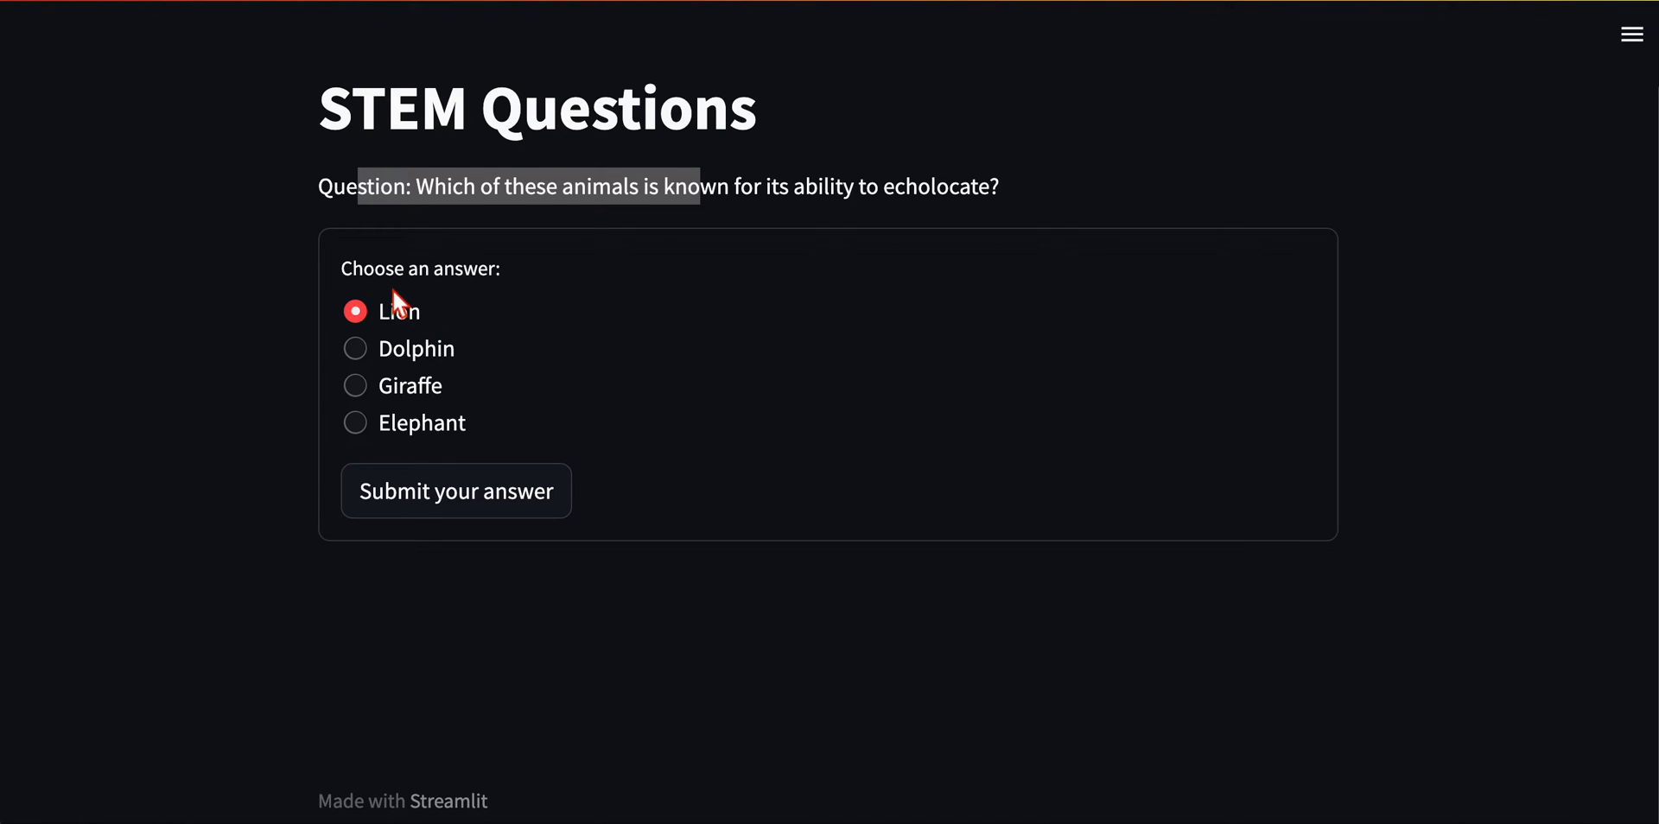
mouse_move(498, 360)
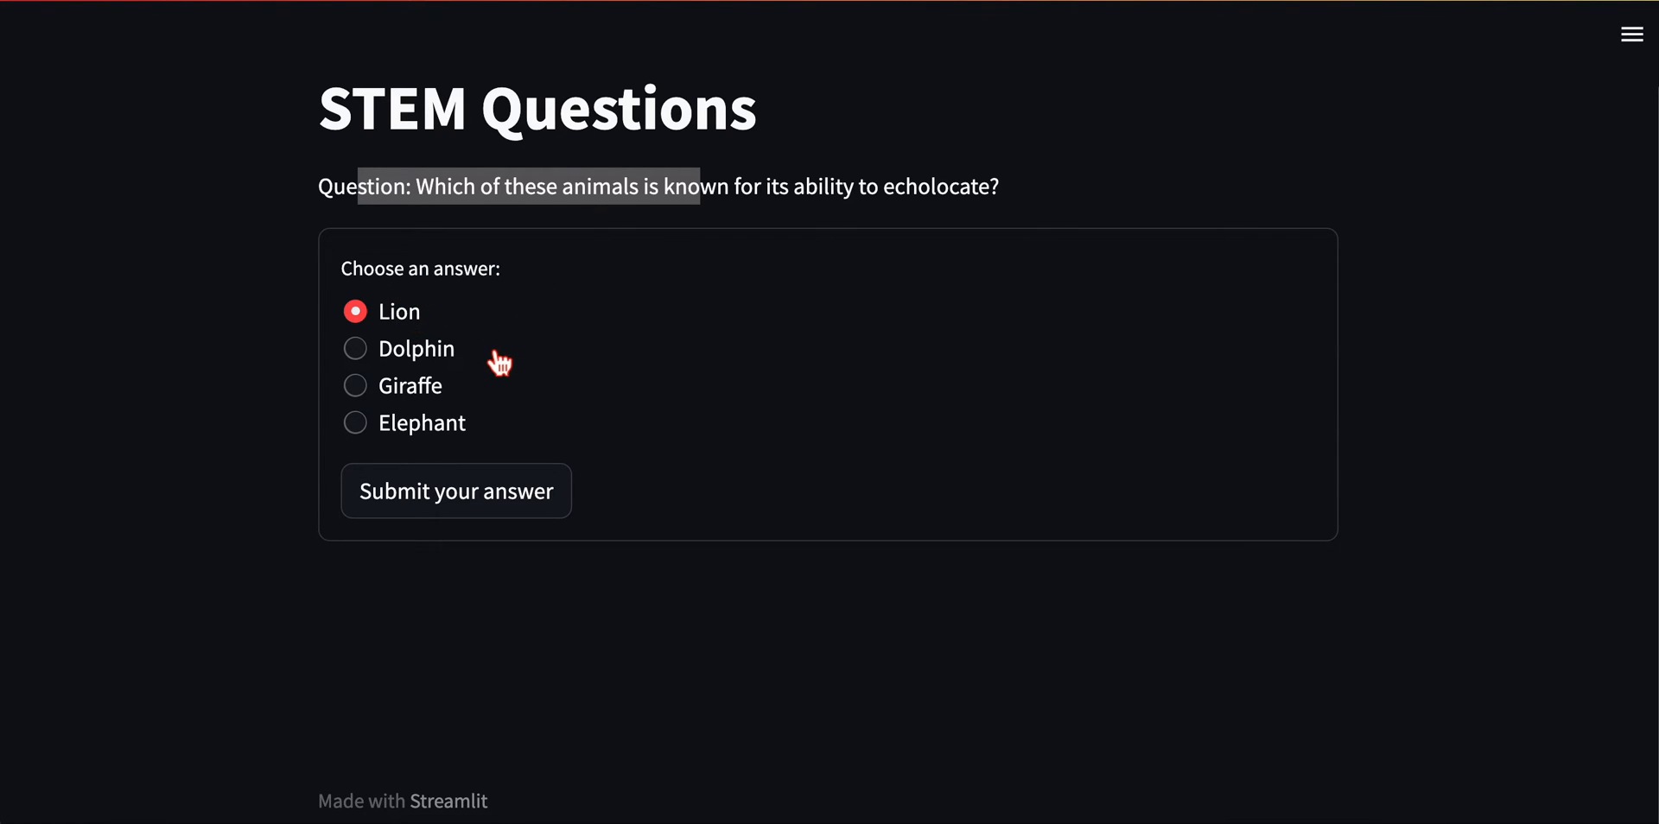
mouse_move(479, 383)
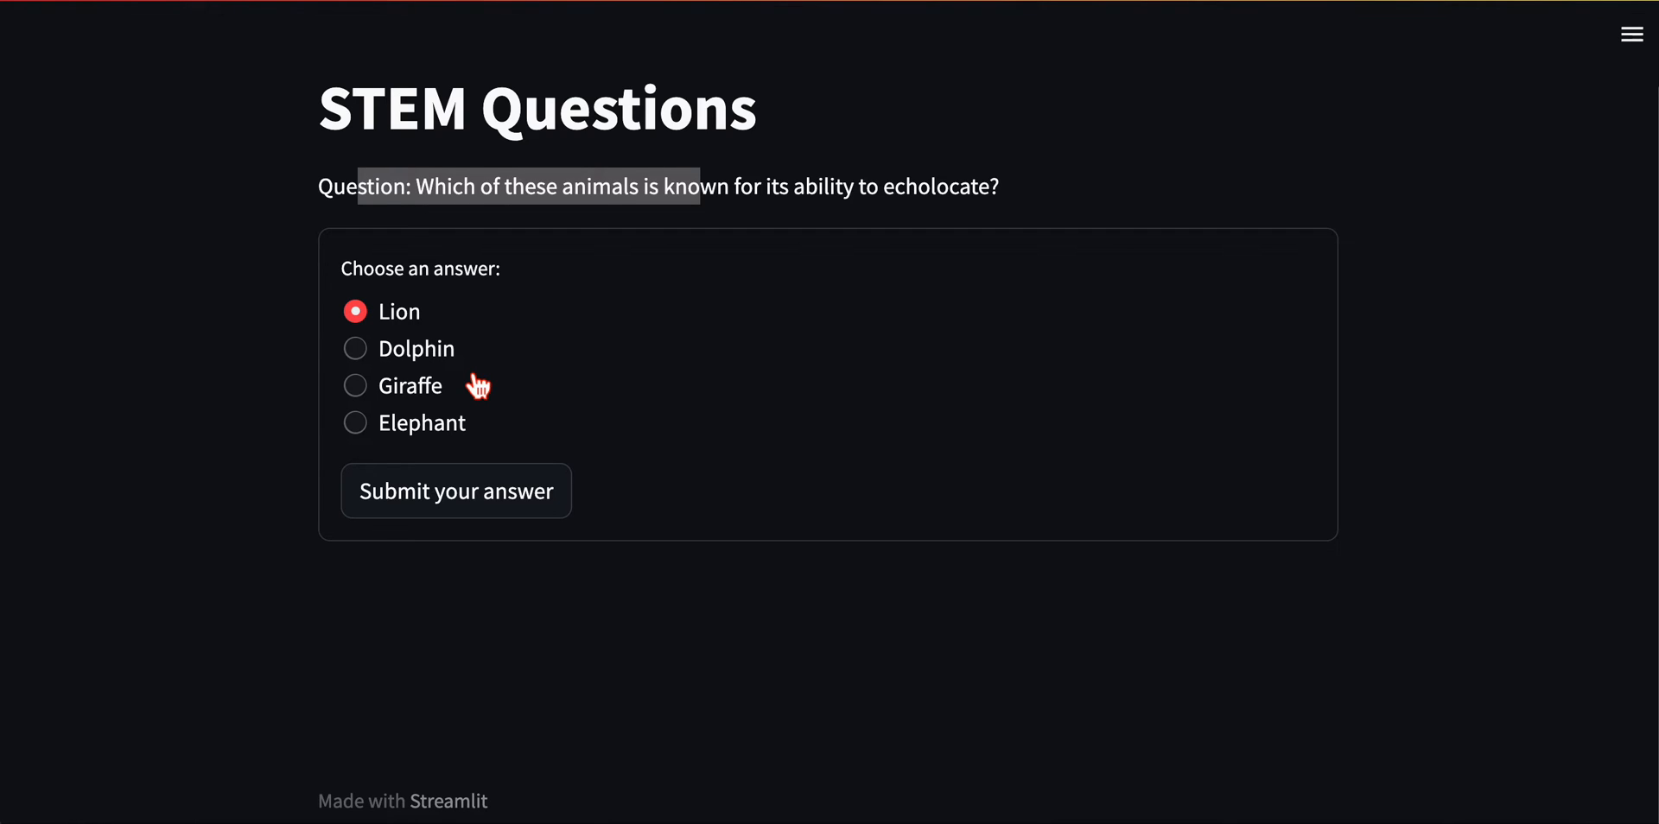
mouse_move(465, 399)
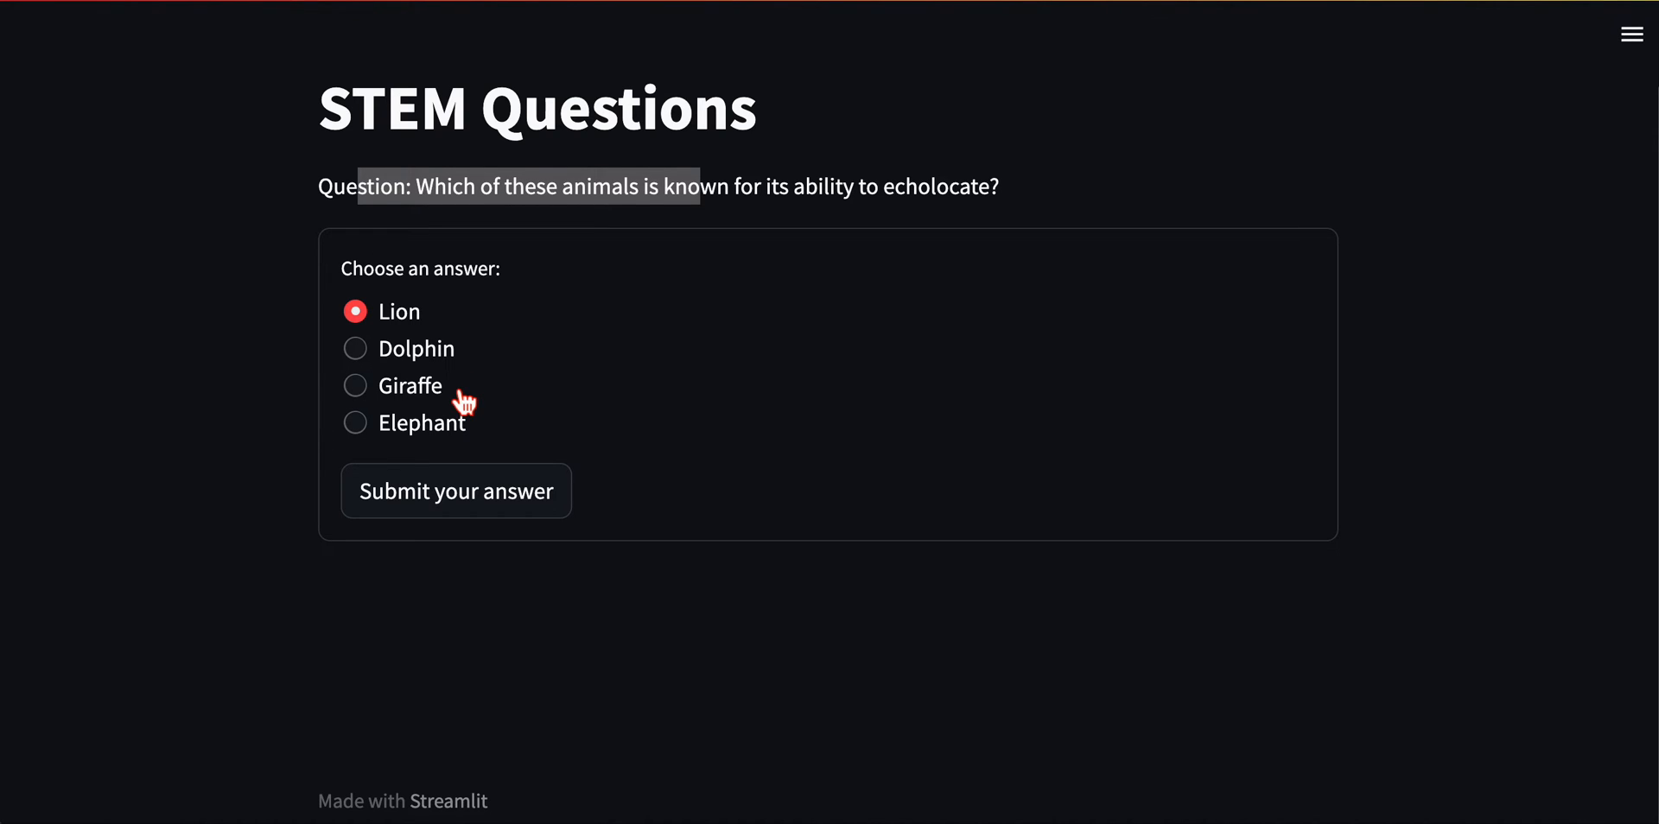
Submit Dolphin for the echolocation question and read the Correct verdict with its explanation
left_click(356, 347)
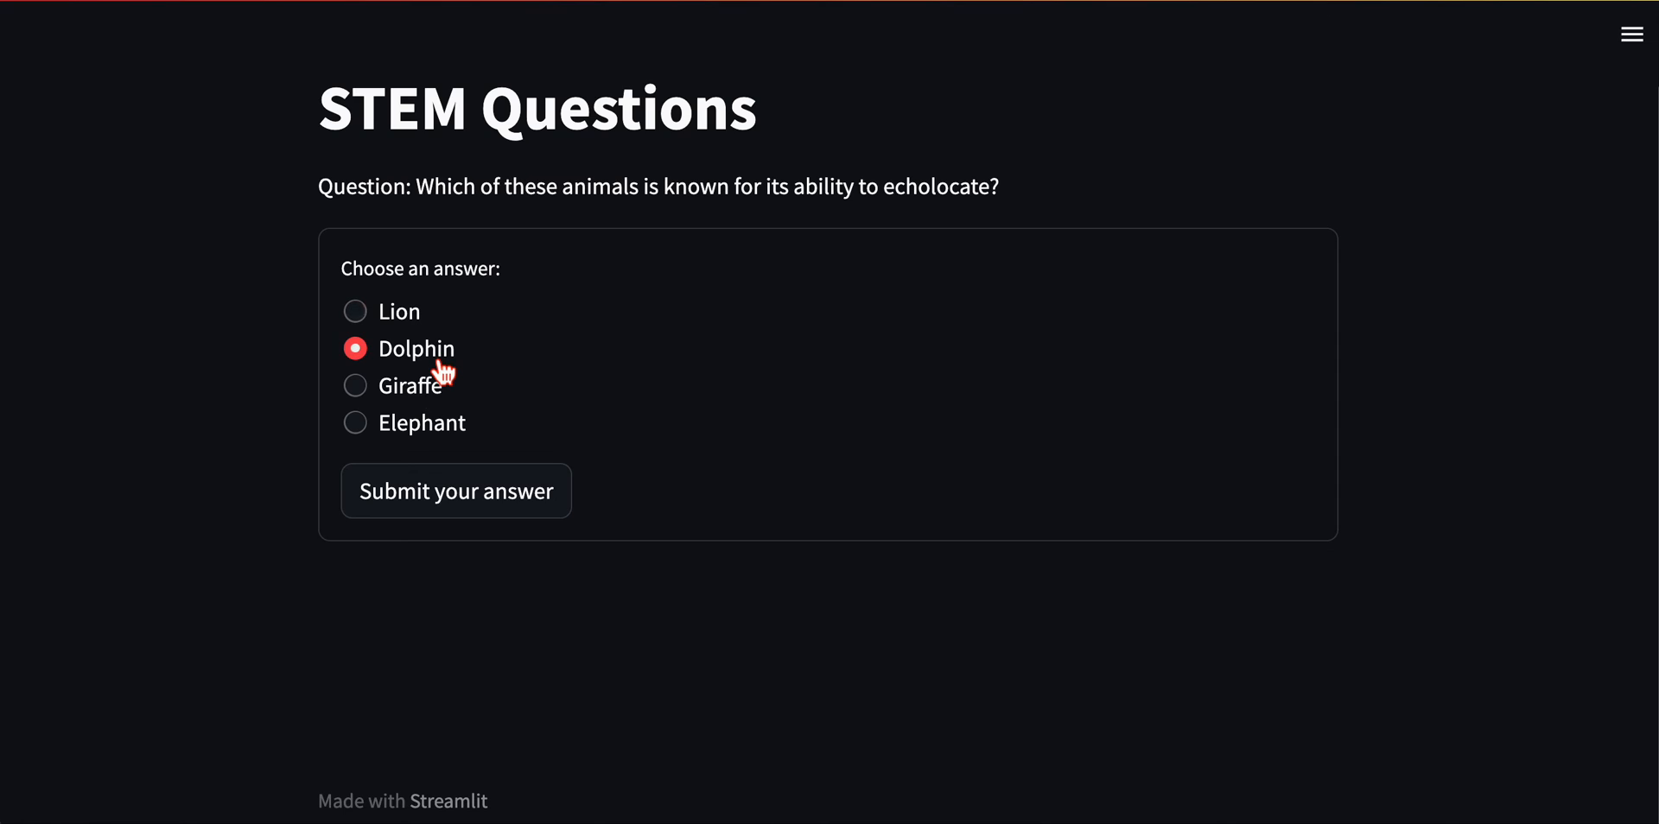
left_click(455, 491)
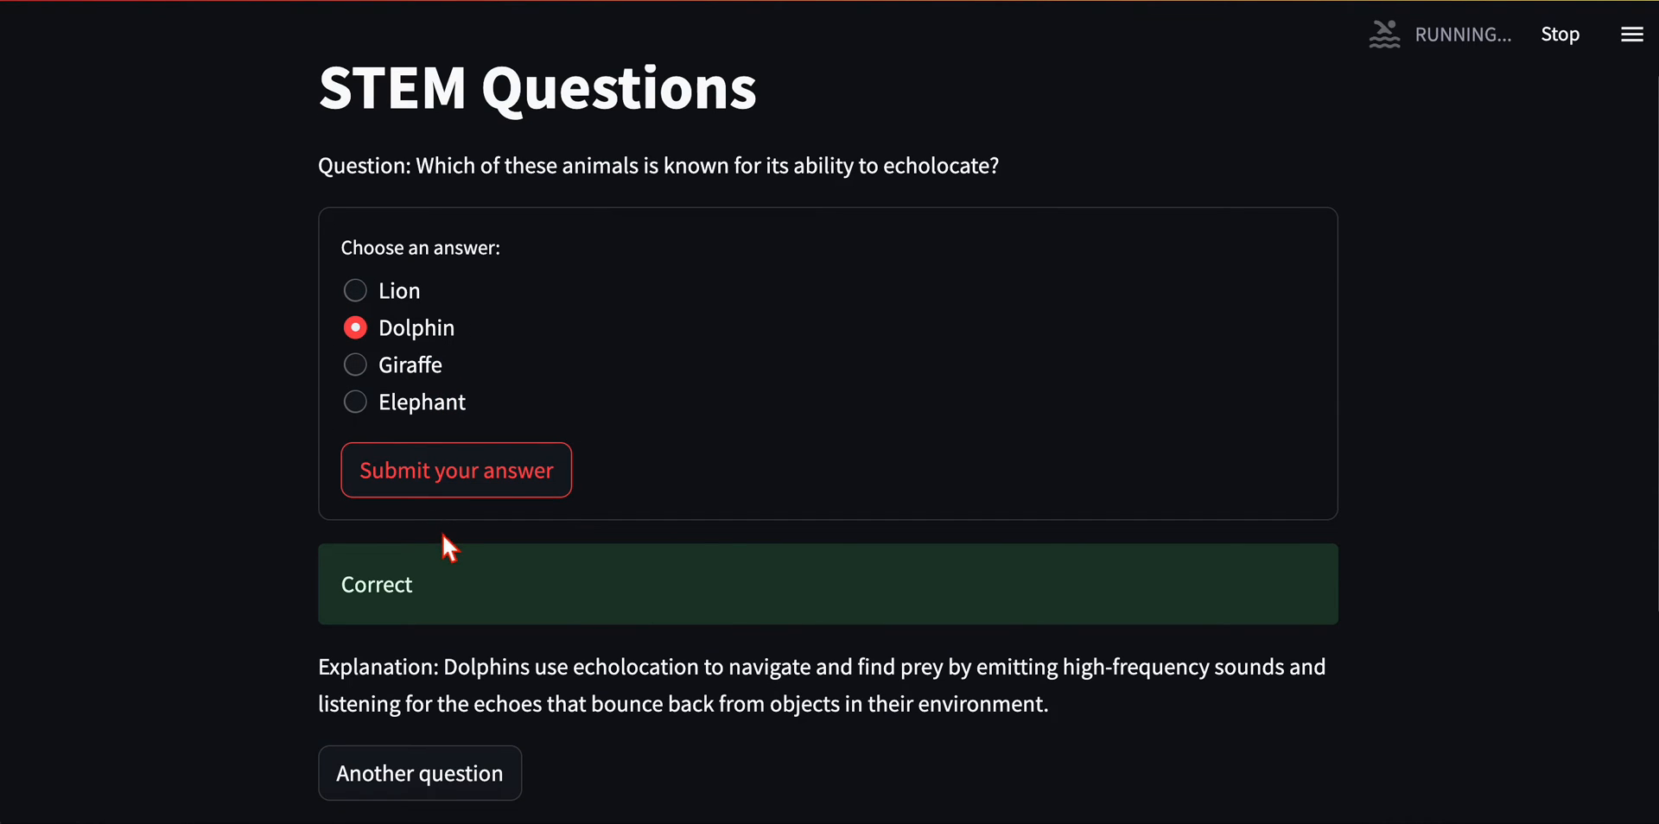
scroll("down", 3)
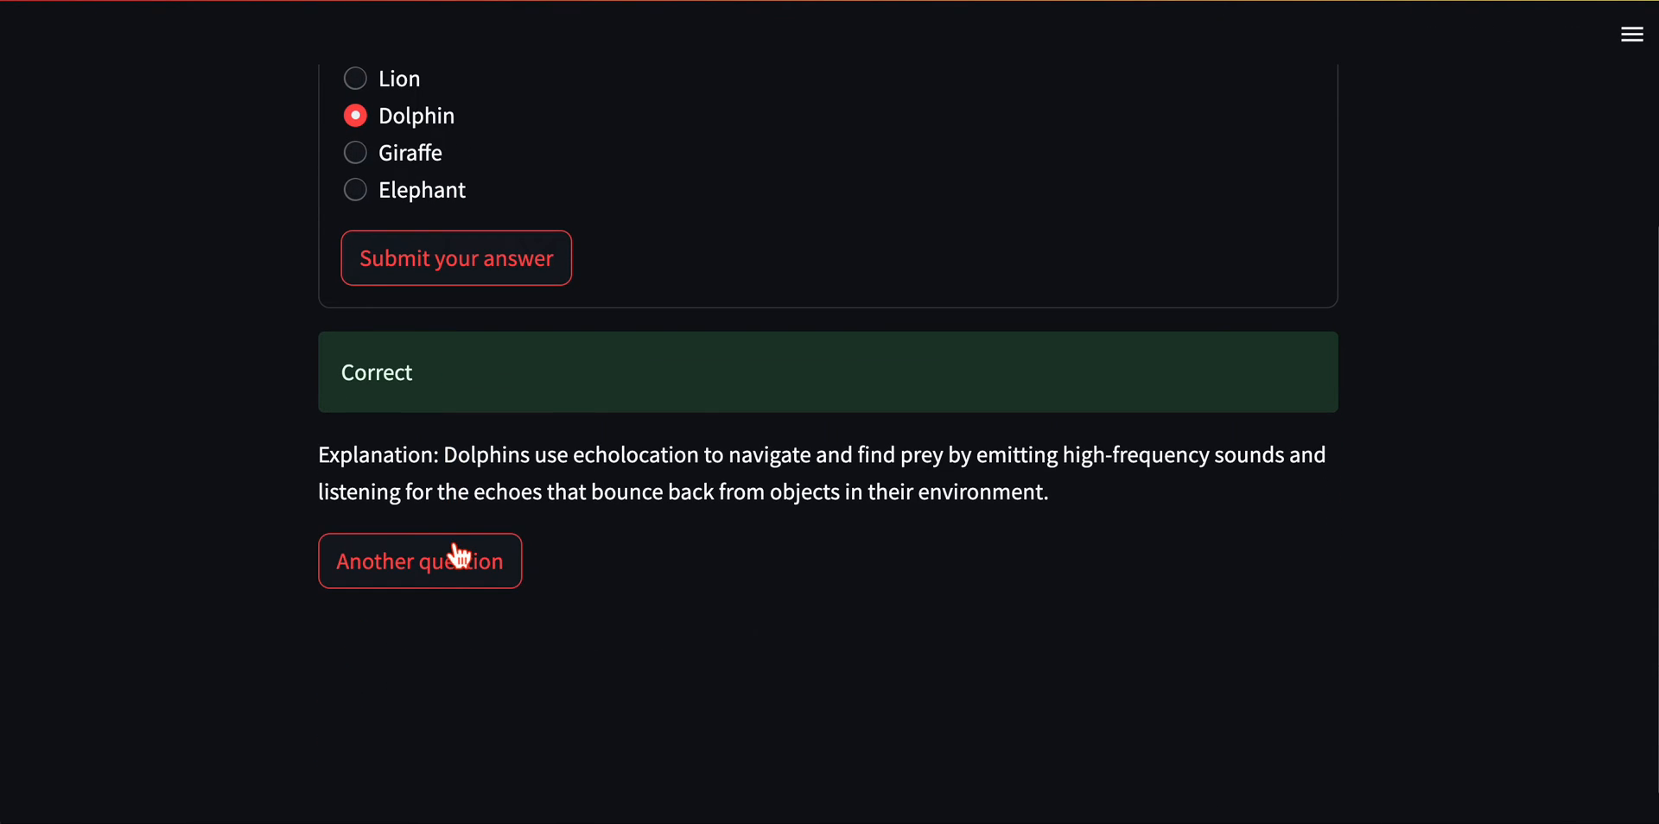
mouse_move(673, 484)
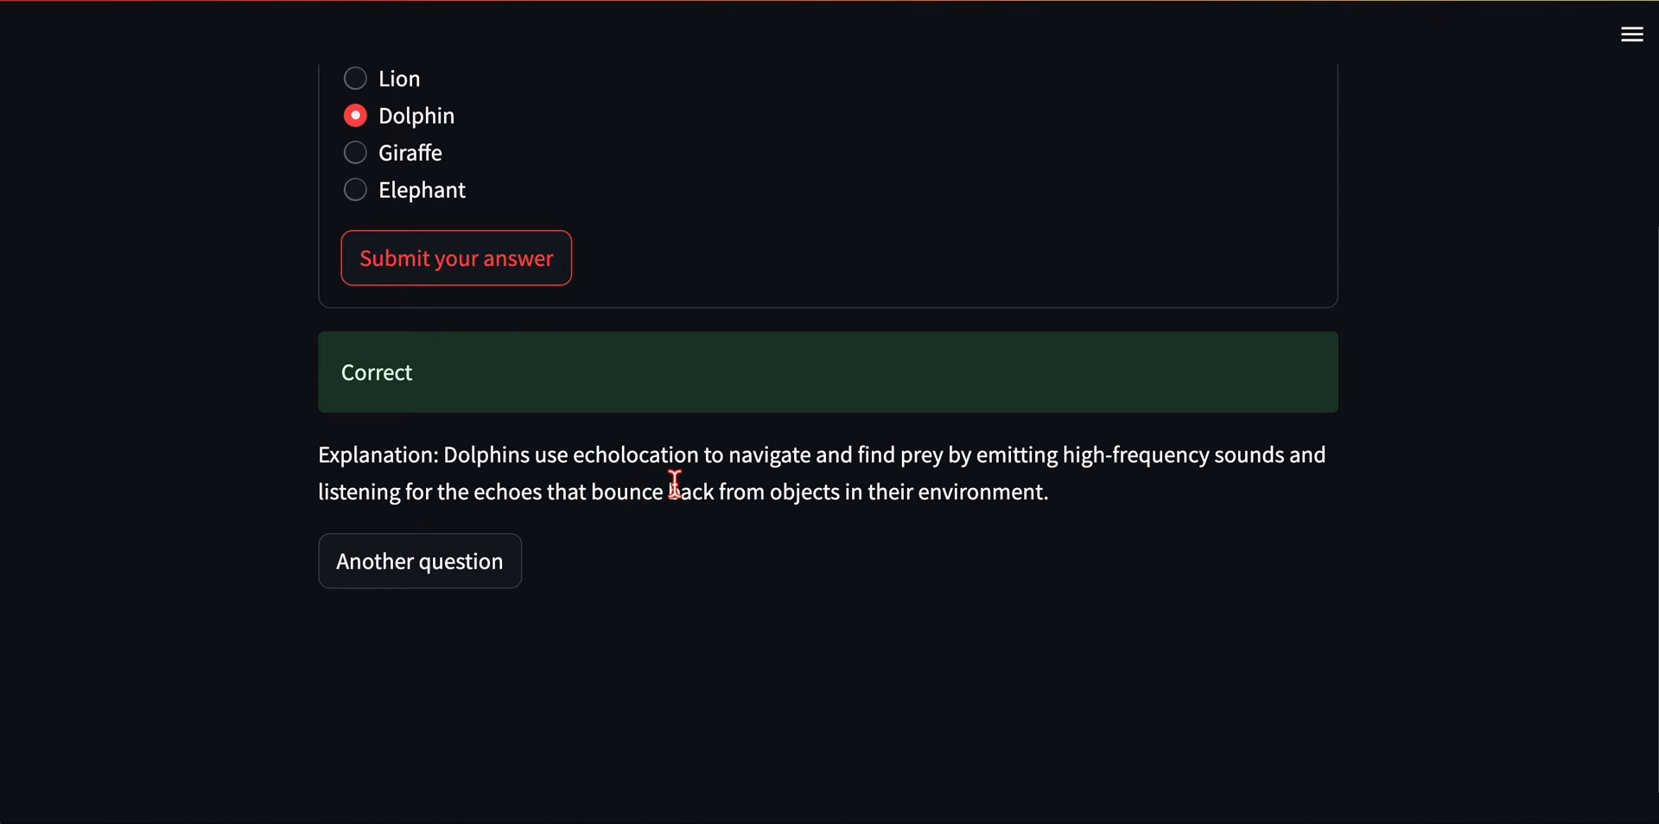
scroll("up", 3)
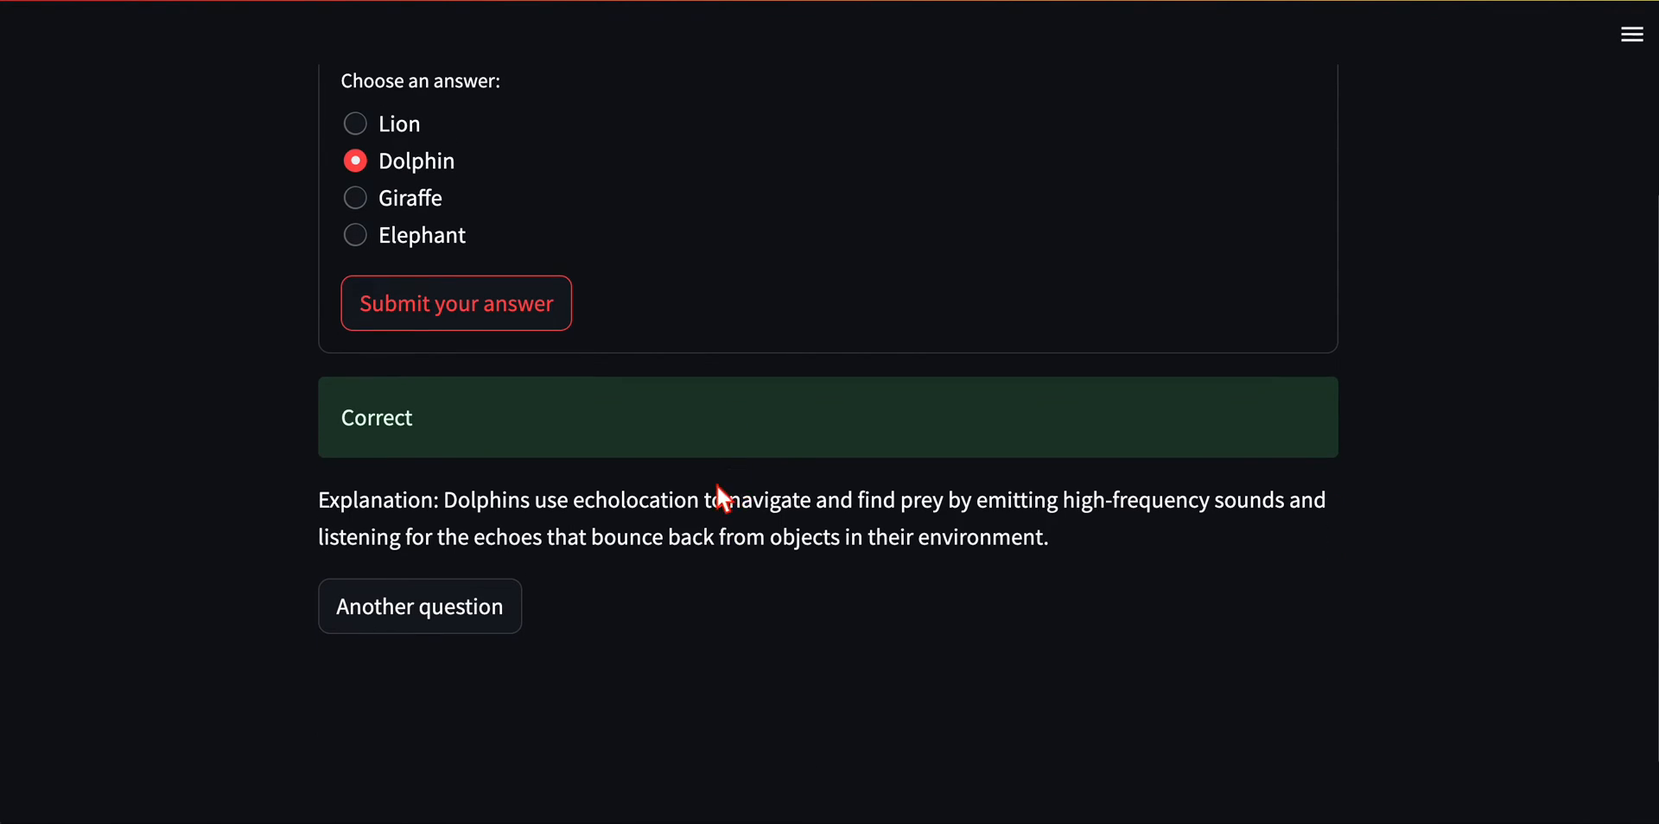
mouse_move(643, 577)
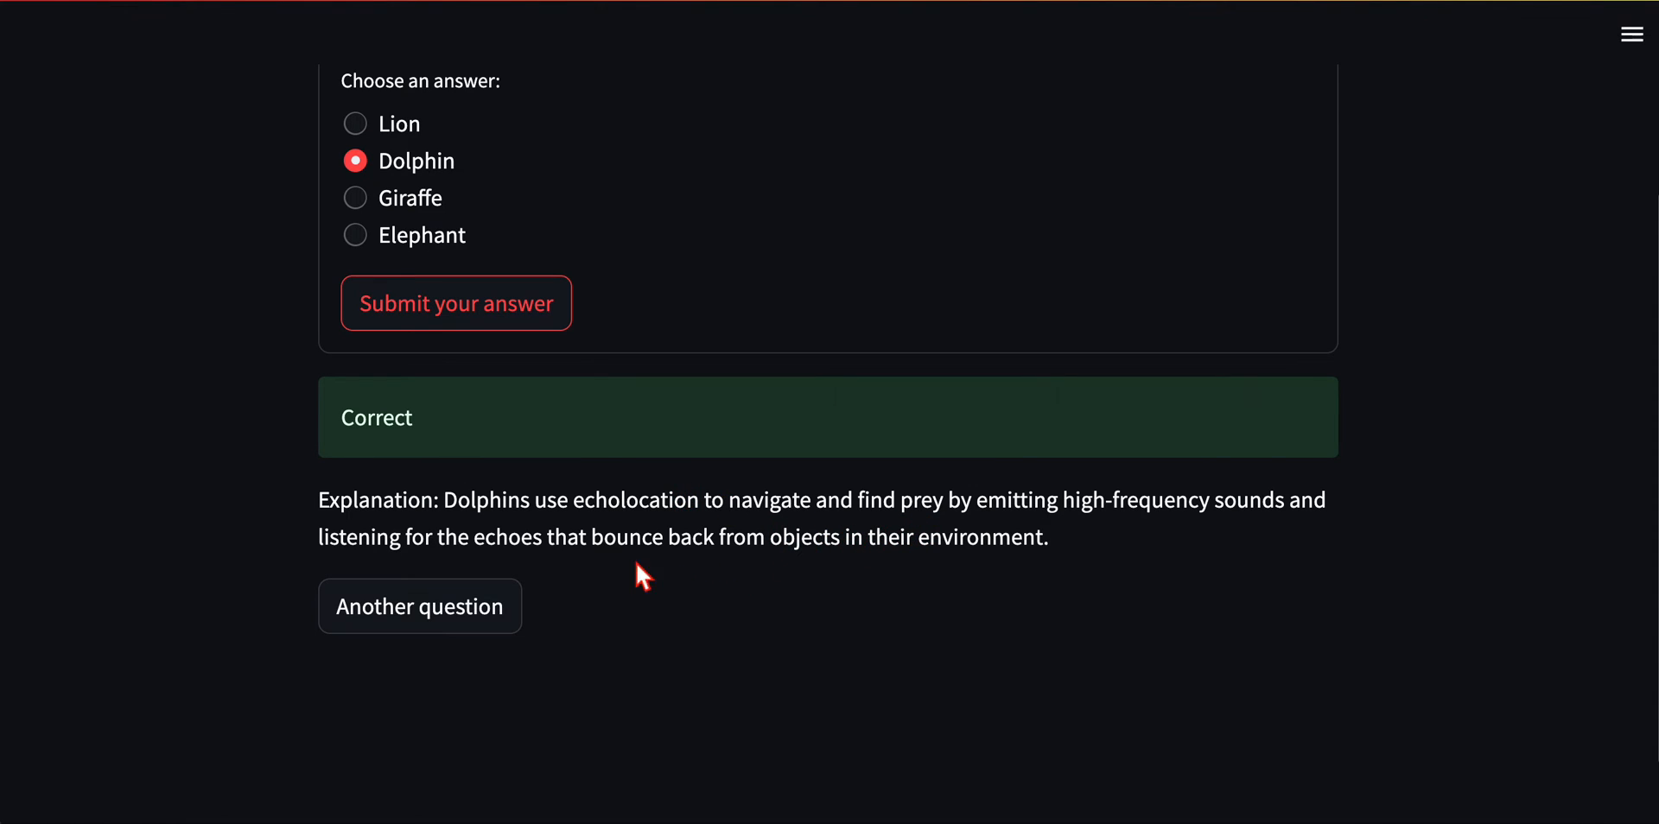
mouse_move(374, 580)
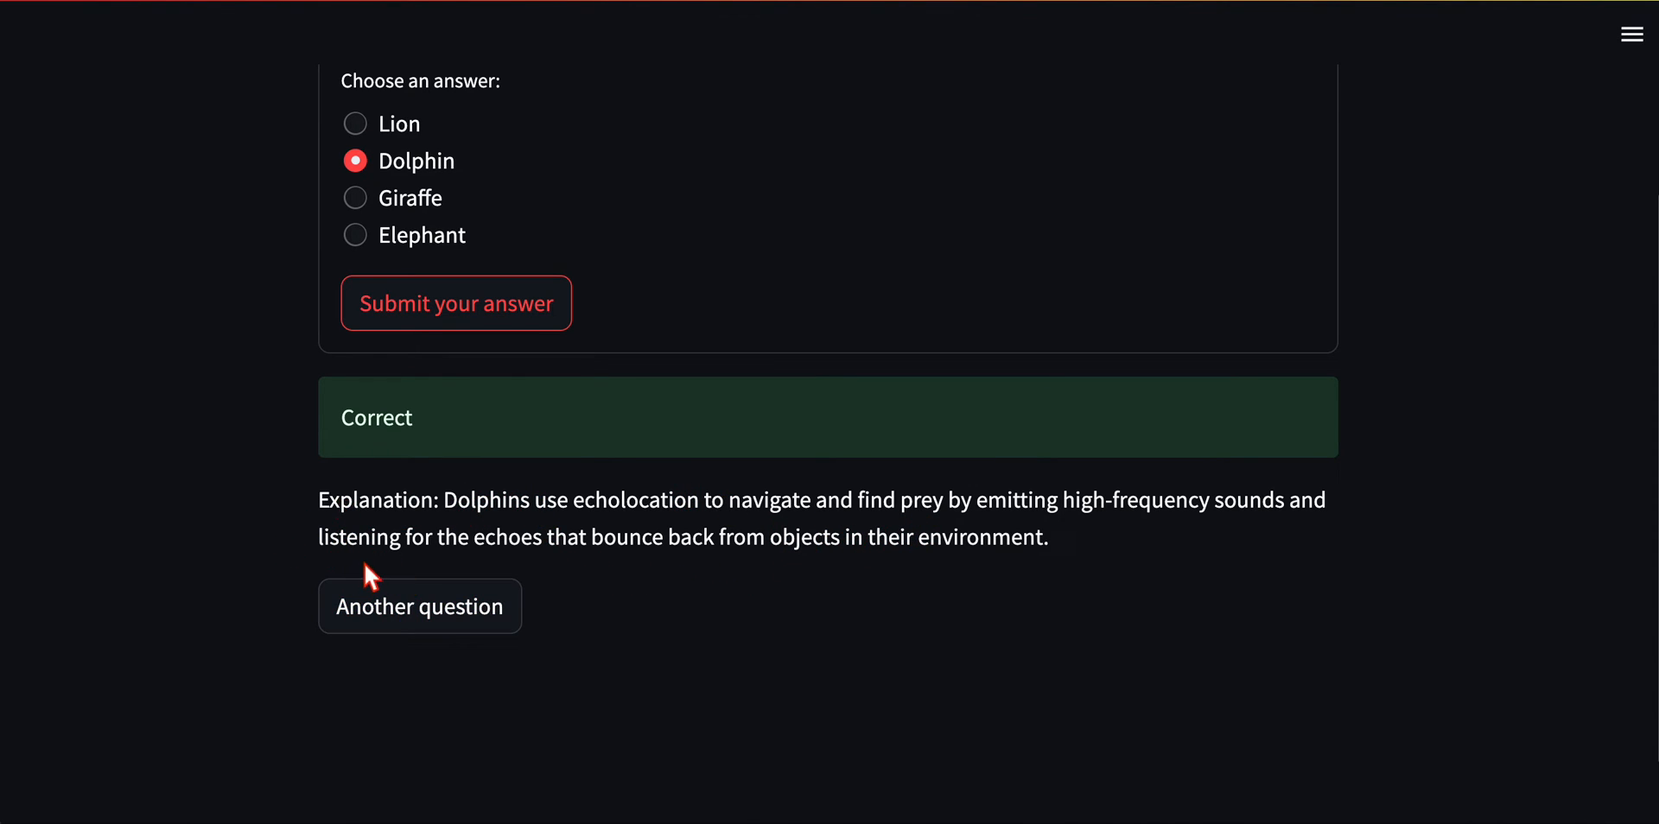
mouse_move(437, 542)
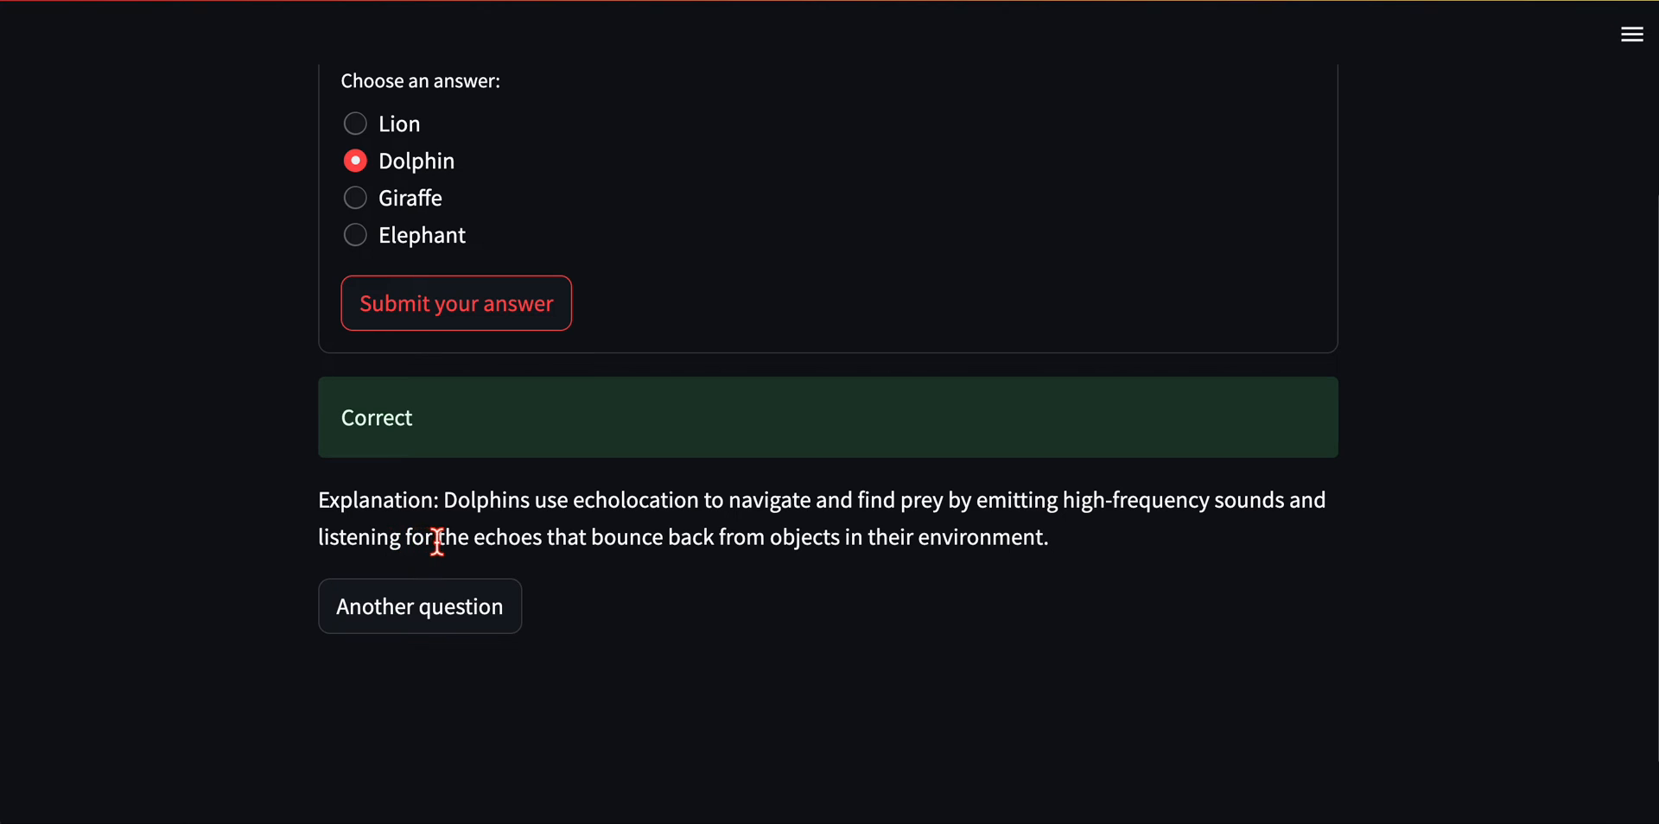
mouse_move(418, 605)
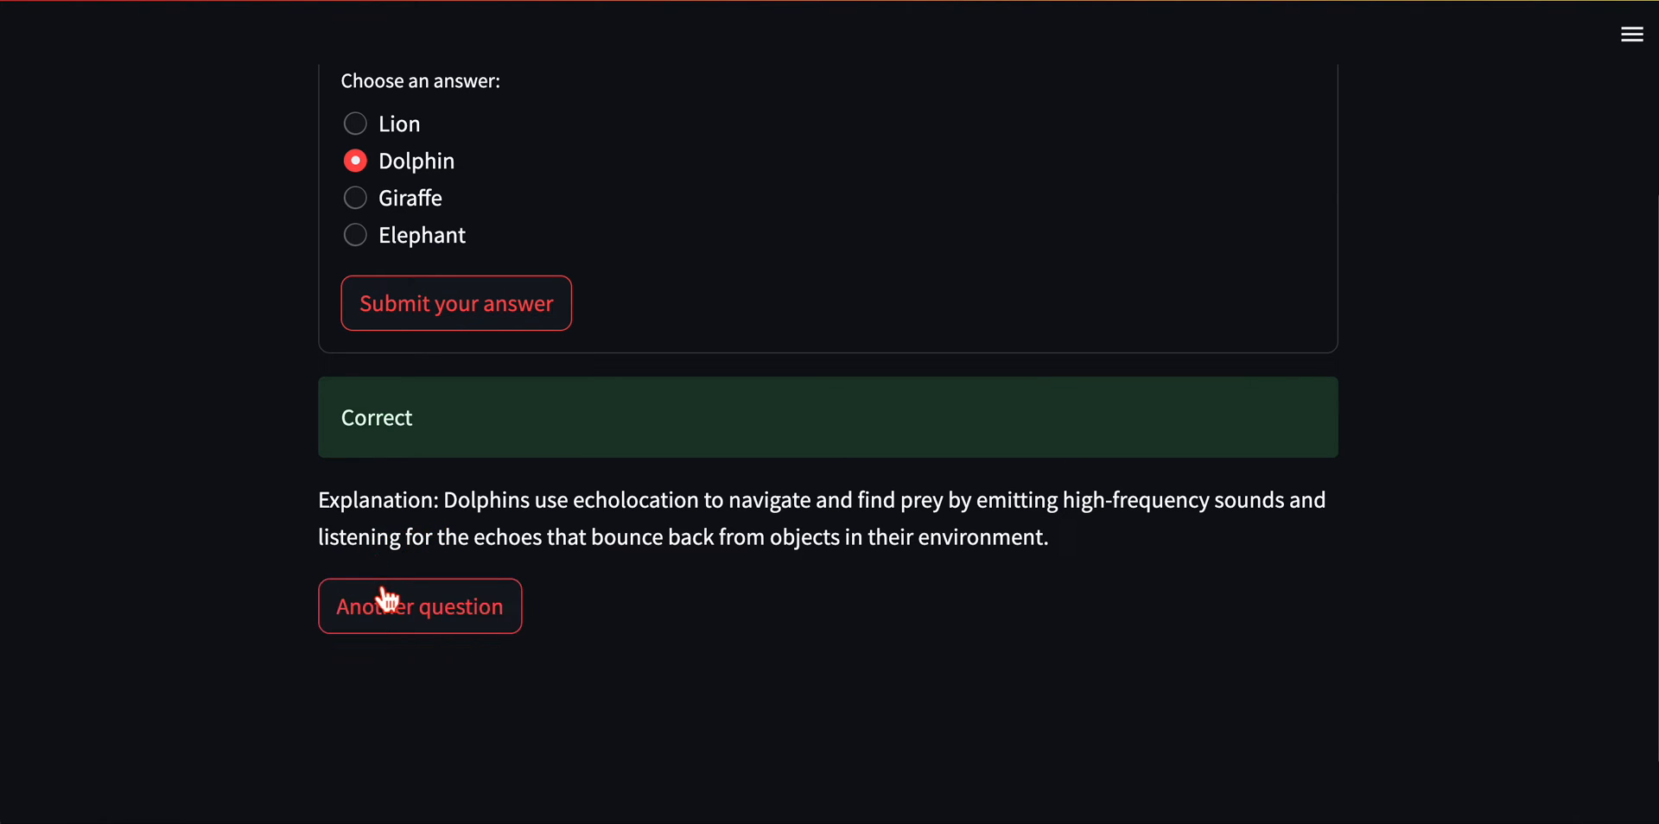
Load a new largest-planet question, submit Jupiter, and view it marked Correct with an explanation
left_click(420, 607)
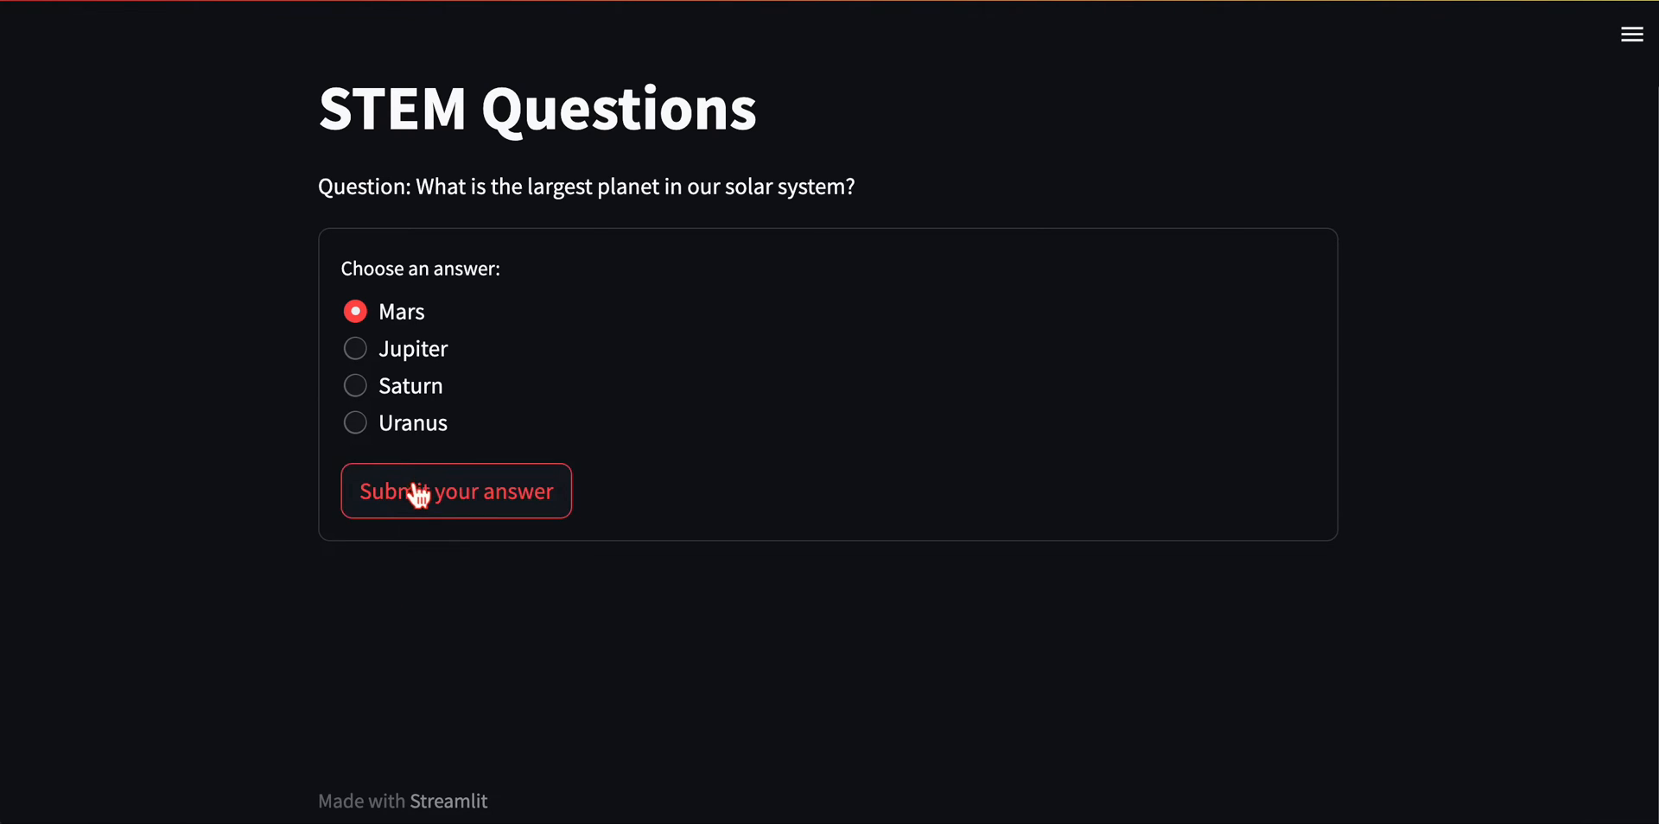
left_click(356, 347)
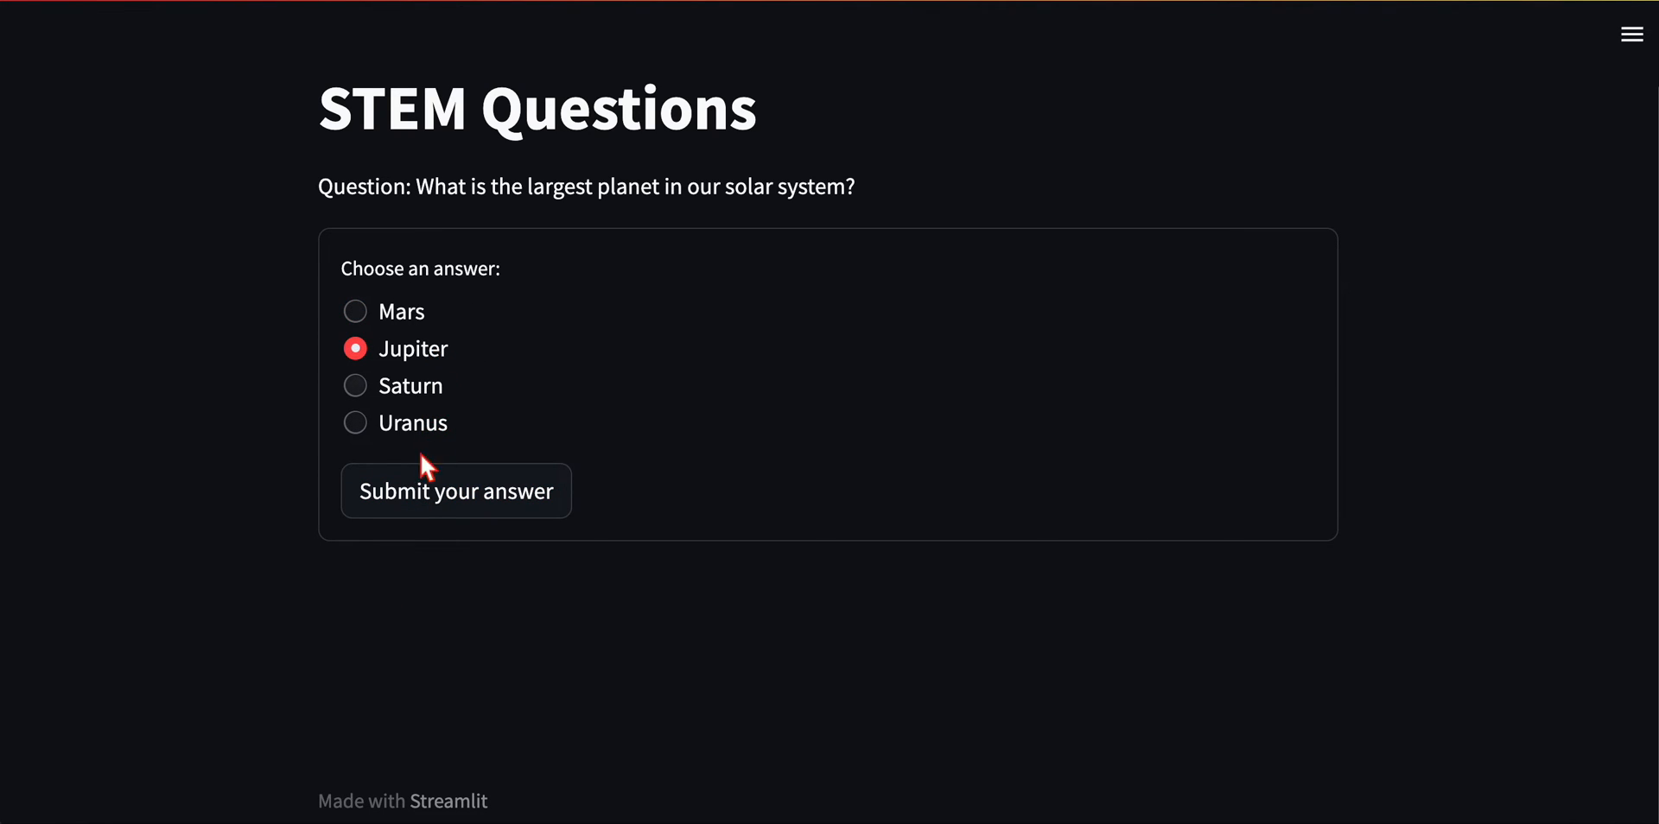
left_click(455, 491)
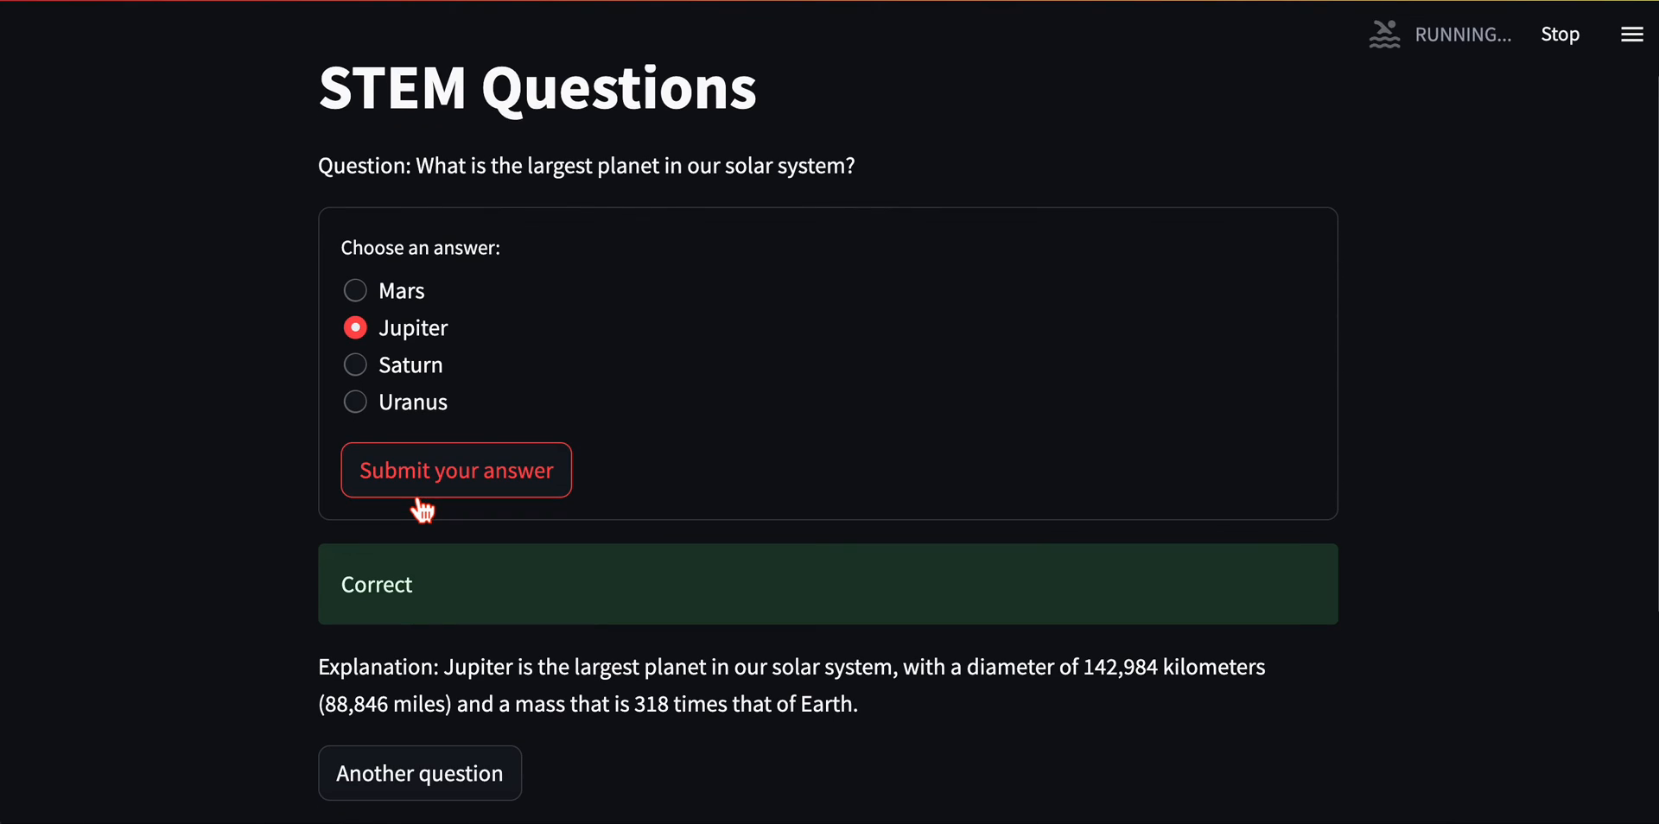
mouse_move(591, 417)
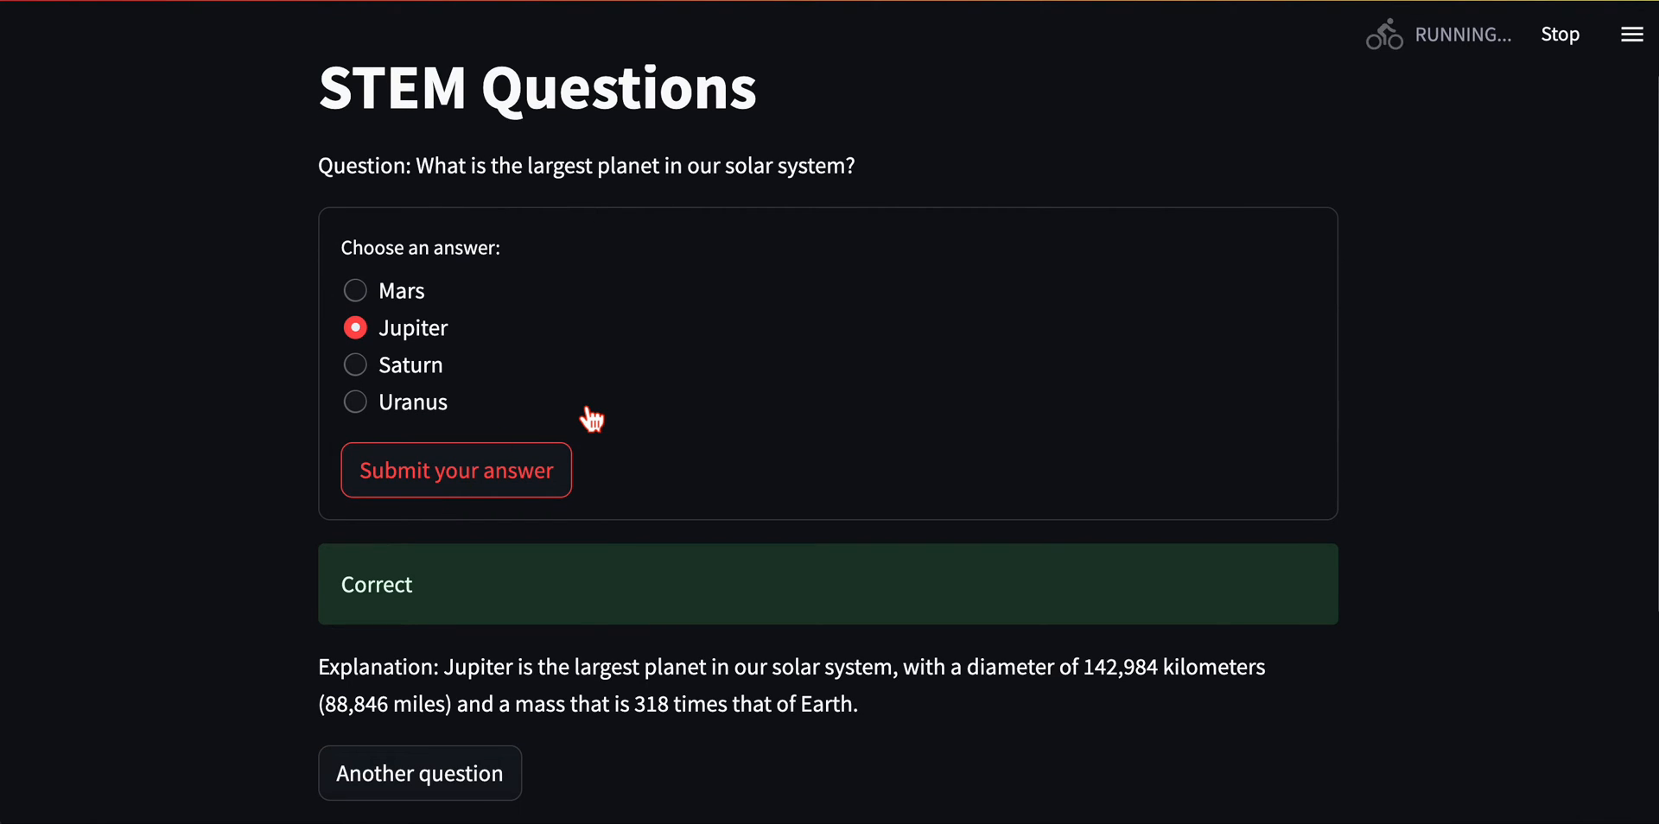
scroll("down", 3)
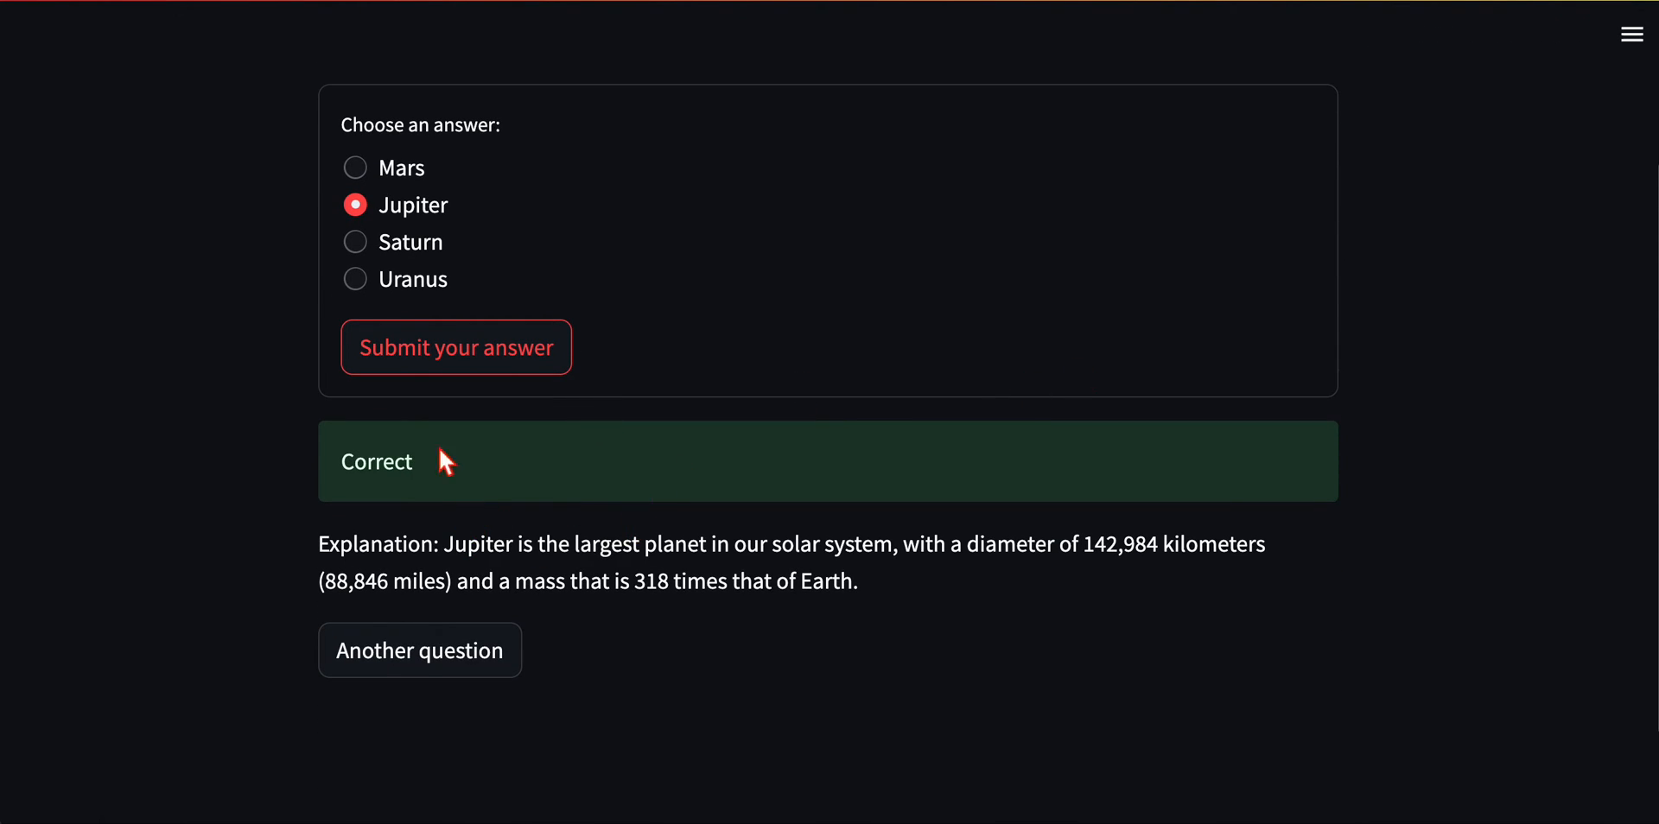
mouse_move(420, 650)
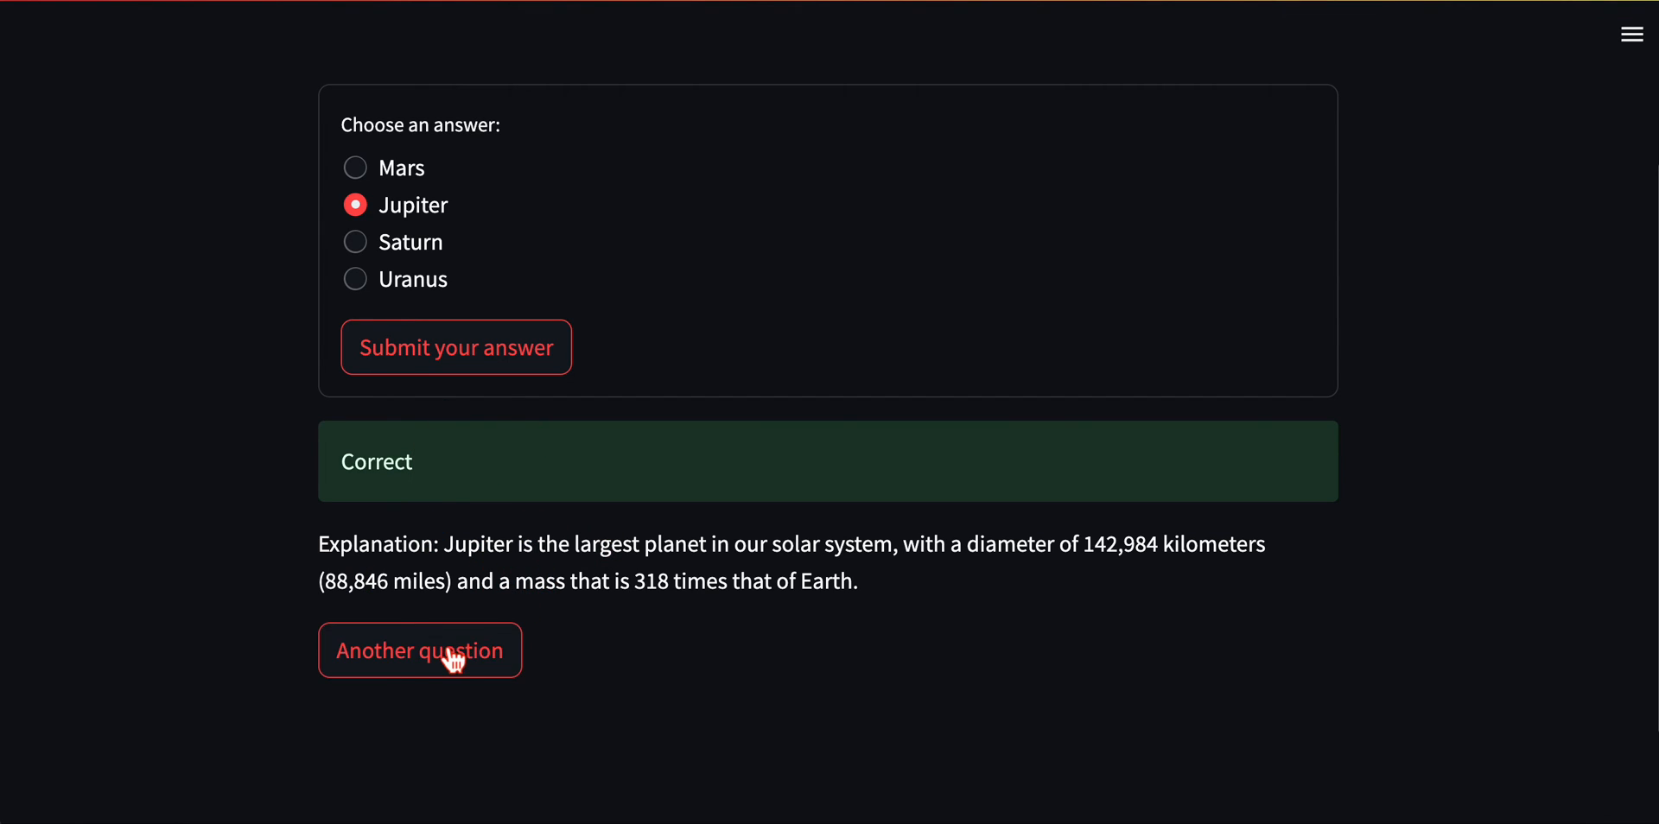
Request another generated question, which asks what plants use sunlight to make food
left_click(420, 650)
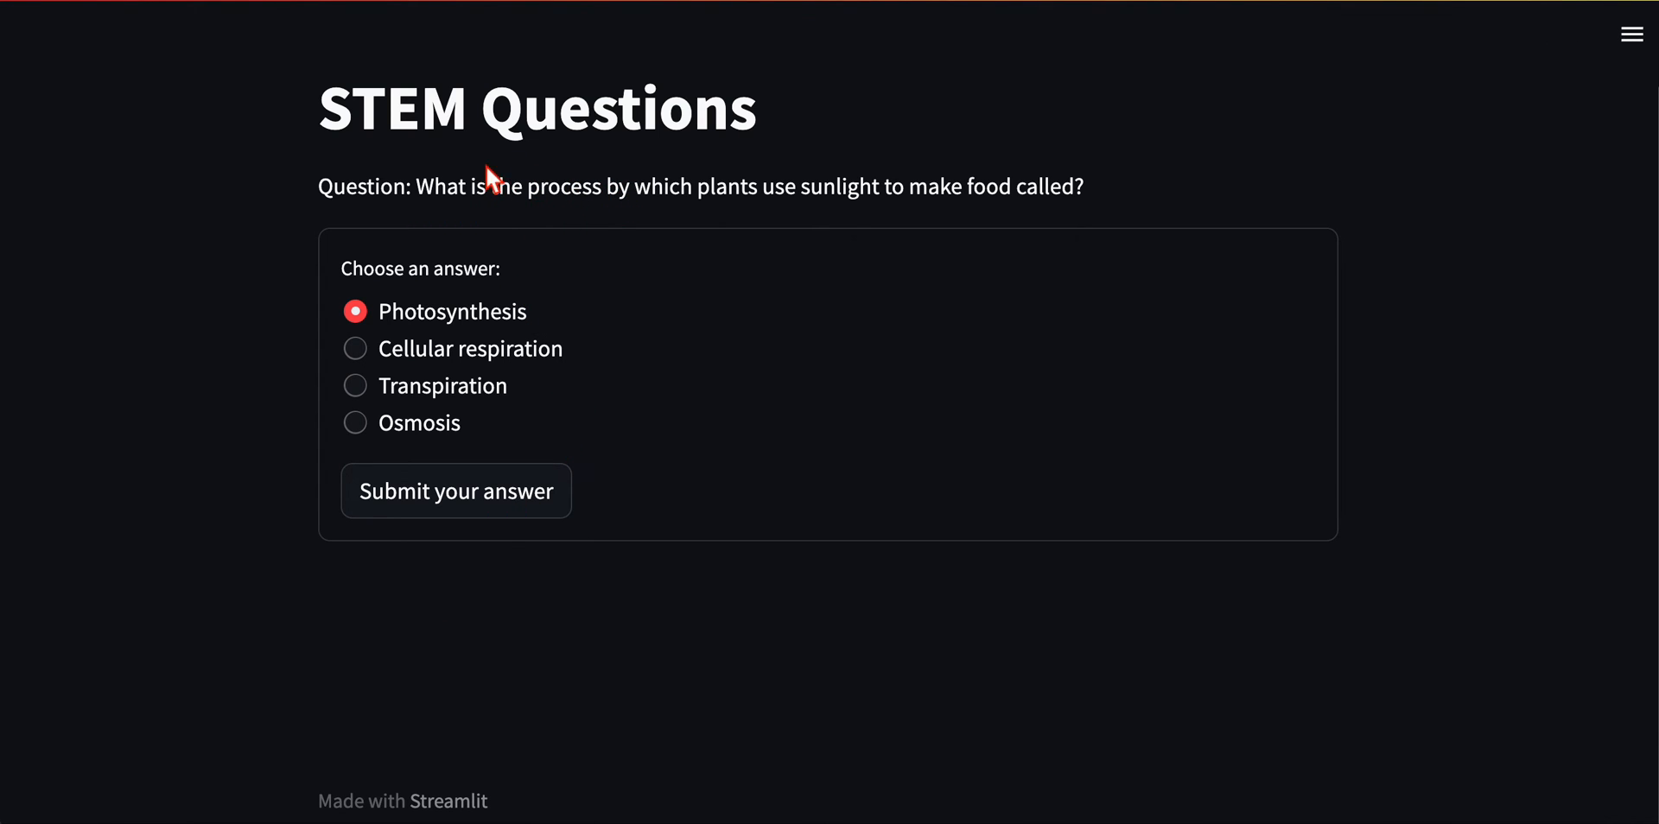
mouse_move(512, 591)
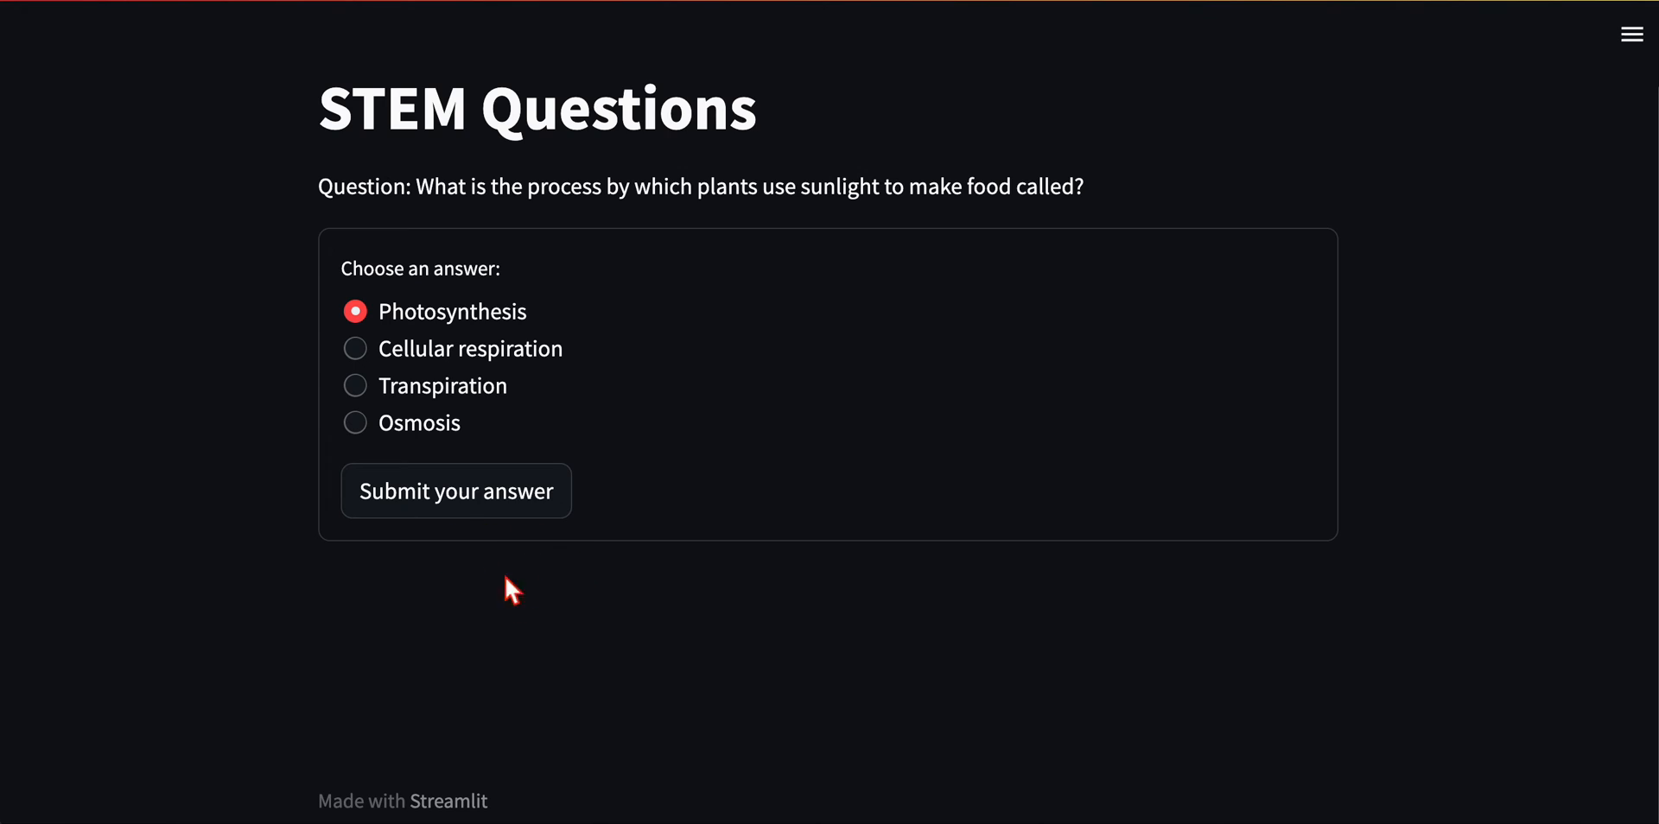
mouse_move(430, 354)
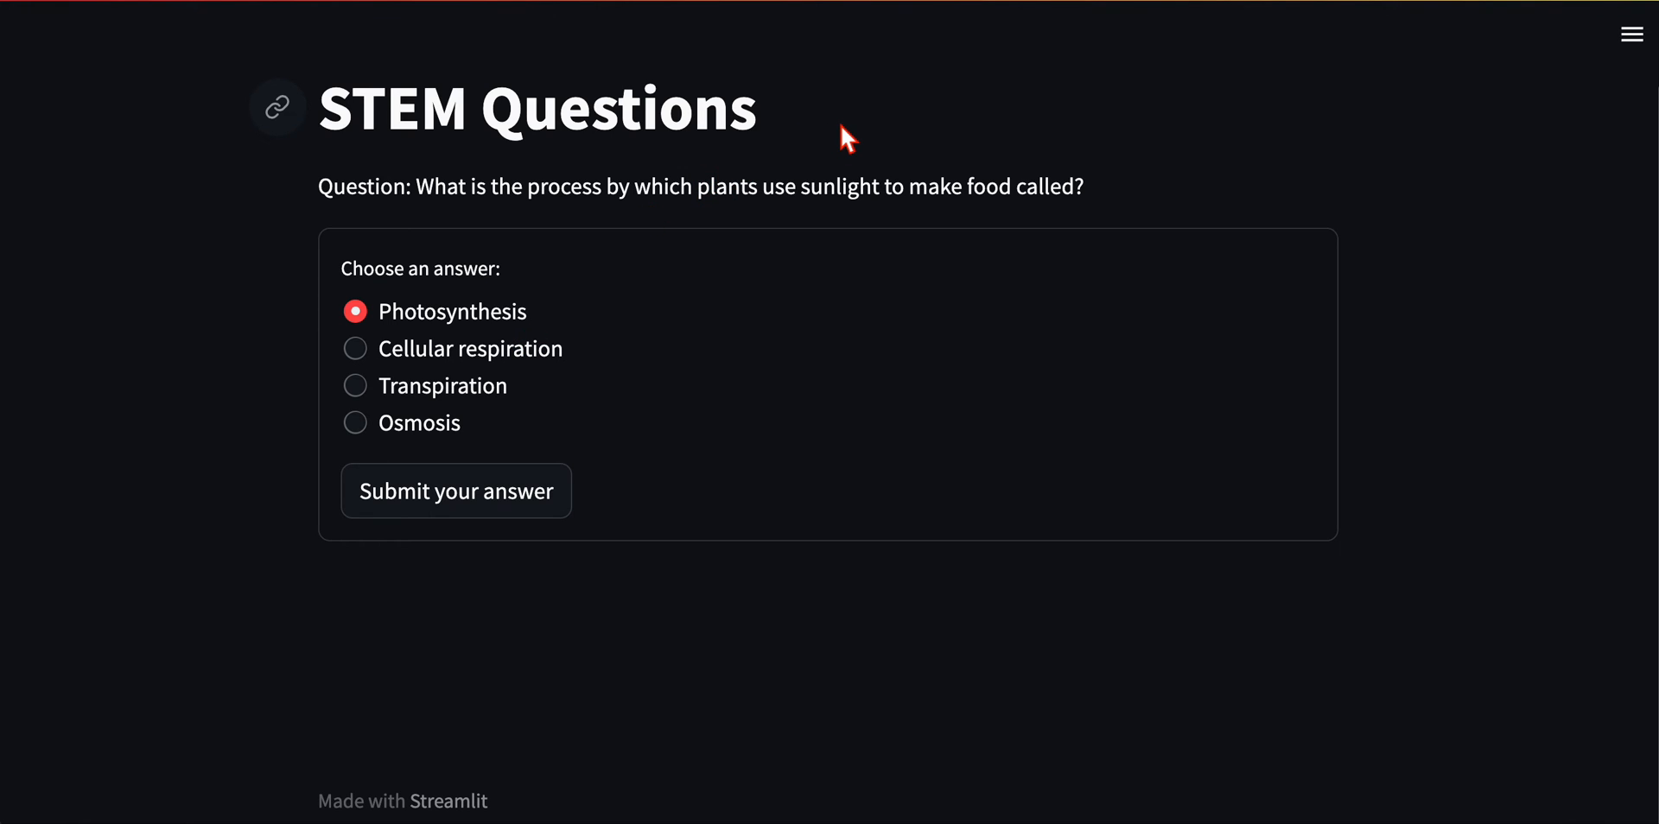
mouse_move(363, 105)
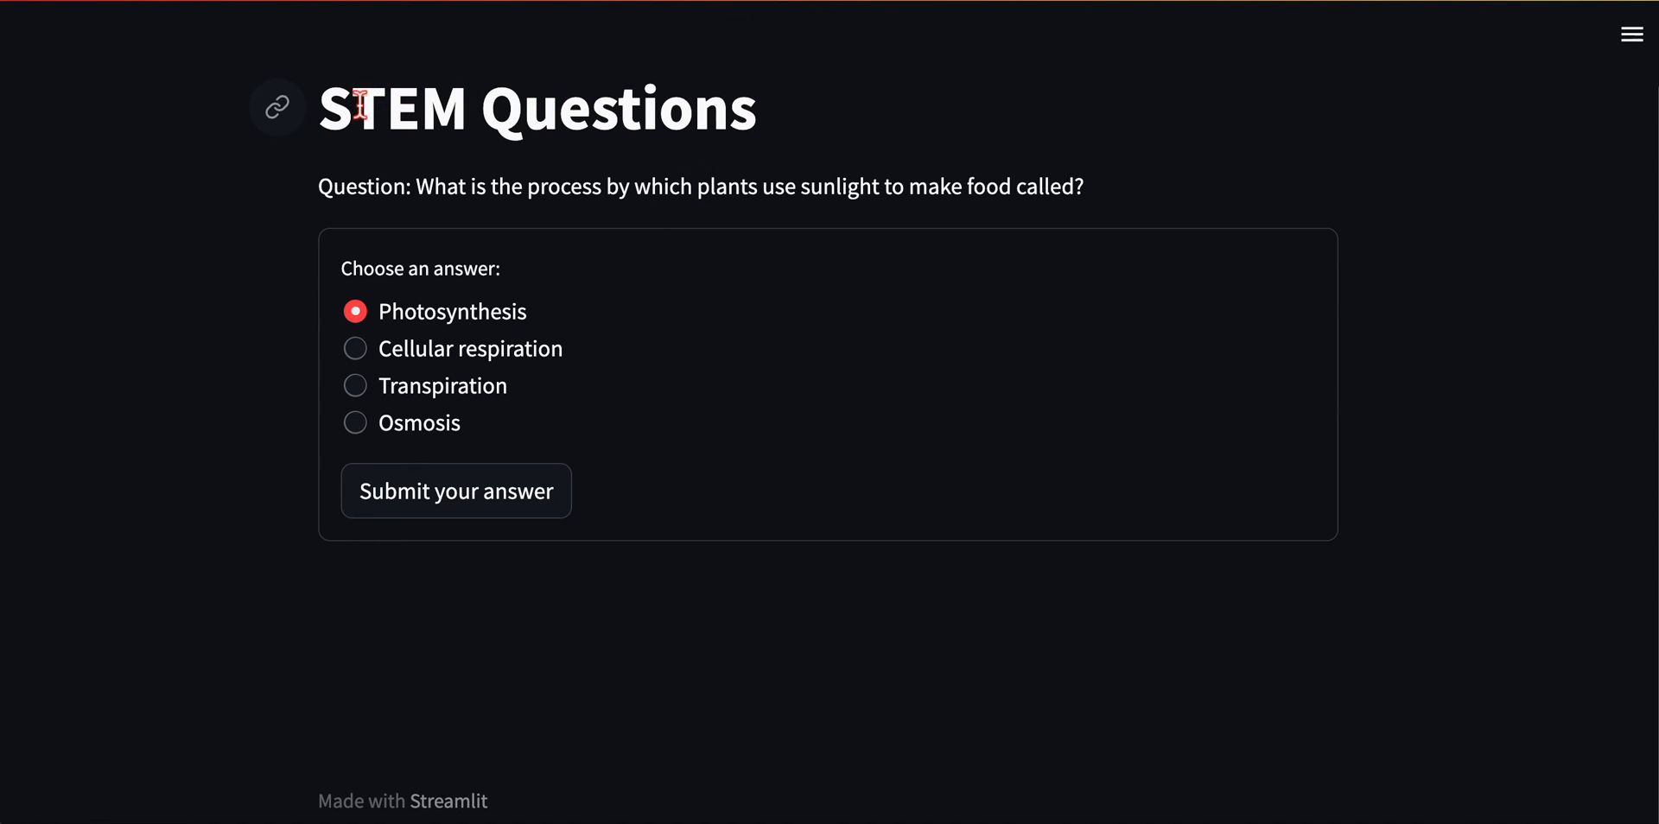
mouse_move(563, 183)
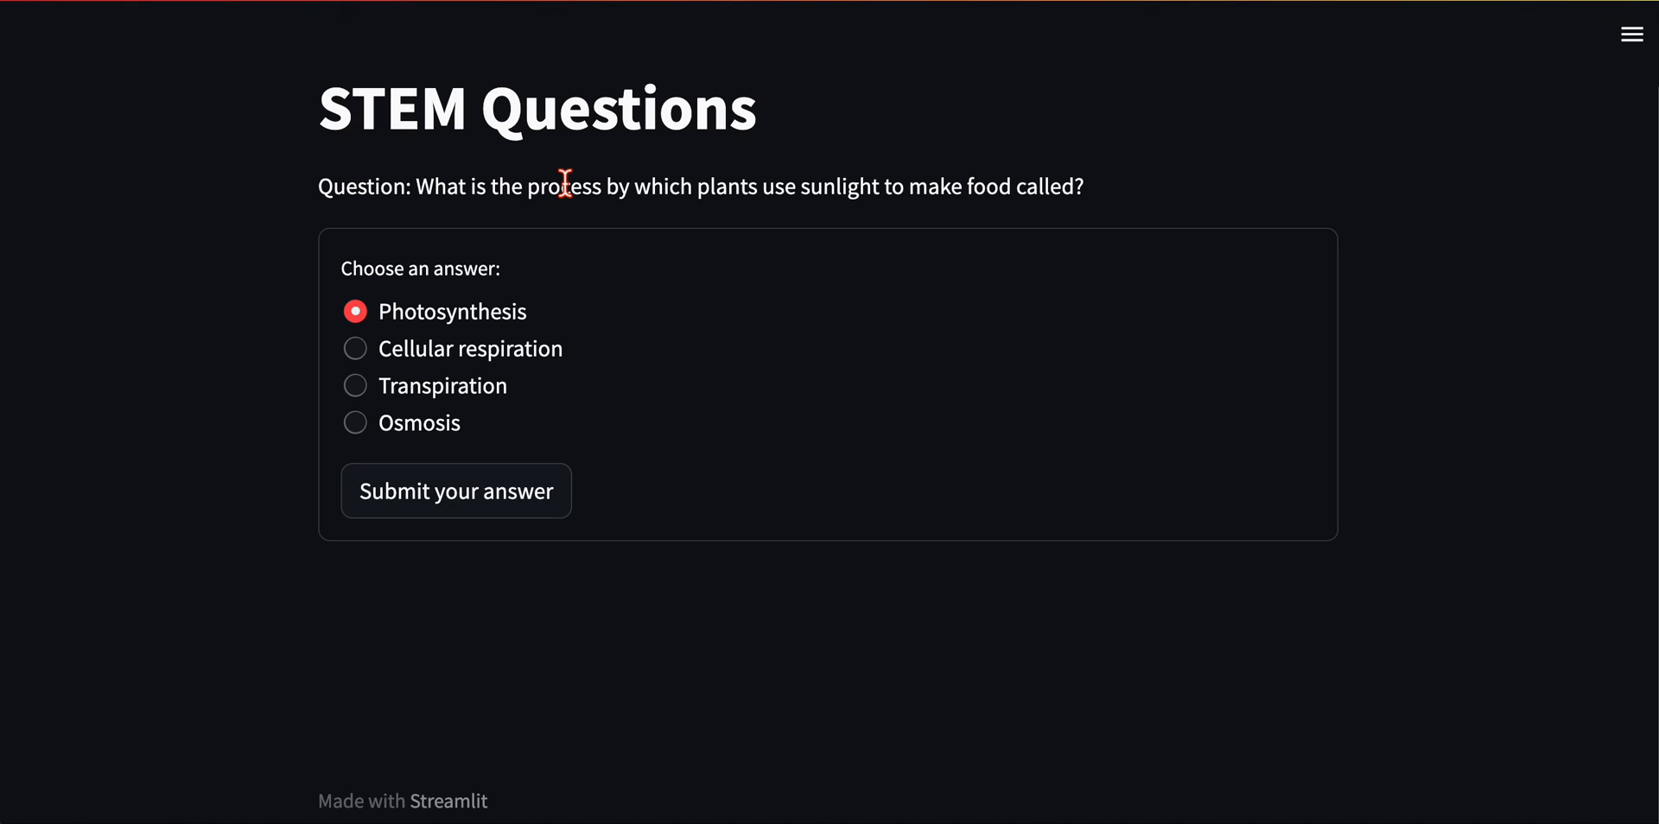
mouse_move(764, 399)
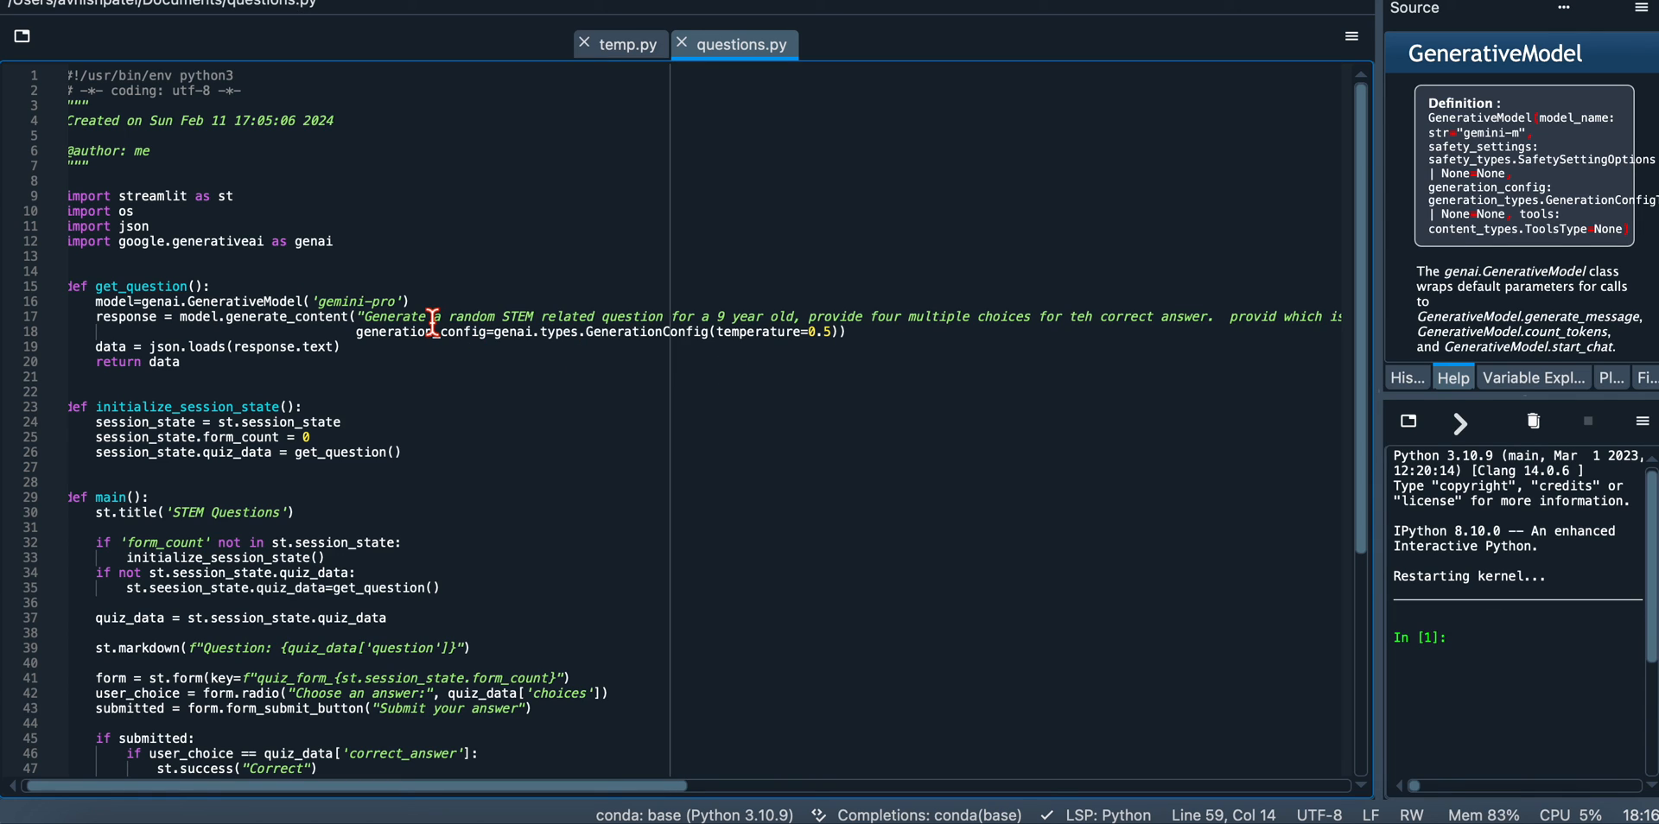
Scroll through questions.py and its Gemini prompt in the Spyder editor
scroll("down", 3)
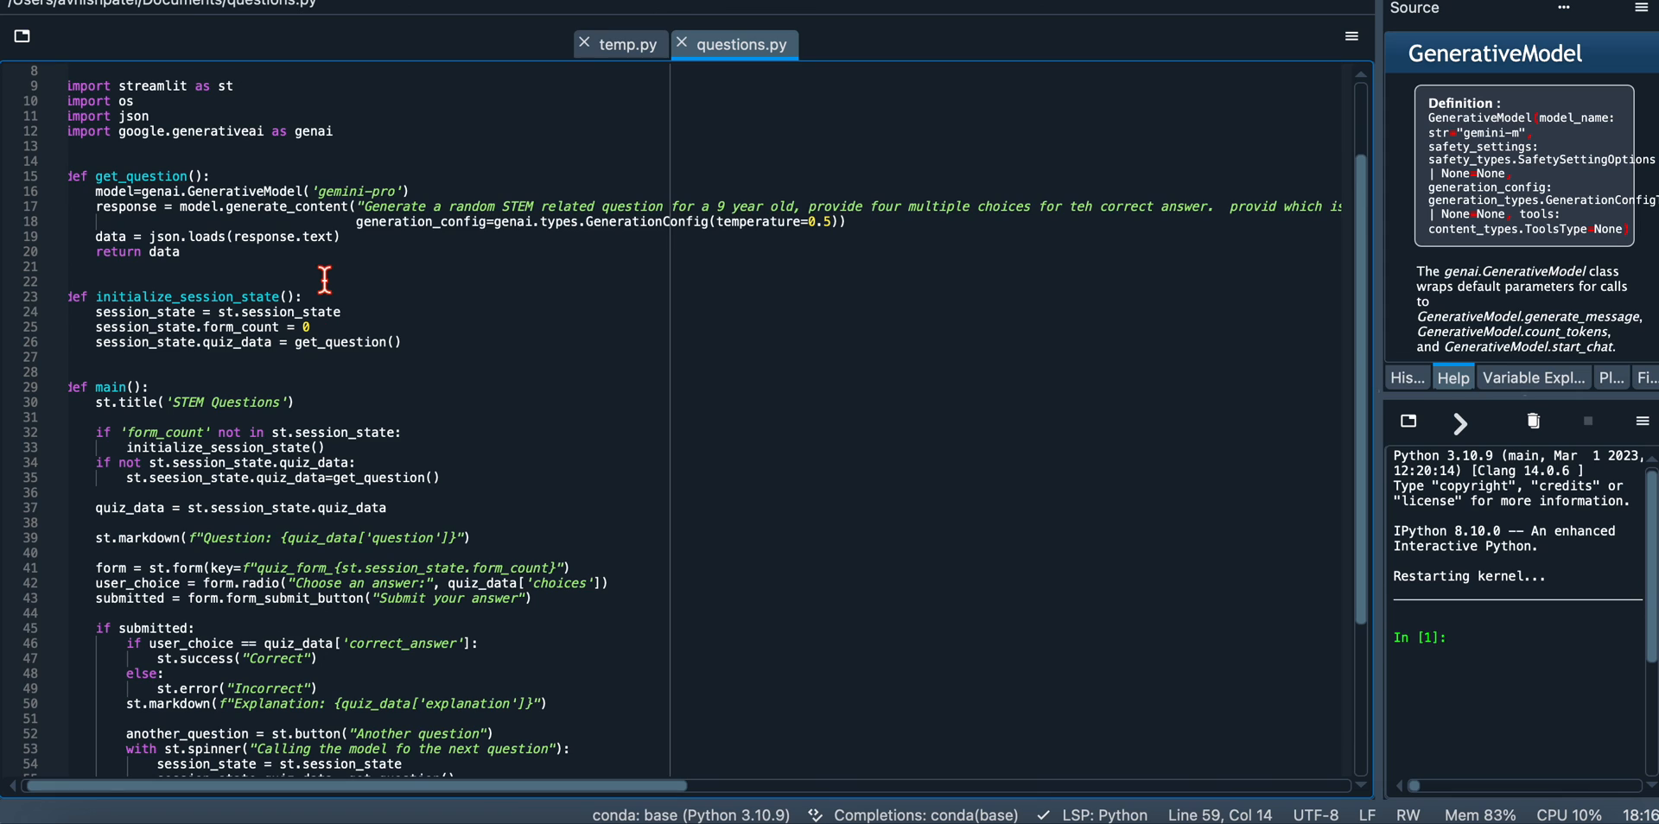
scroll("up", 3)
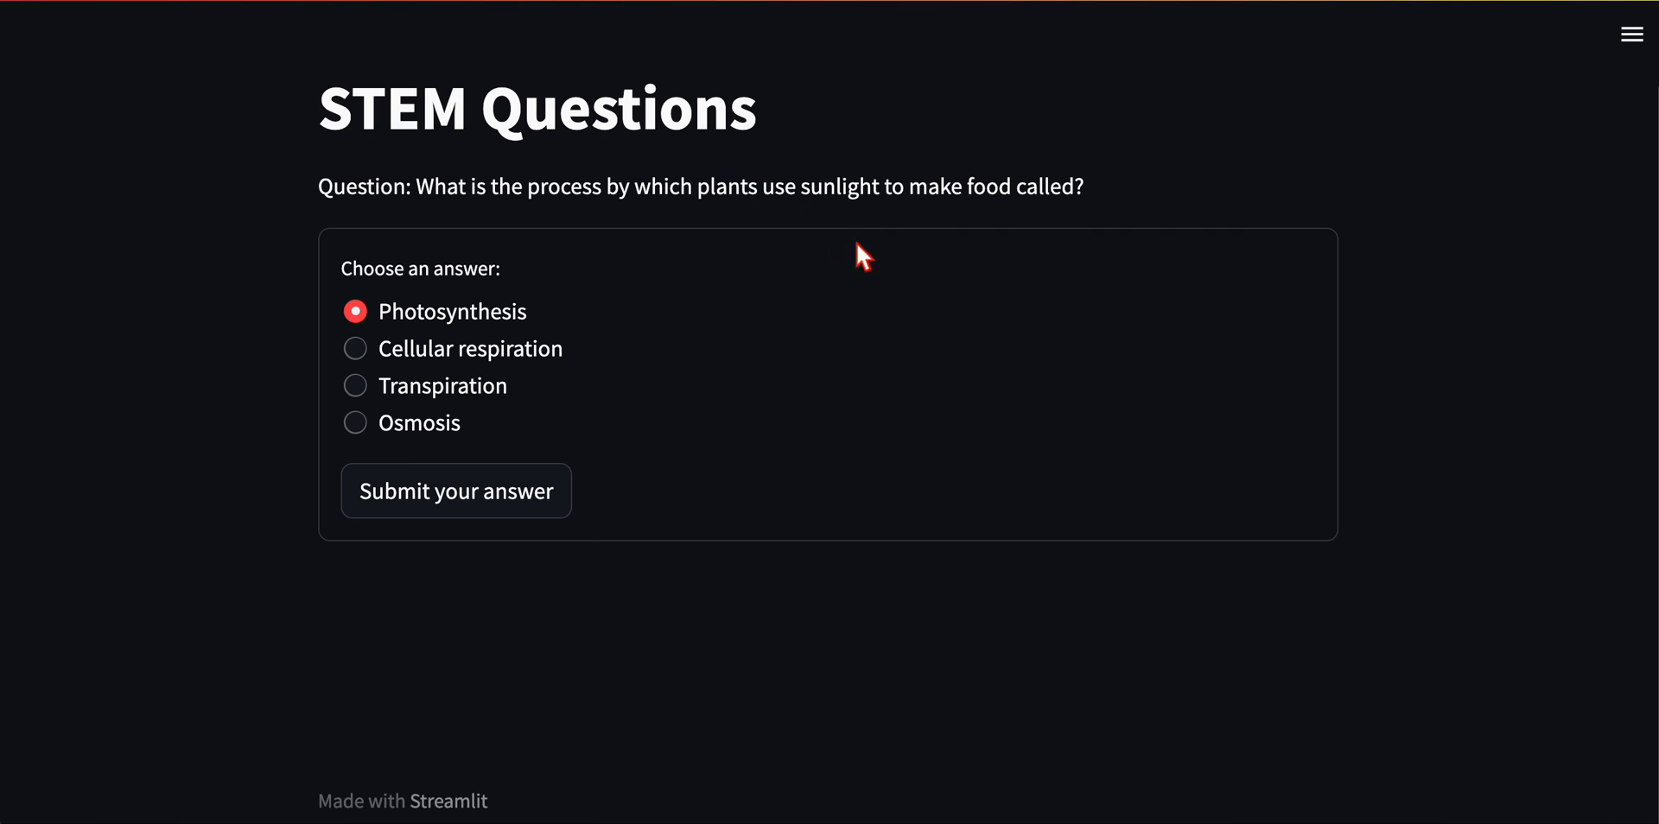
mouse_move(247, 373)
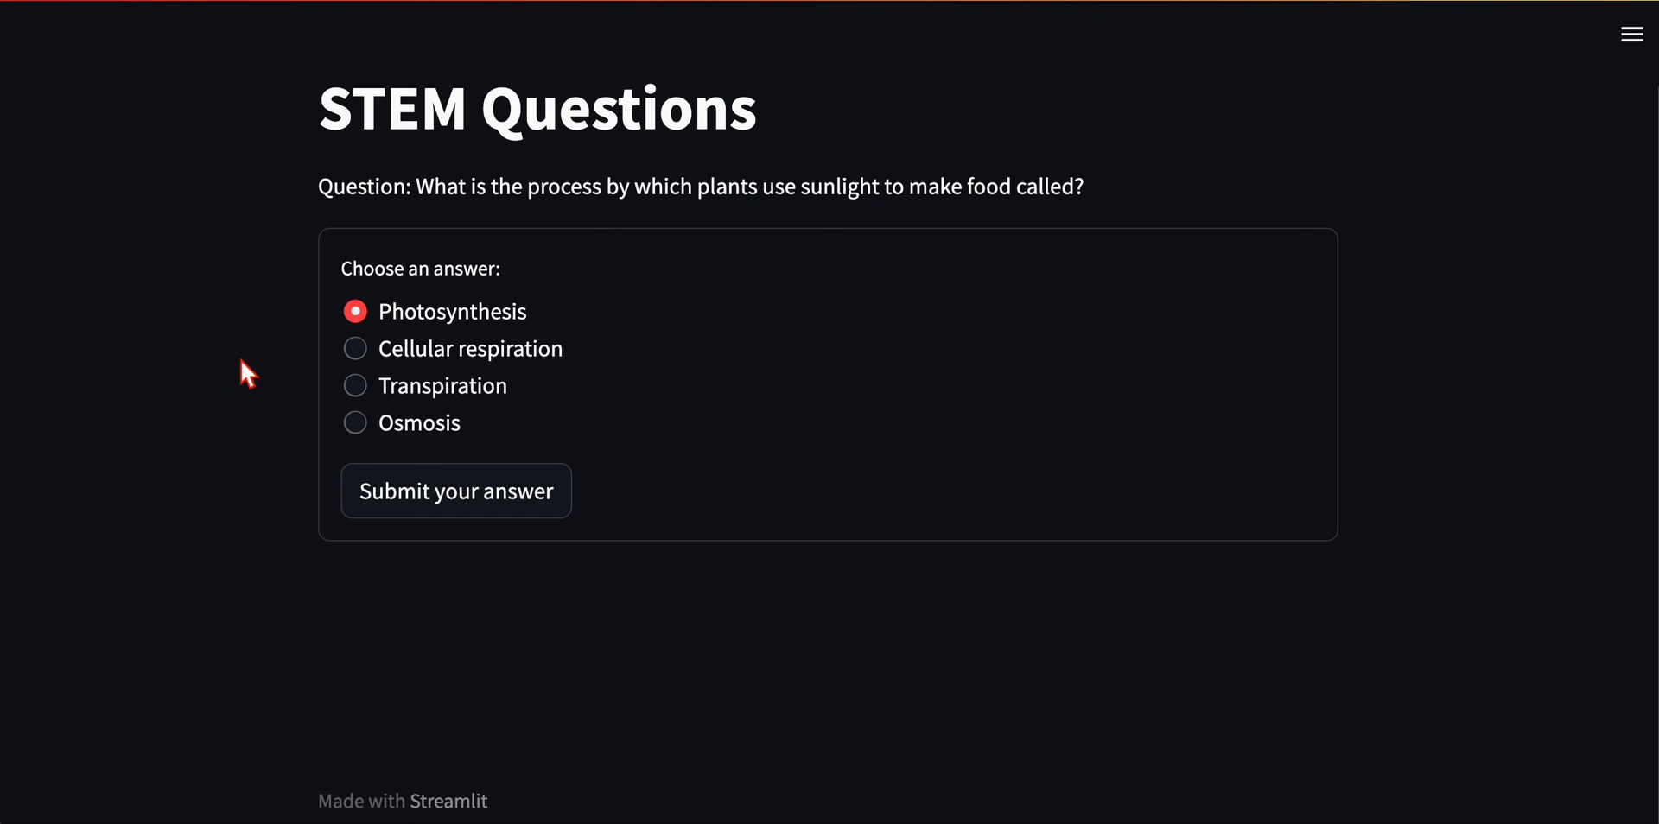